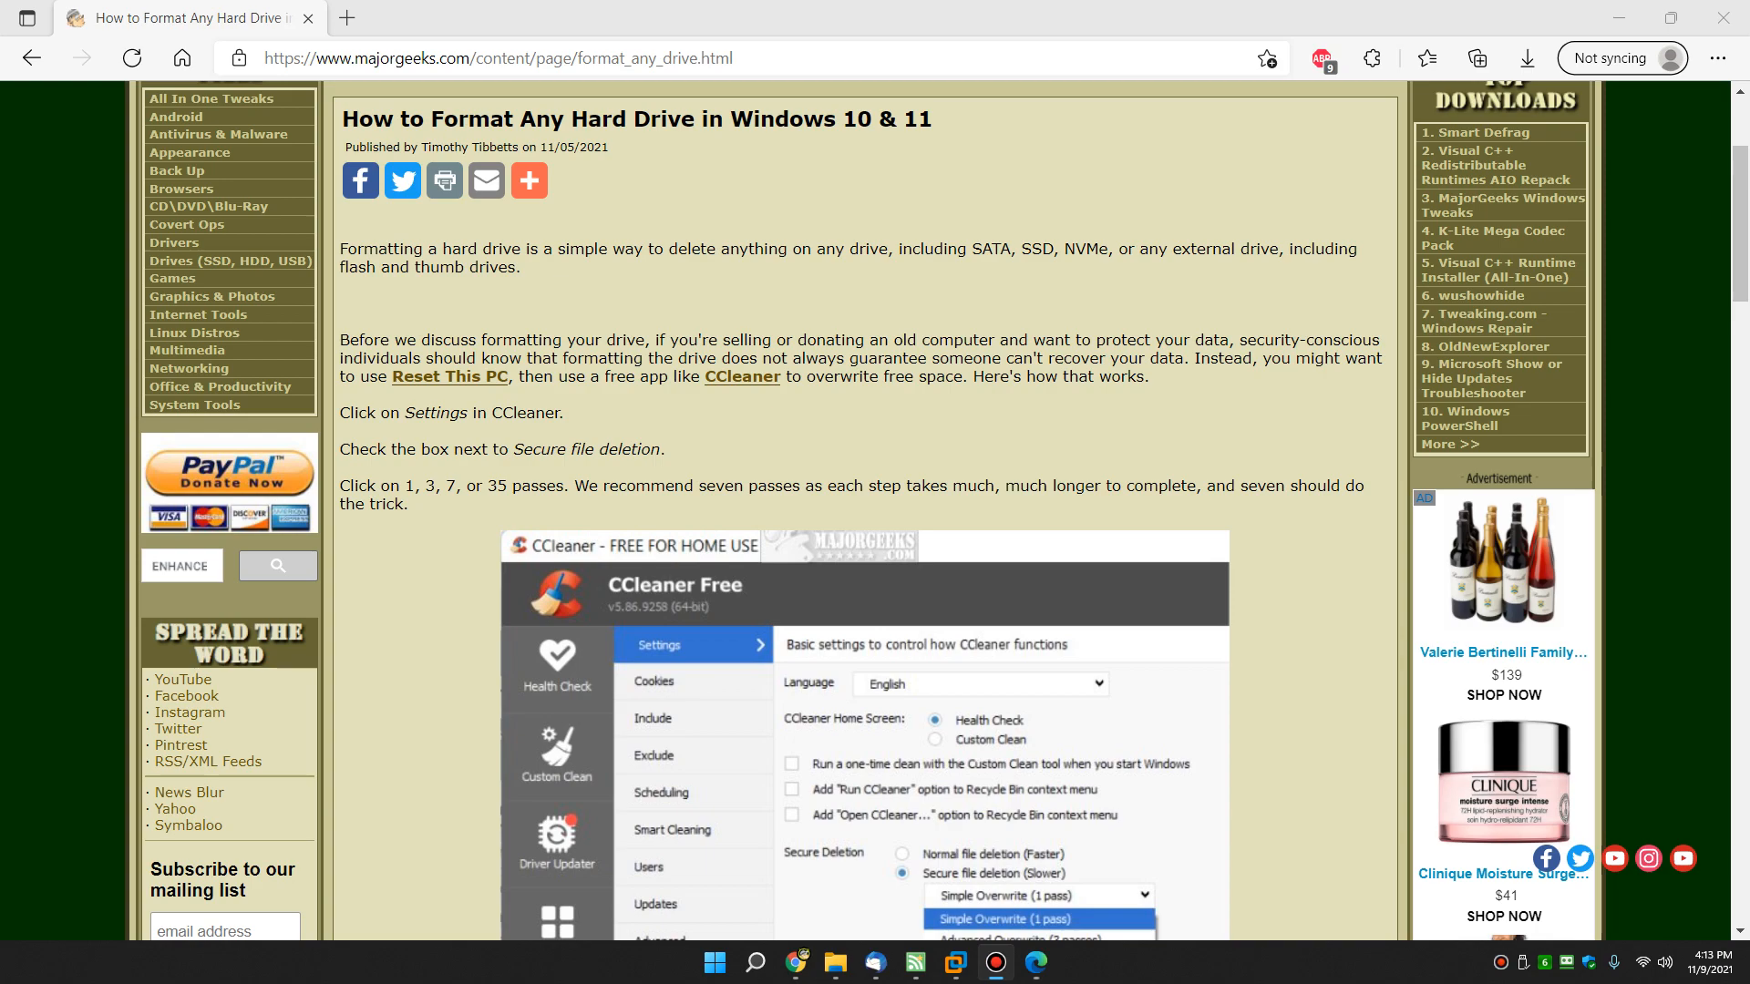
mouse_move(1077, 312)
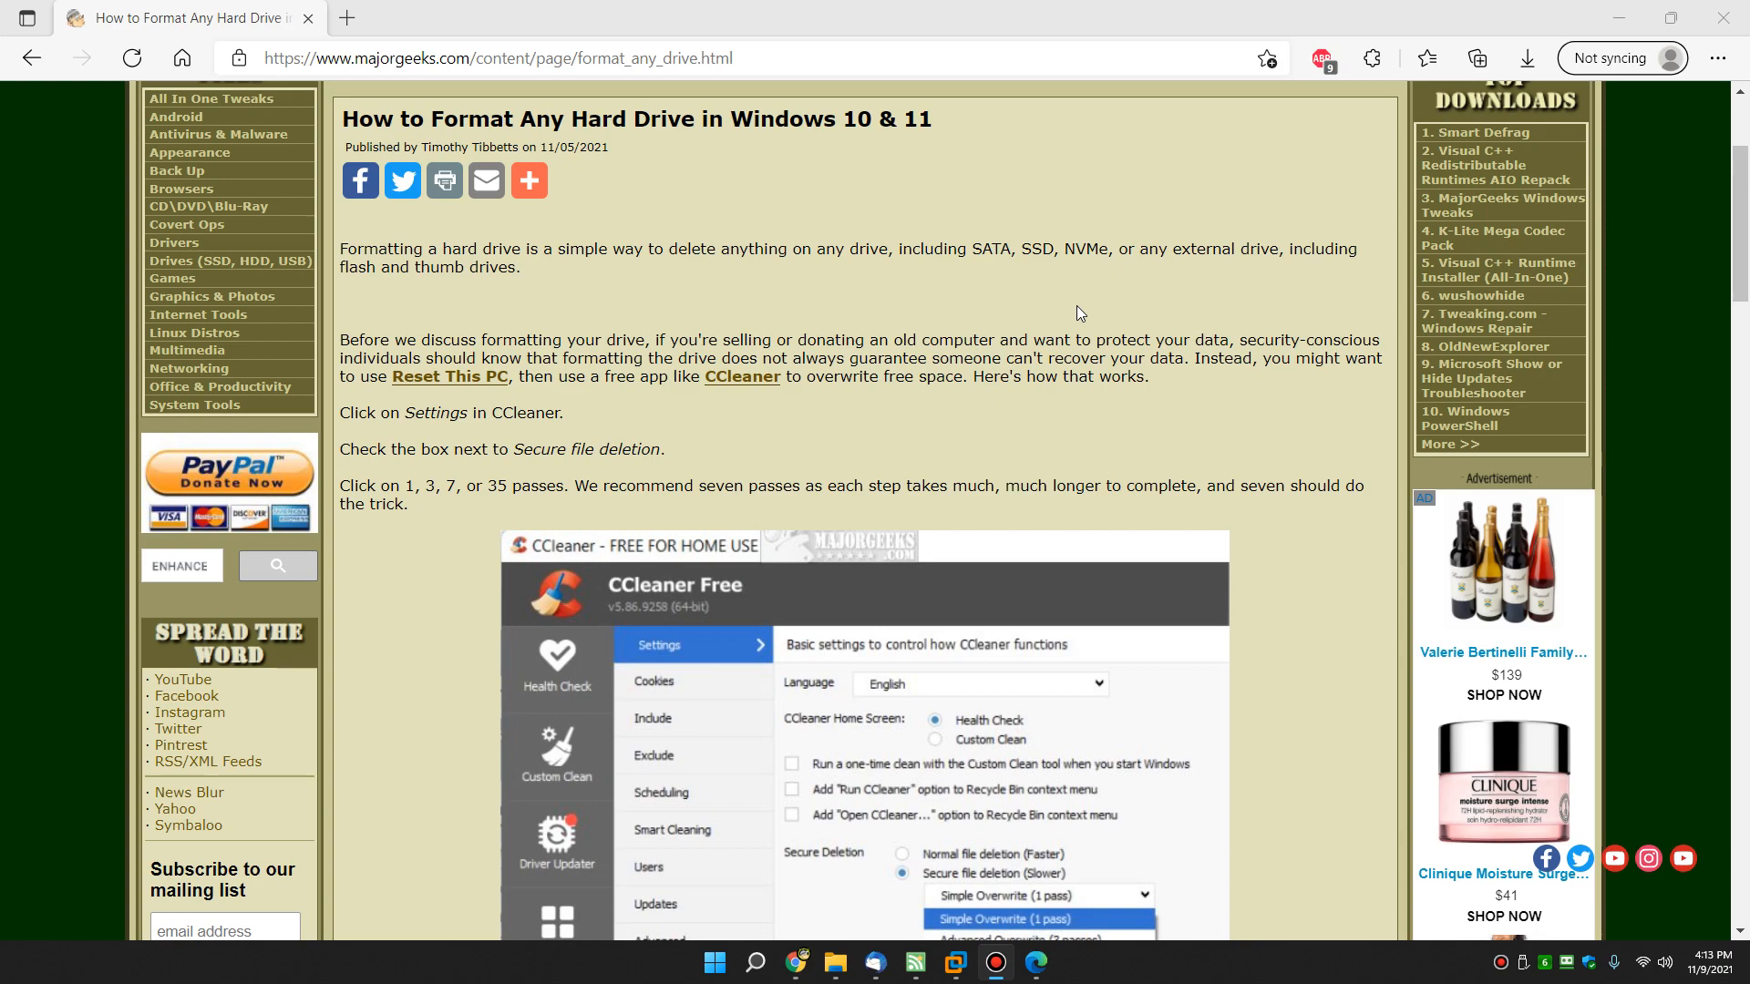
Open the Reset This PC guide in a new tab and read down to the Keep-files-or-Remove-everything step
scroll(down, 3)
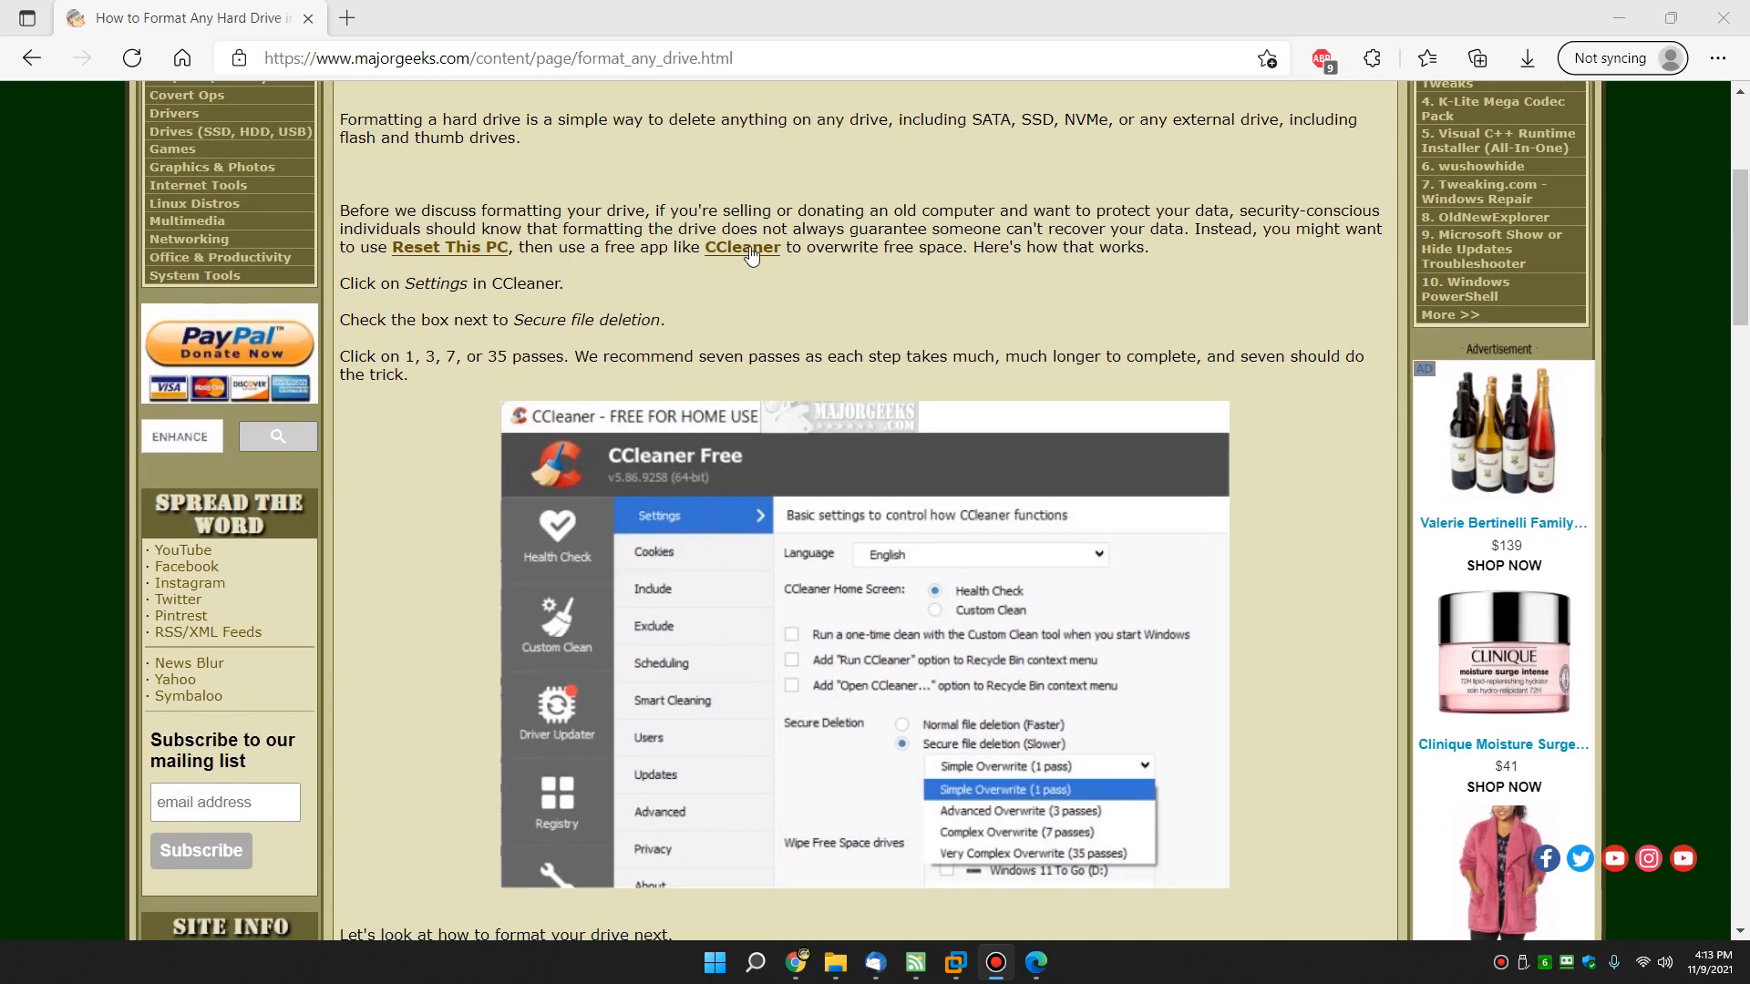
mouse_move(569, 275)
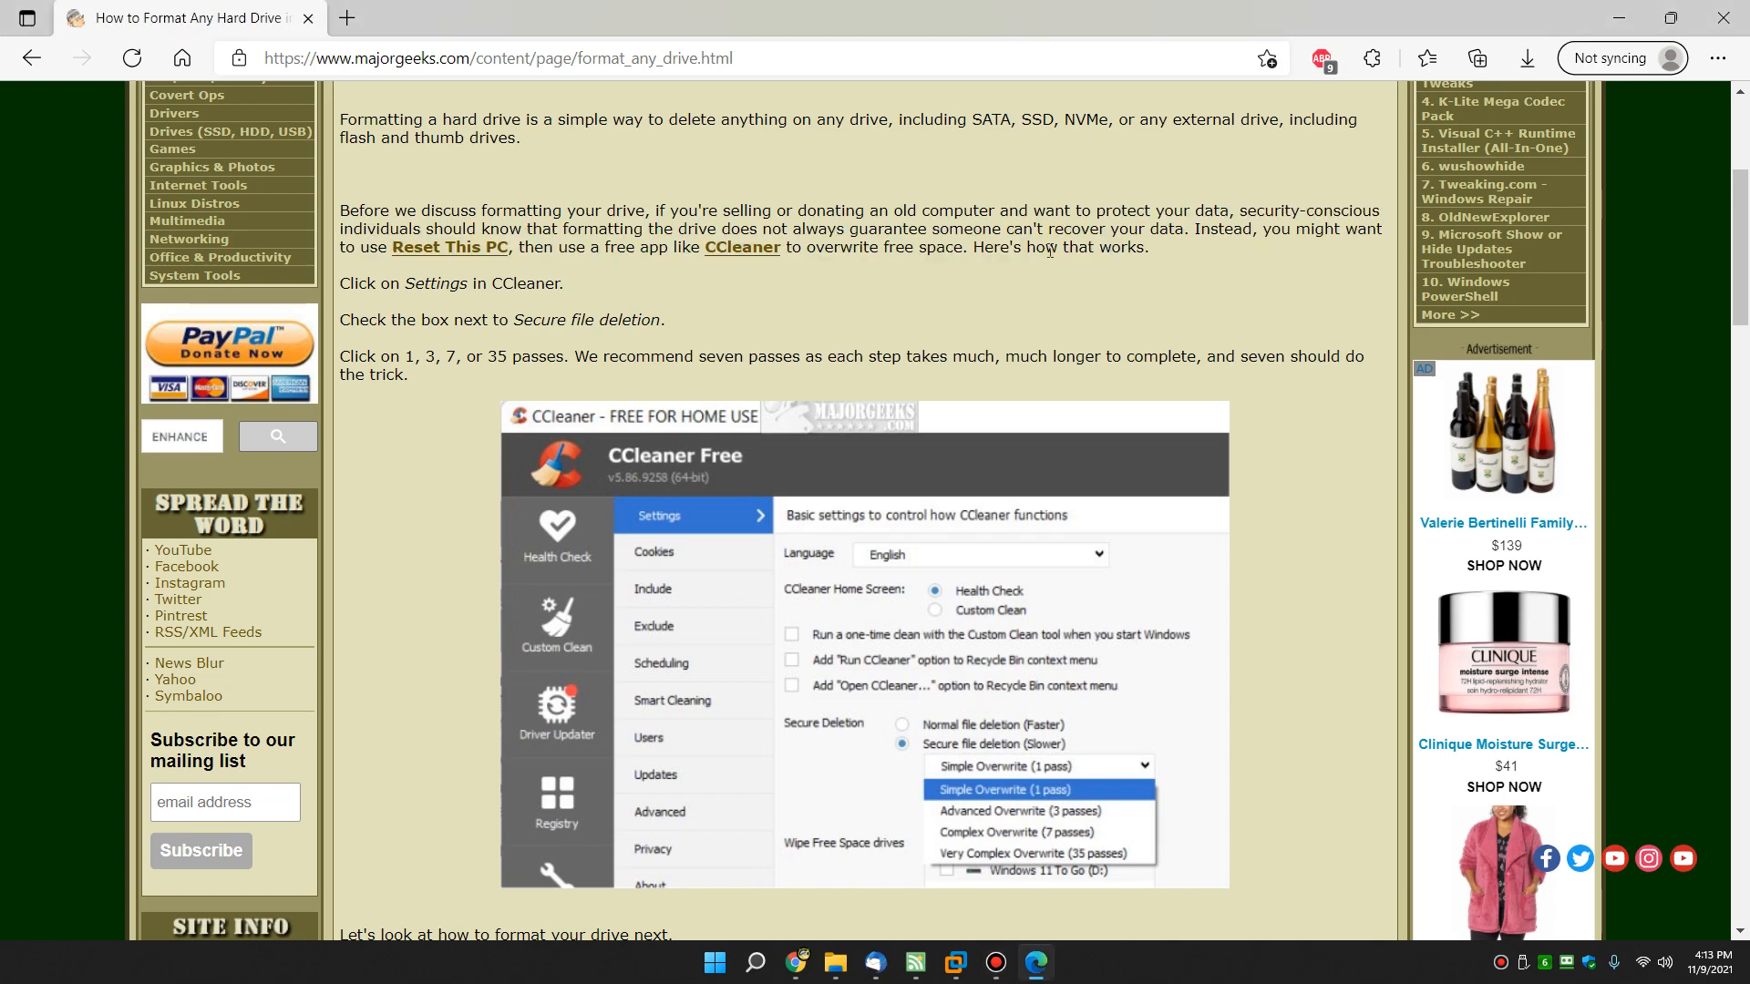
mouse_move(449, 246)
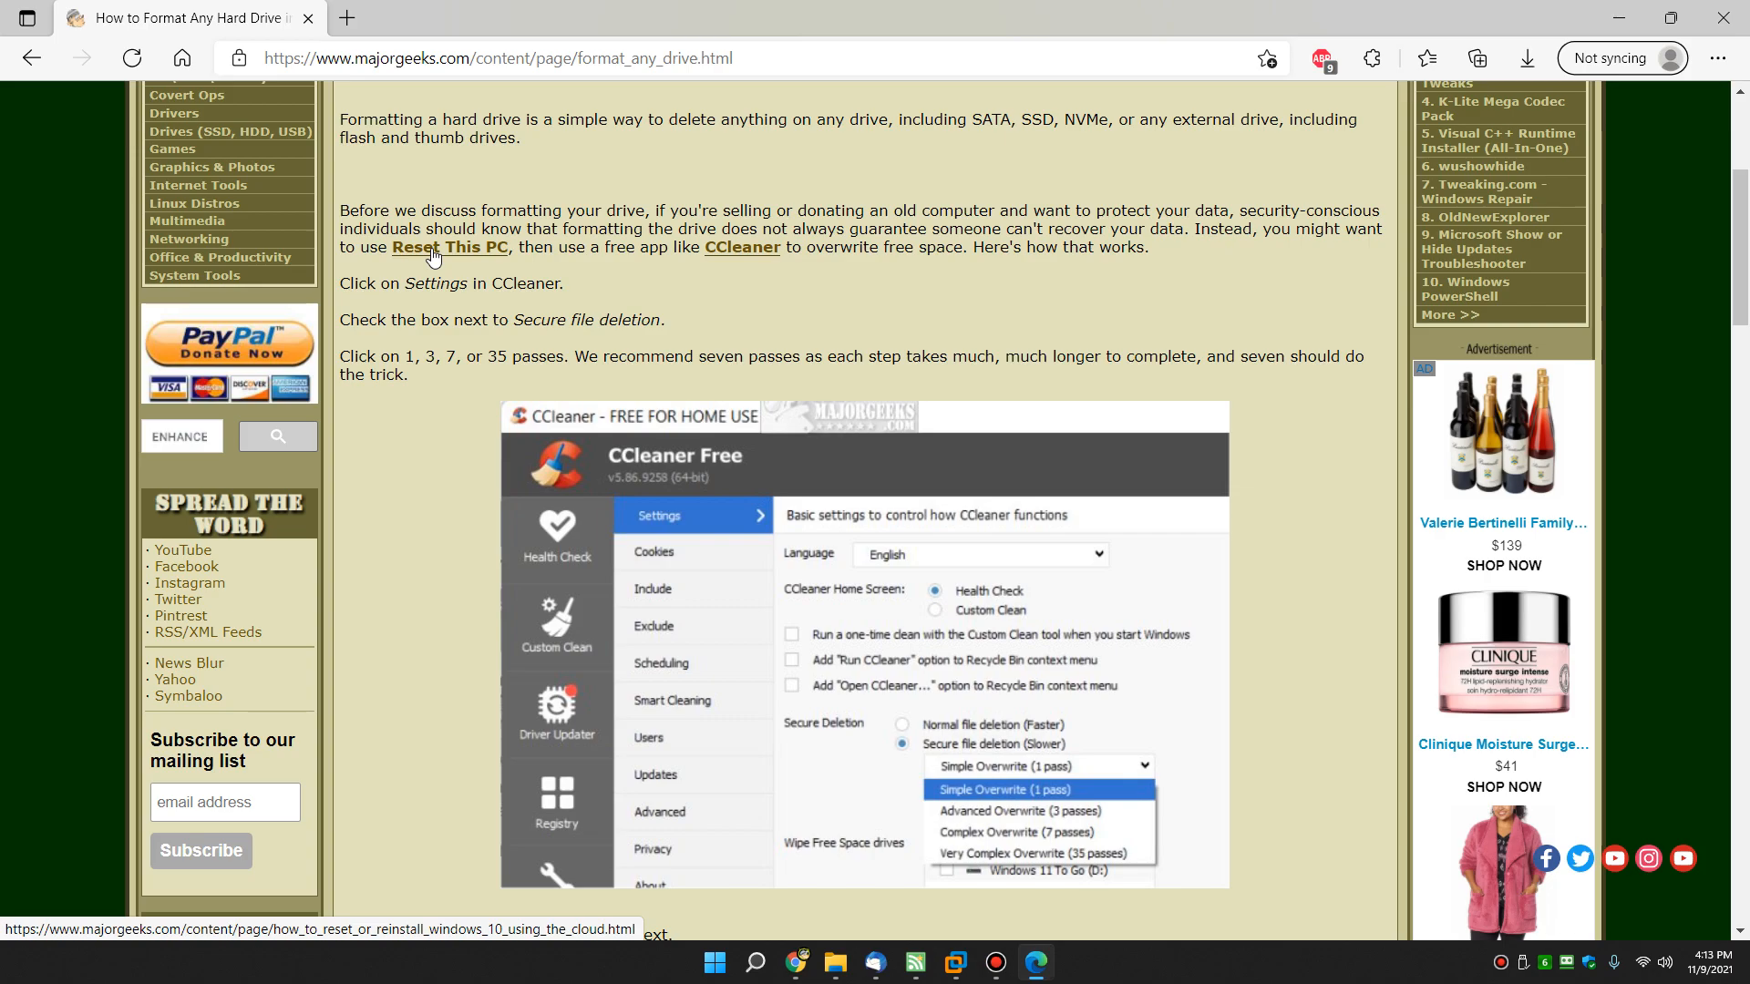
click(449, 246)
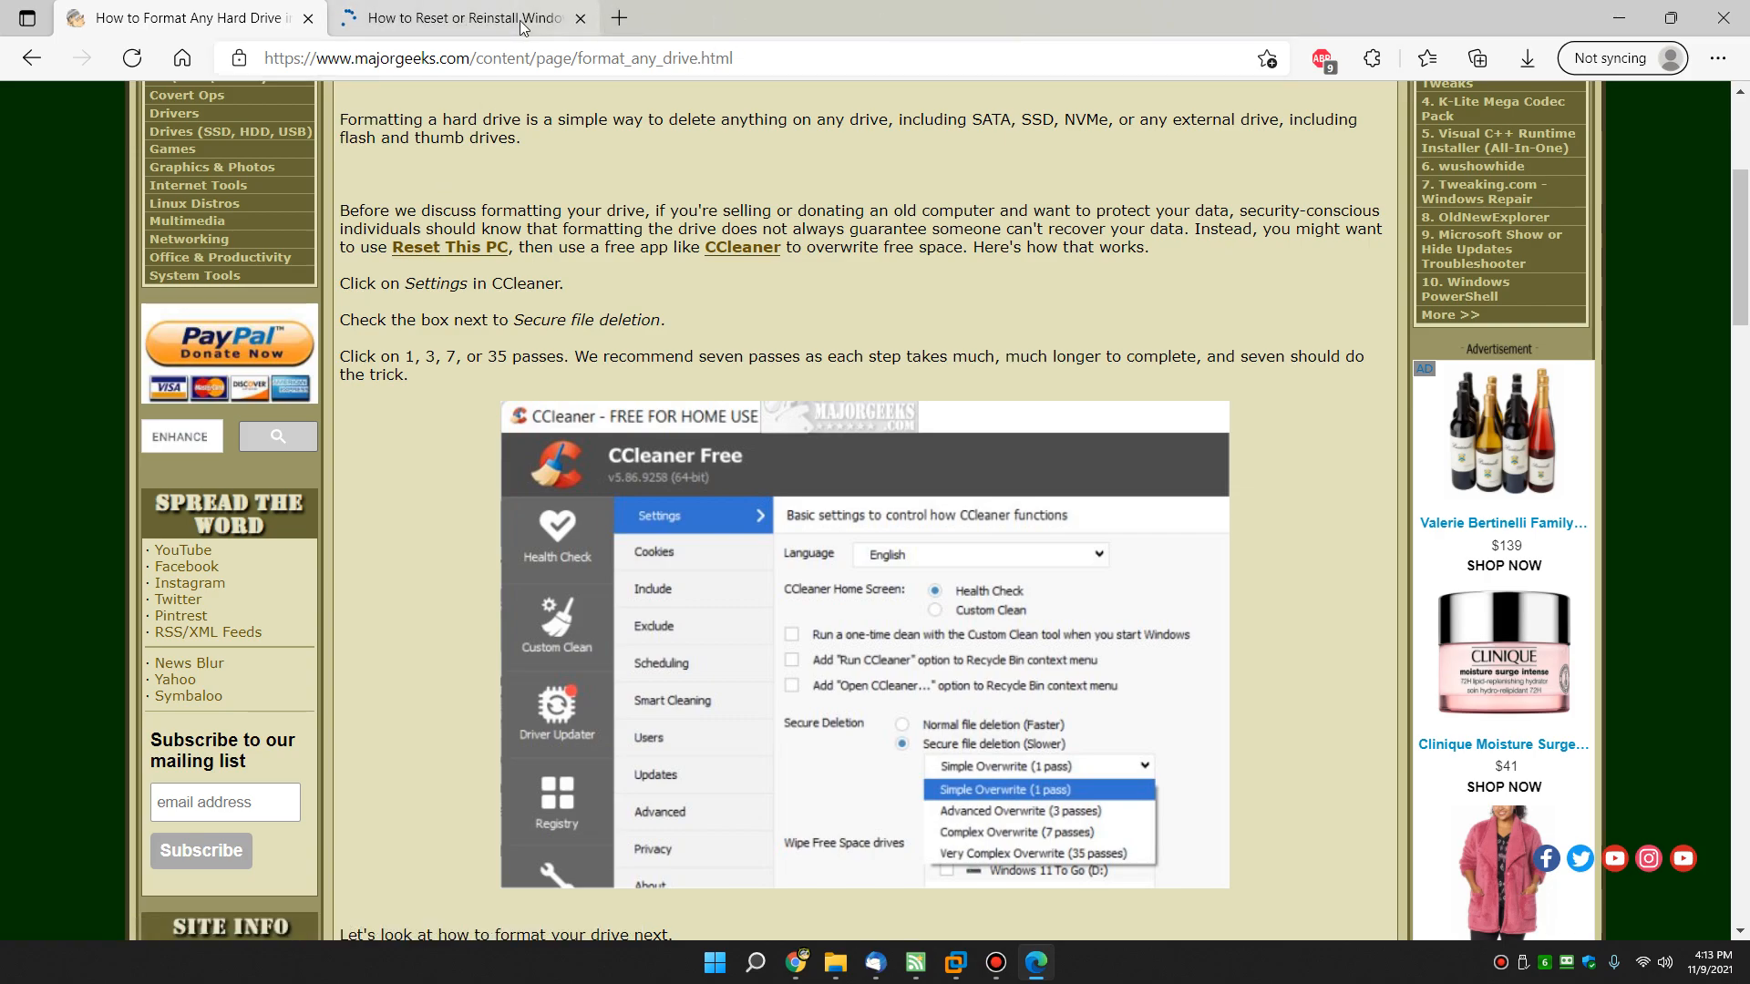
click(458, 19)
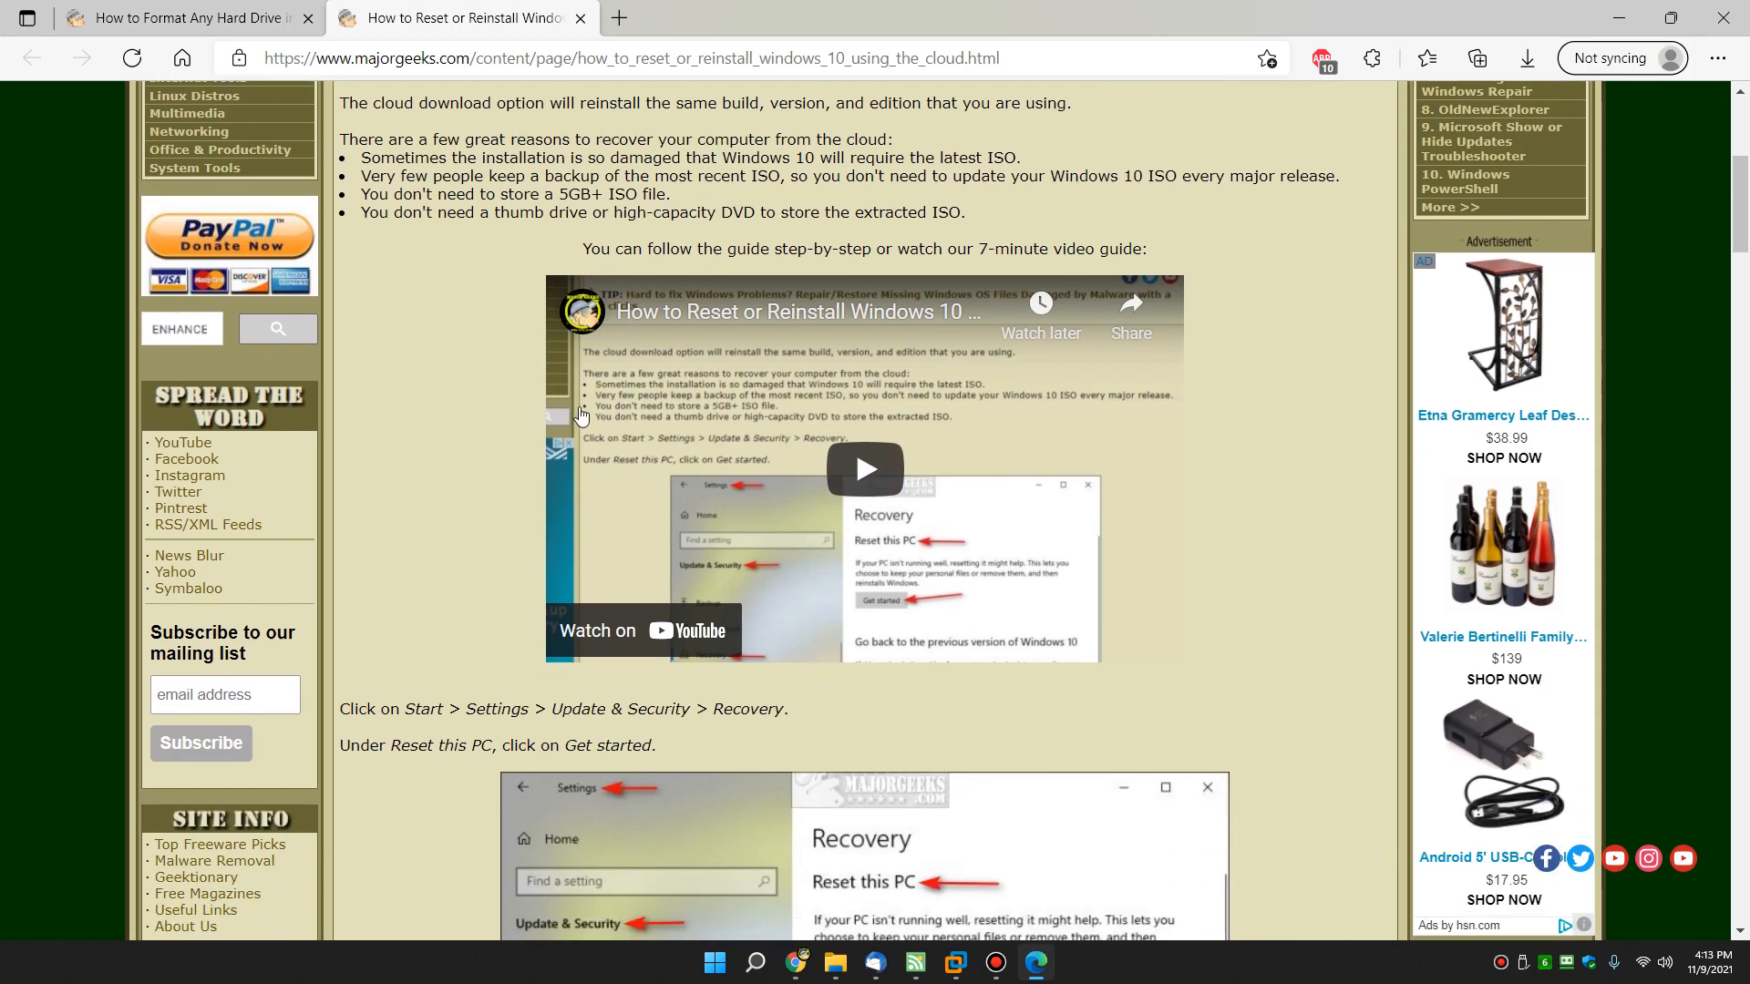
scroll(down, 3)
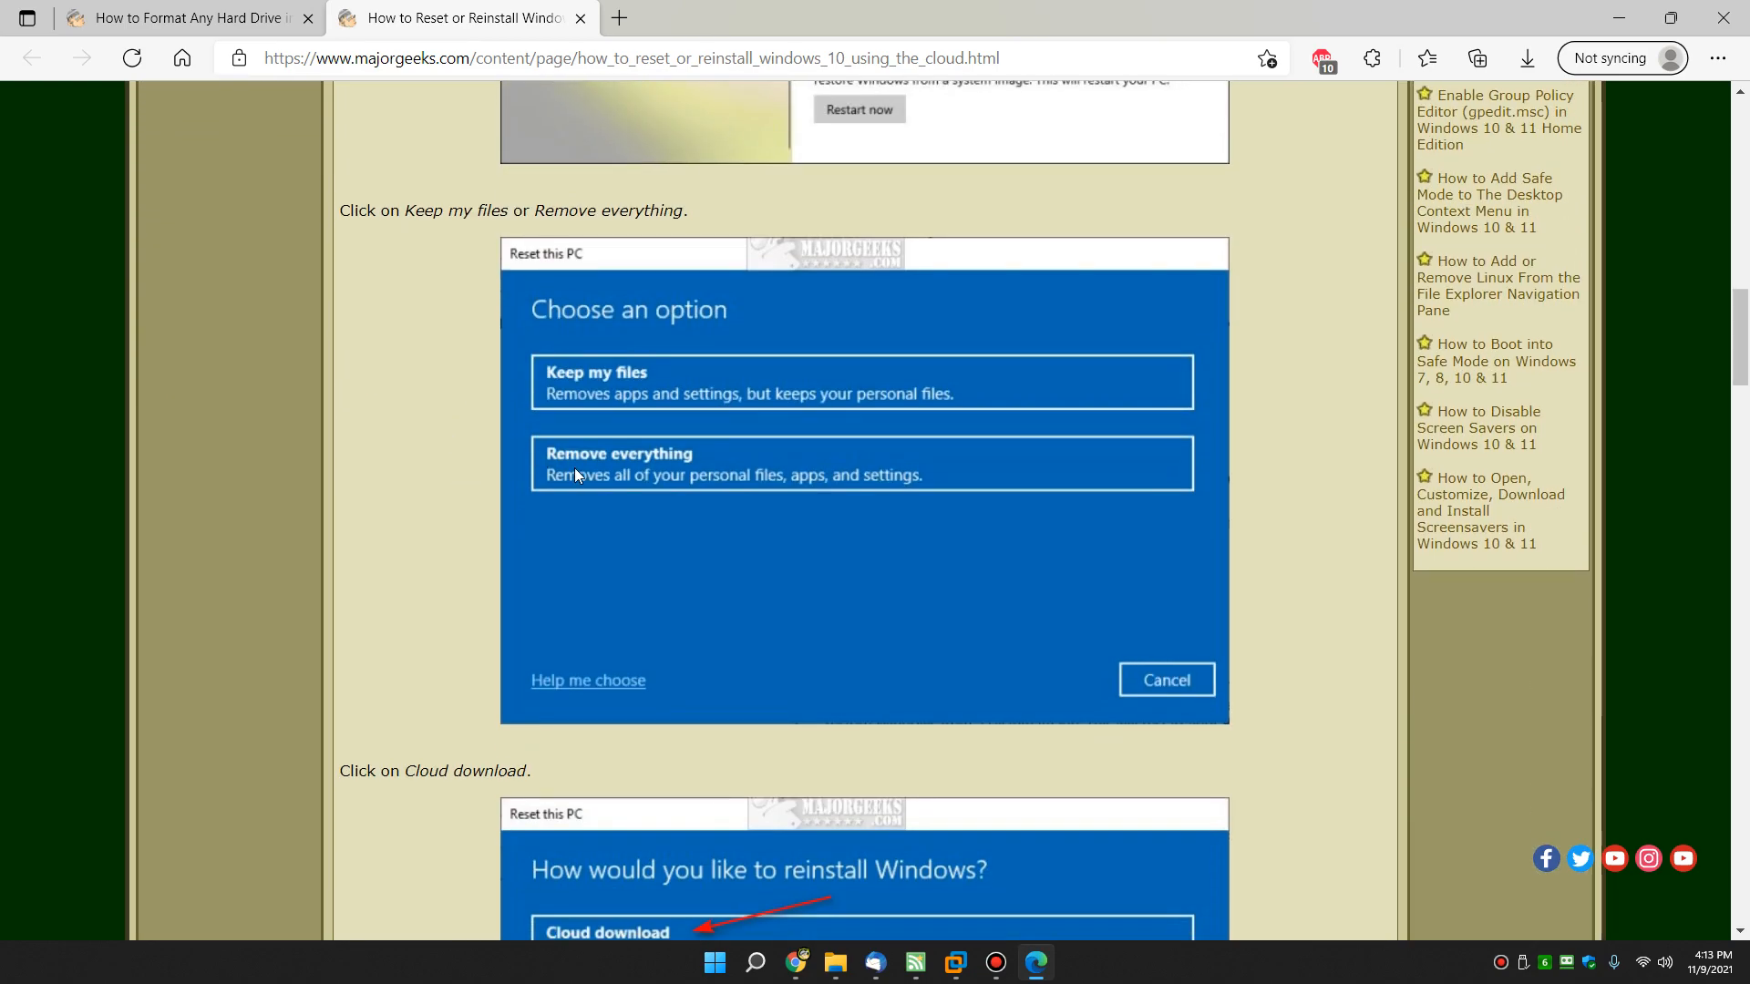
scroll(down, 3)
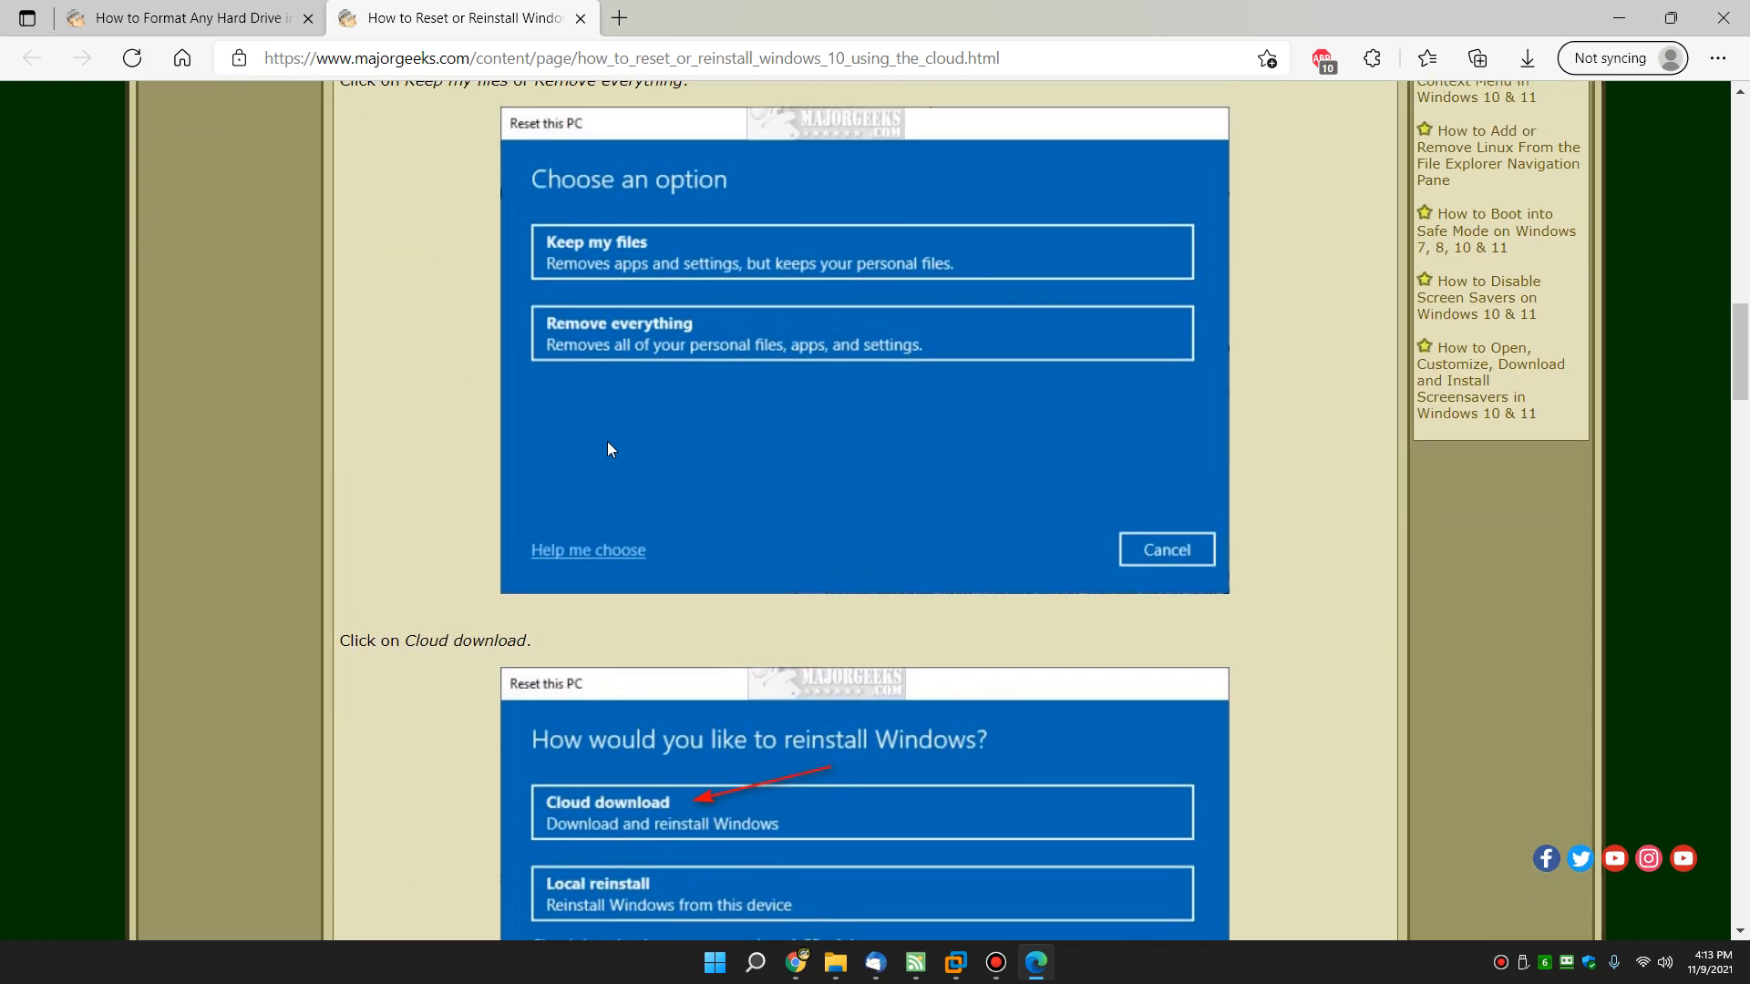
scroll(up, 3)
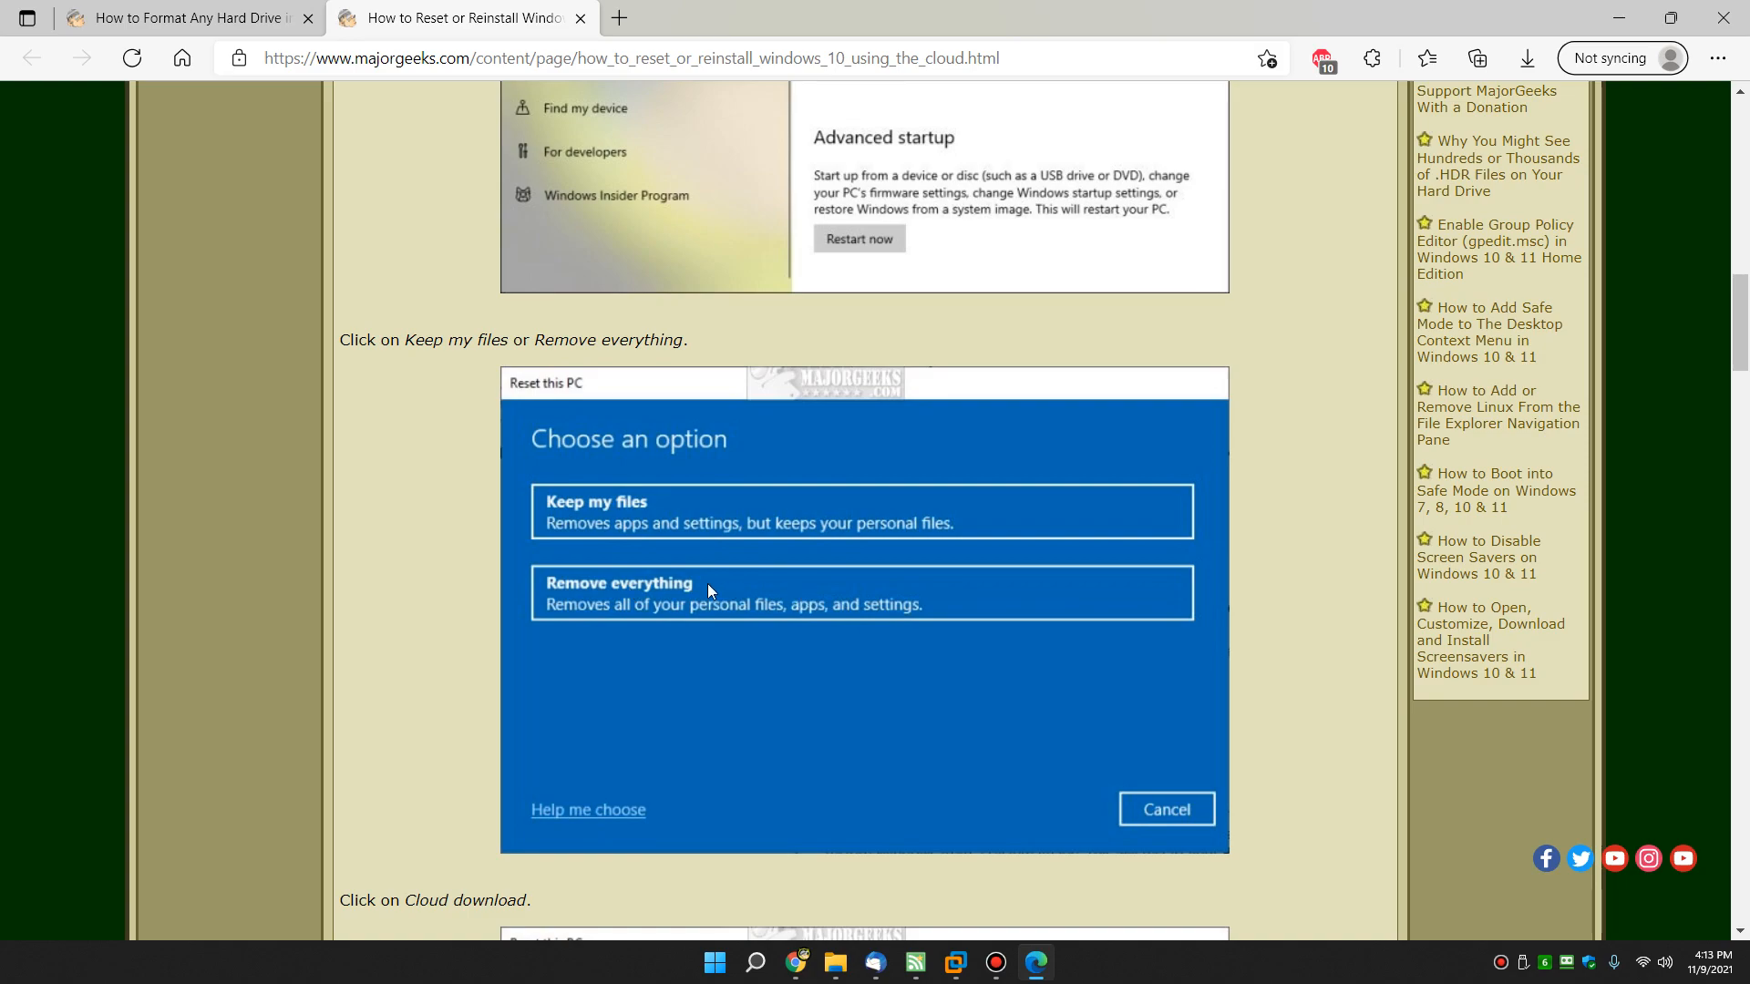
mouse_move(529, 31)
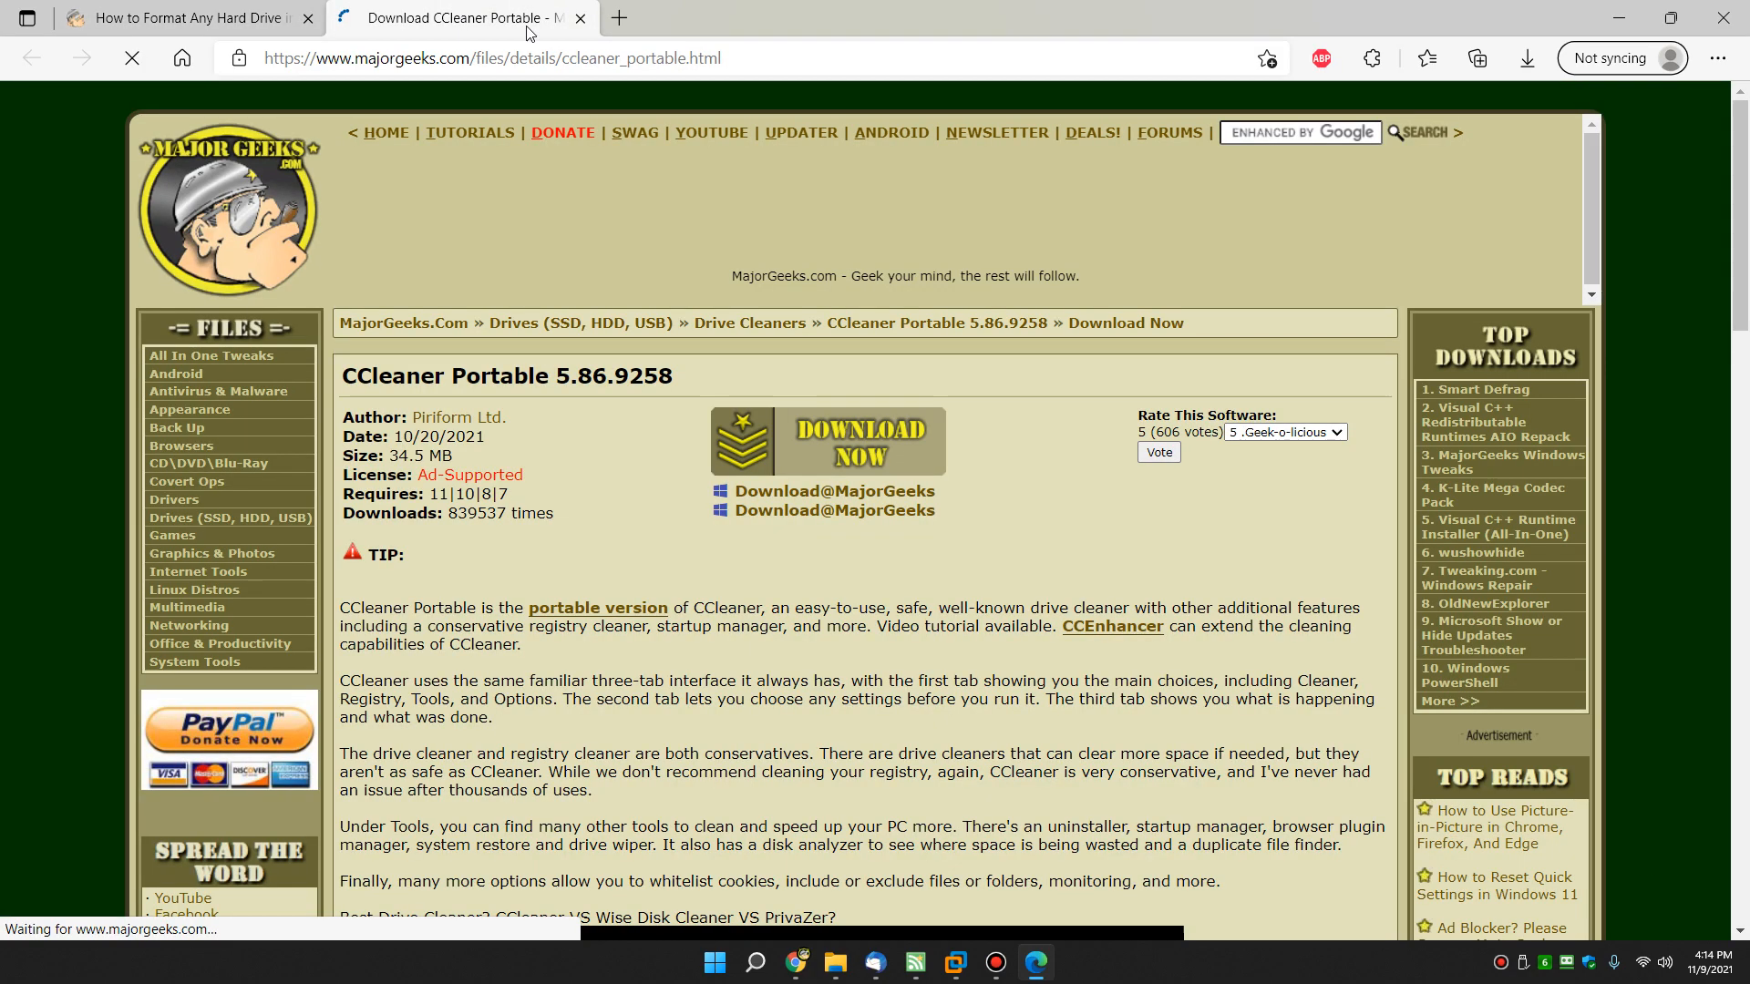
Close the CCleaner download tab and highlight the 7 recommended overwrite passes in the article
click(579, 18)
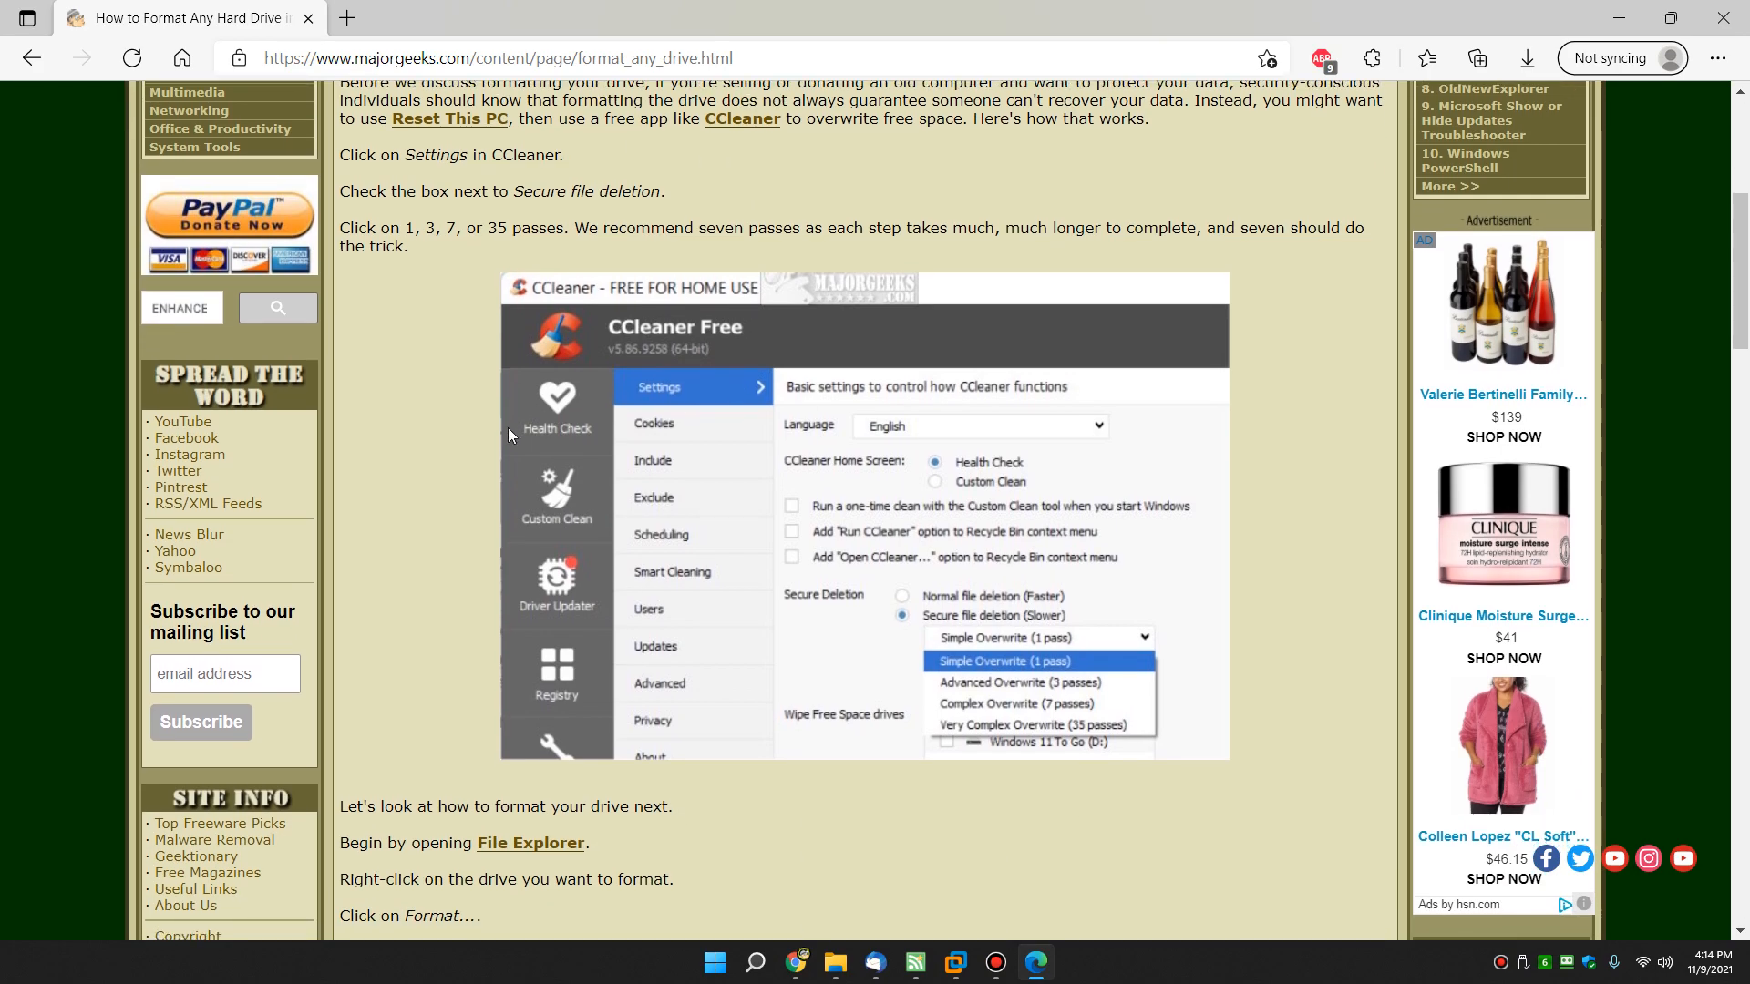
double_click(452, 229)
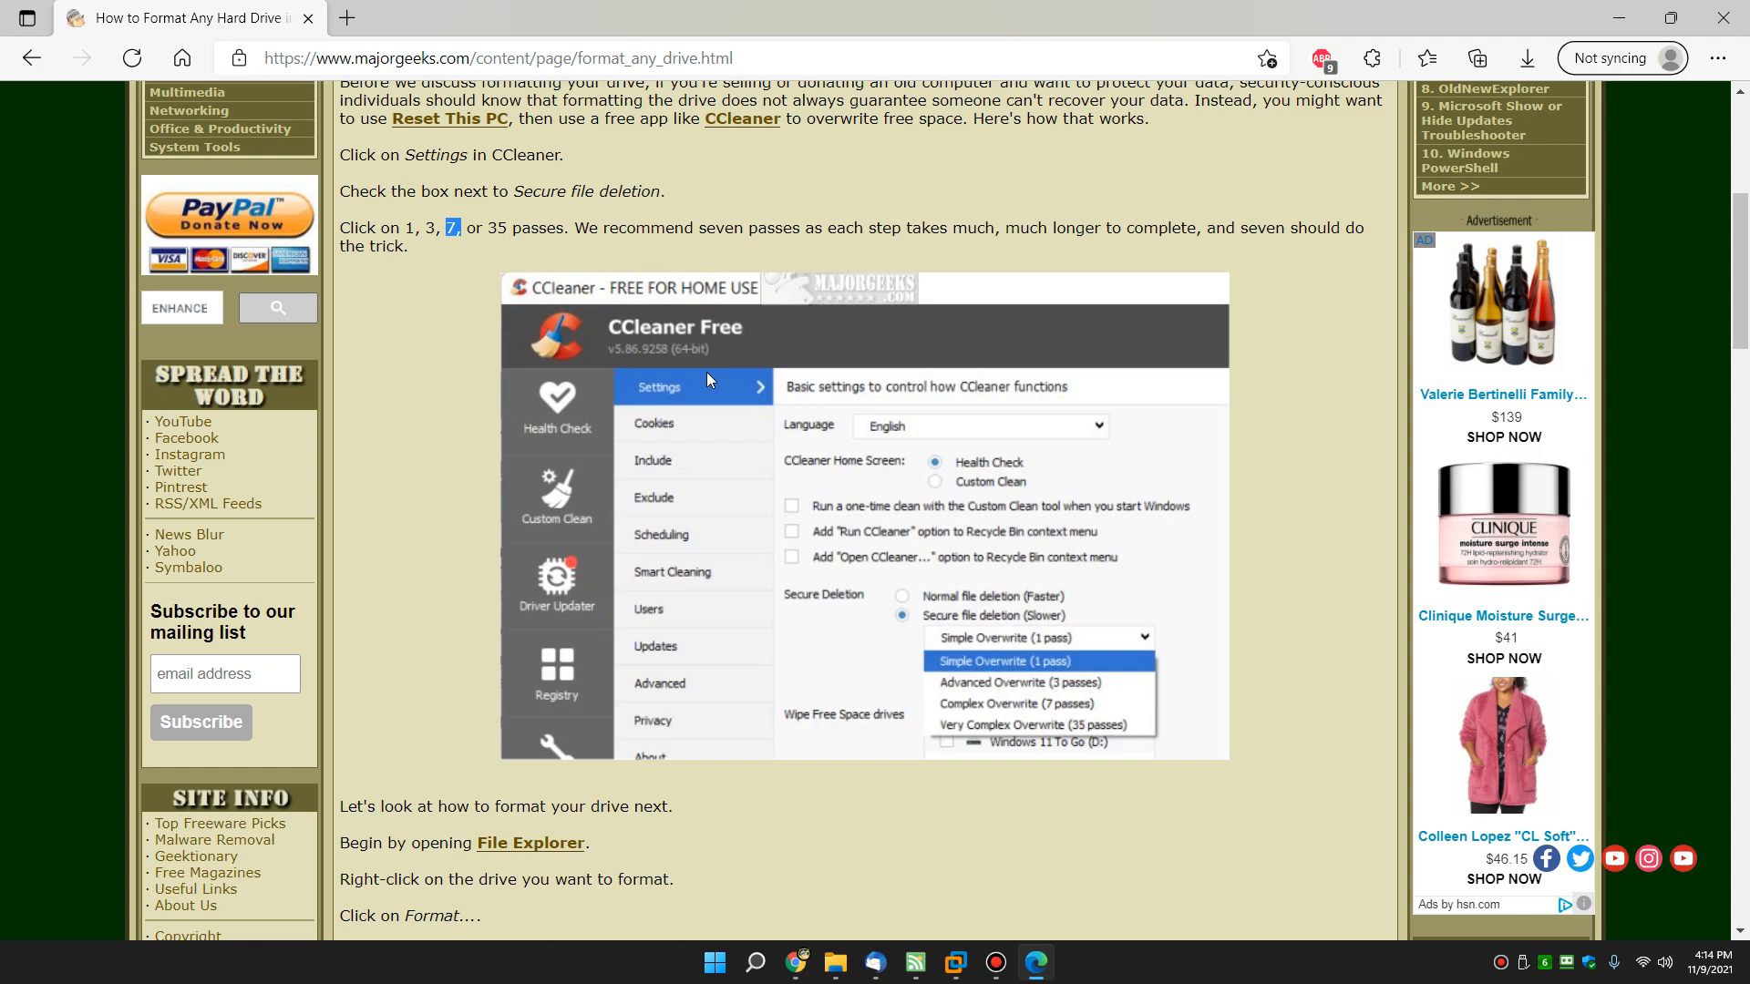
mouse_move(804, 629)
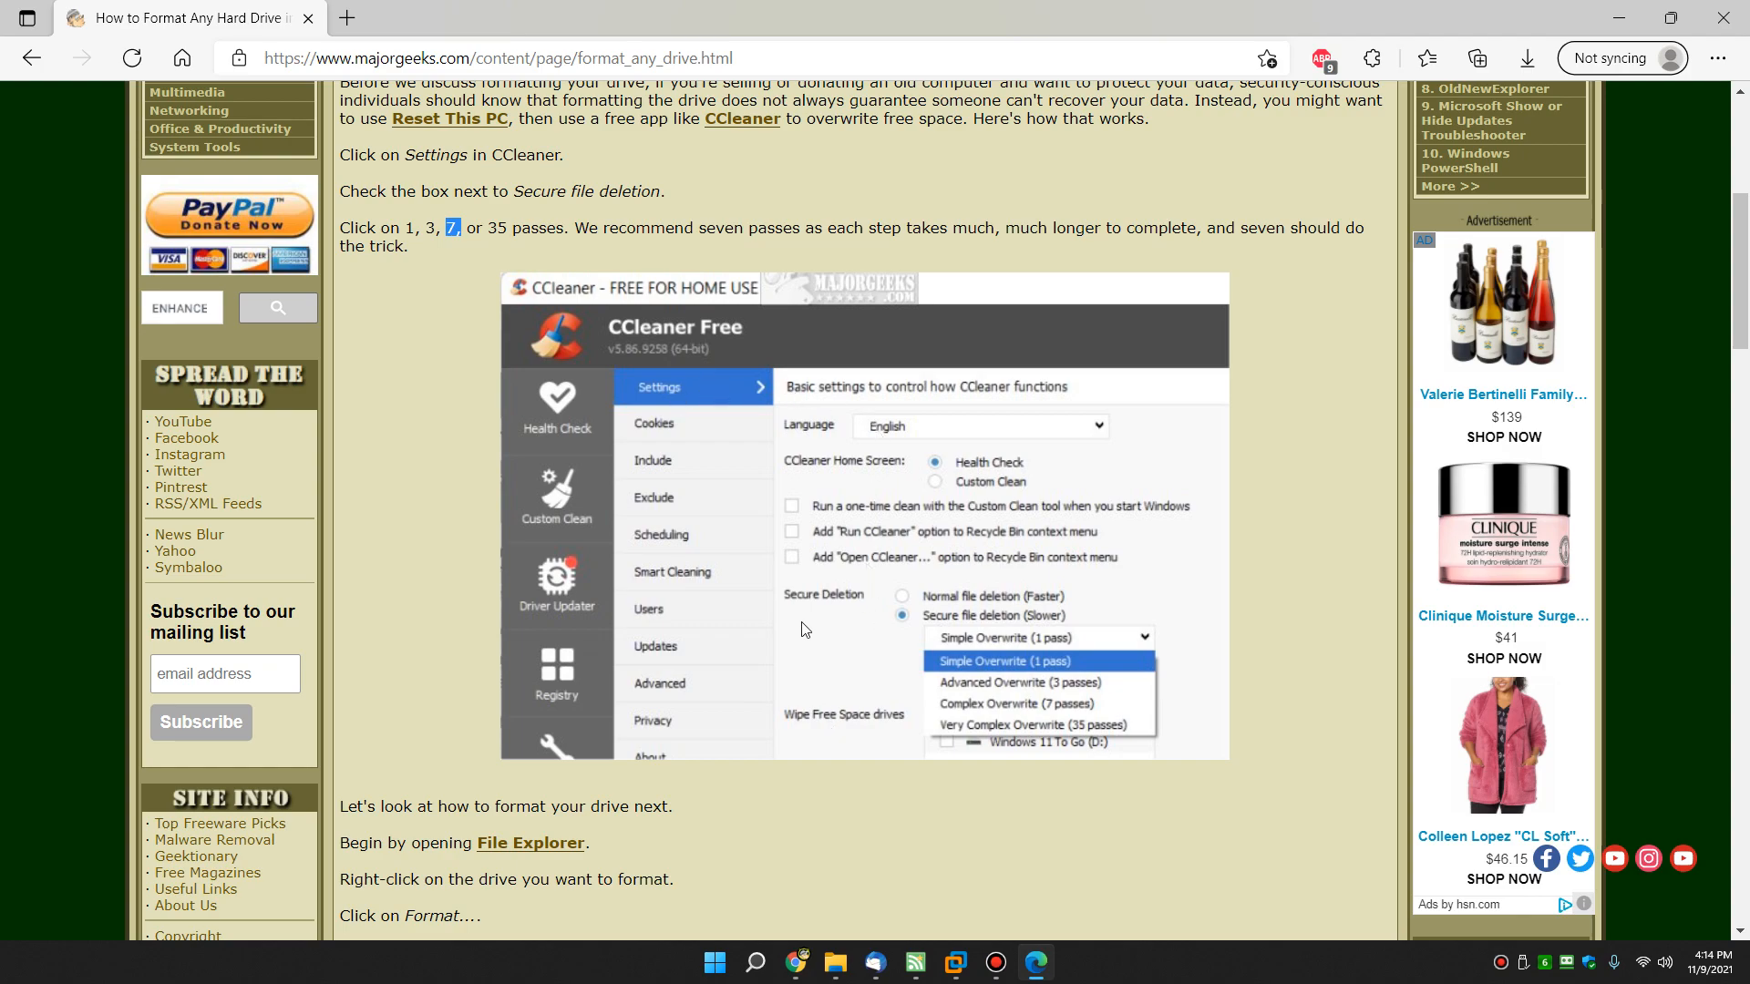
mouse_move(967, 714)
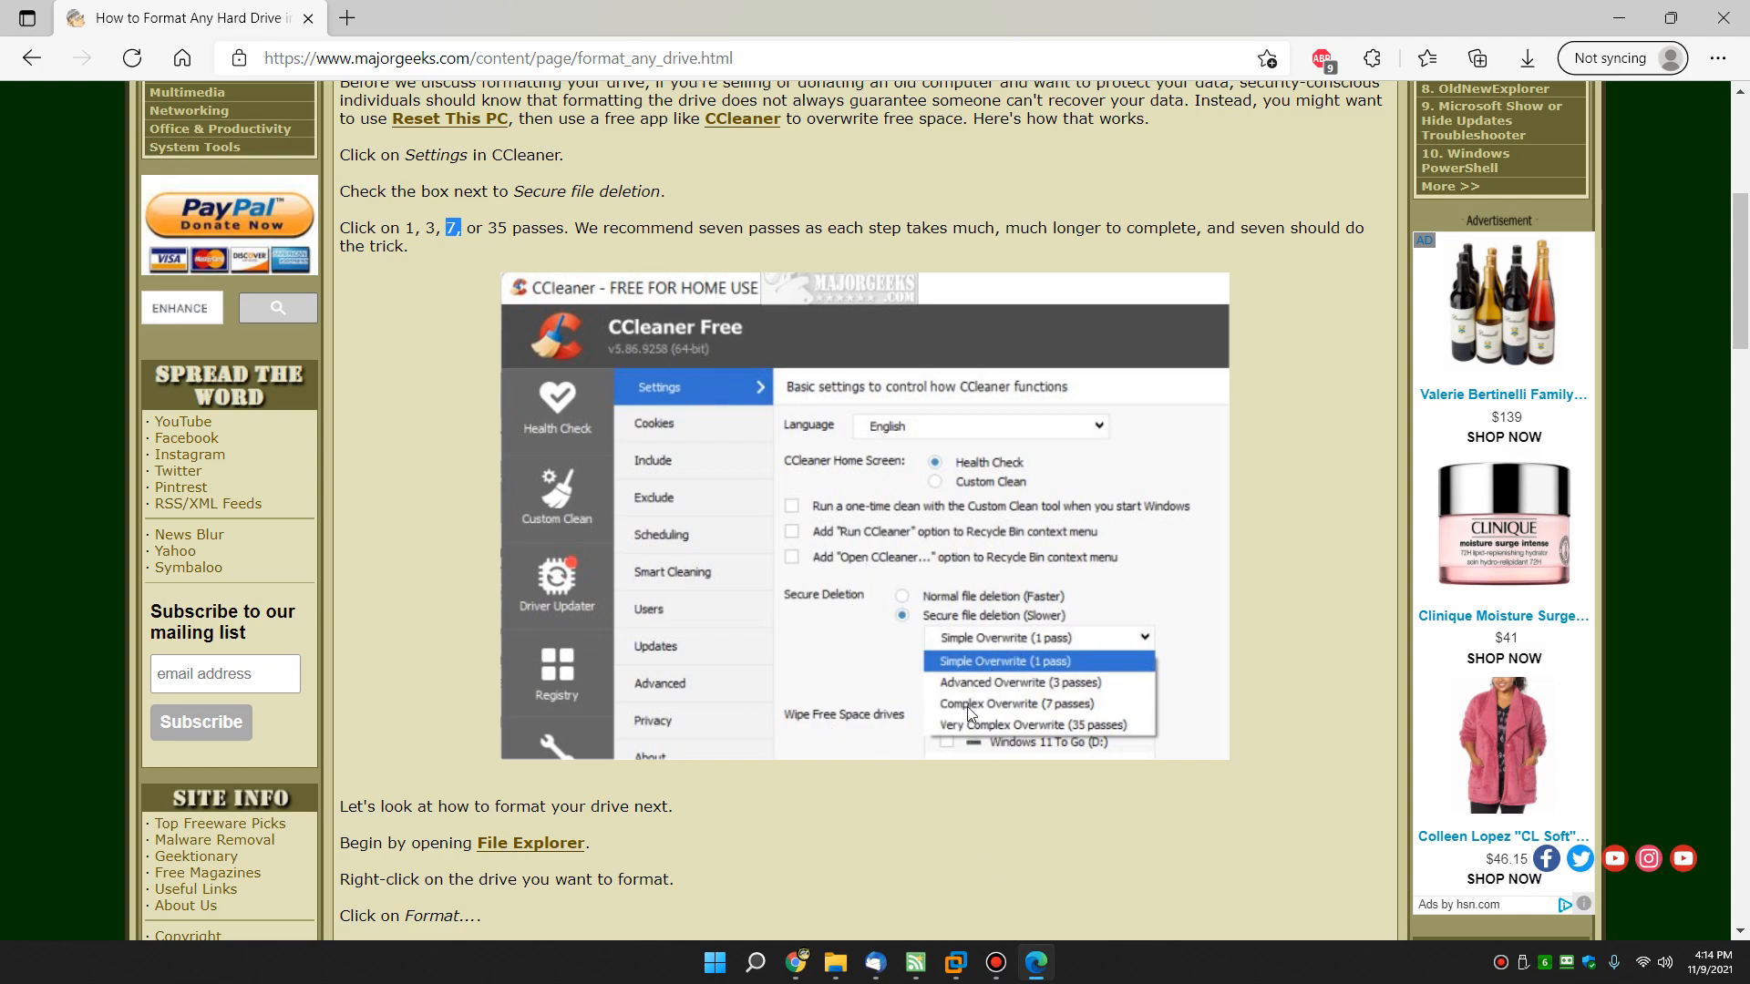
mouse_move(1057, 715)
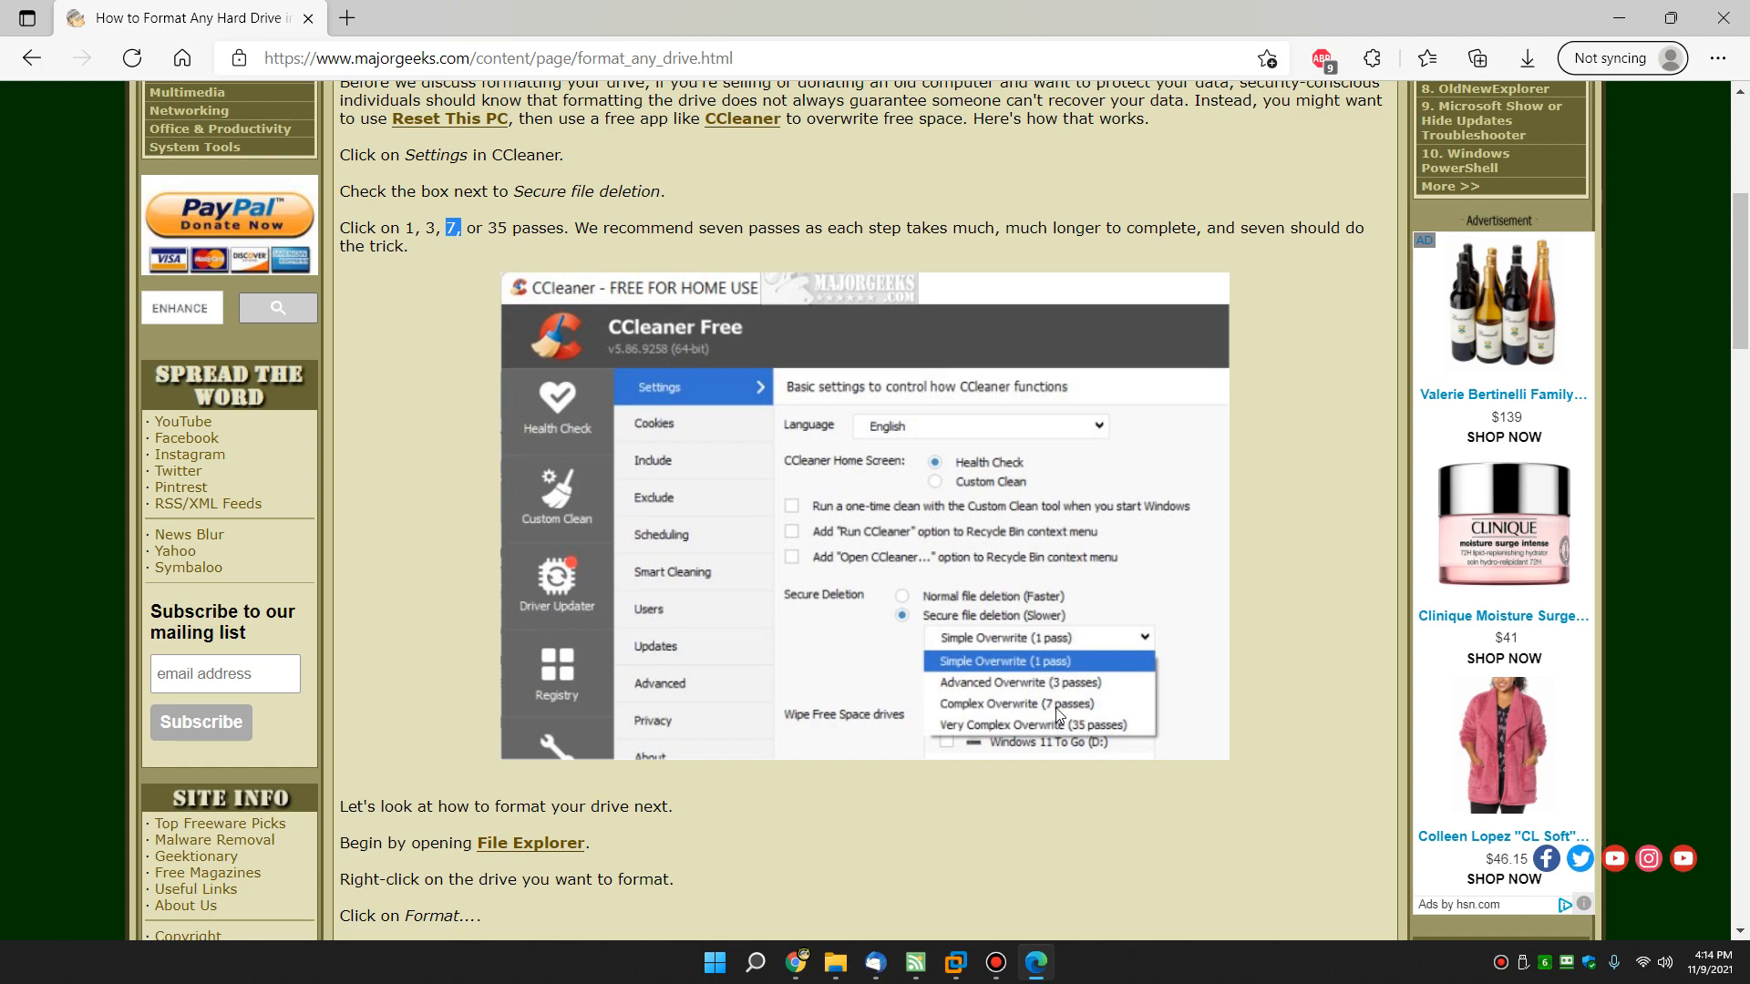
mouse_move(1059, 727)
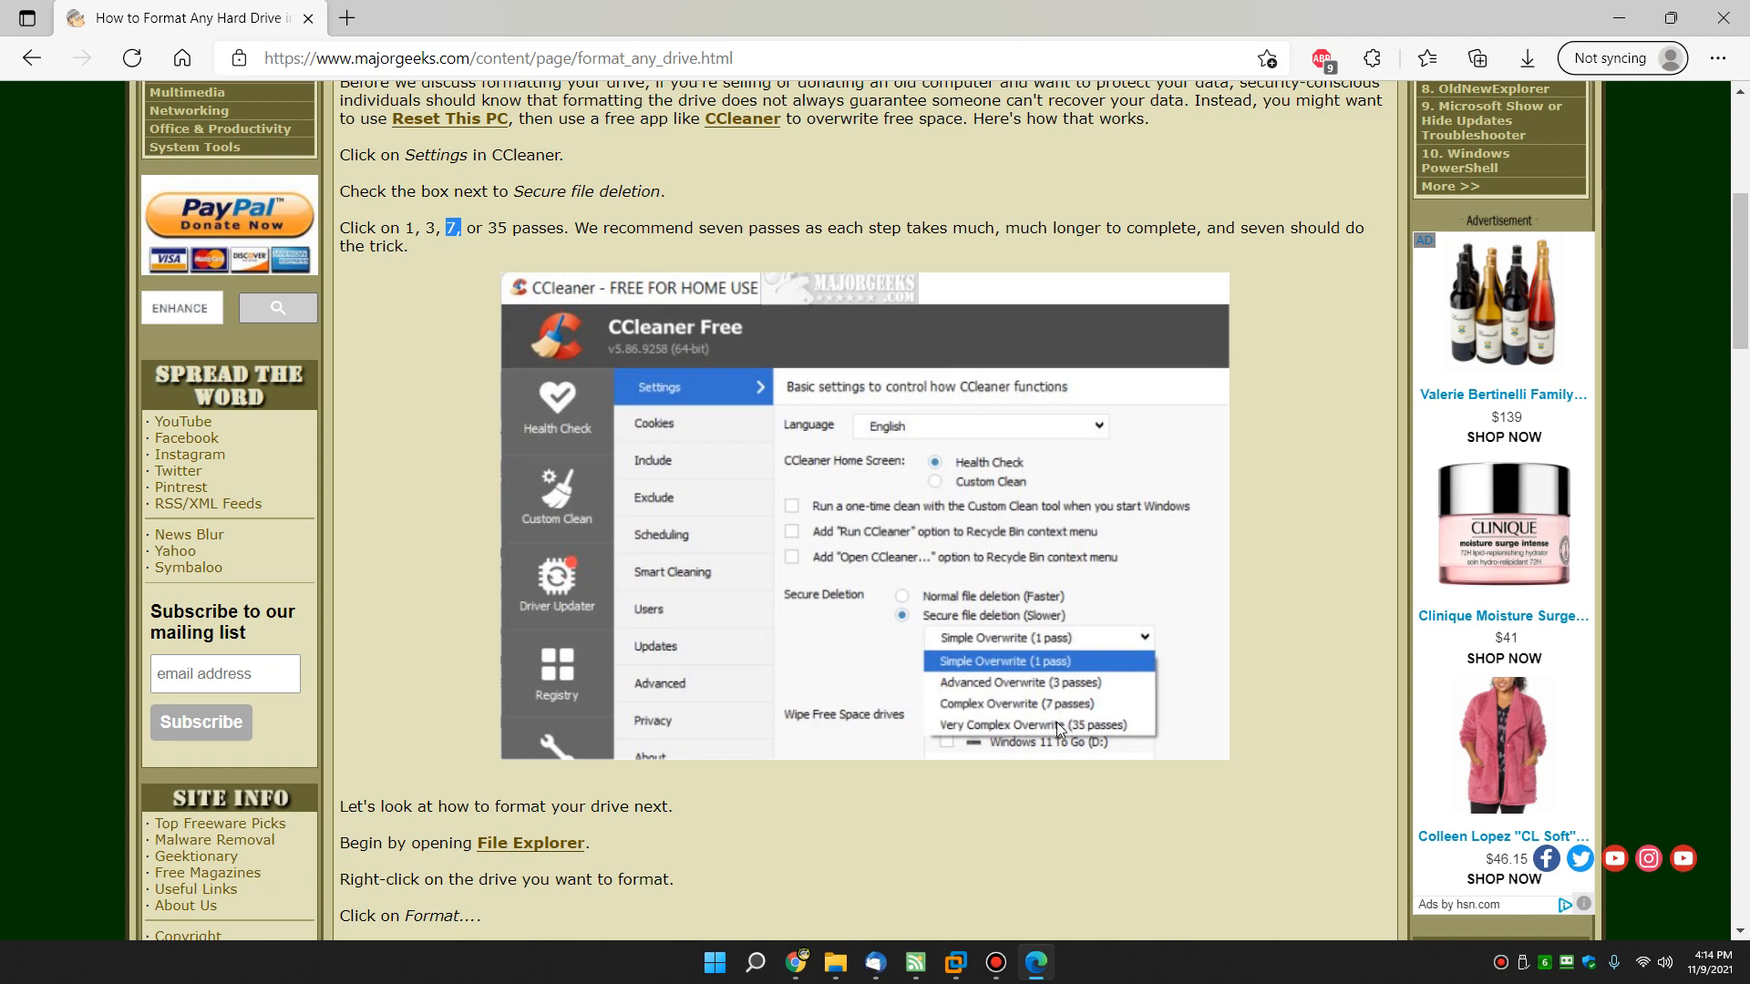
scroll(up, 3)
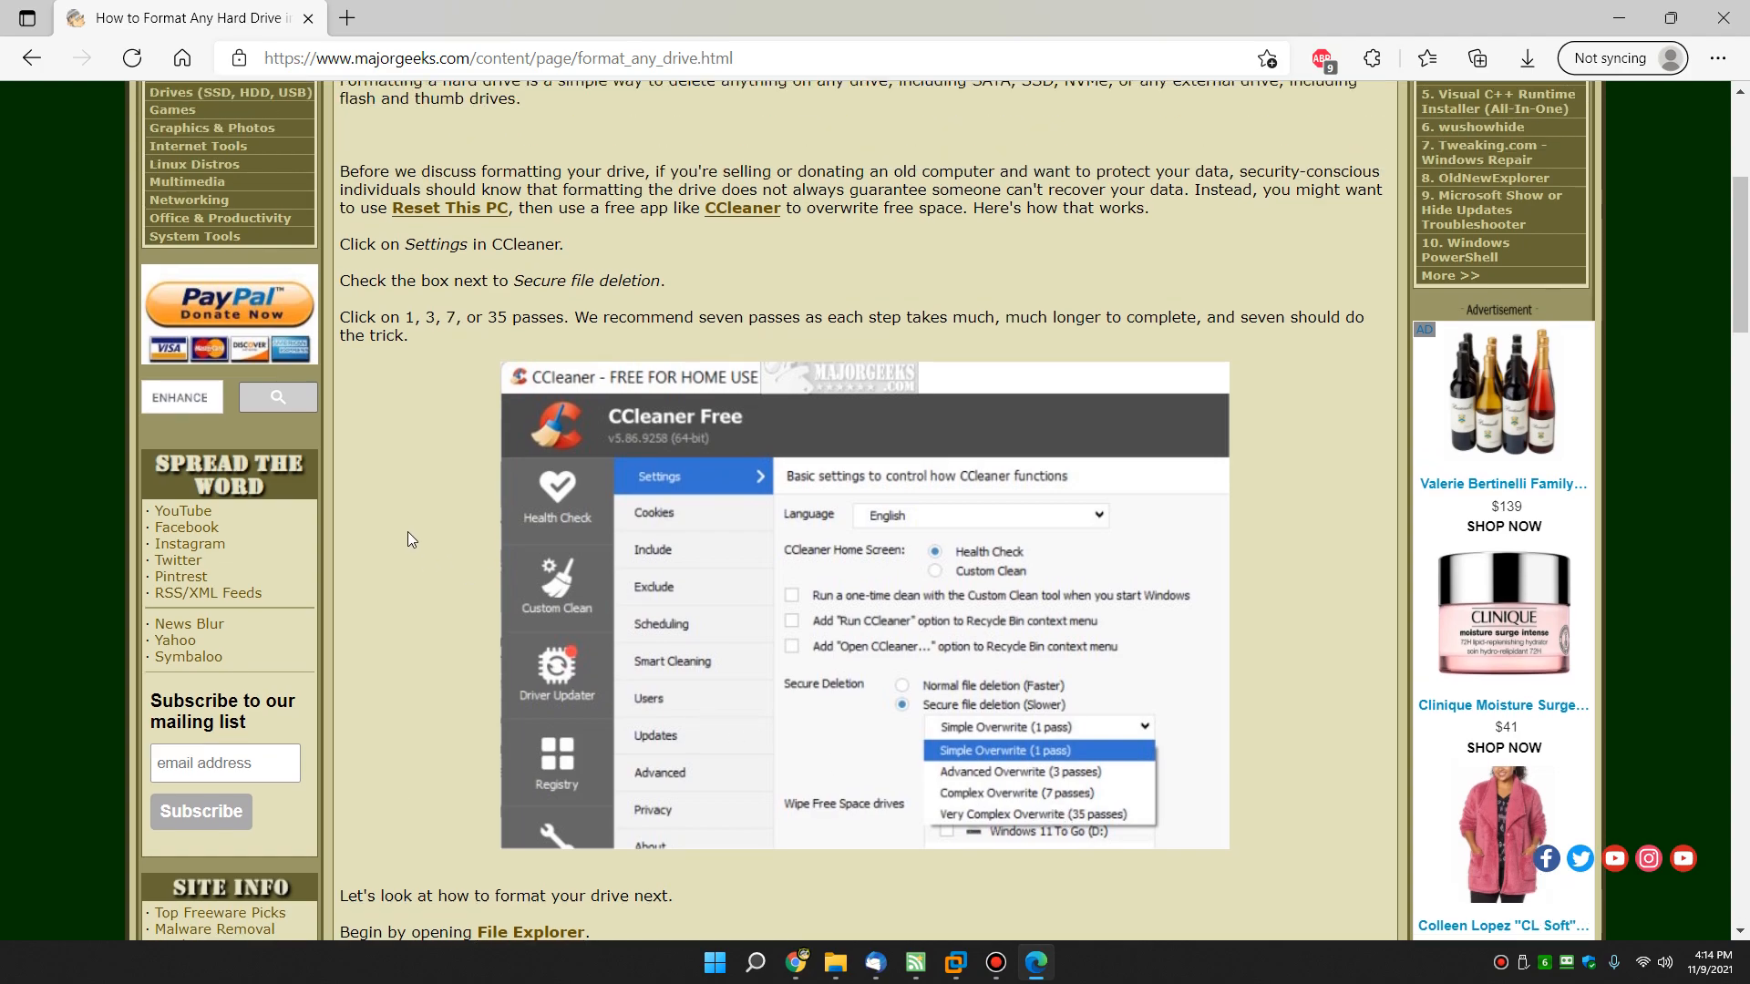
scroll(up, 3)
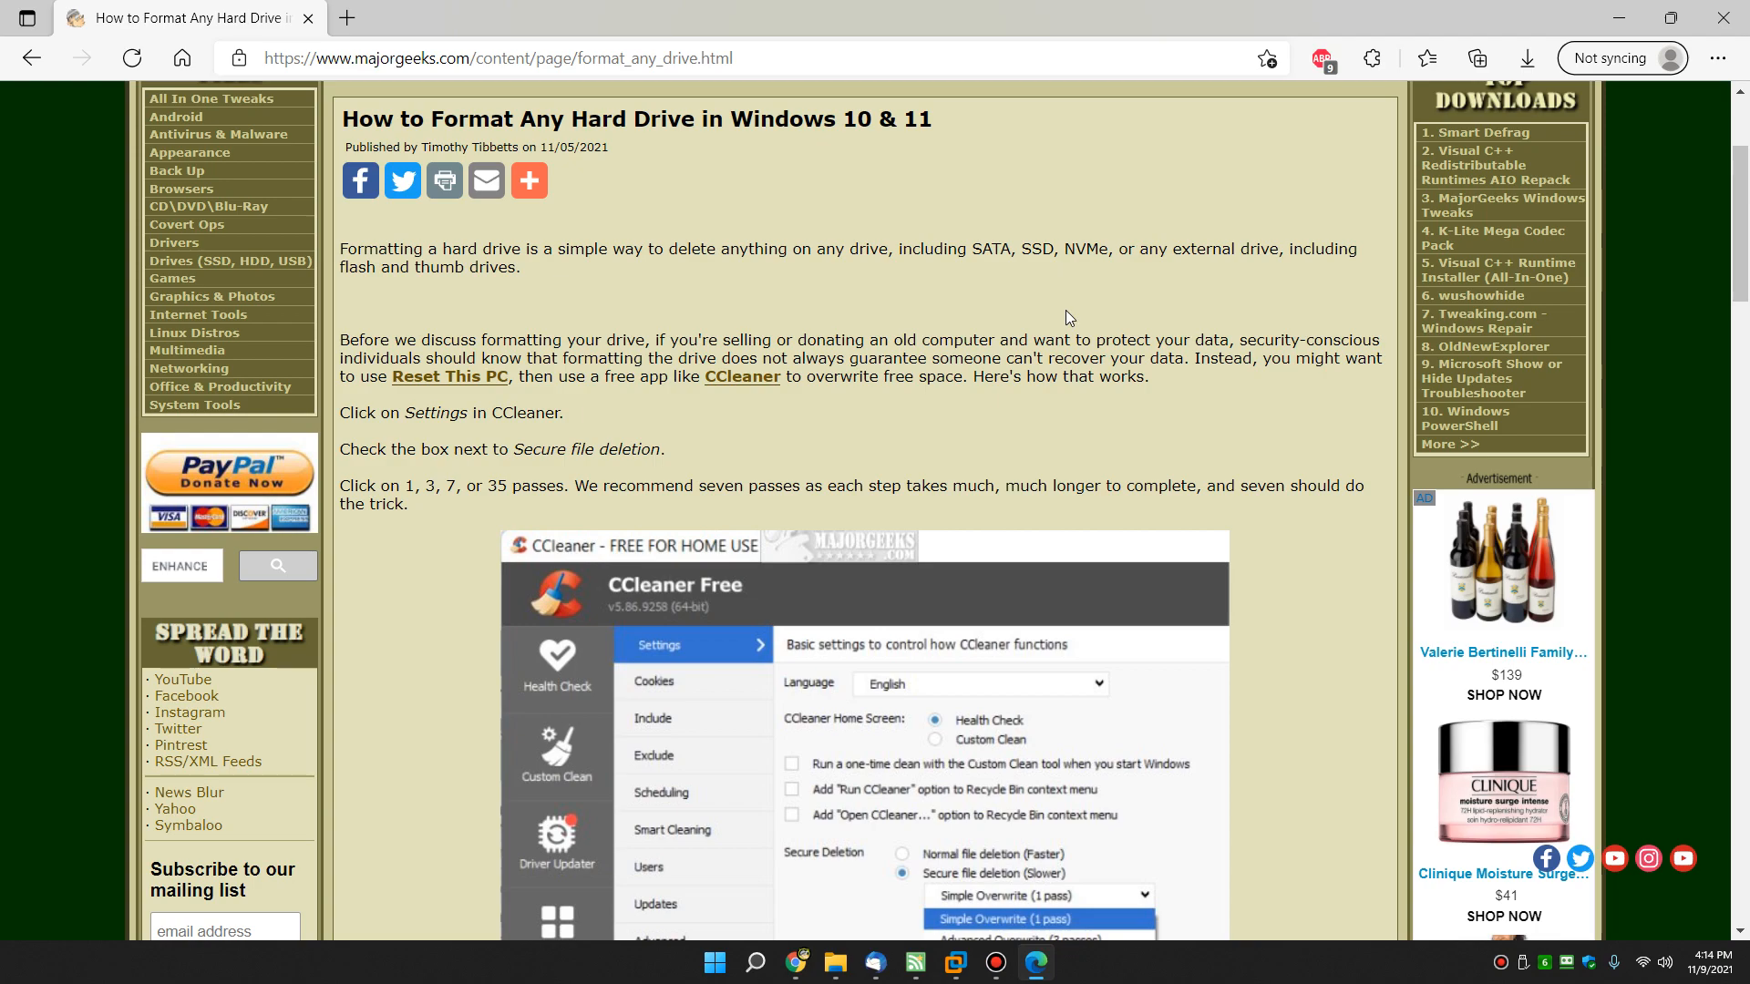
mouse_move(1070, 313)
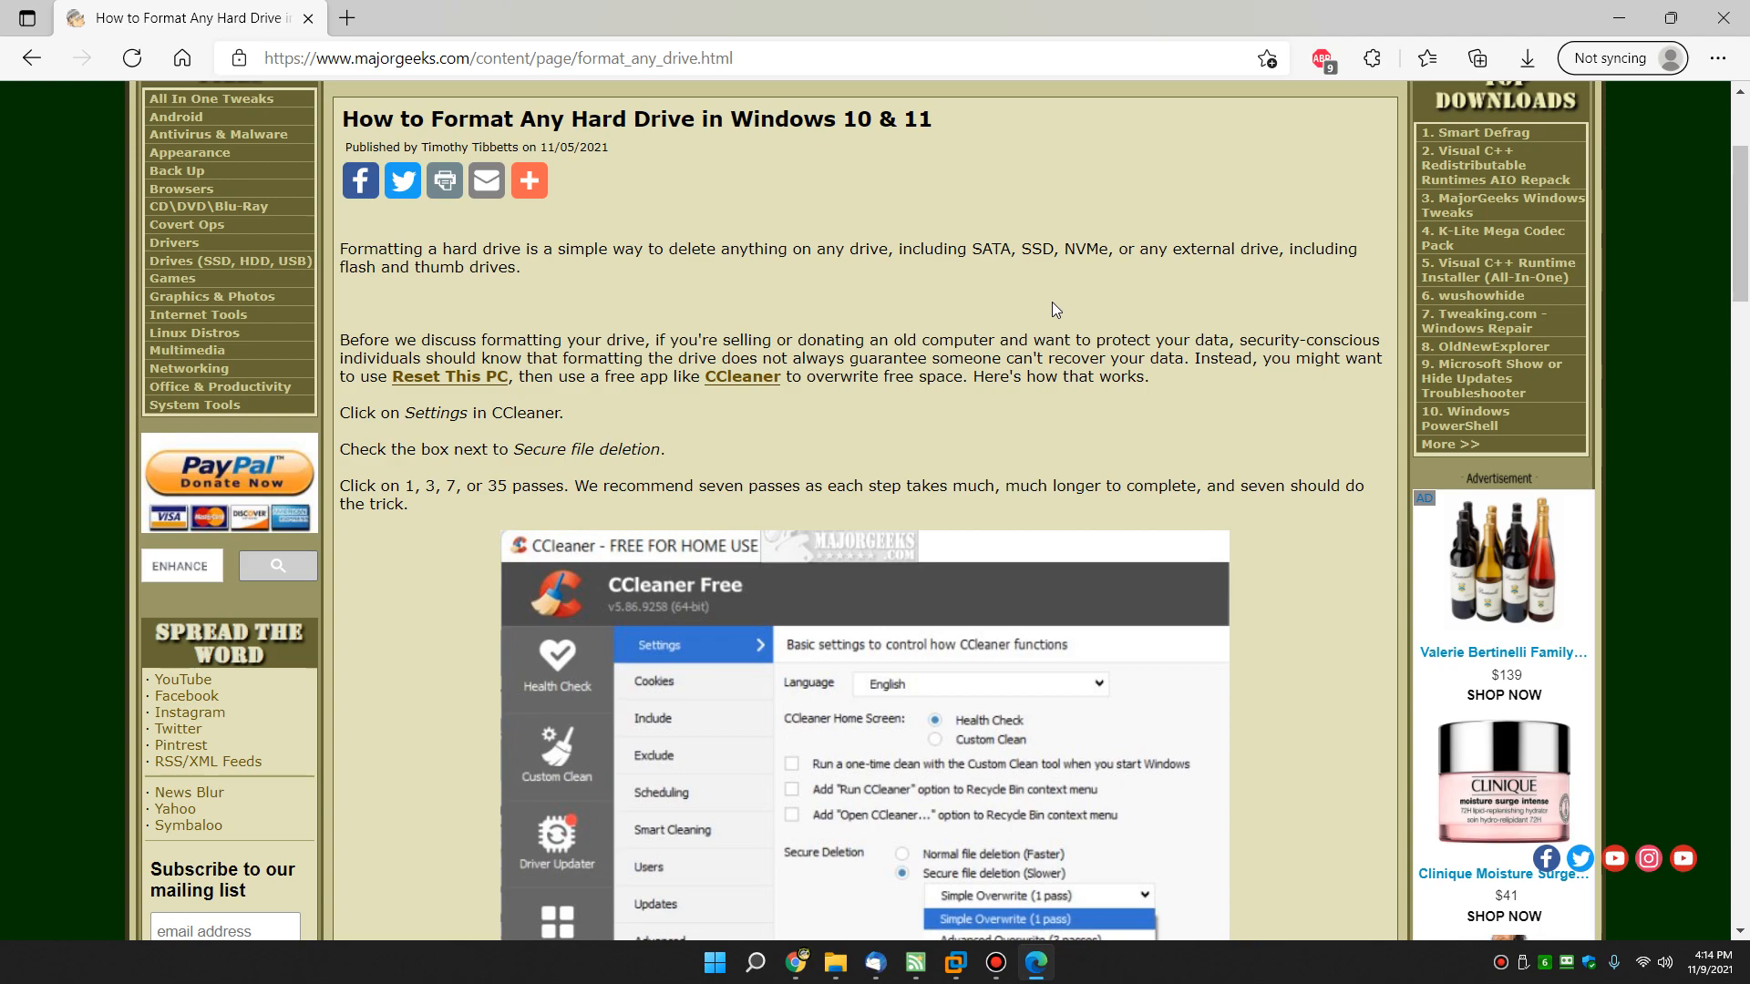
mouse_move(981, 252)
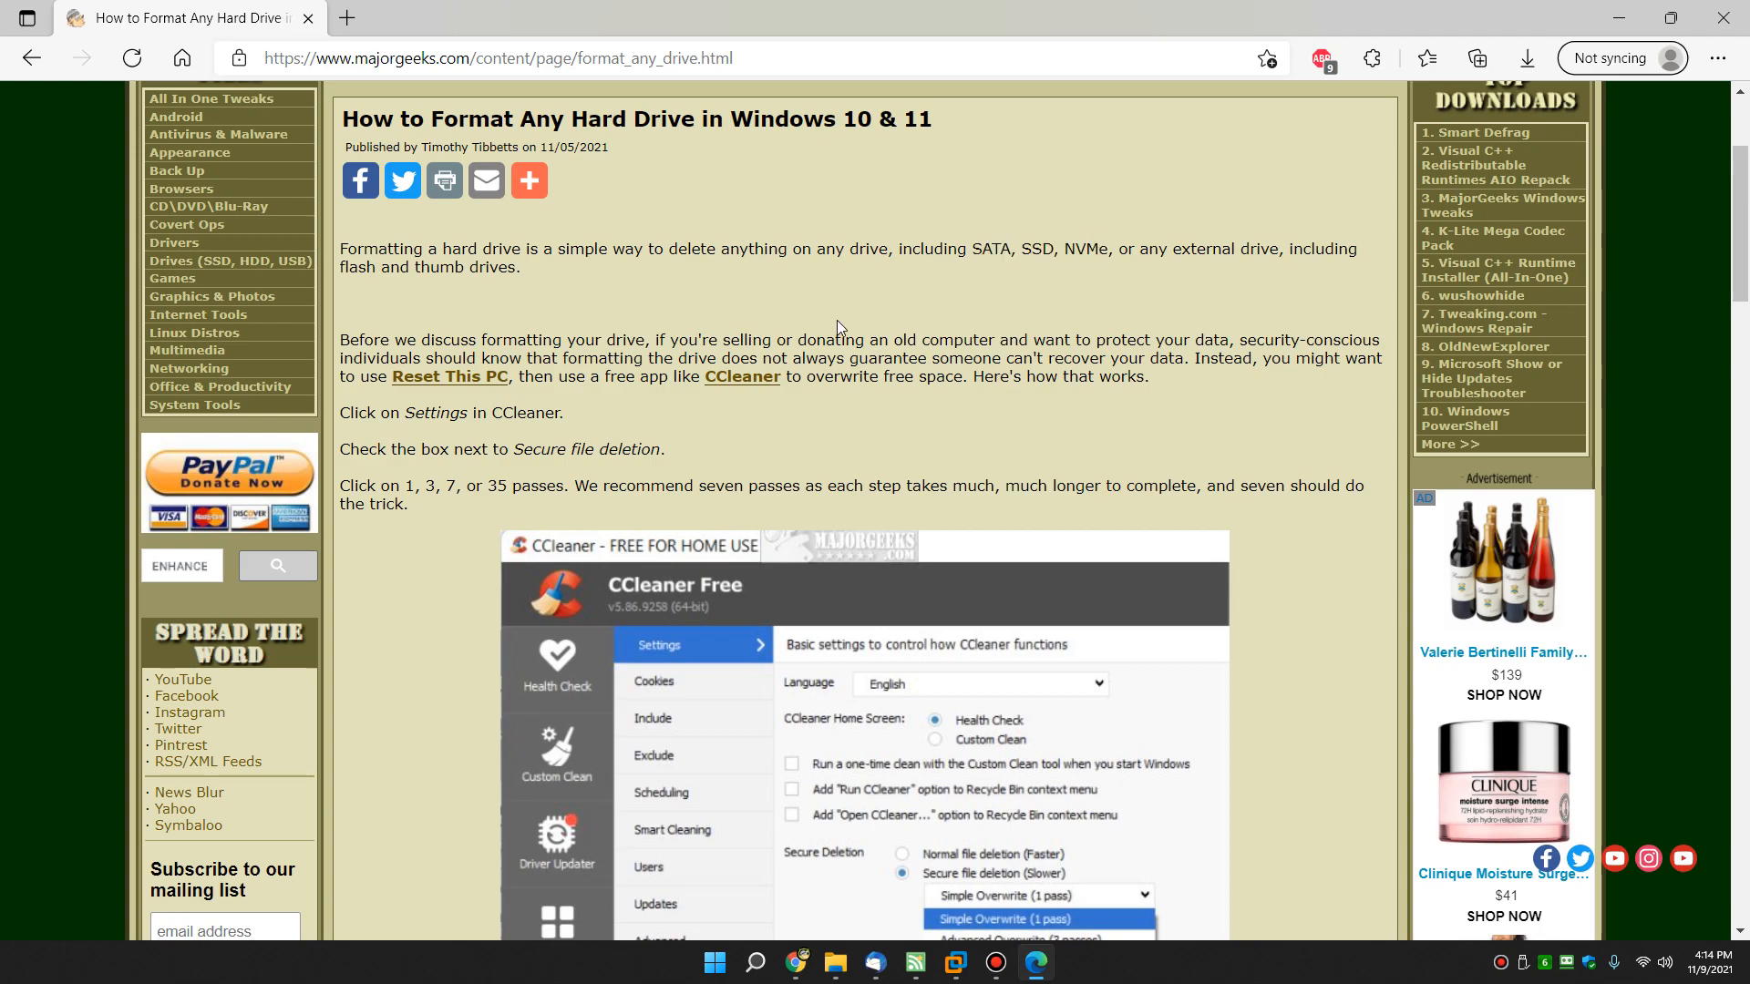
mouse_move(742, 376)
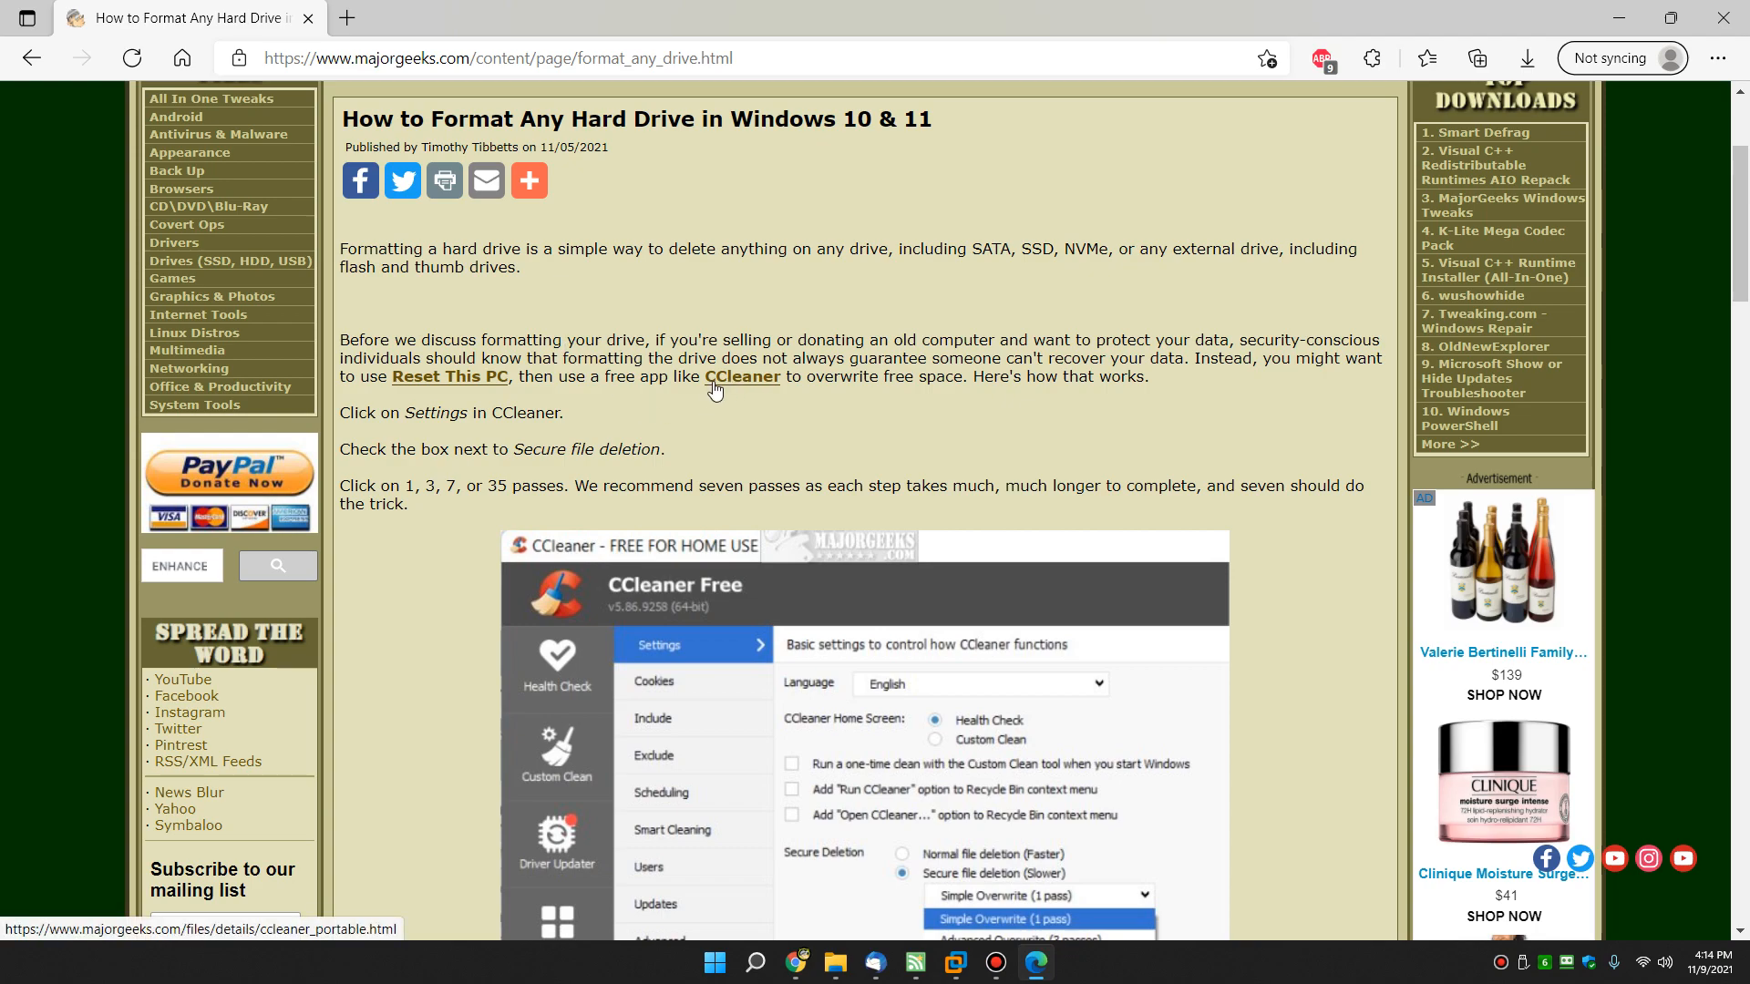
mouse_move(651, 381)
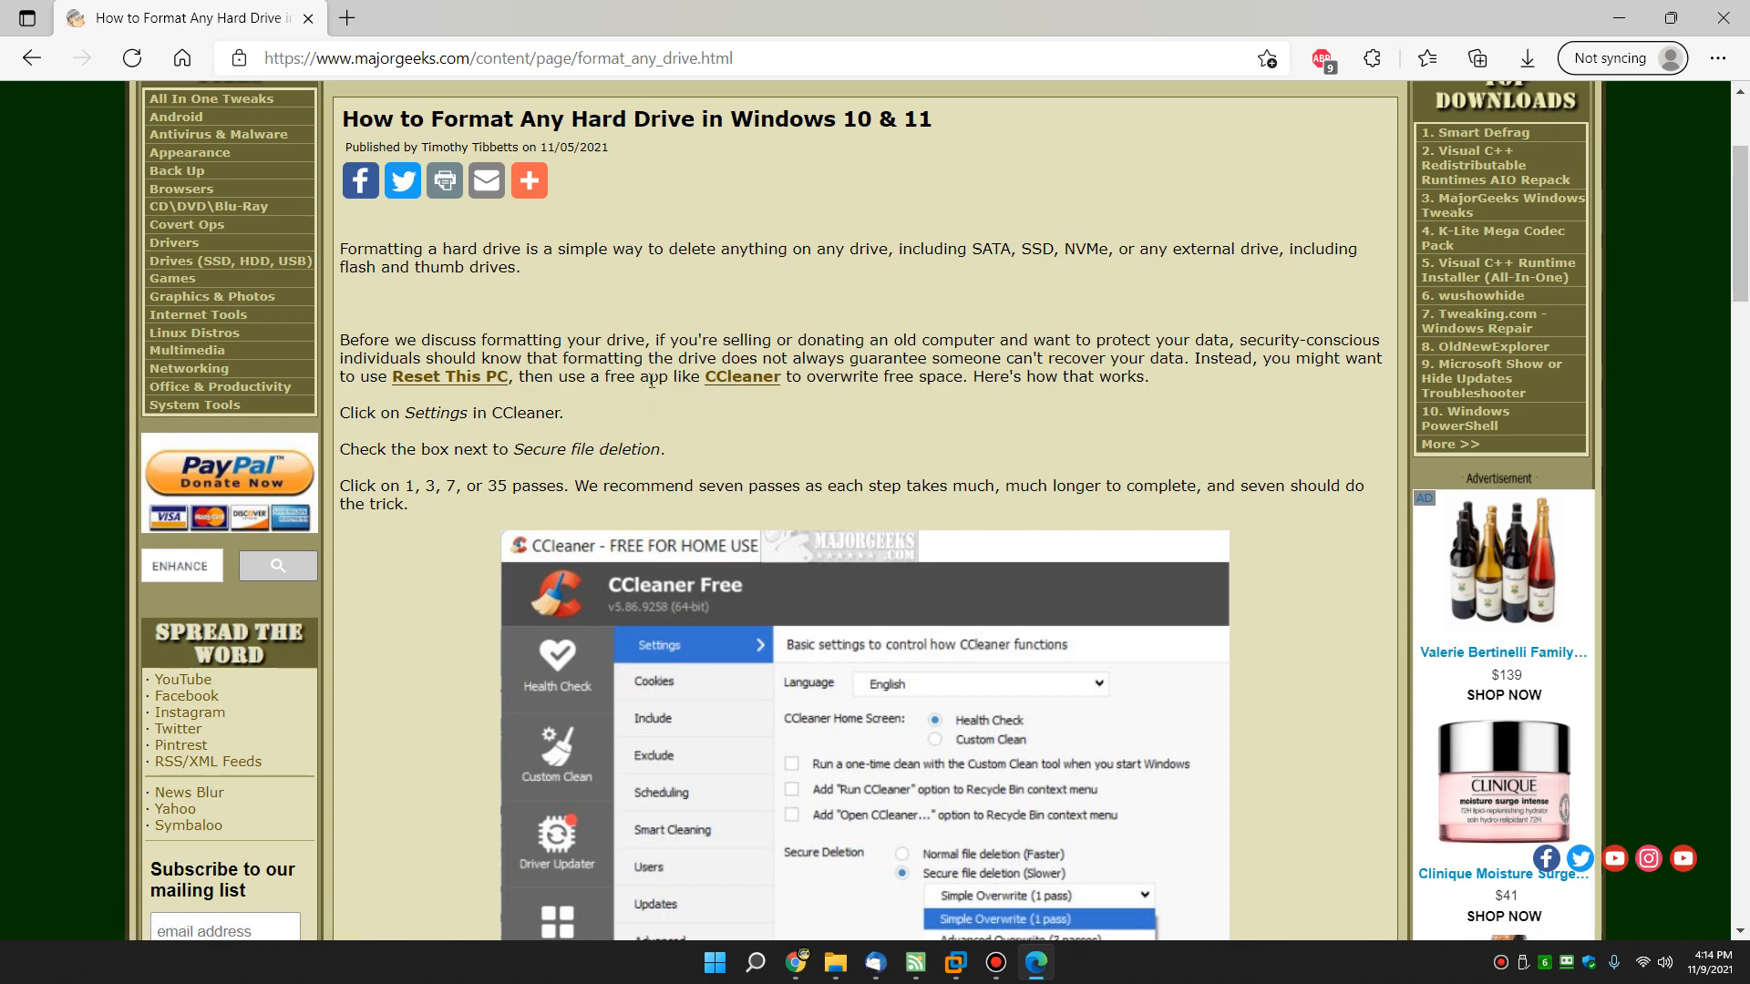
mouse_move(913, 268)
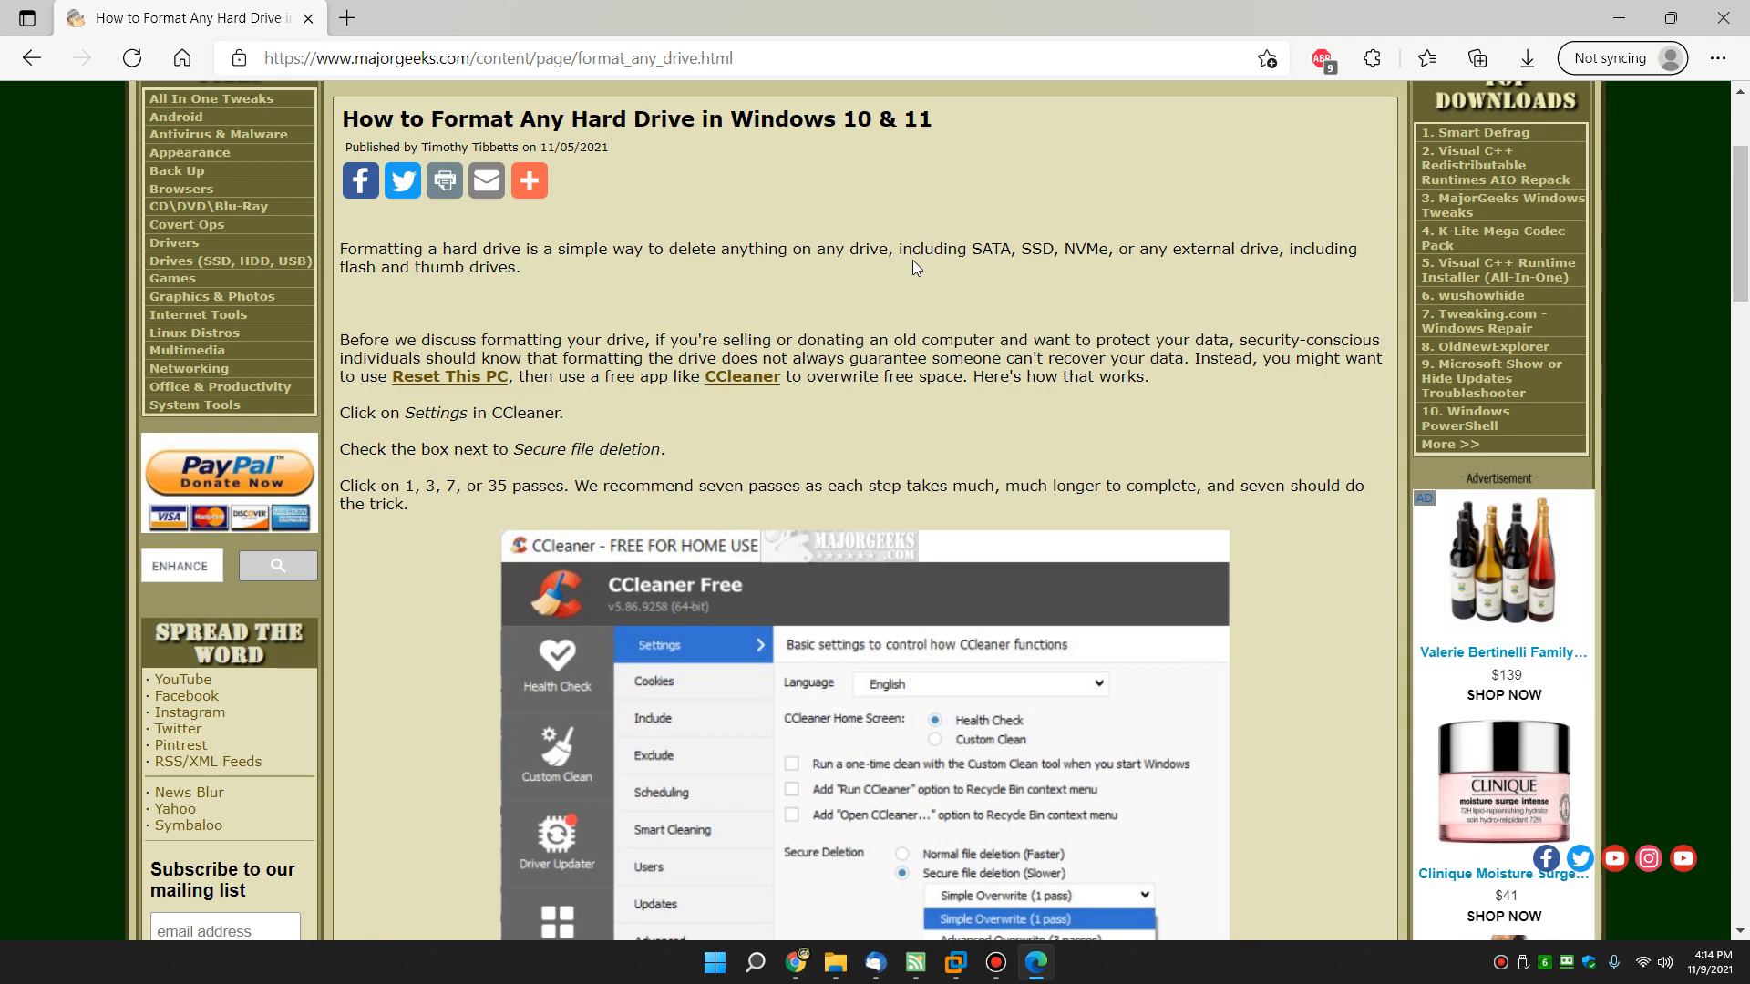
mouse_move(960, 339)
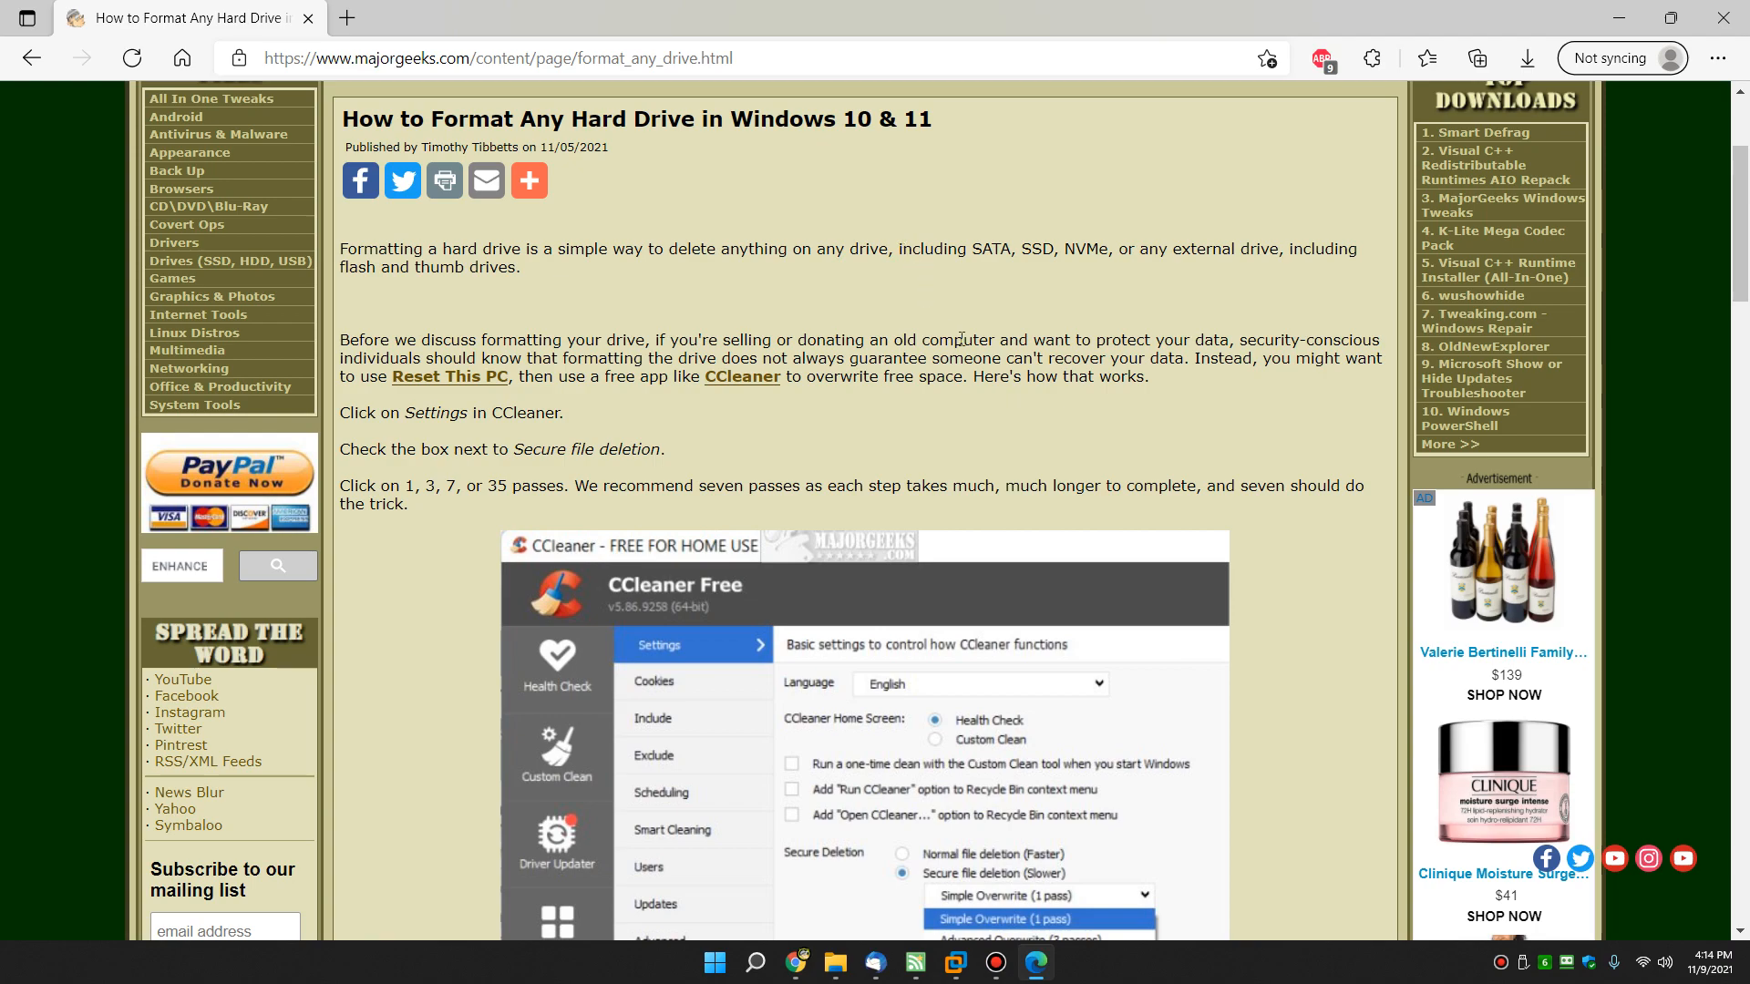
mouse_move(993, 246)
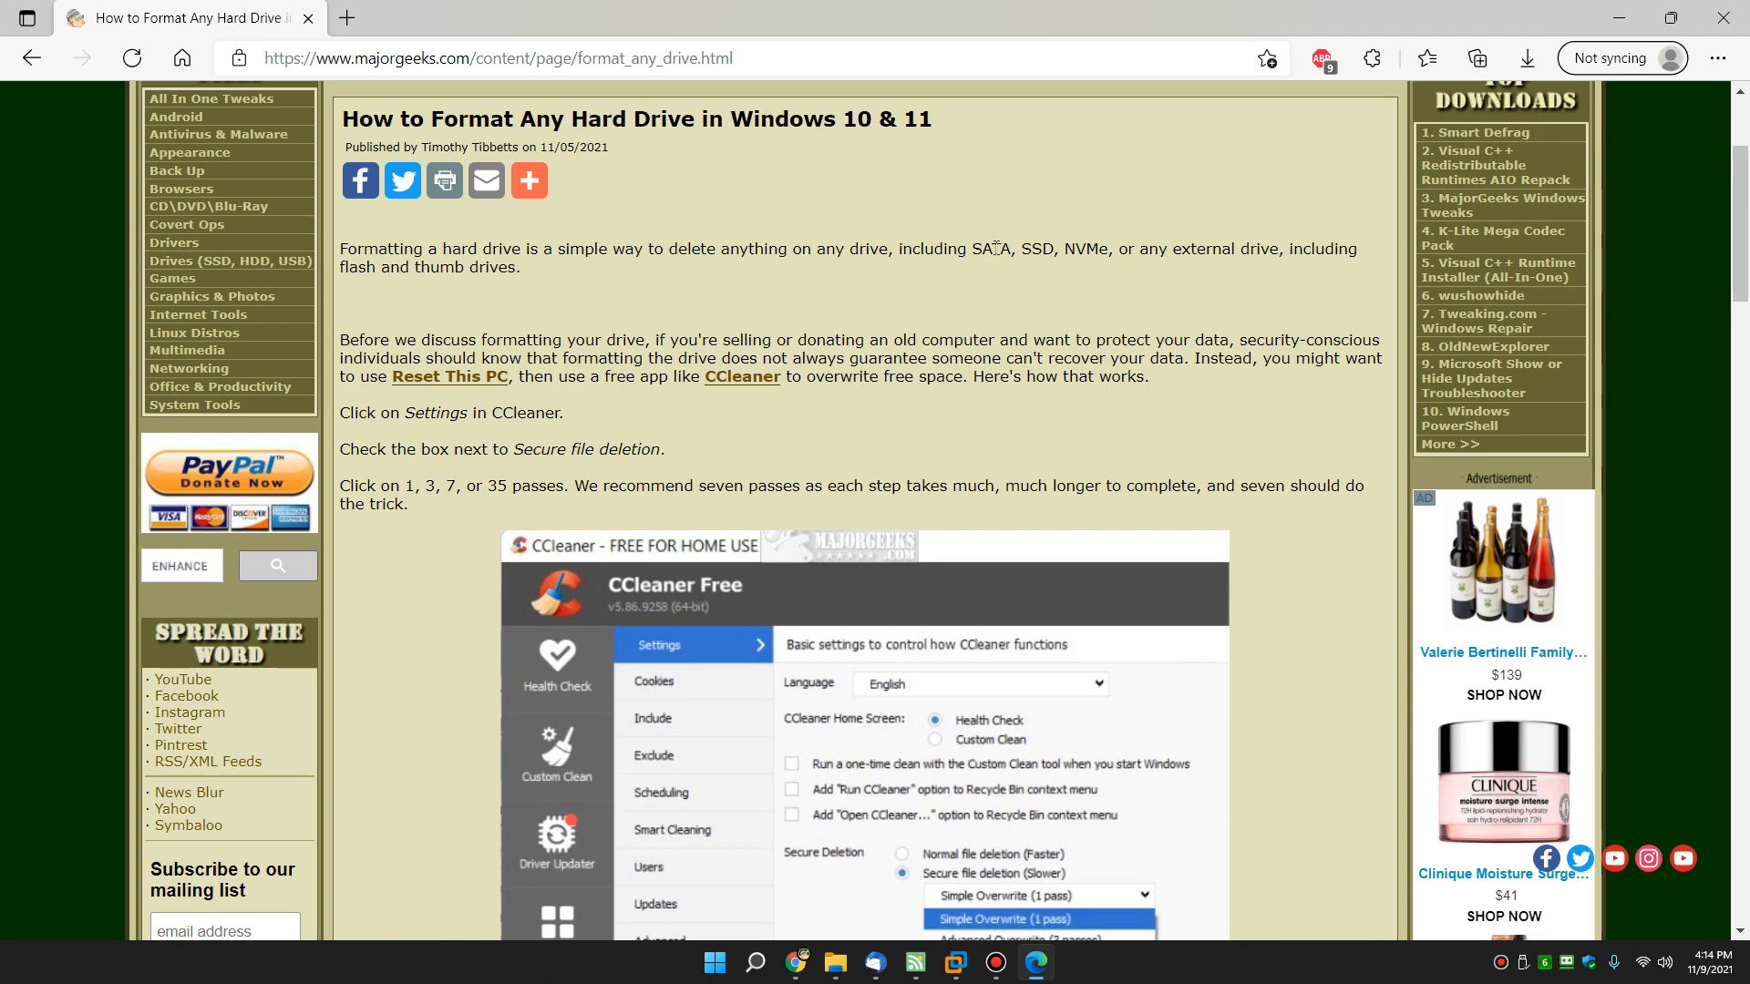
mouse_move(1053, 257)
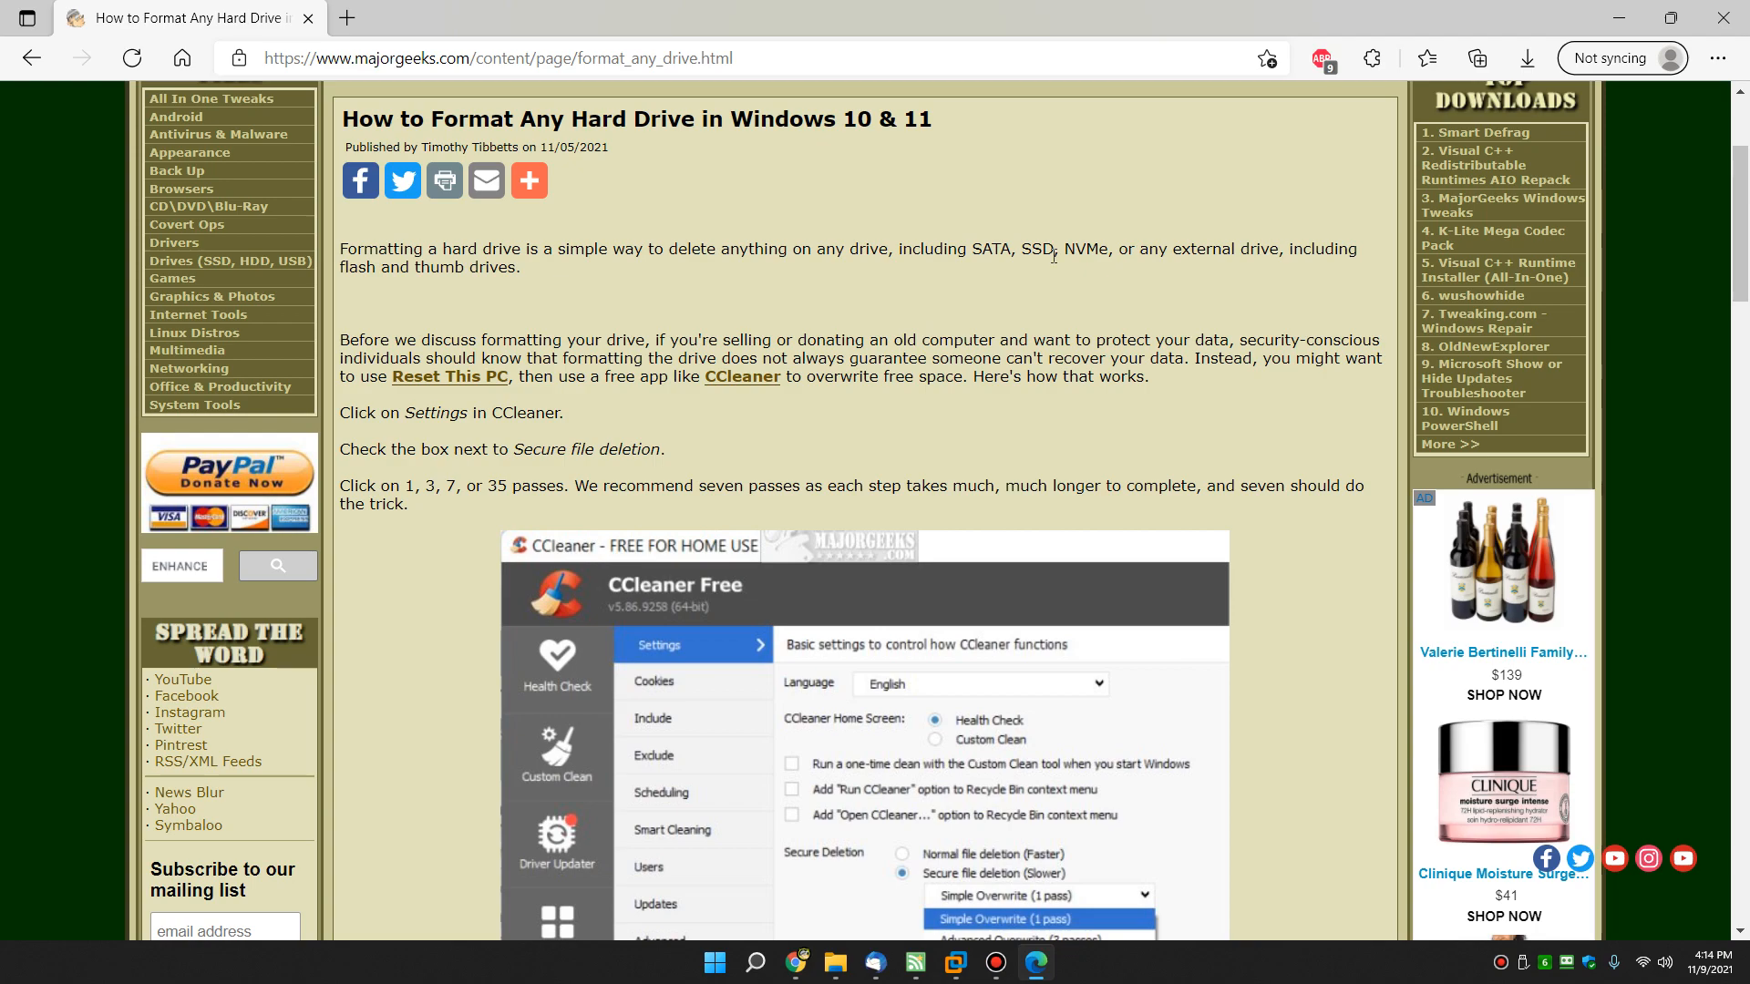
Scroll the article down to the Capacity, File system, Volume label and Format options explanations
scroll(down, 3)
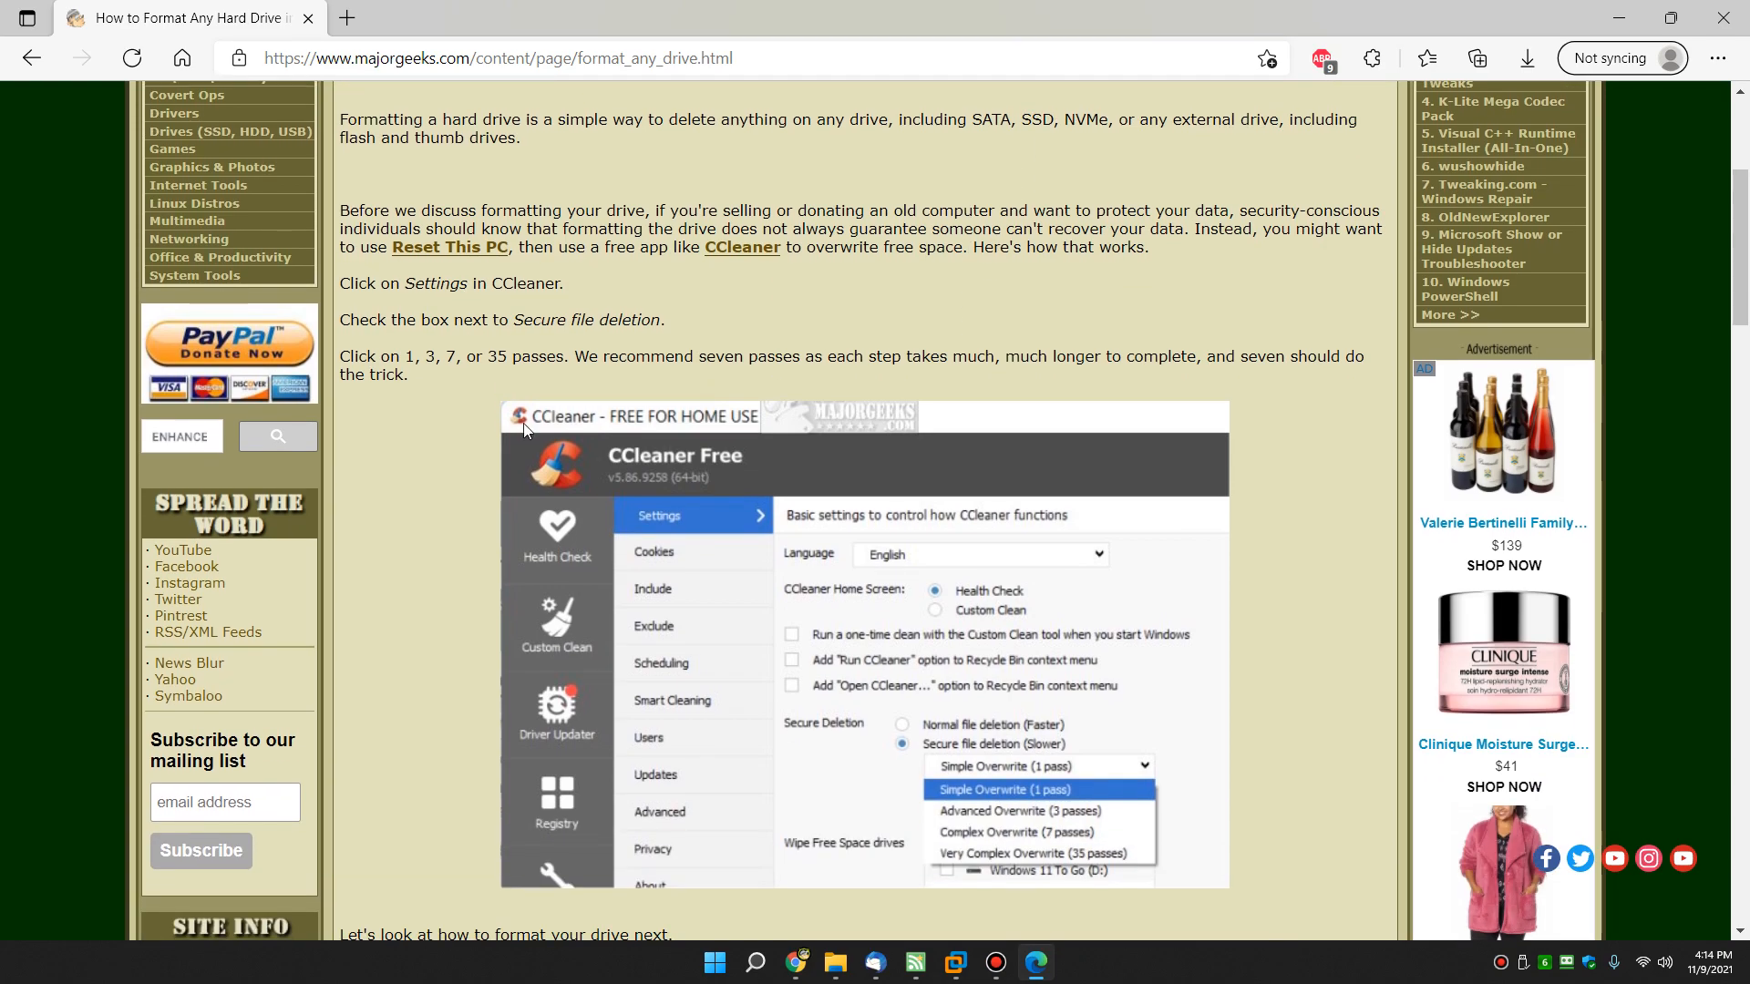
scroll(down, 3)
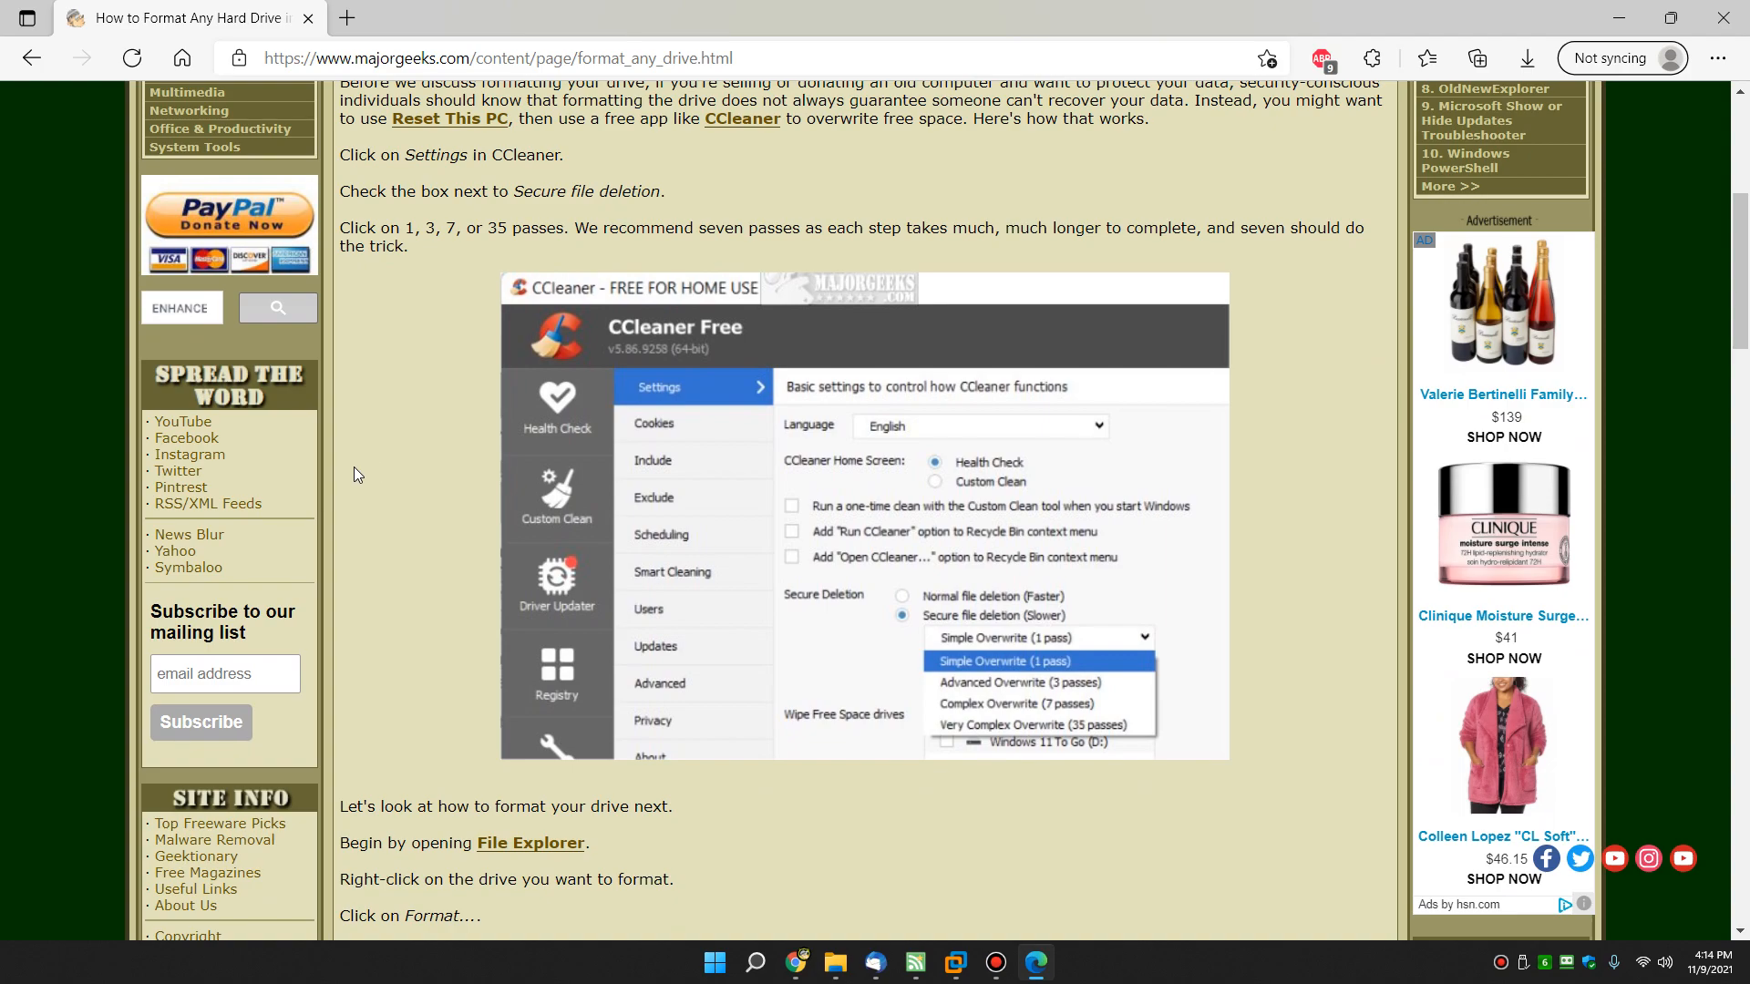
scroll(down, 3)
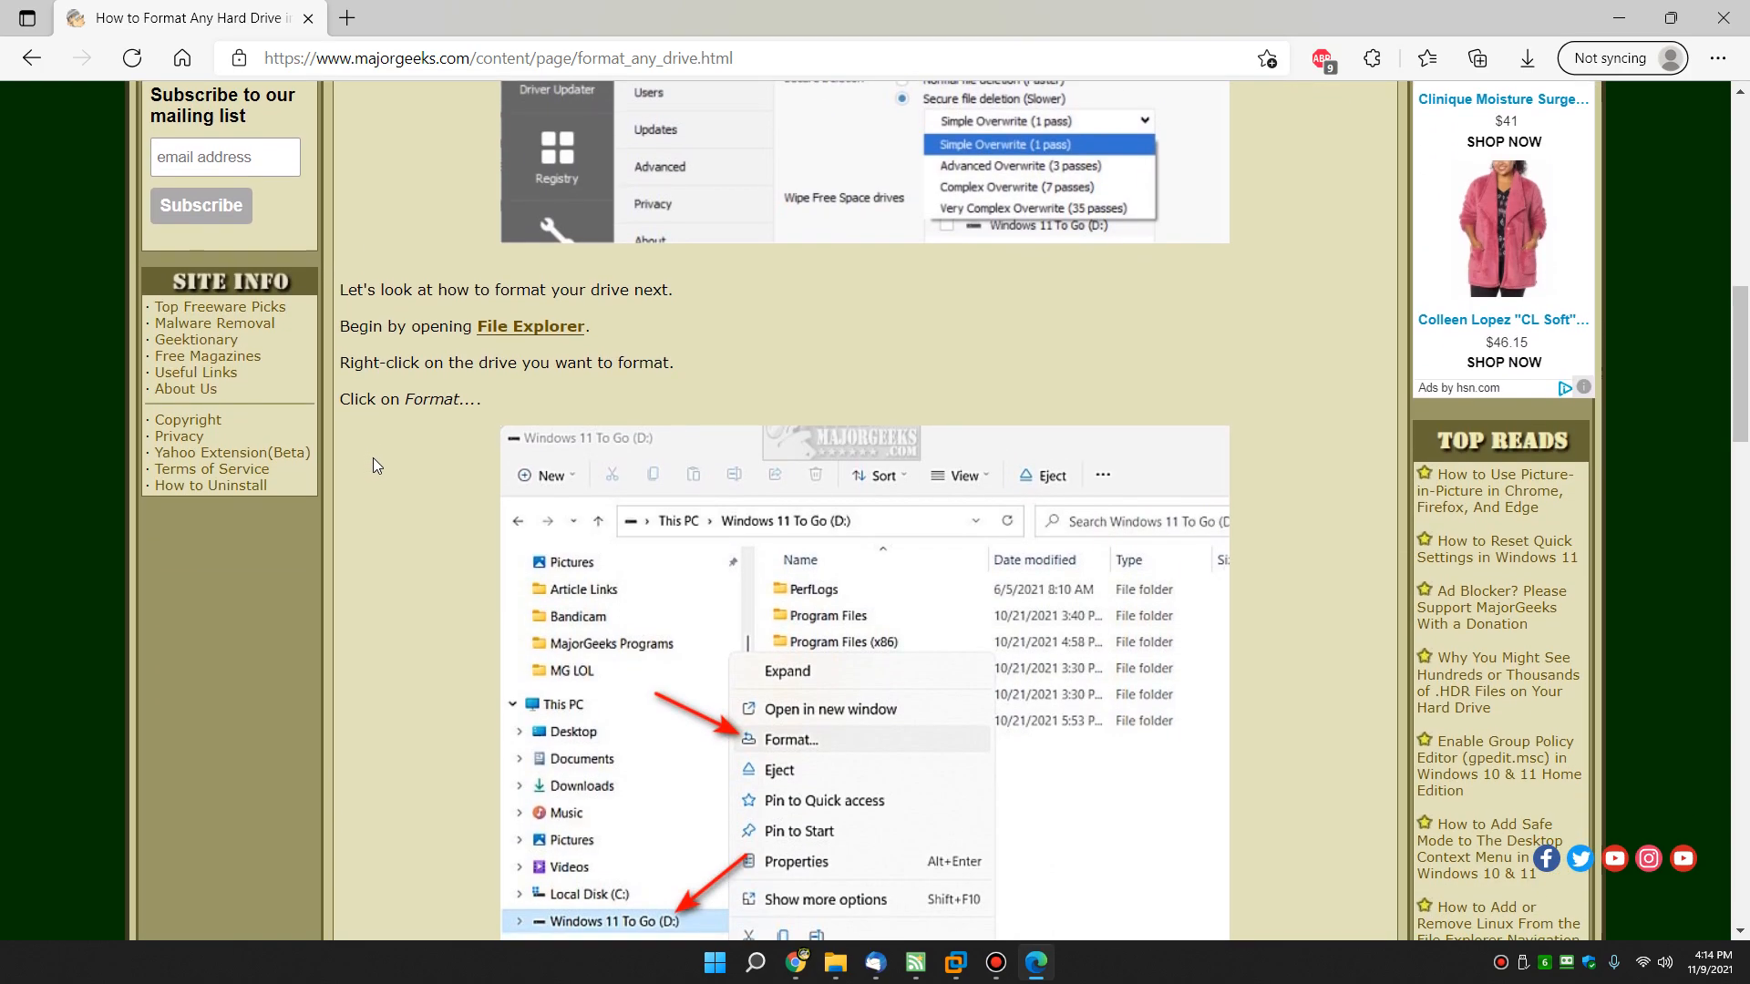
scroll(down, 3)
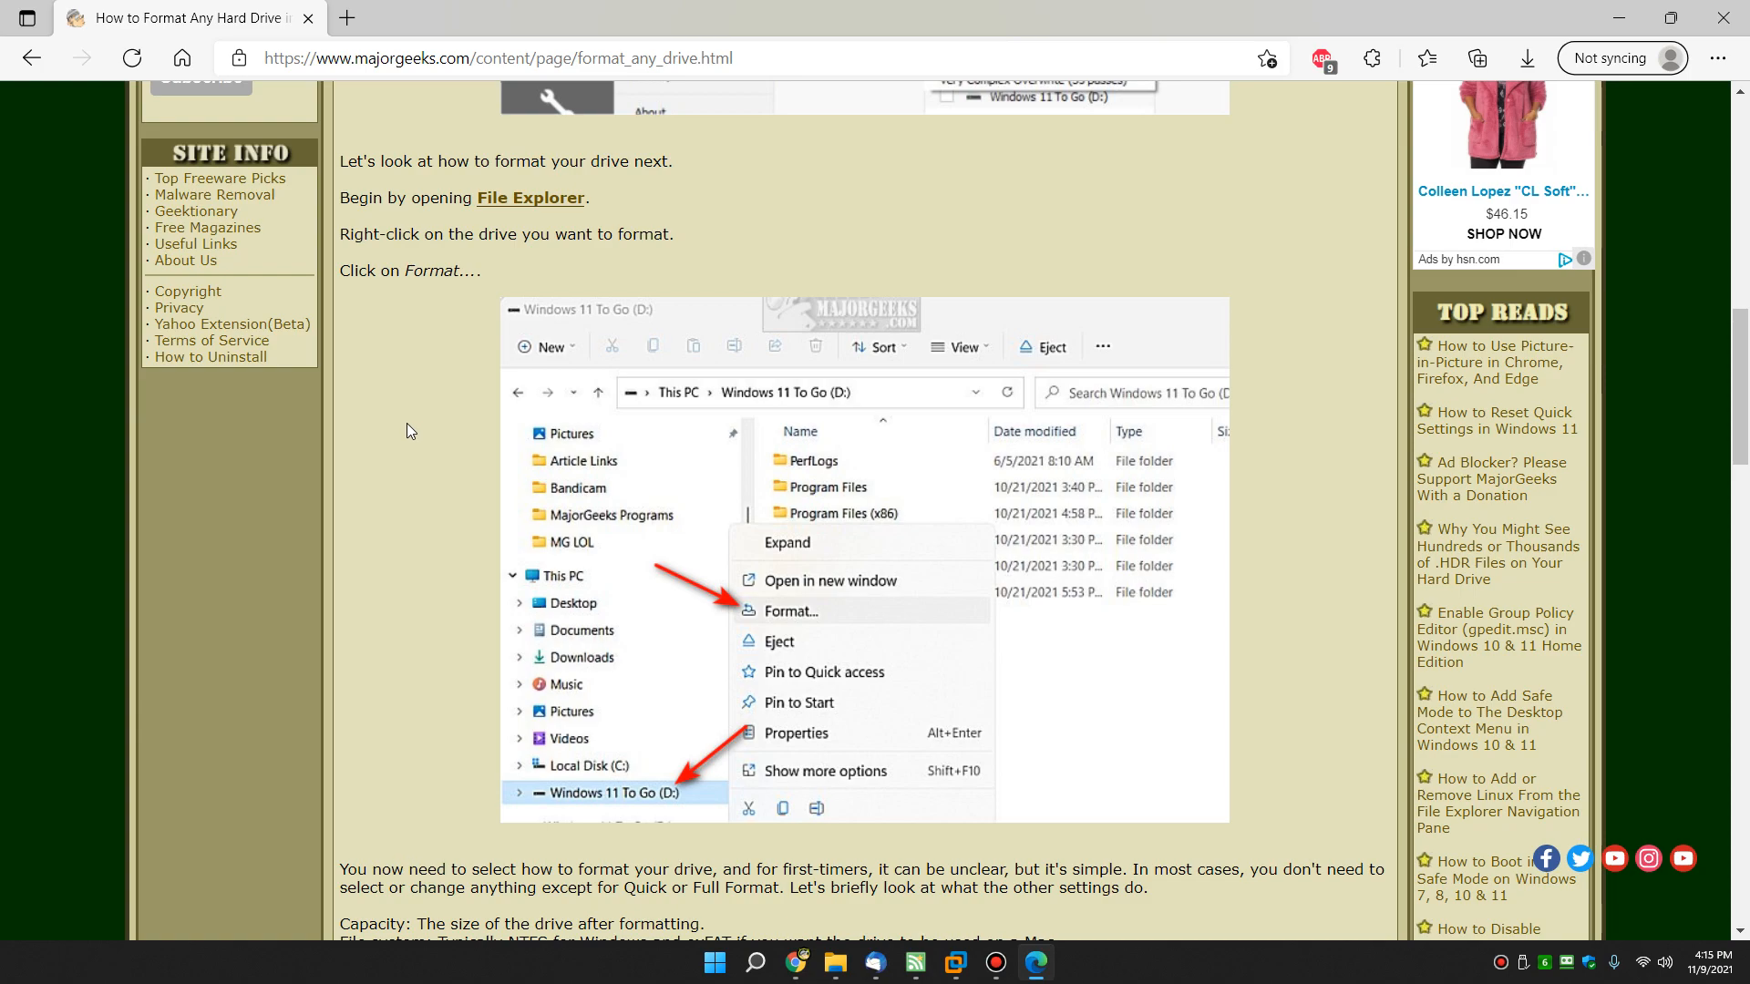
mouse_move(888, 217)
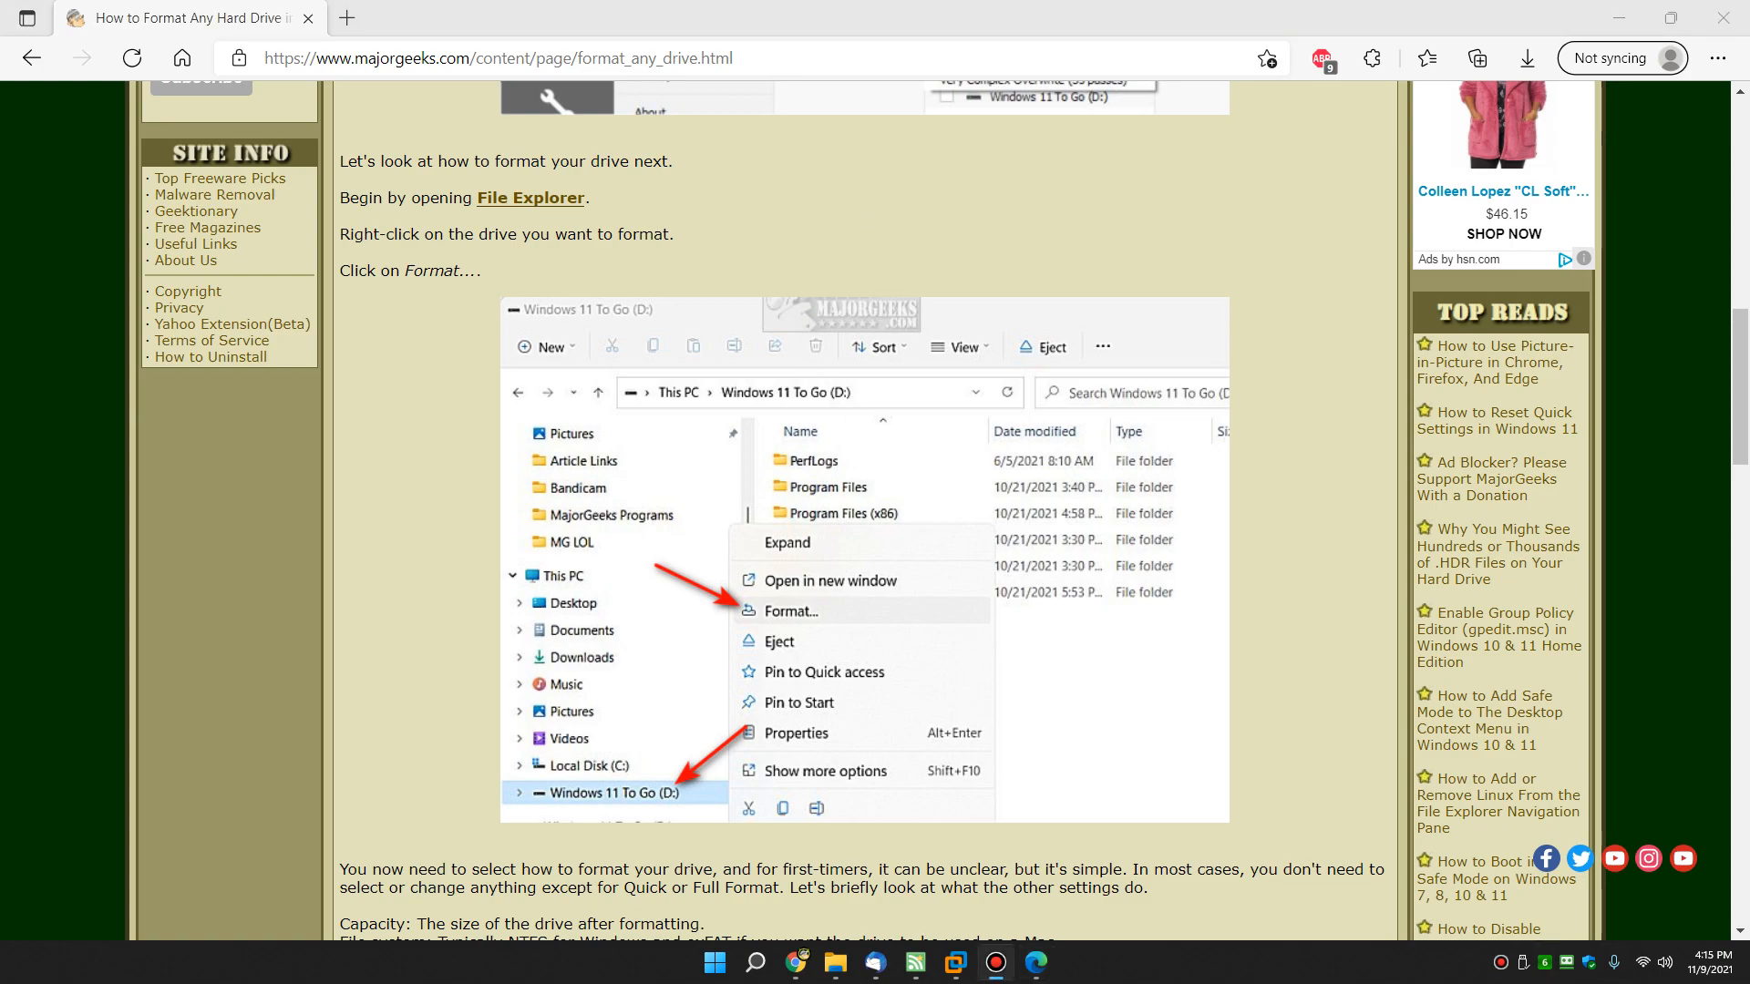
mouse_move(926, 471)
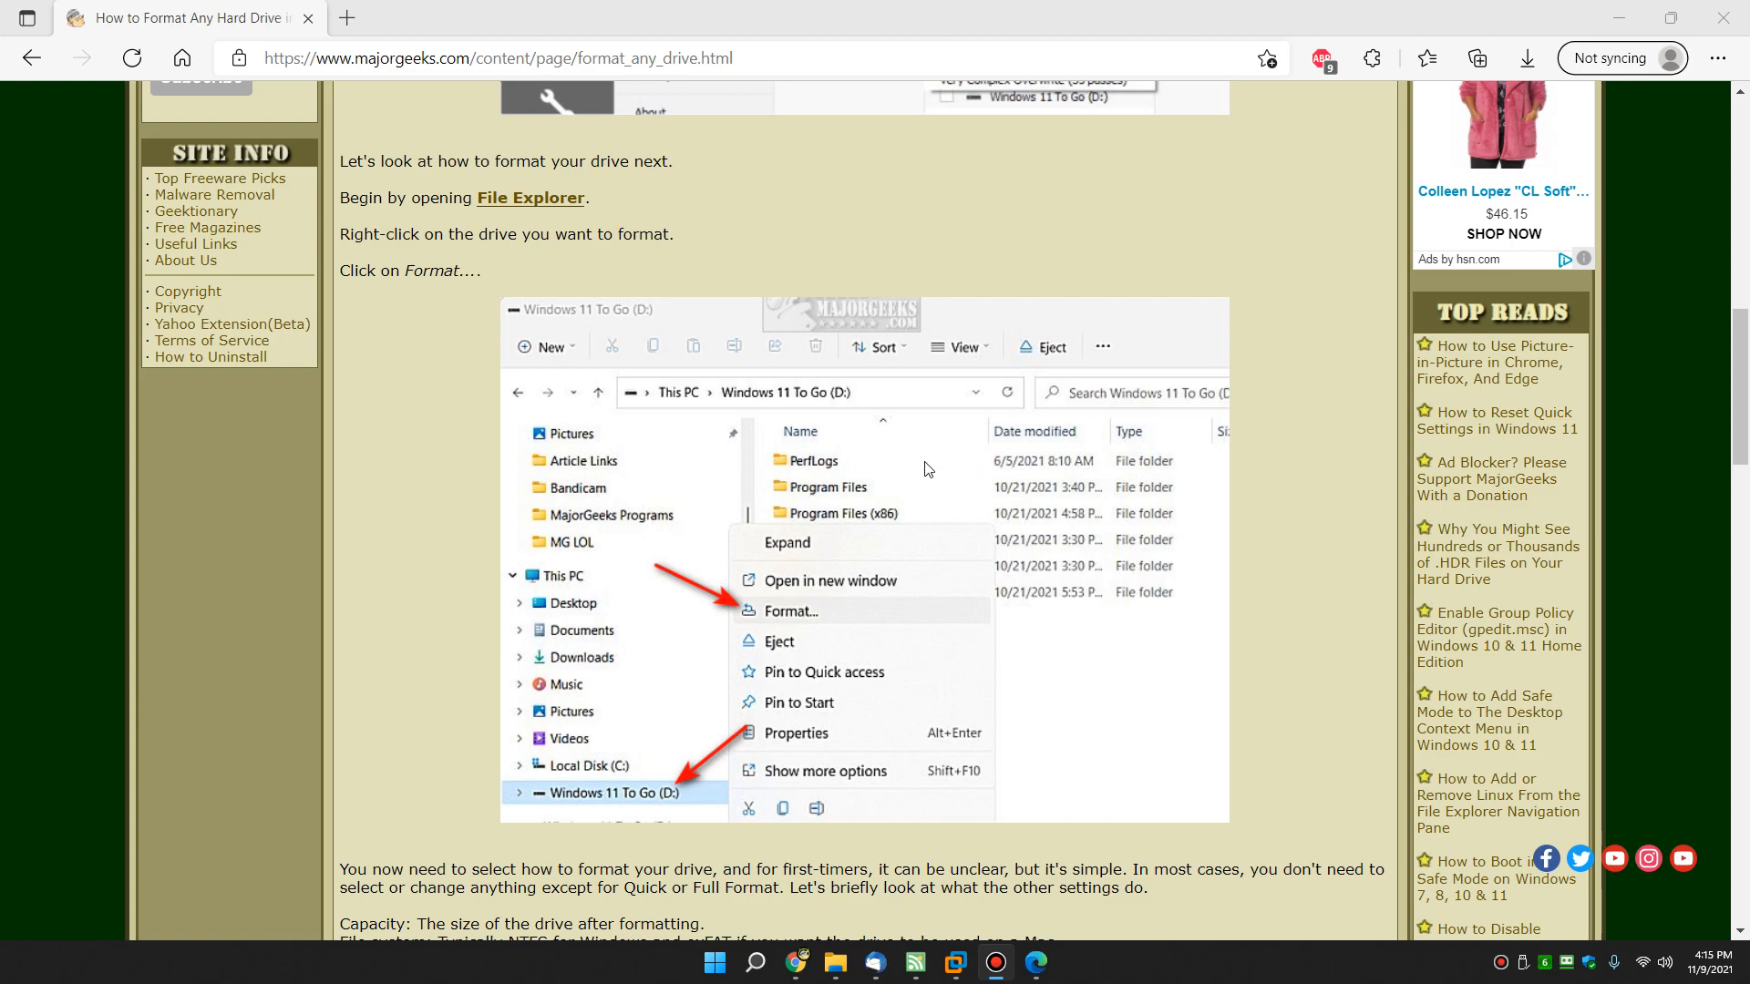
mouse_move(1006, 448)
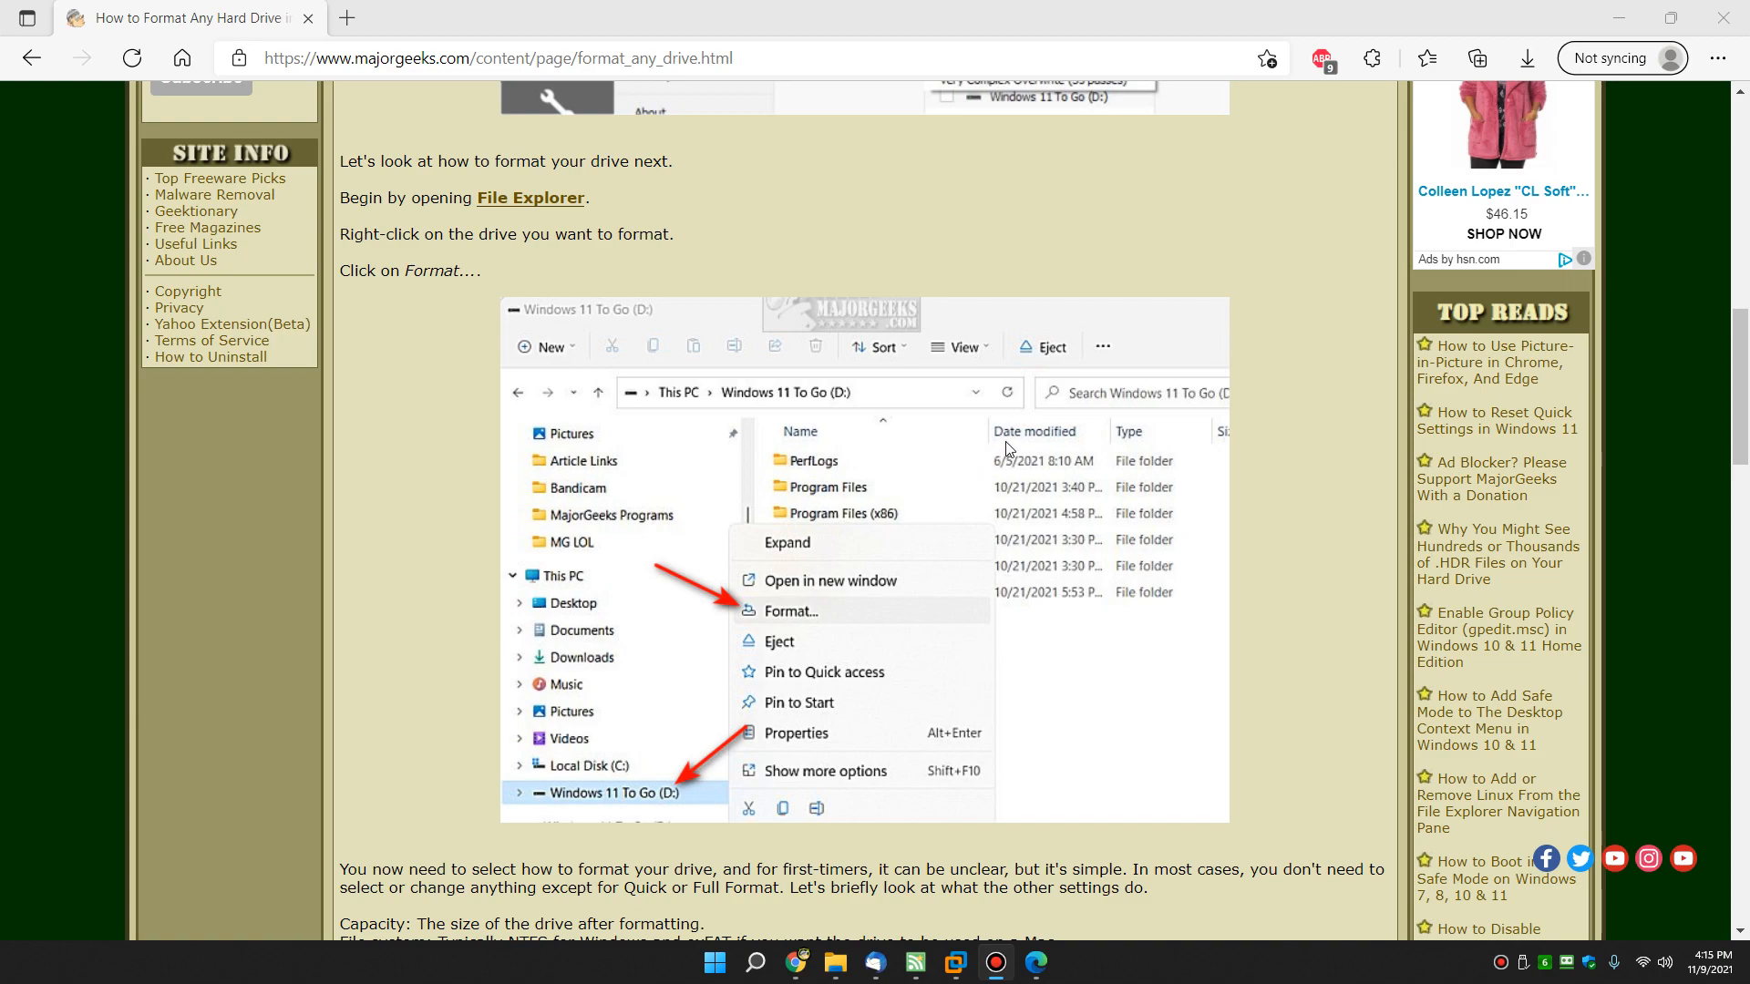
scroll(down, 3)
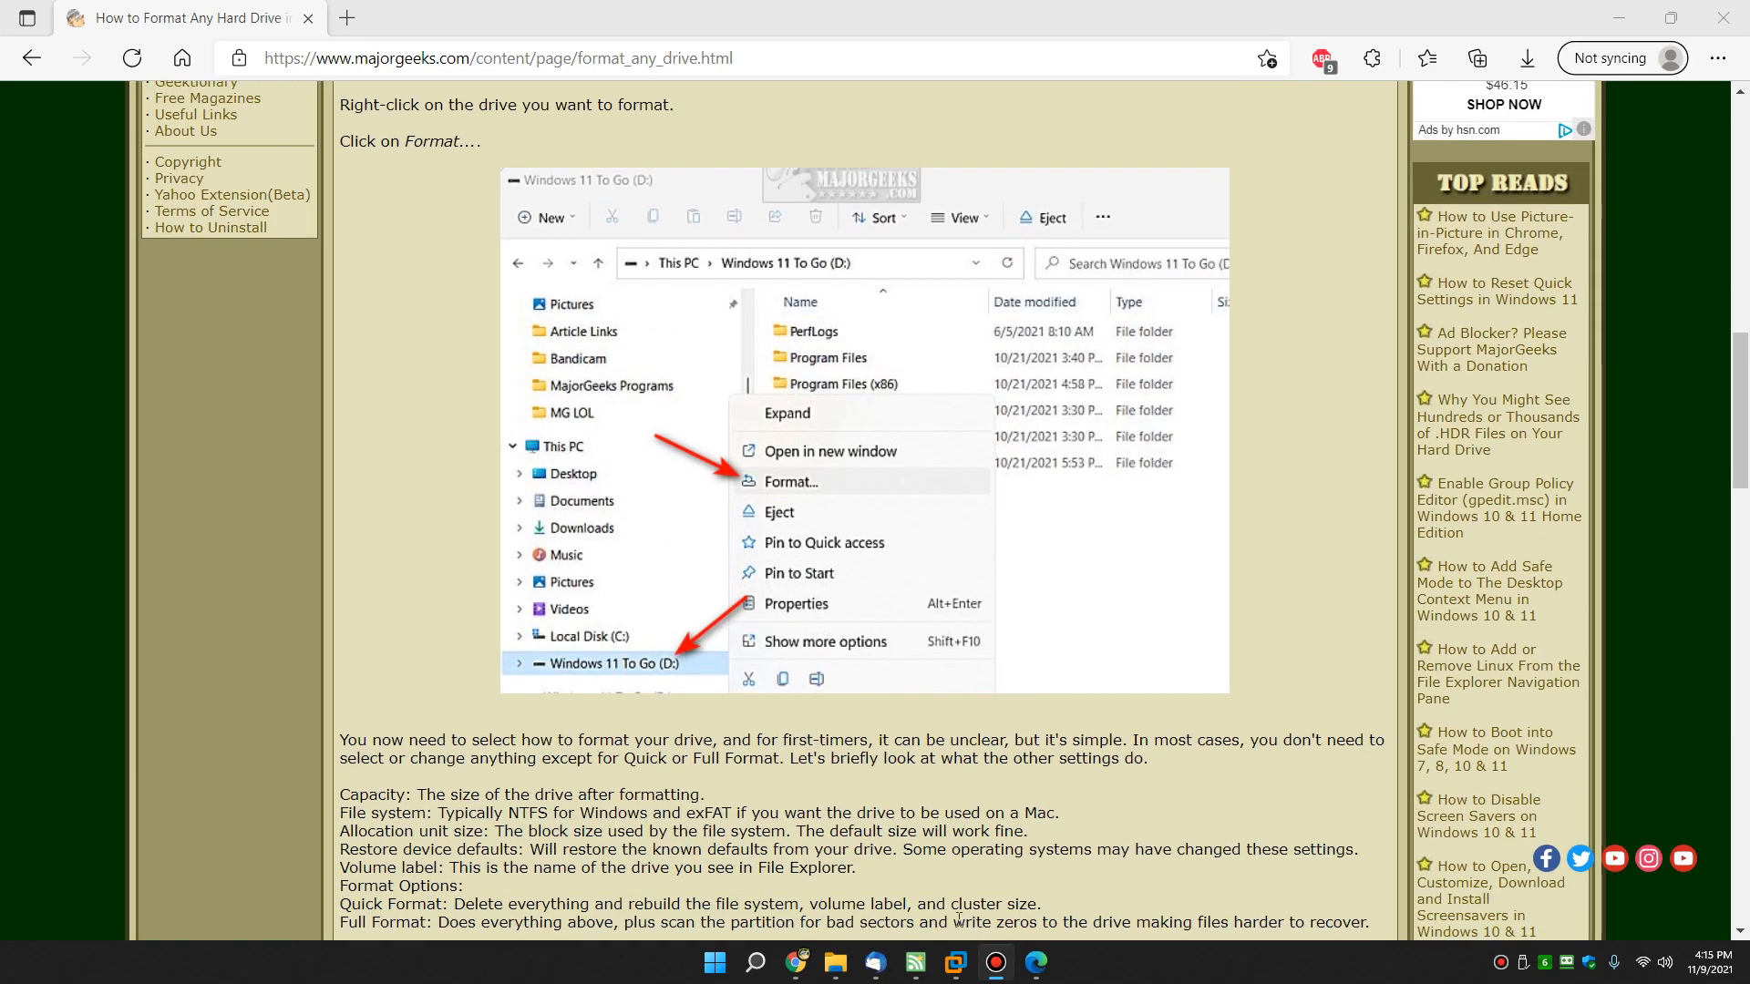
mouse_move(835, 961)
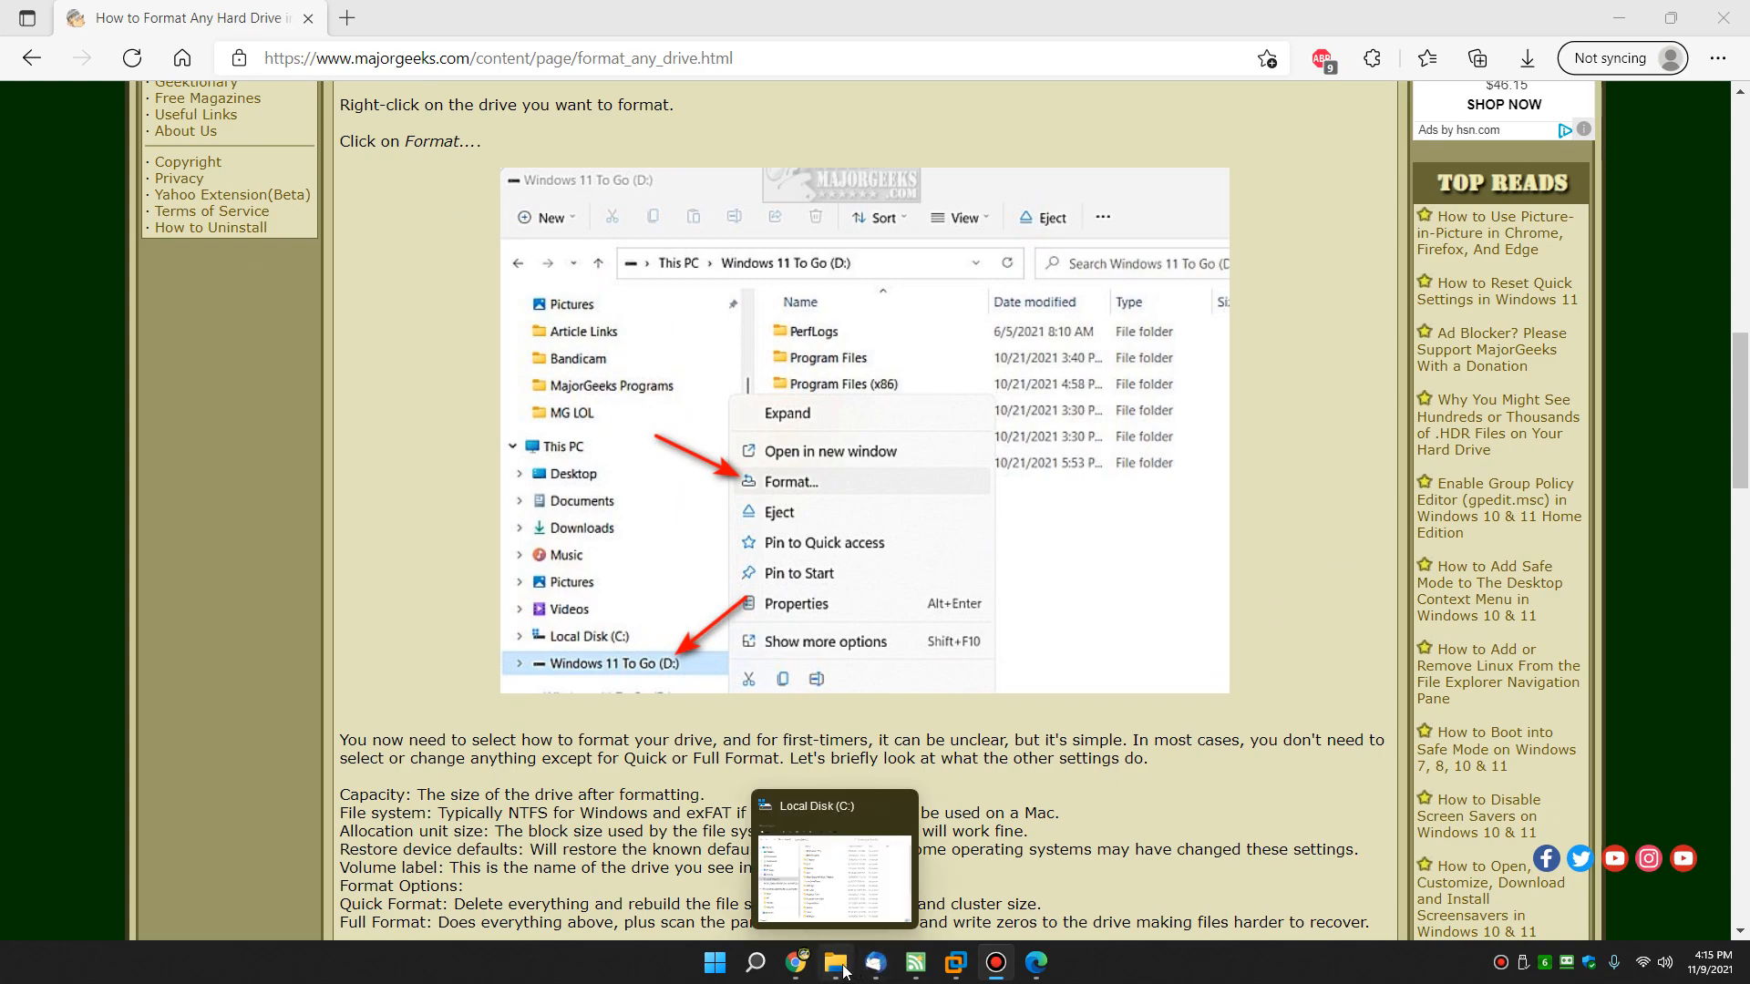
Open File Explorer on drive E: and bring up its right-click actions including Format
click(833, 872)
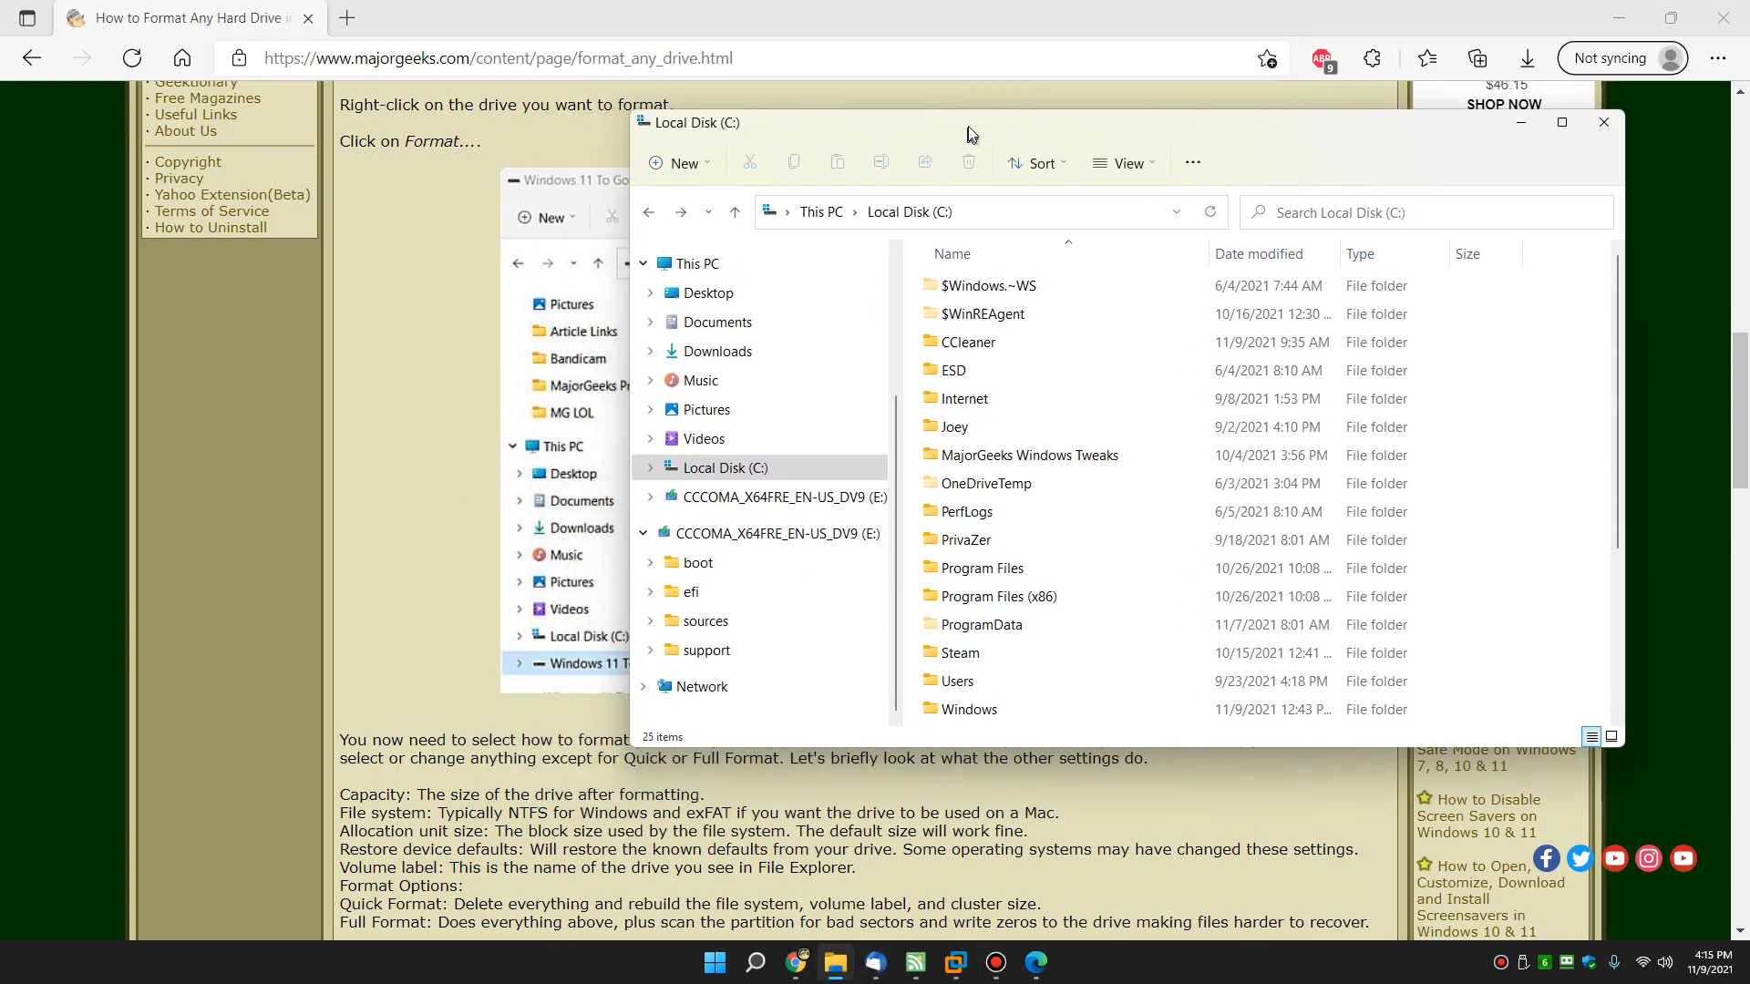
click(782, 490)
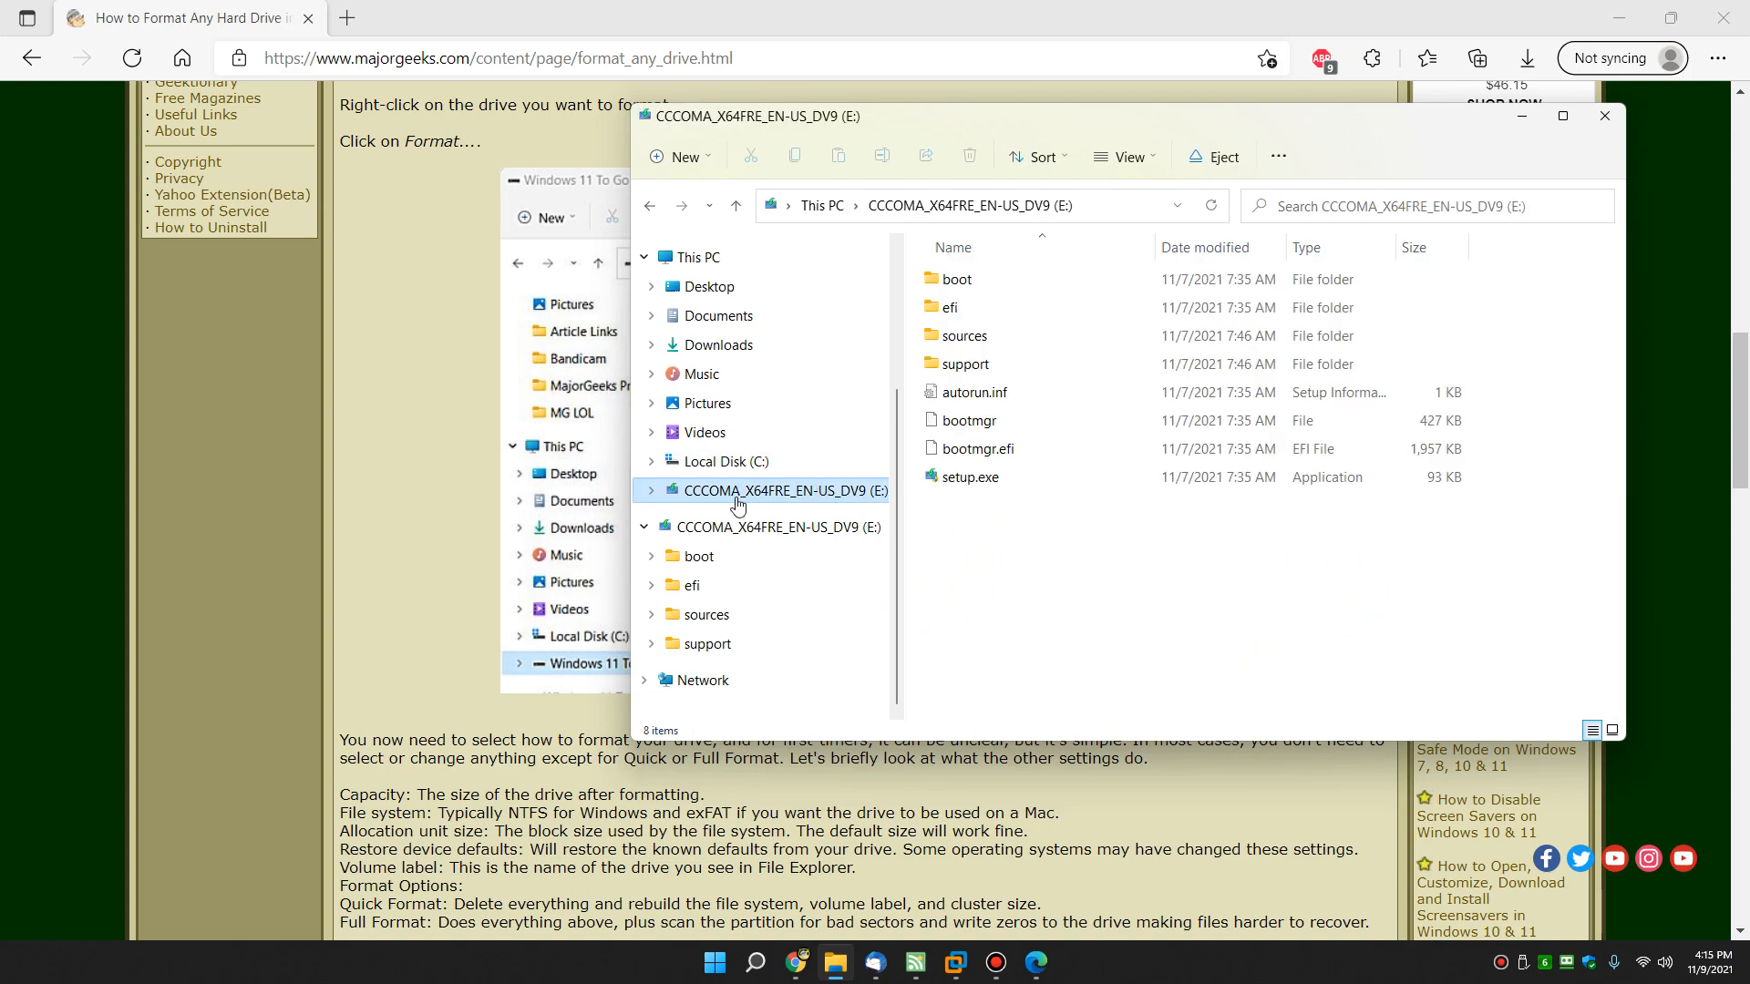
mouse_move(811, 503)
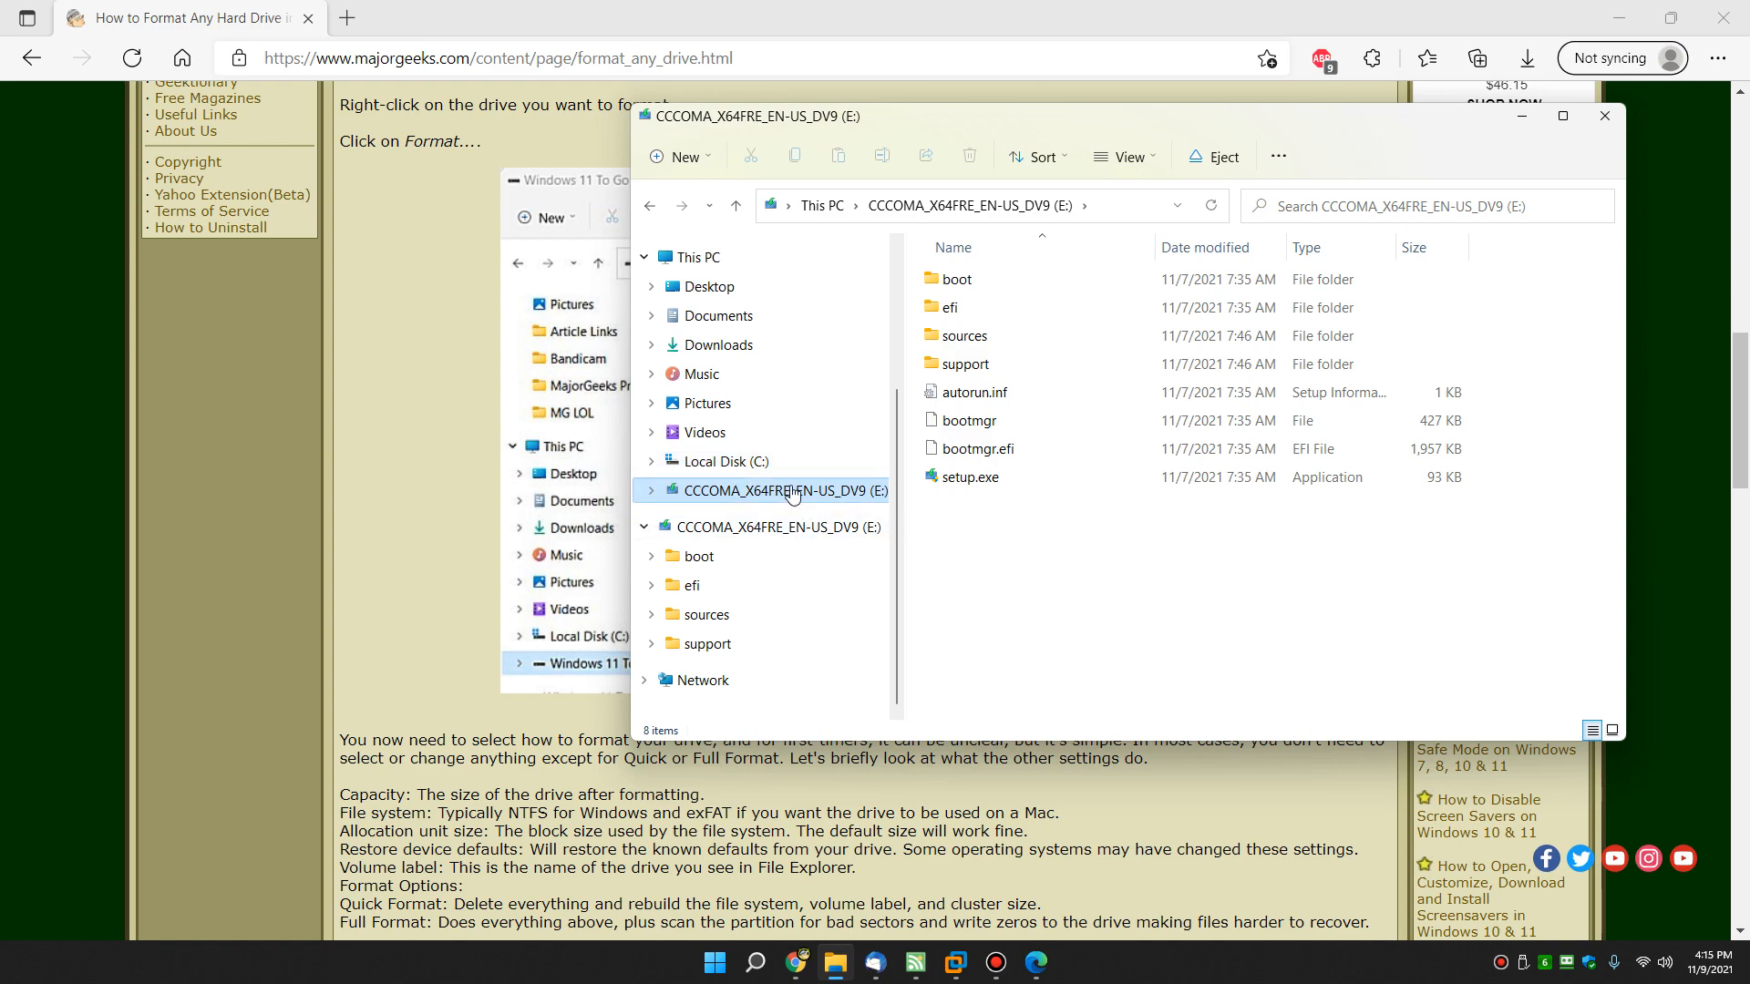
right_click(787, 490)
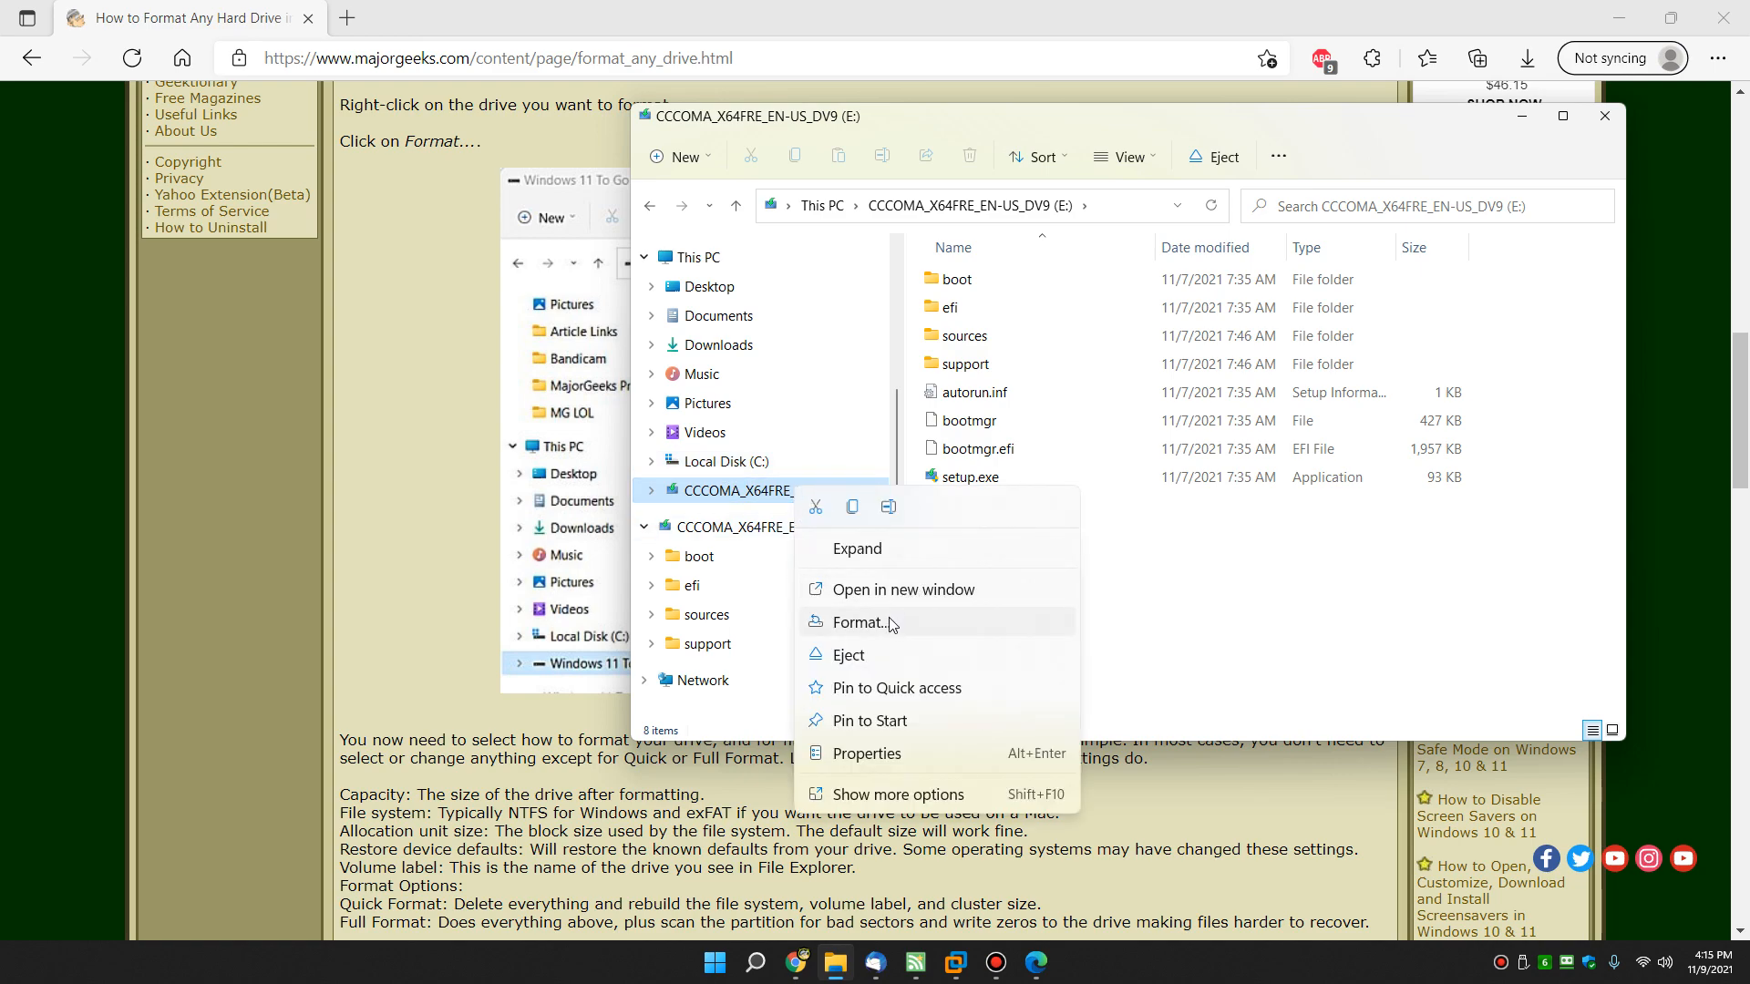
Review the Format dialog's capacity and file system choices for E:, then restore device defaults
click(862, 623)
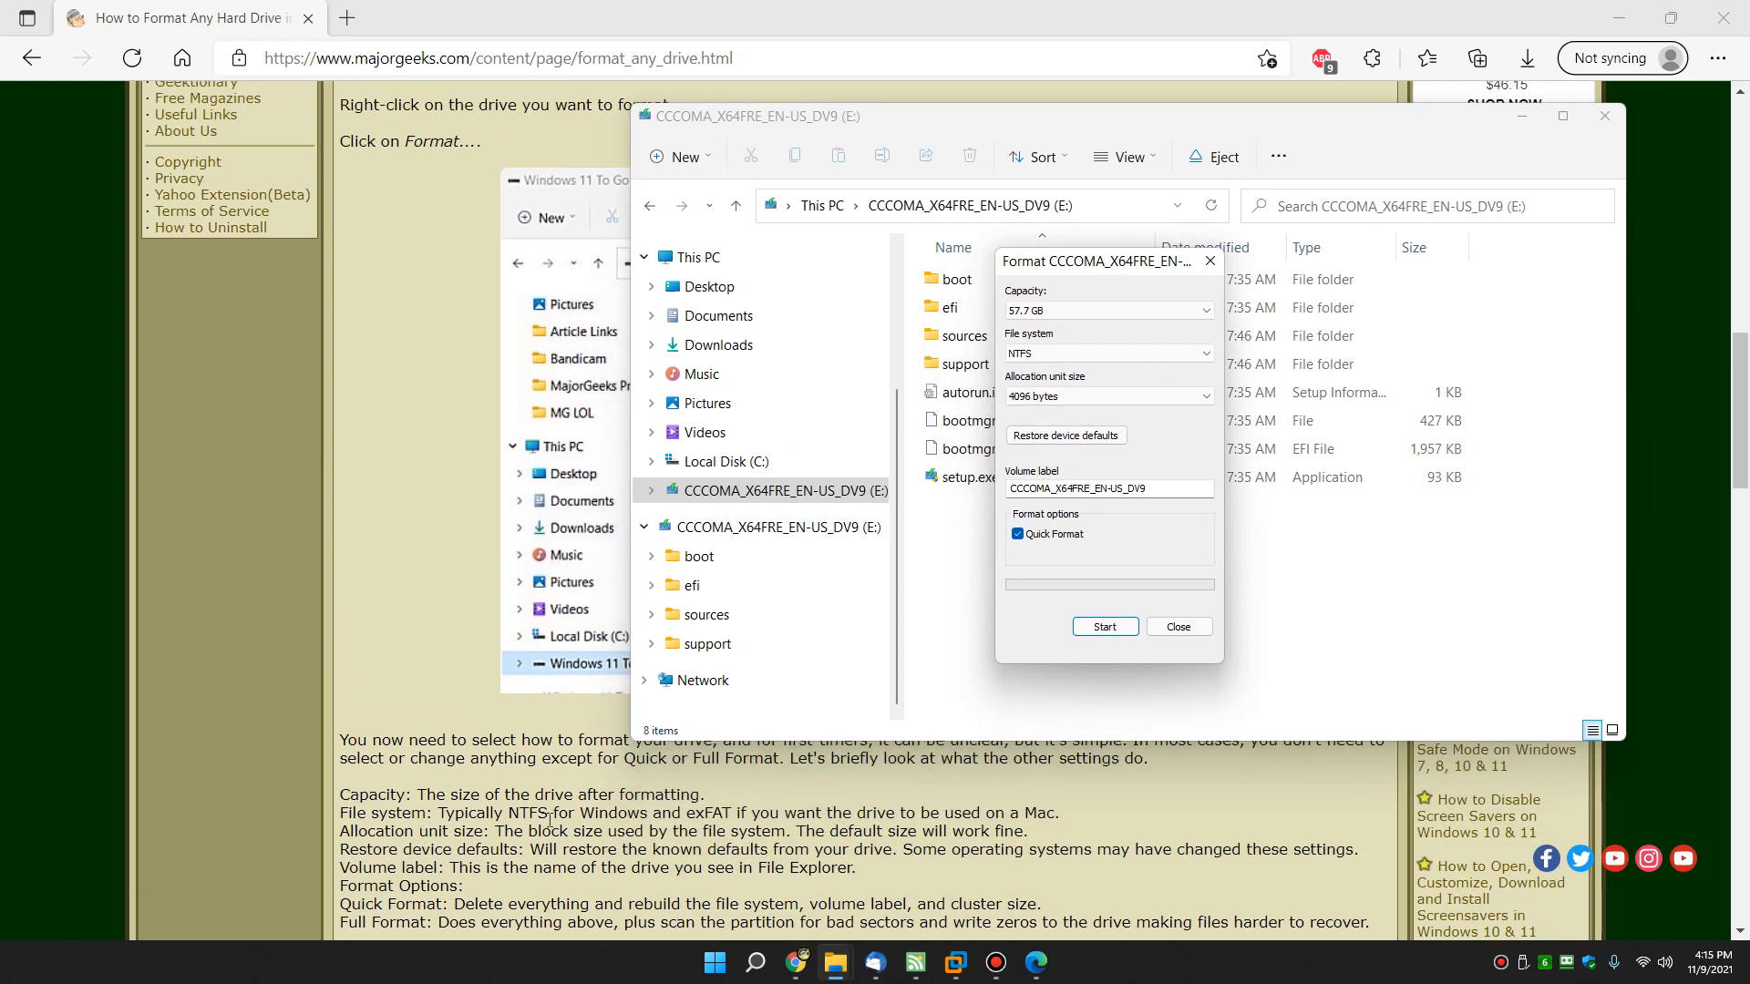
click(1205, 310)
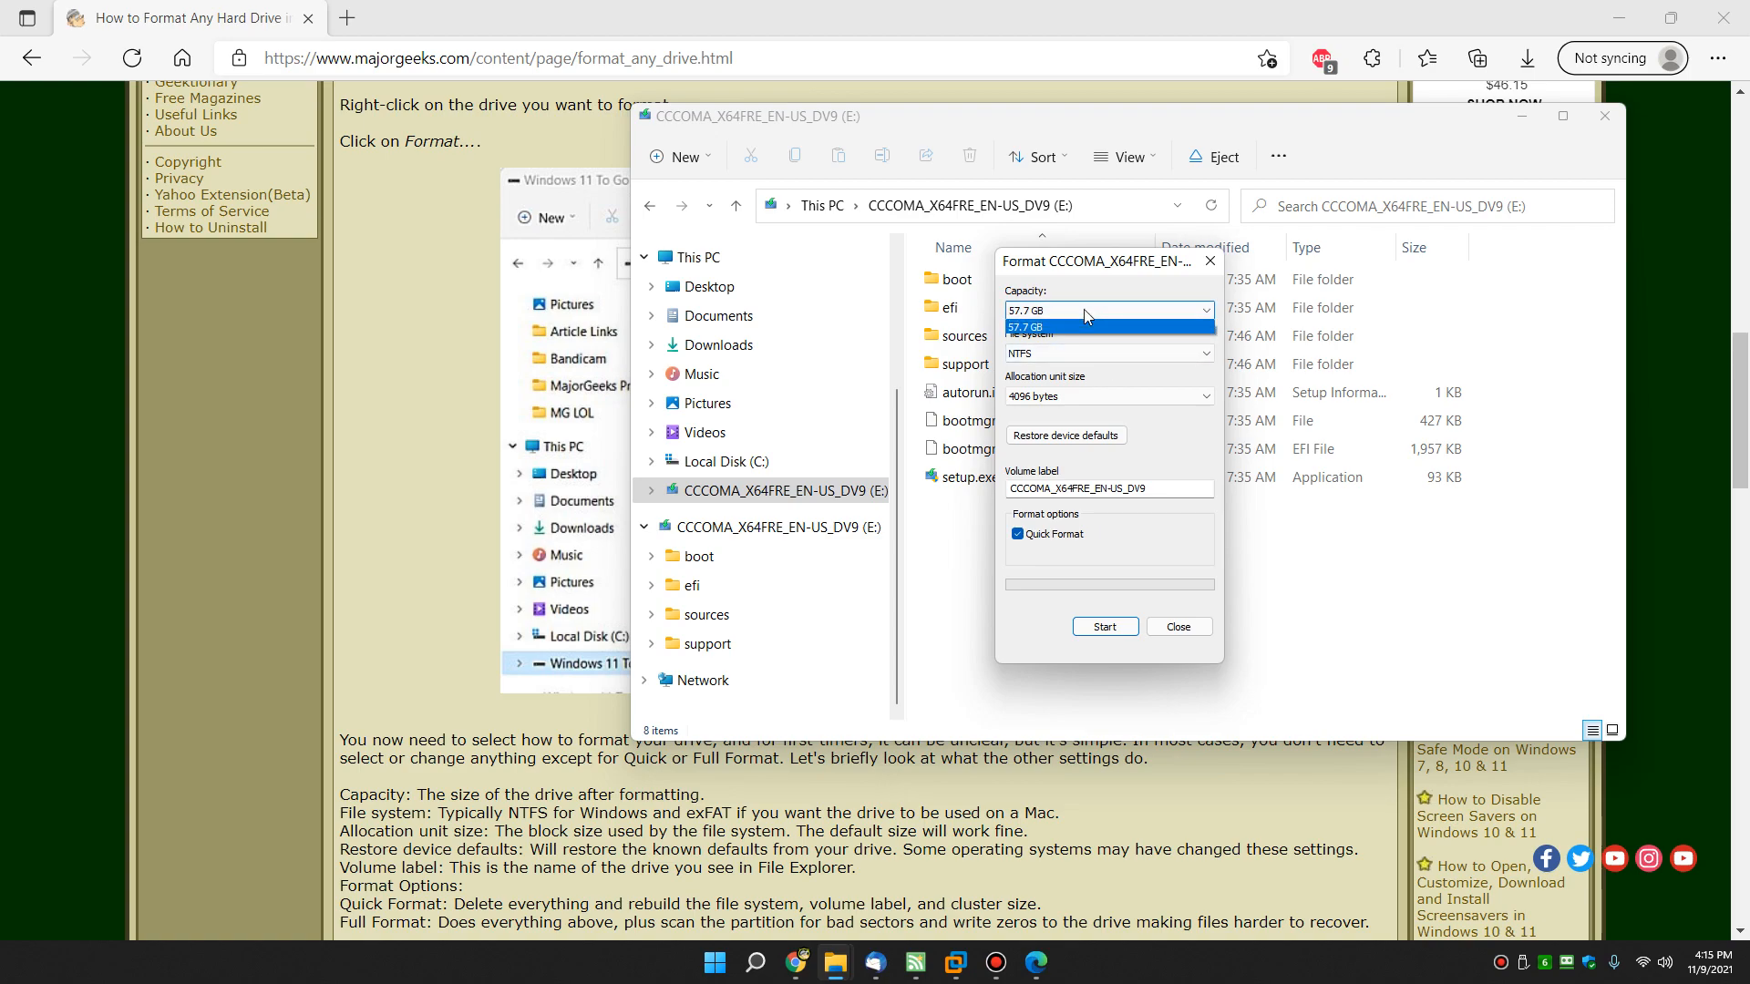
click(1106, 310)
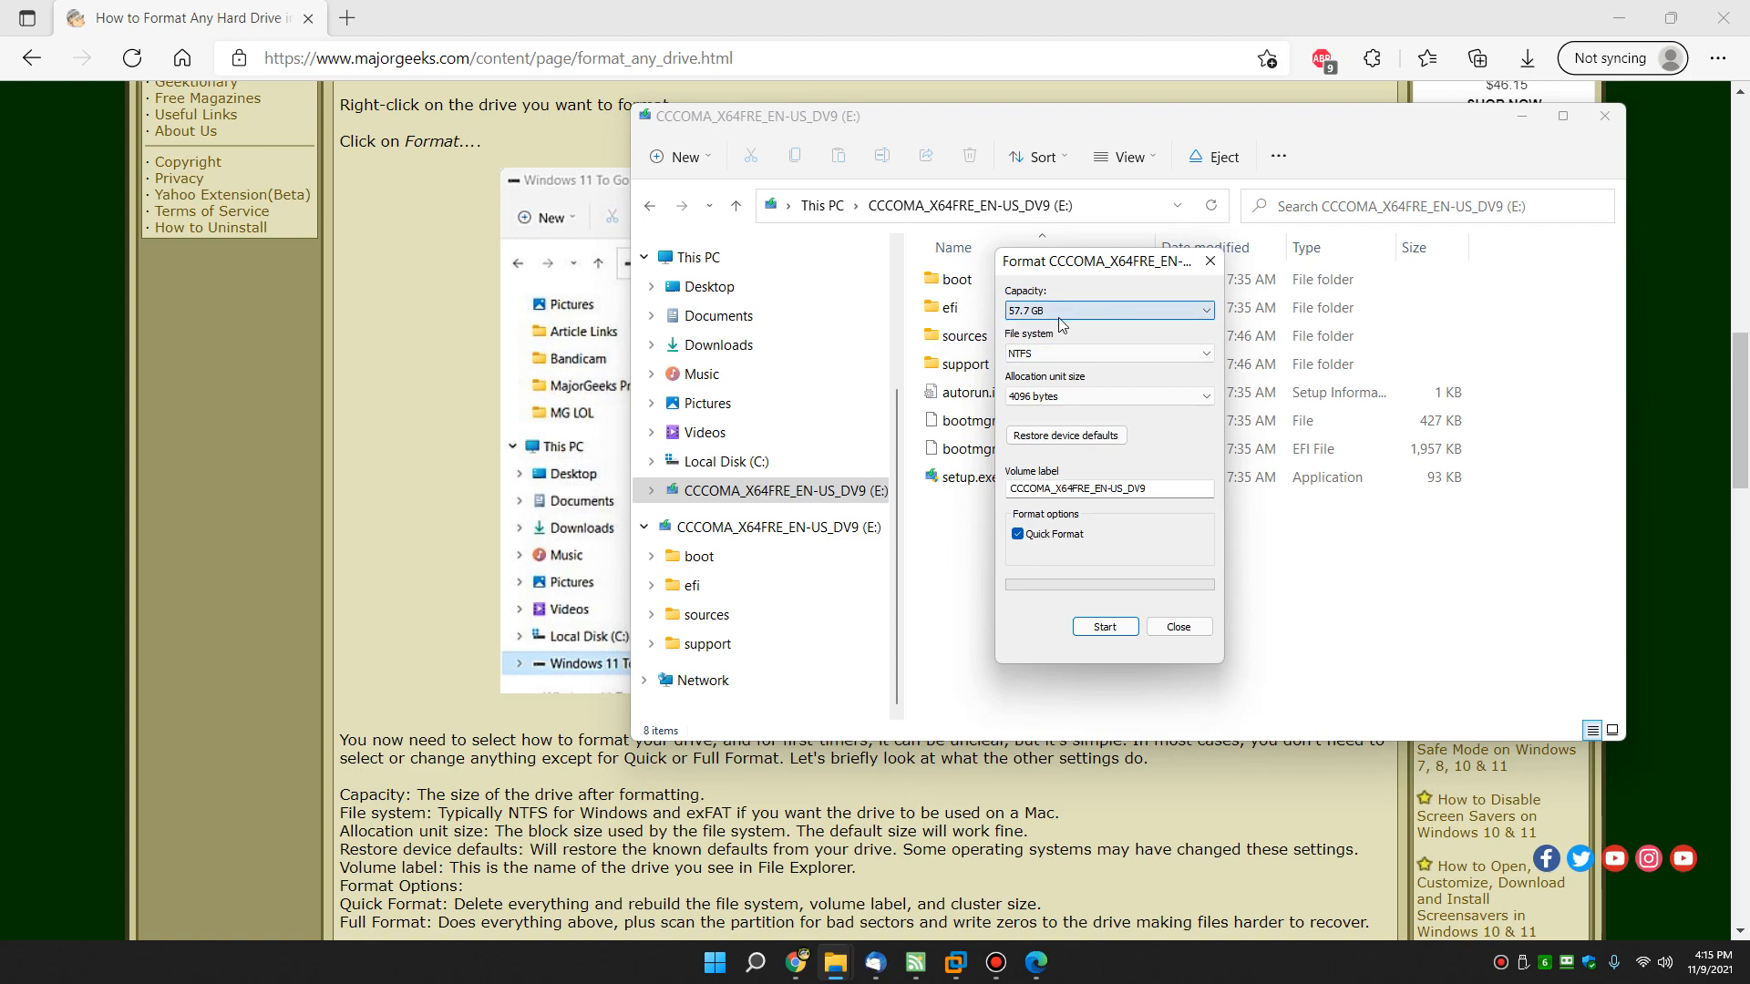
mouse_move(1063, 359)
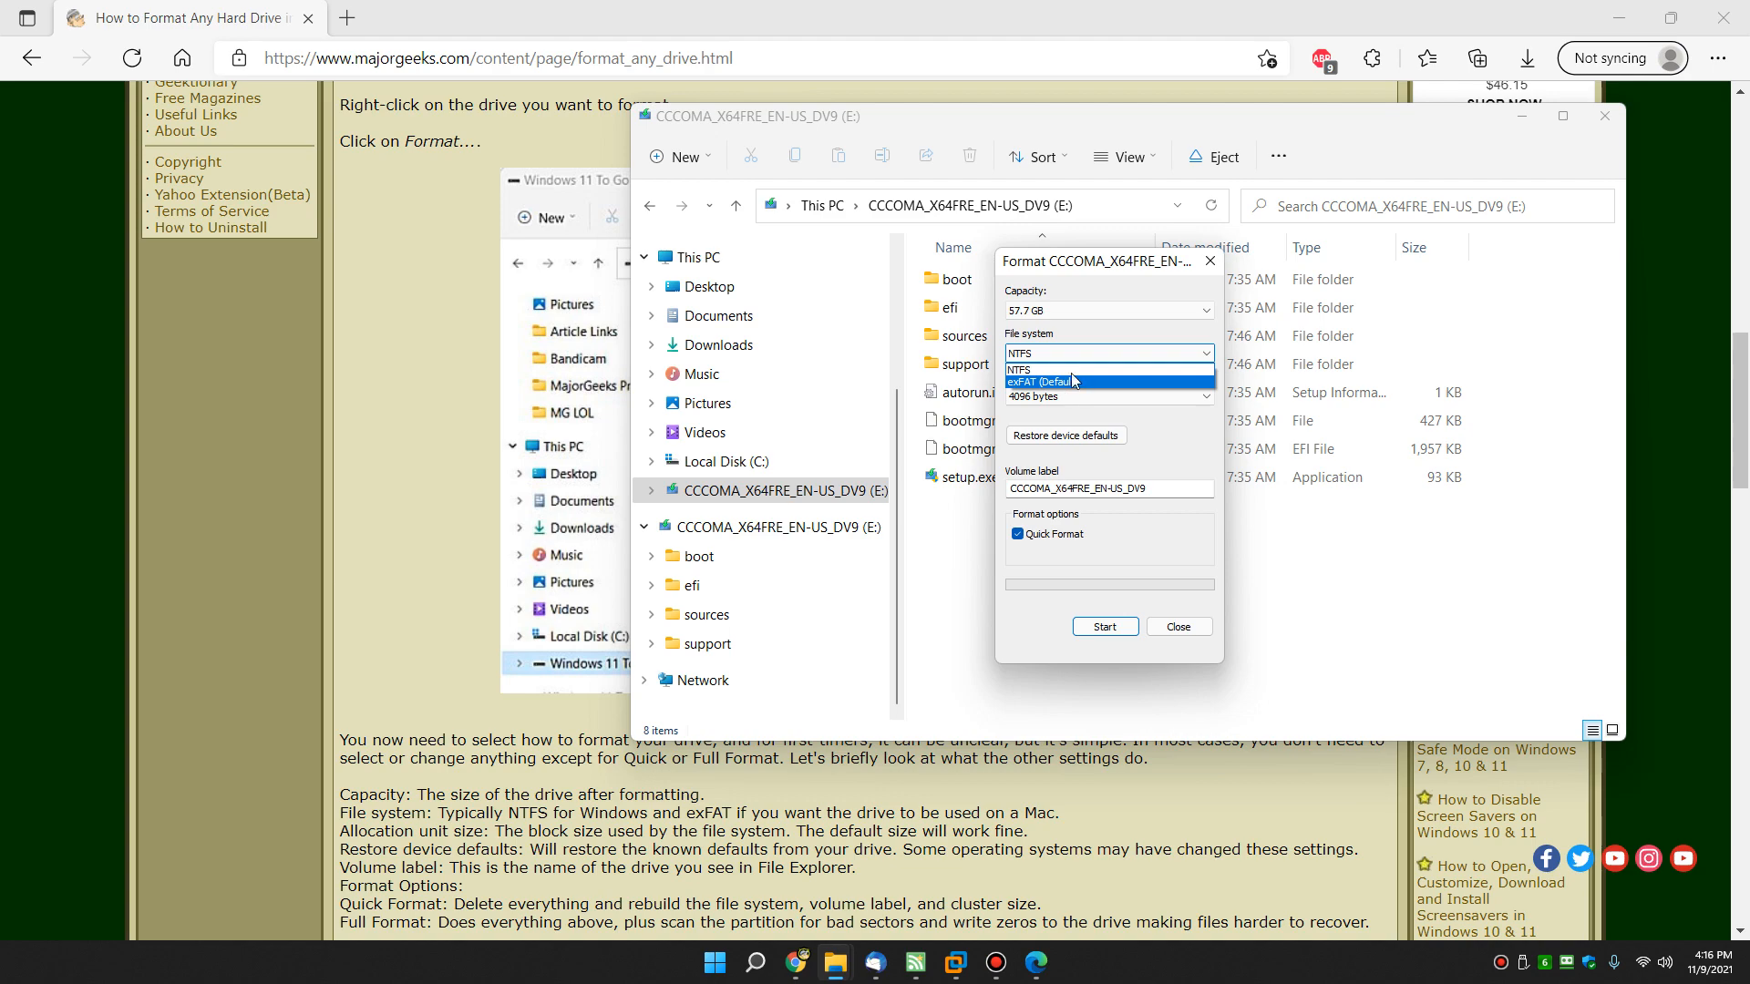
click(1018, 370)
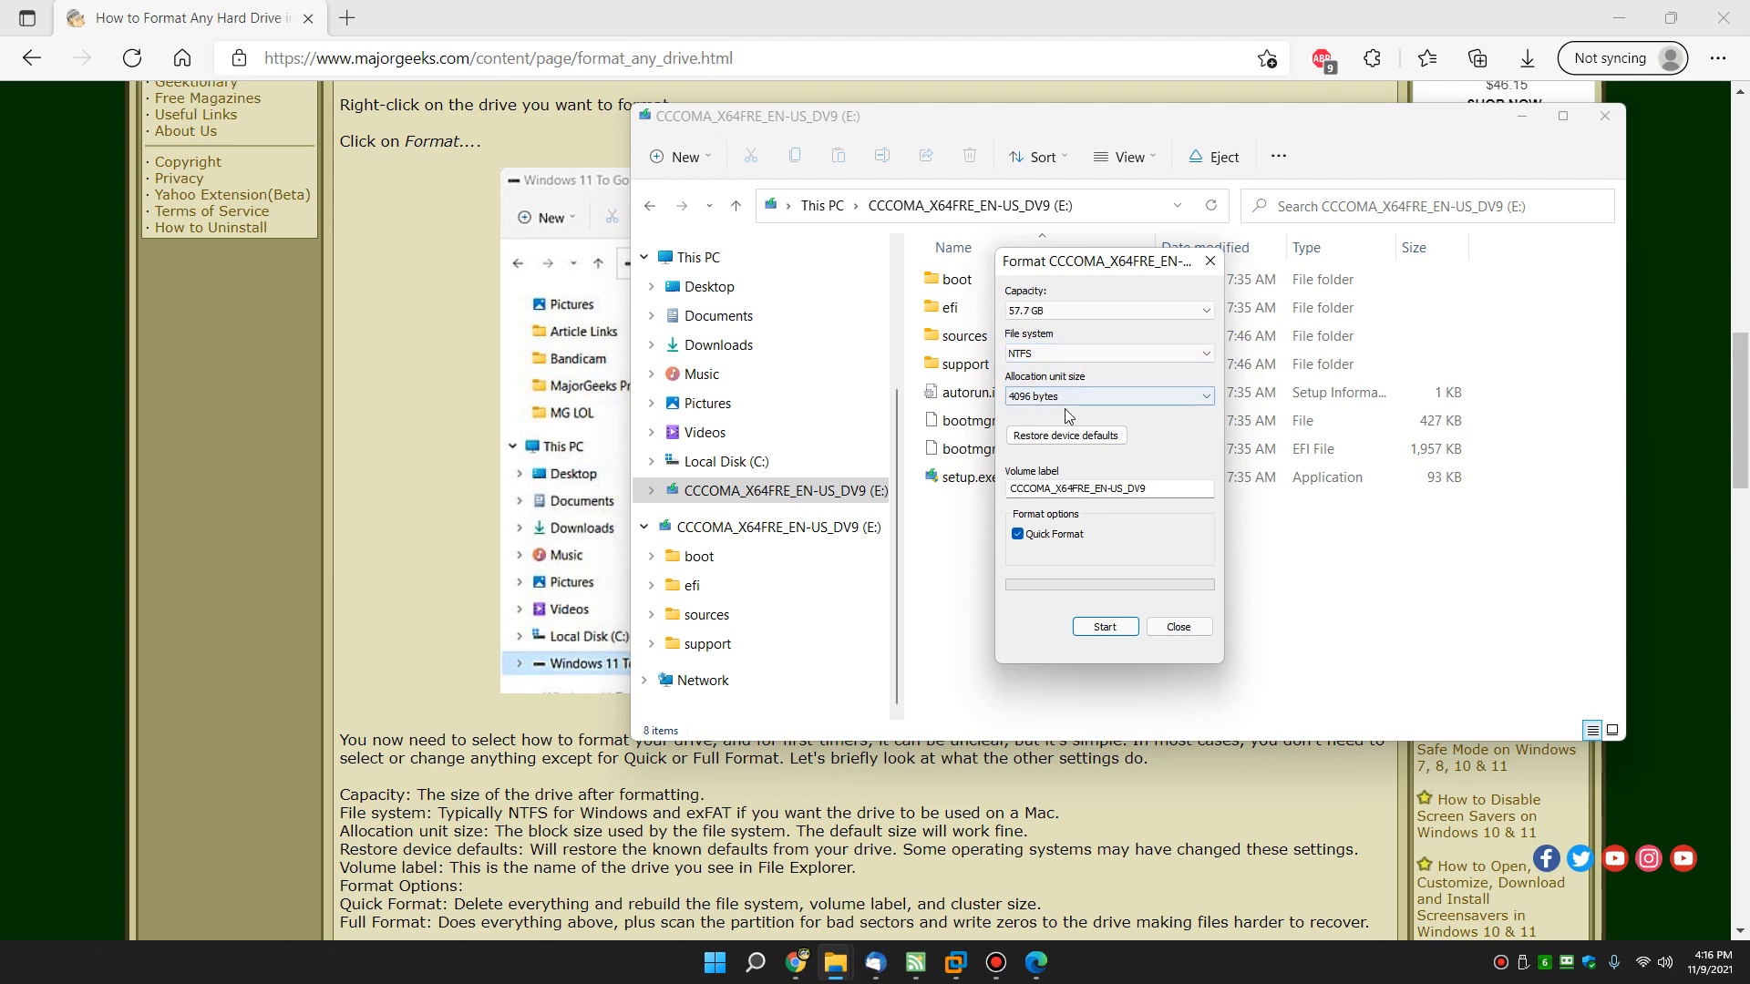
click(1203, 395)
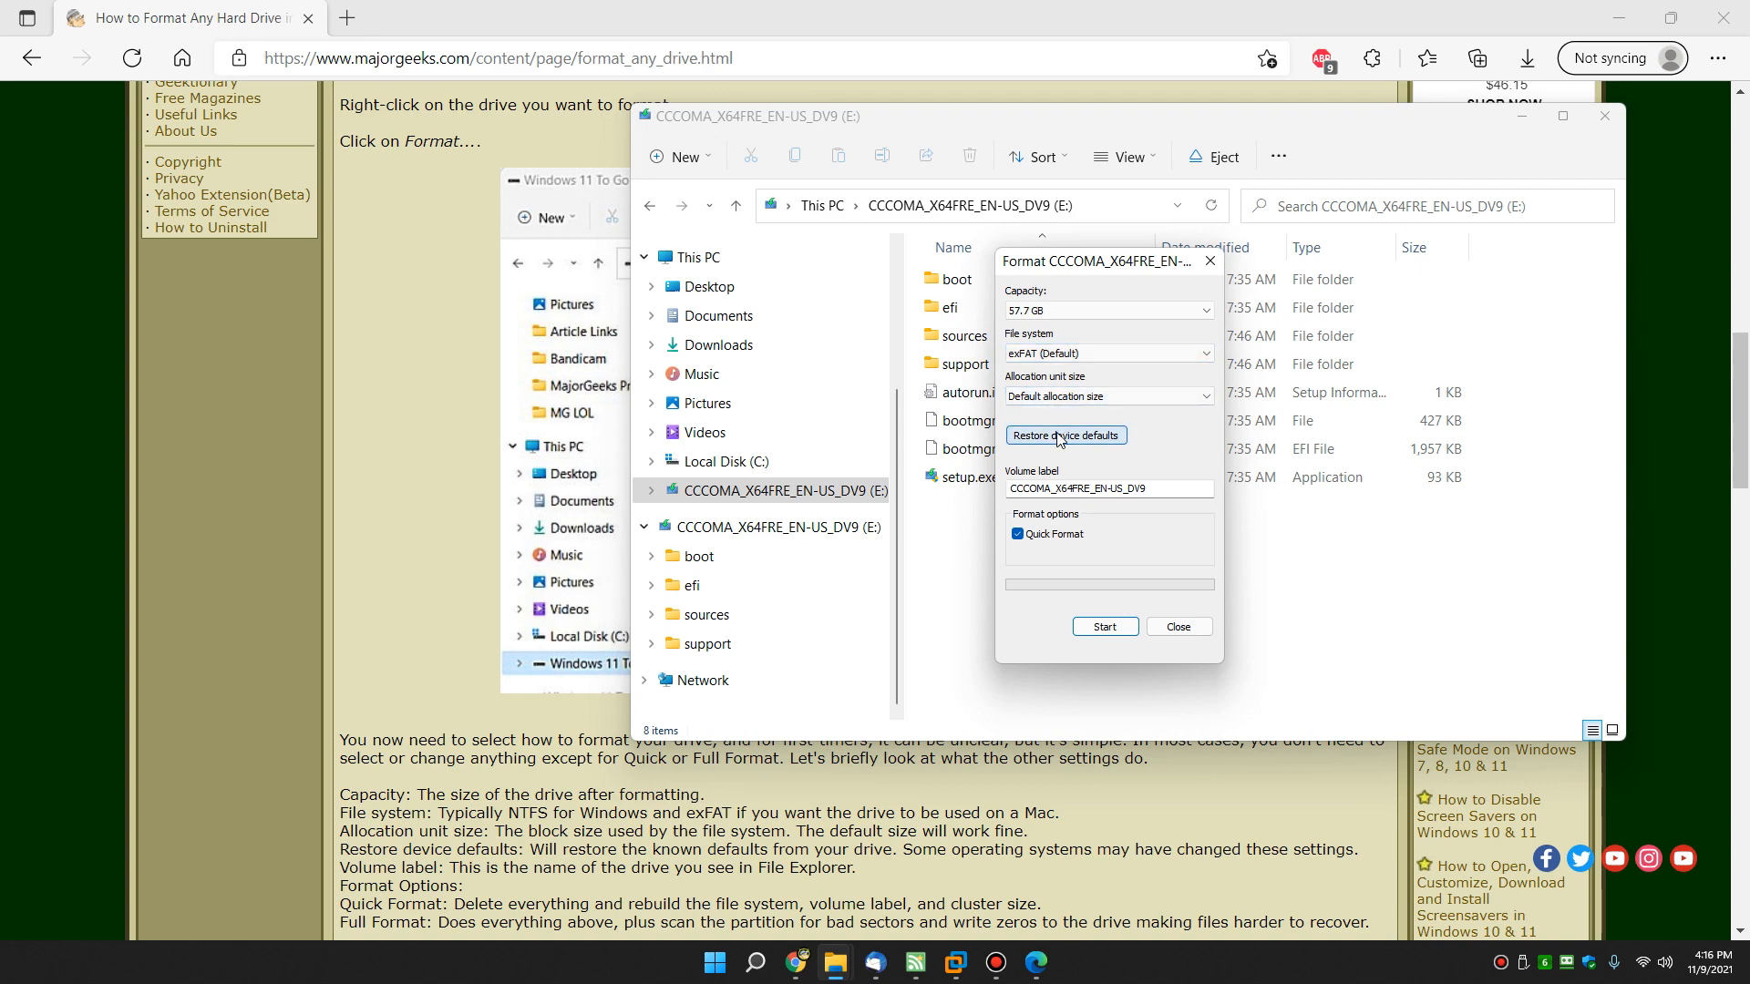
mouse_move(1063, 452)
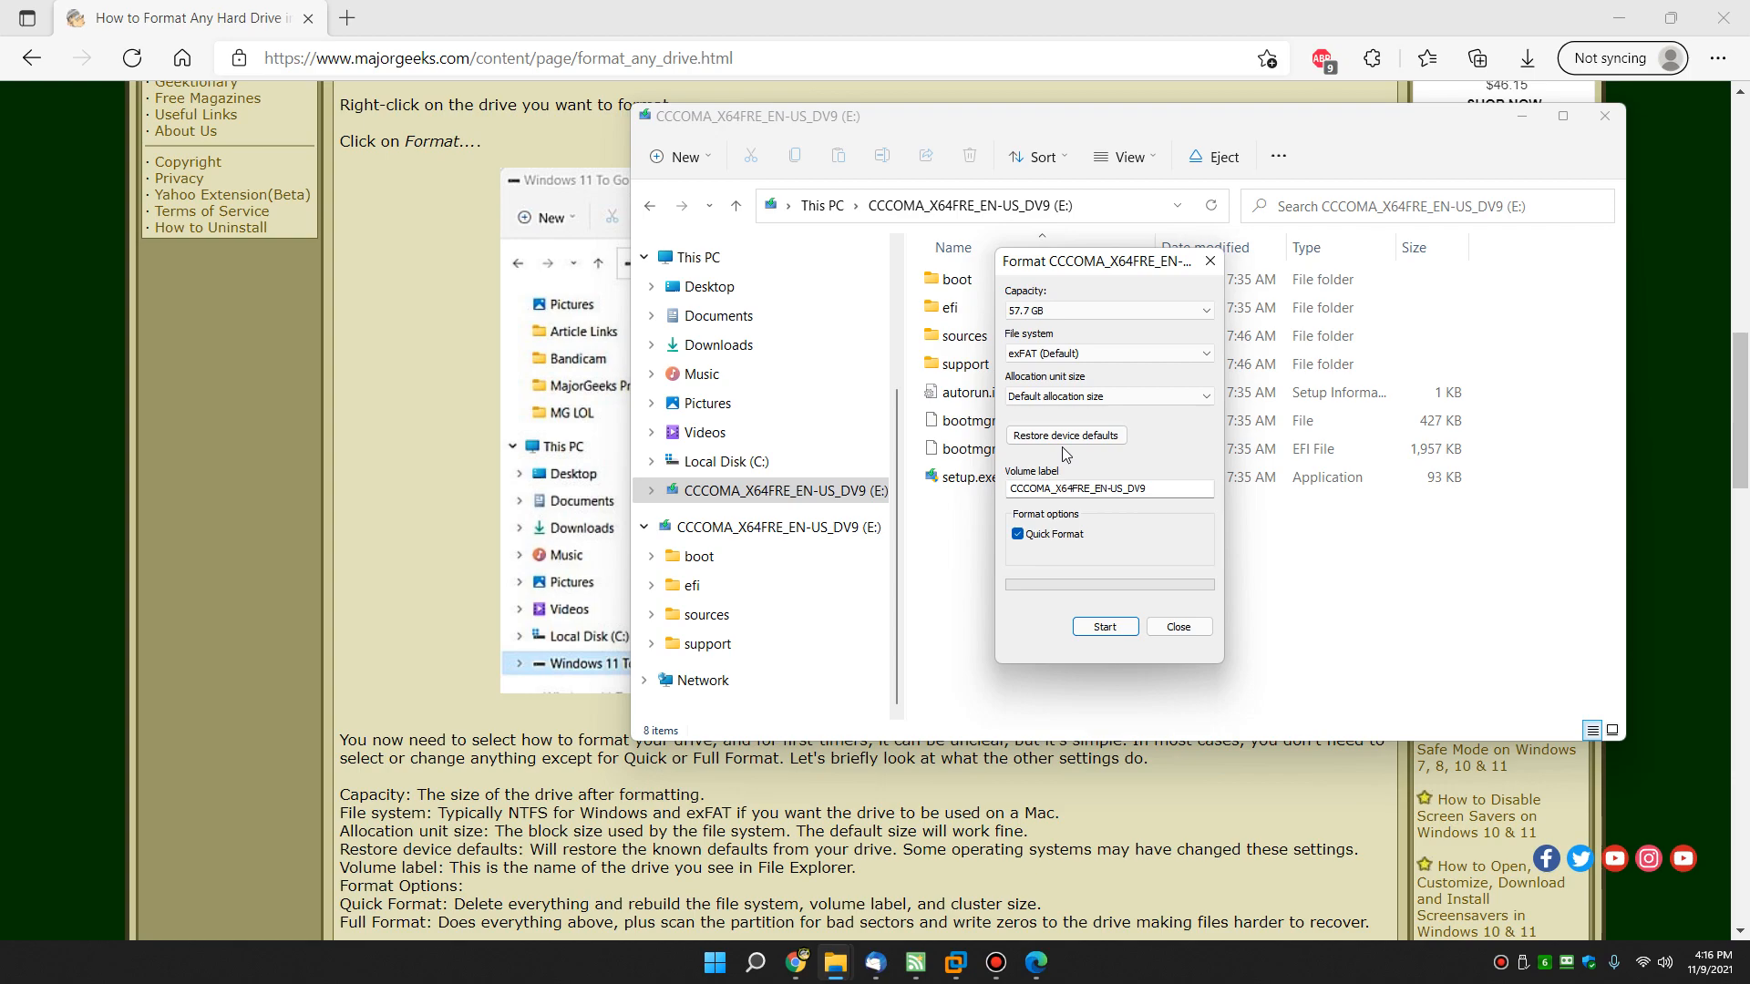
mouse_move(1082, 385)
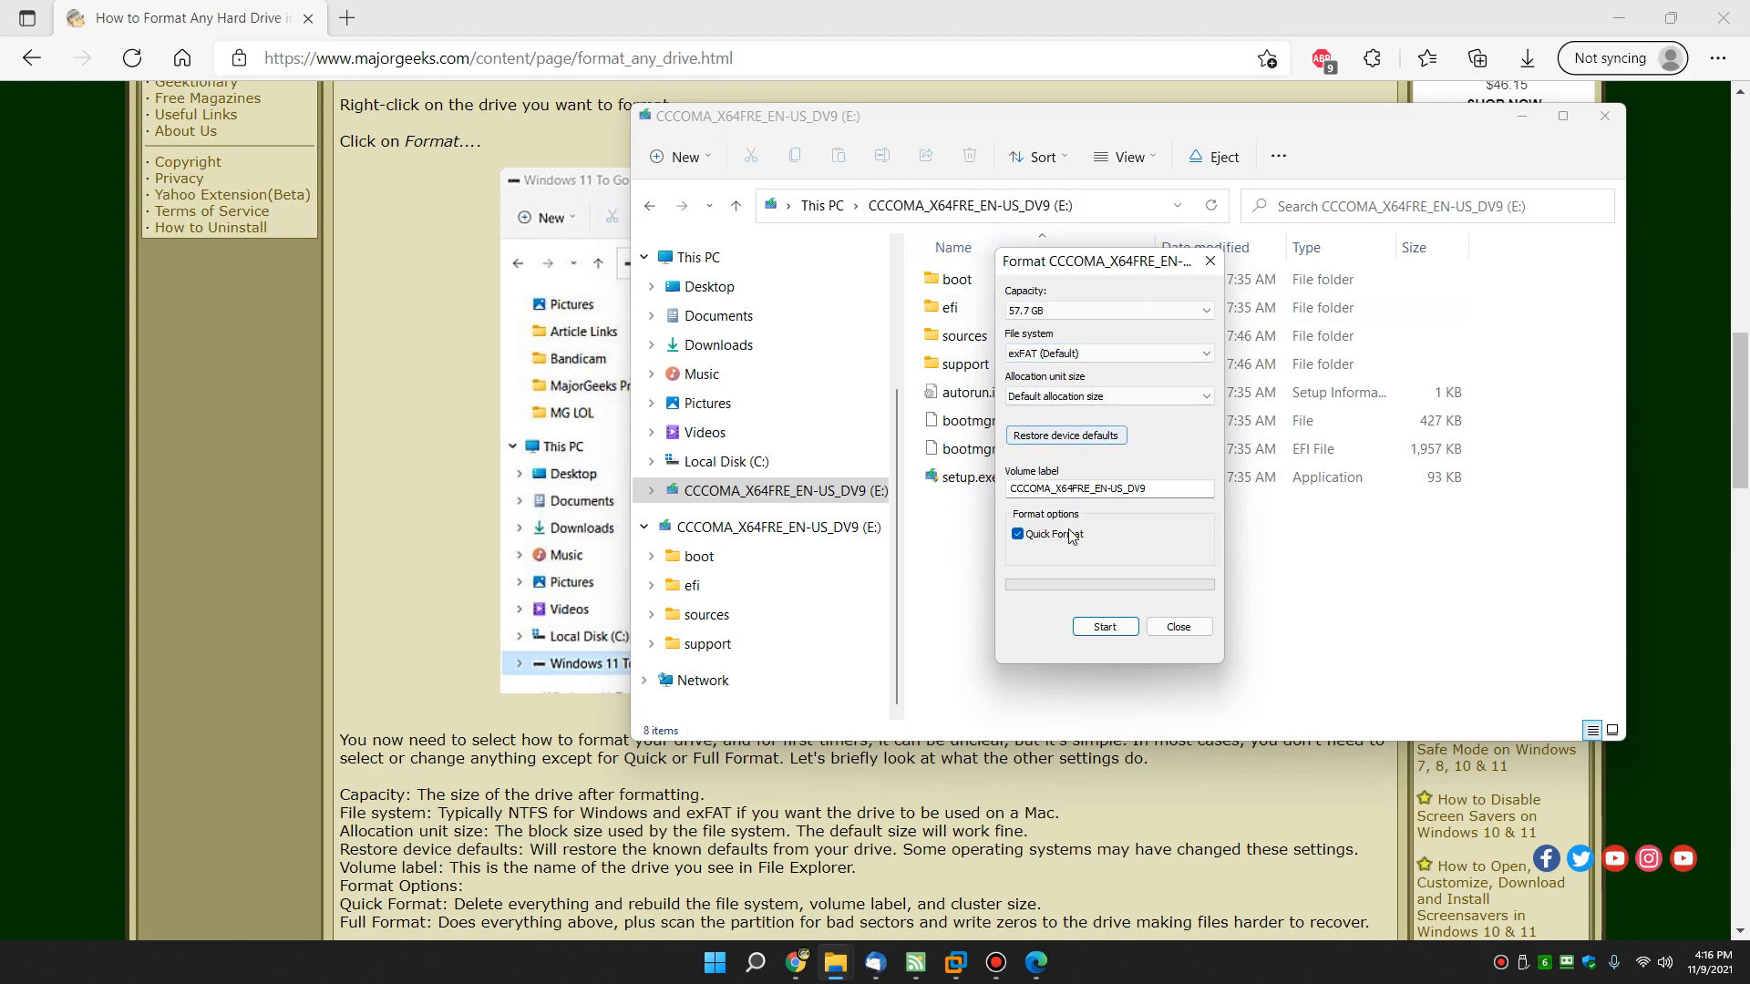
Set the volume label to MajorGeeks, keep Quick Format on, and start the format
triple_click(1108, 488)
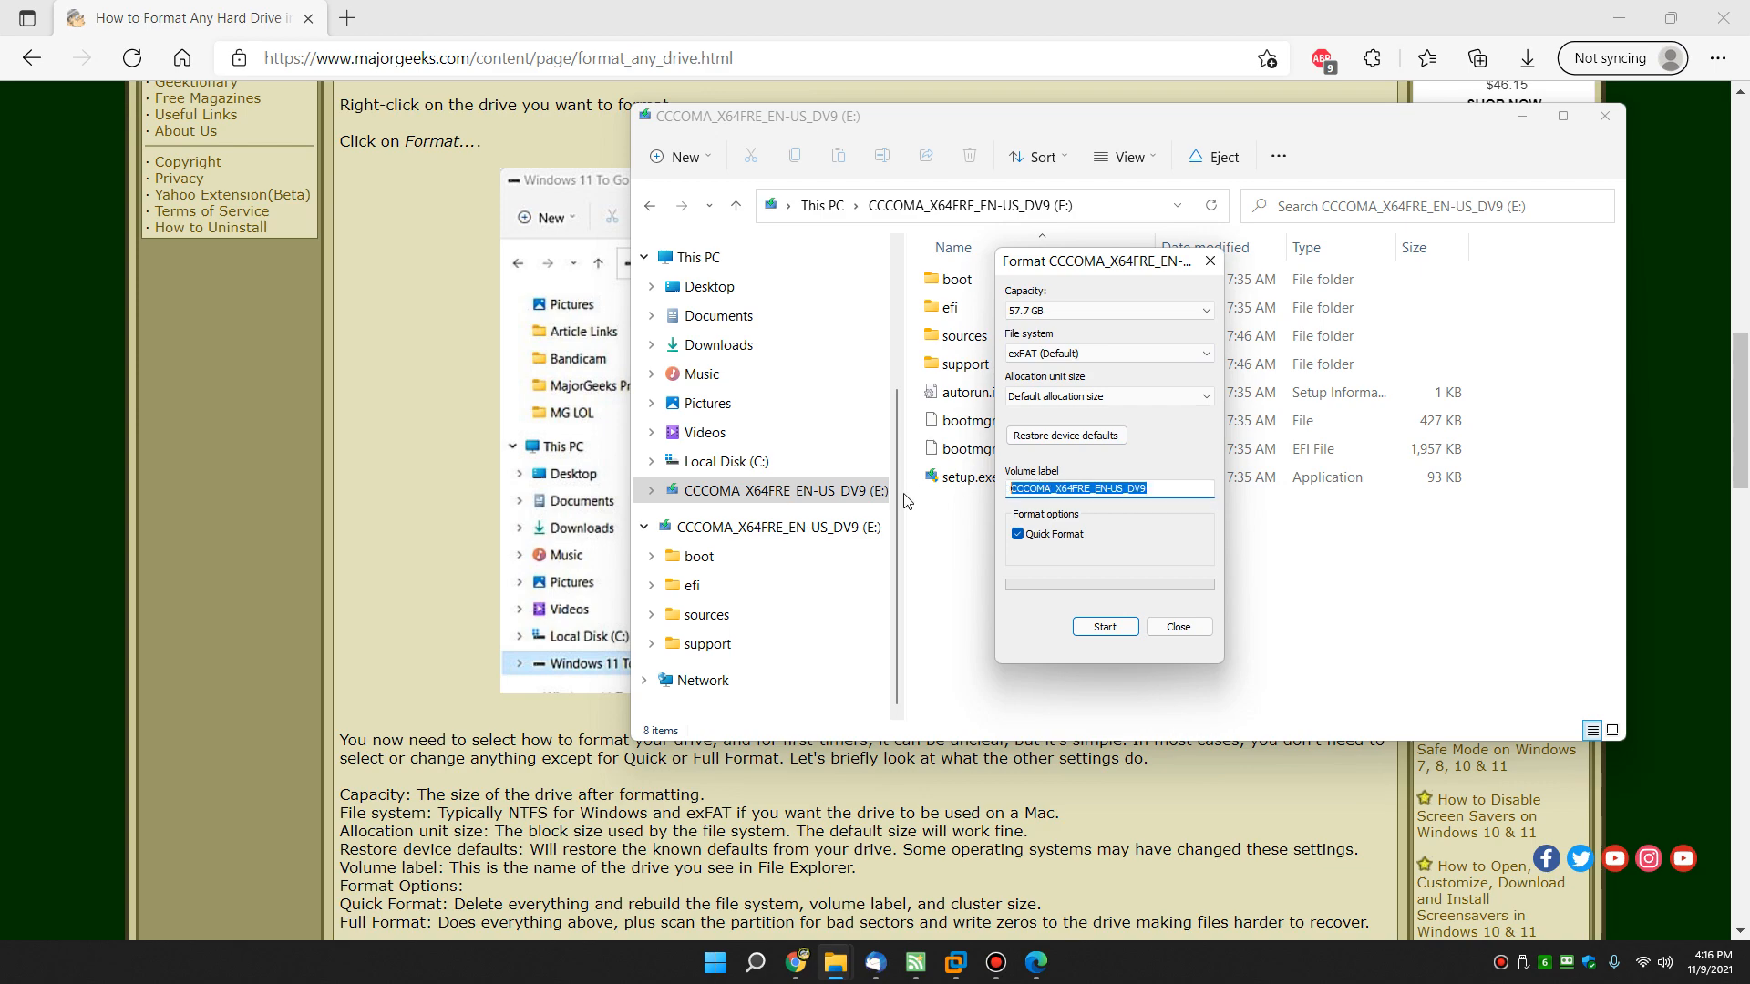
text(MajorGeeks)
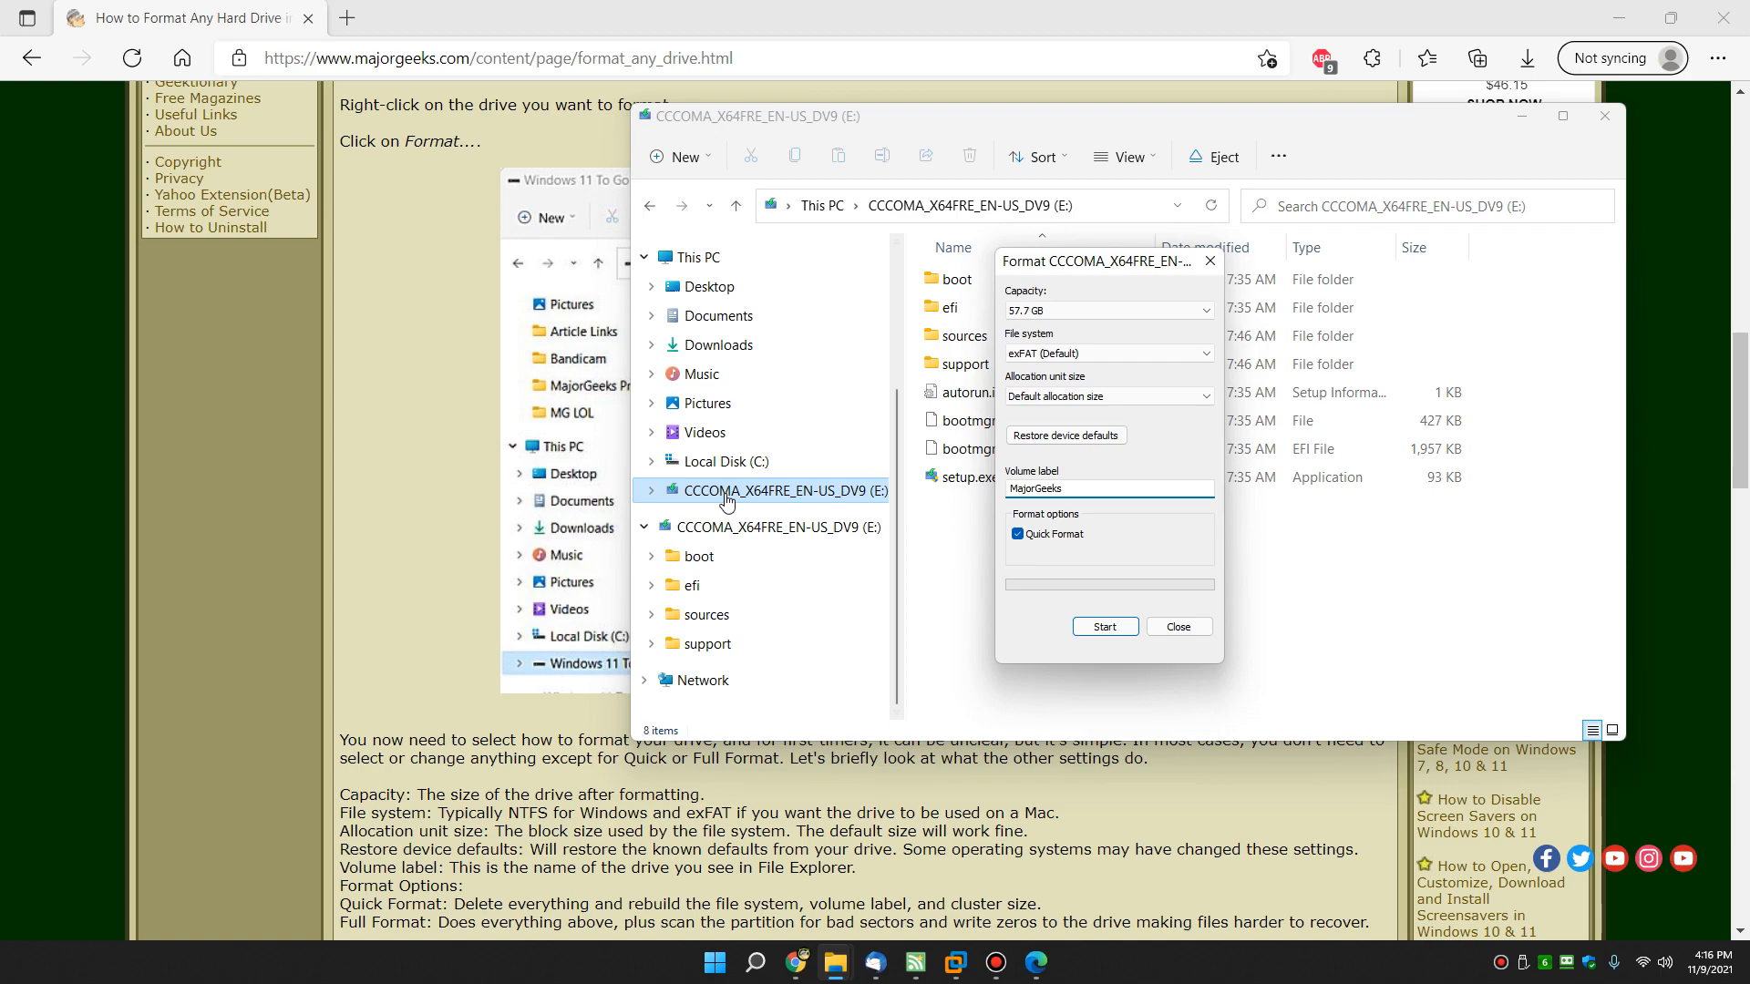
mouse_move(773, 495)
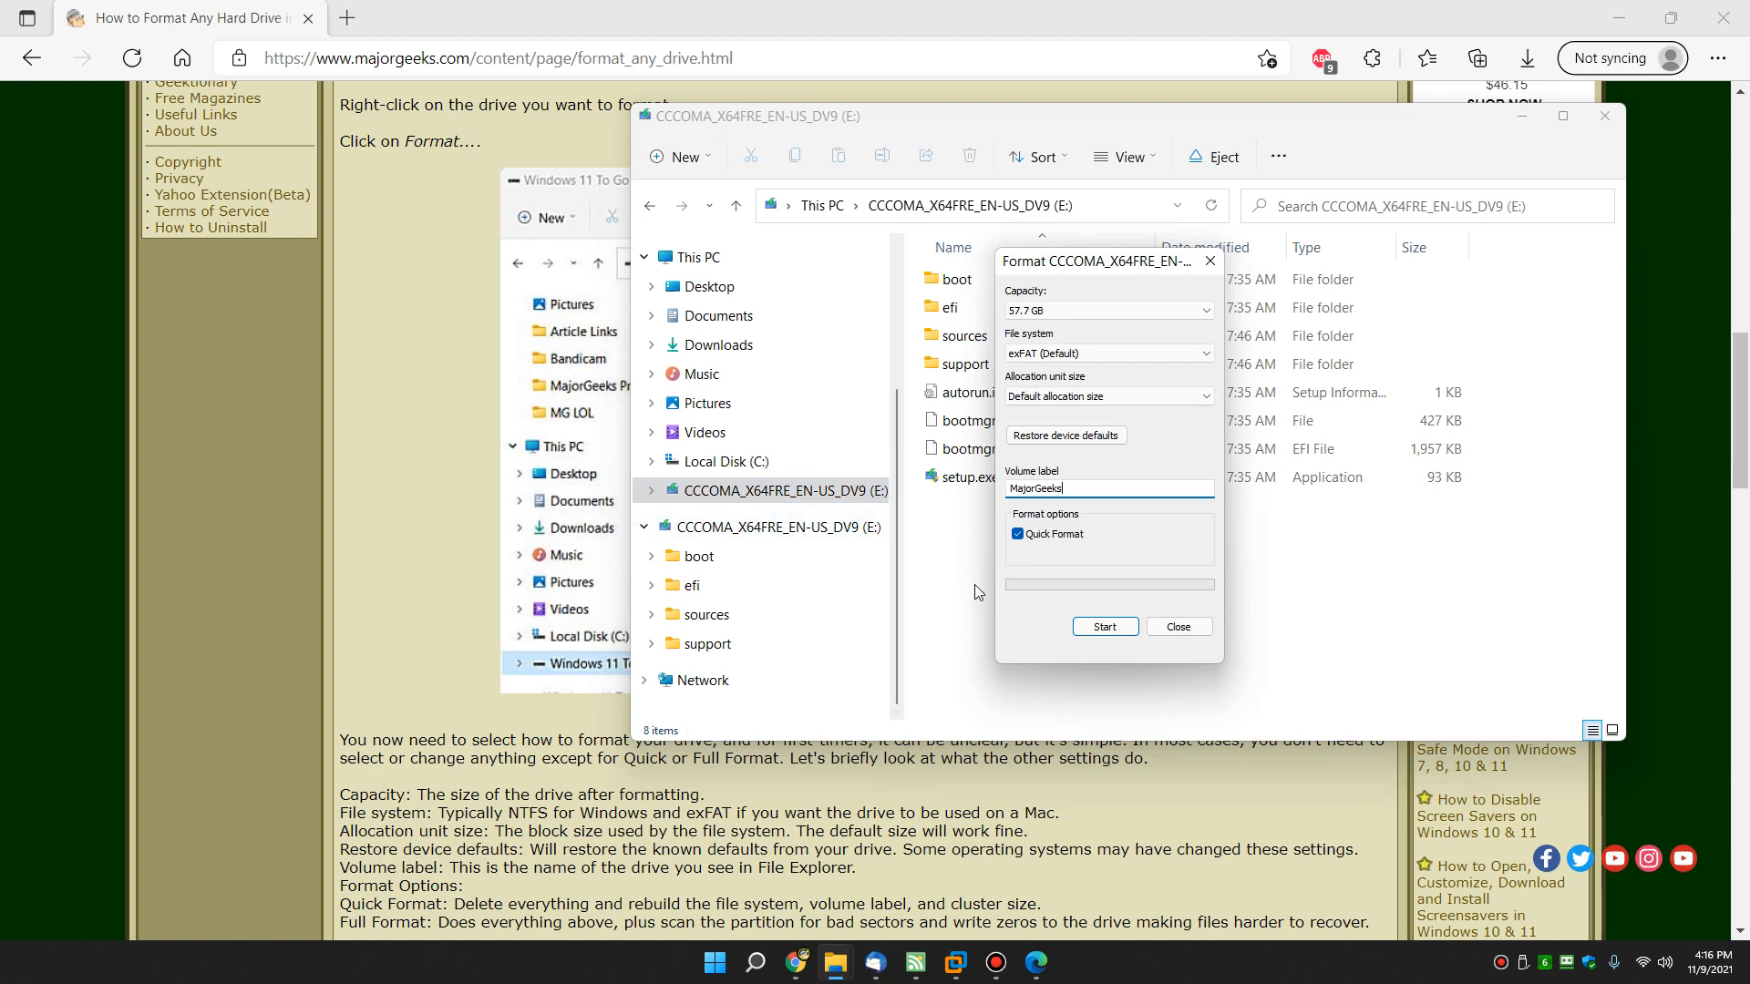
click(1017, 535)
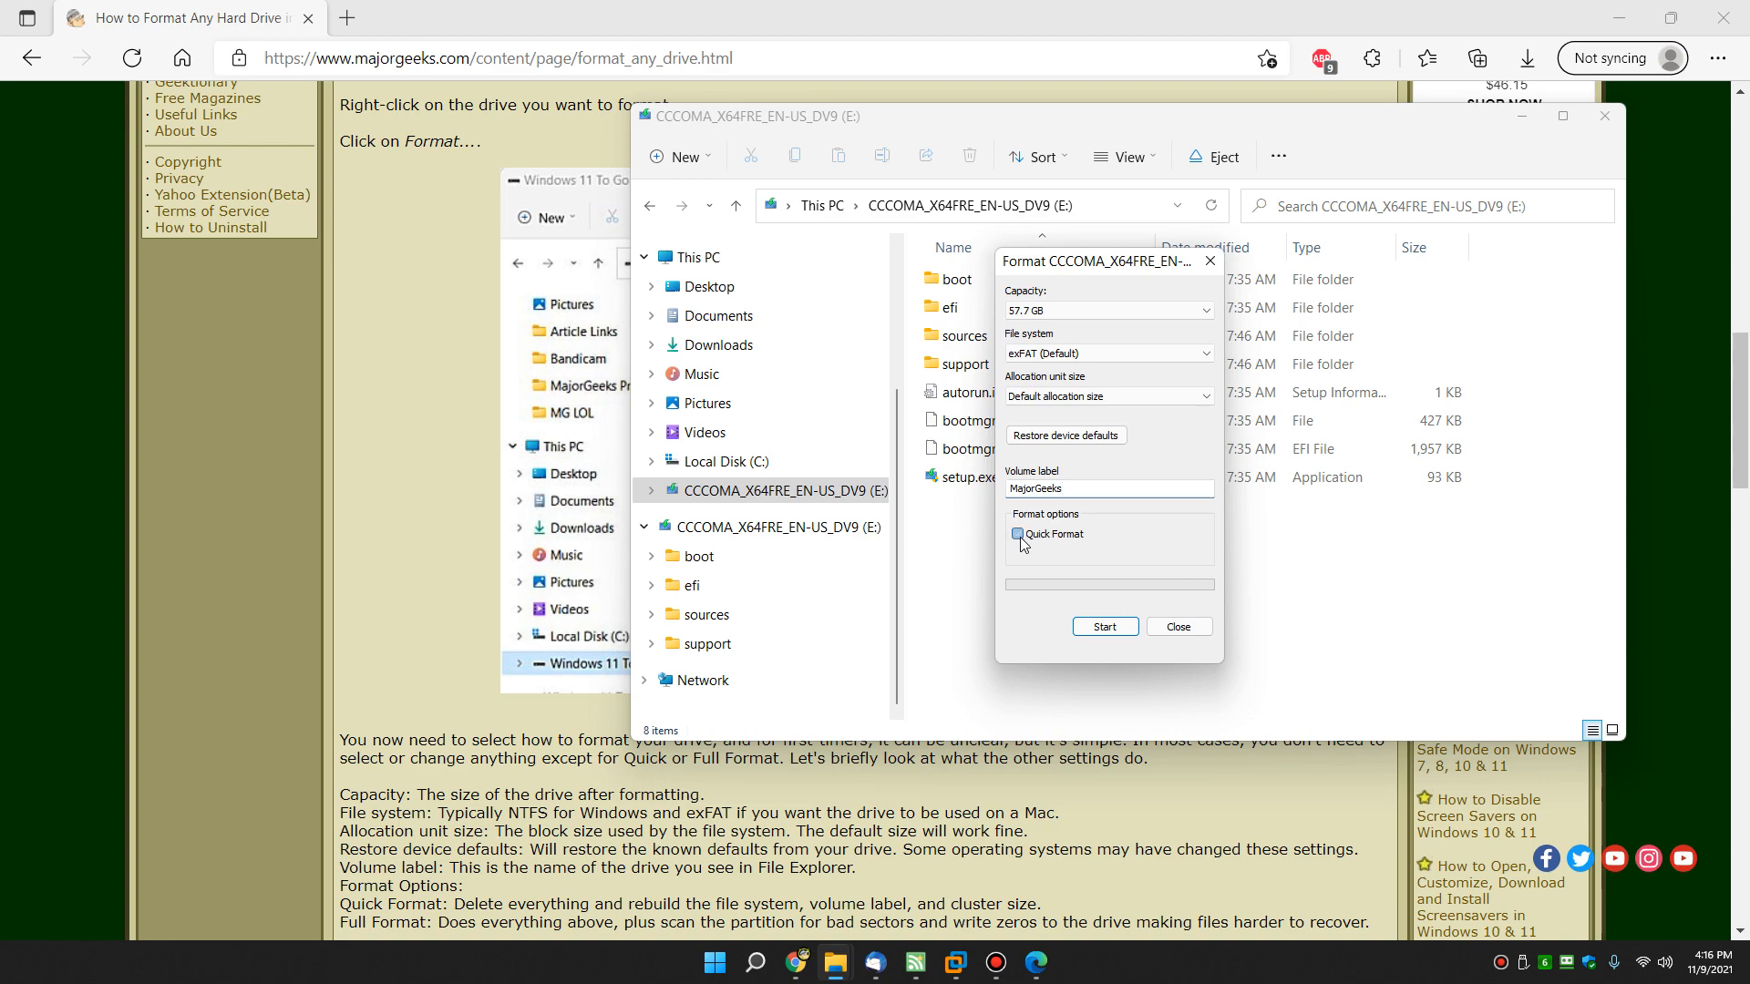
click(1018, 534)
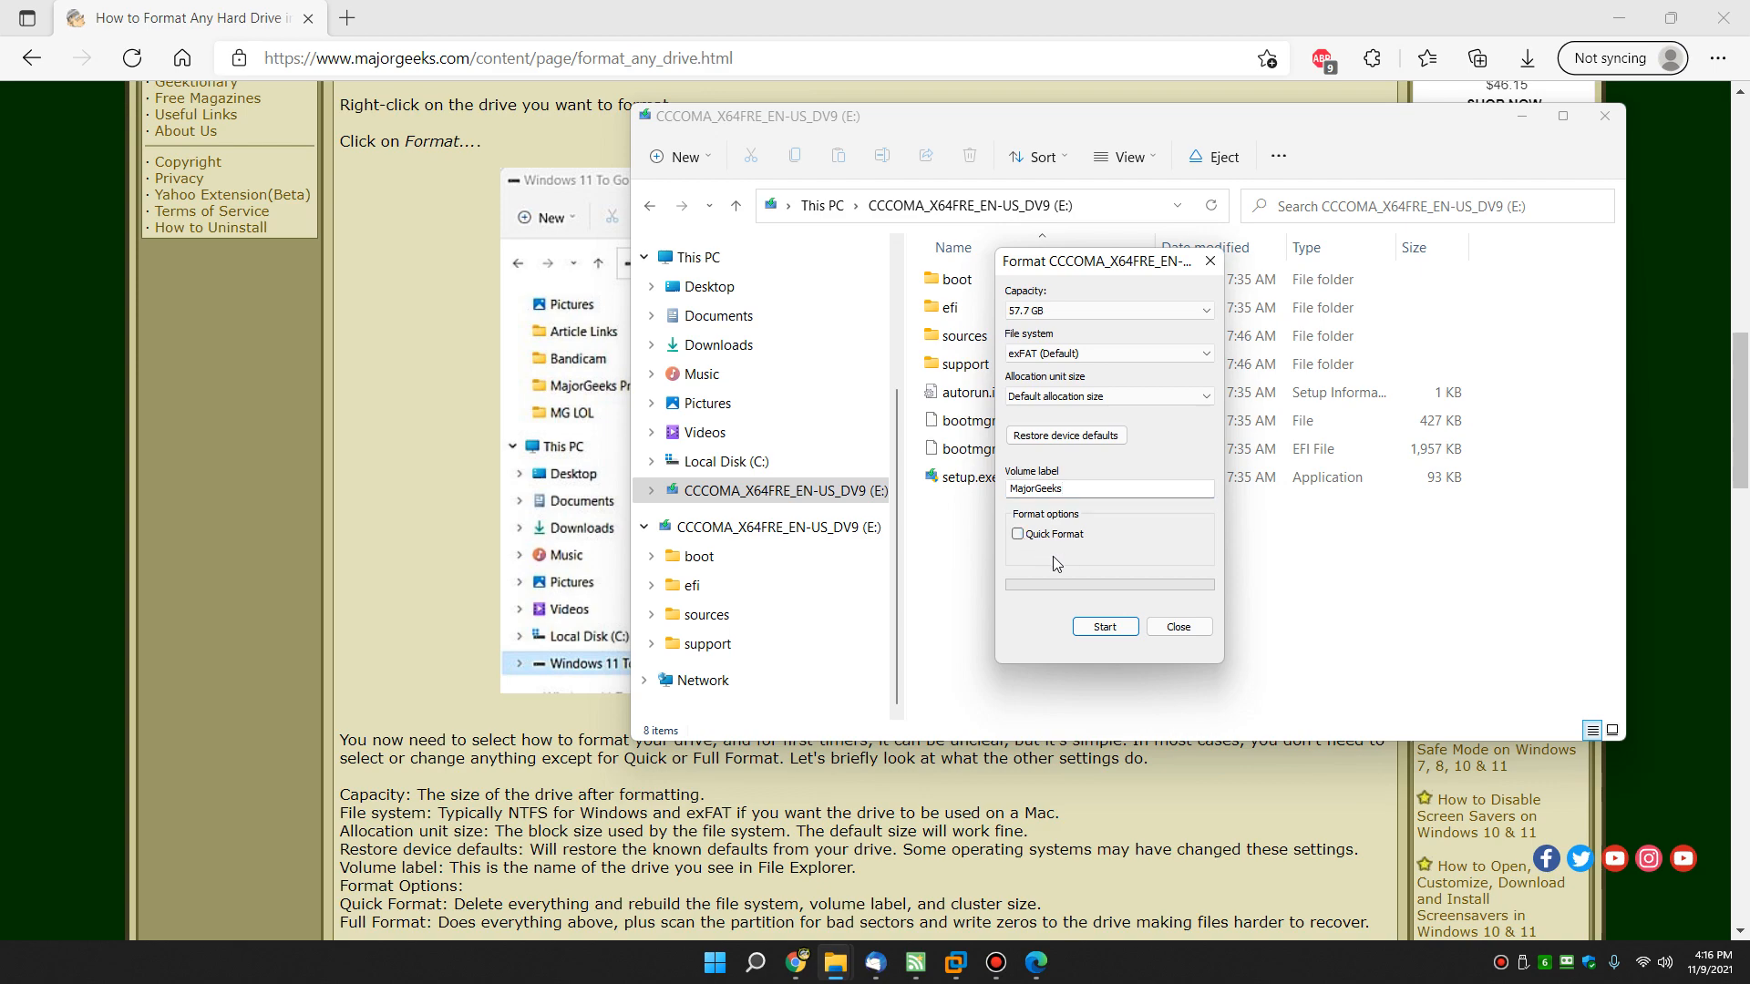
mouse_move(1035, 542)
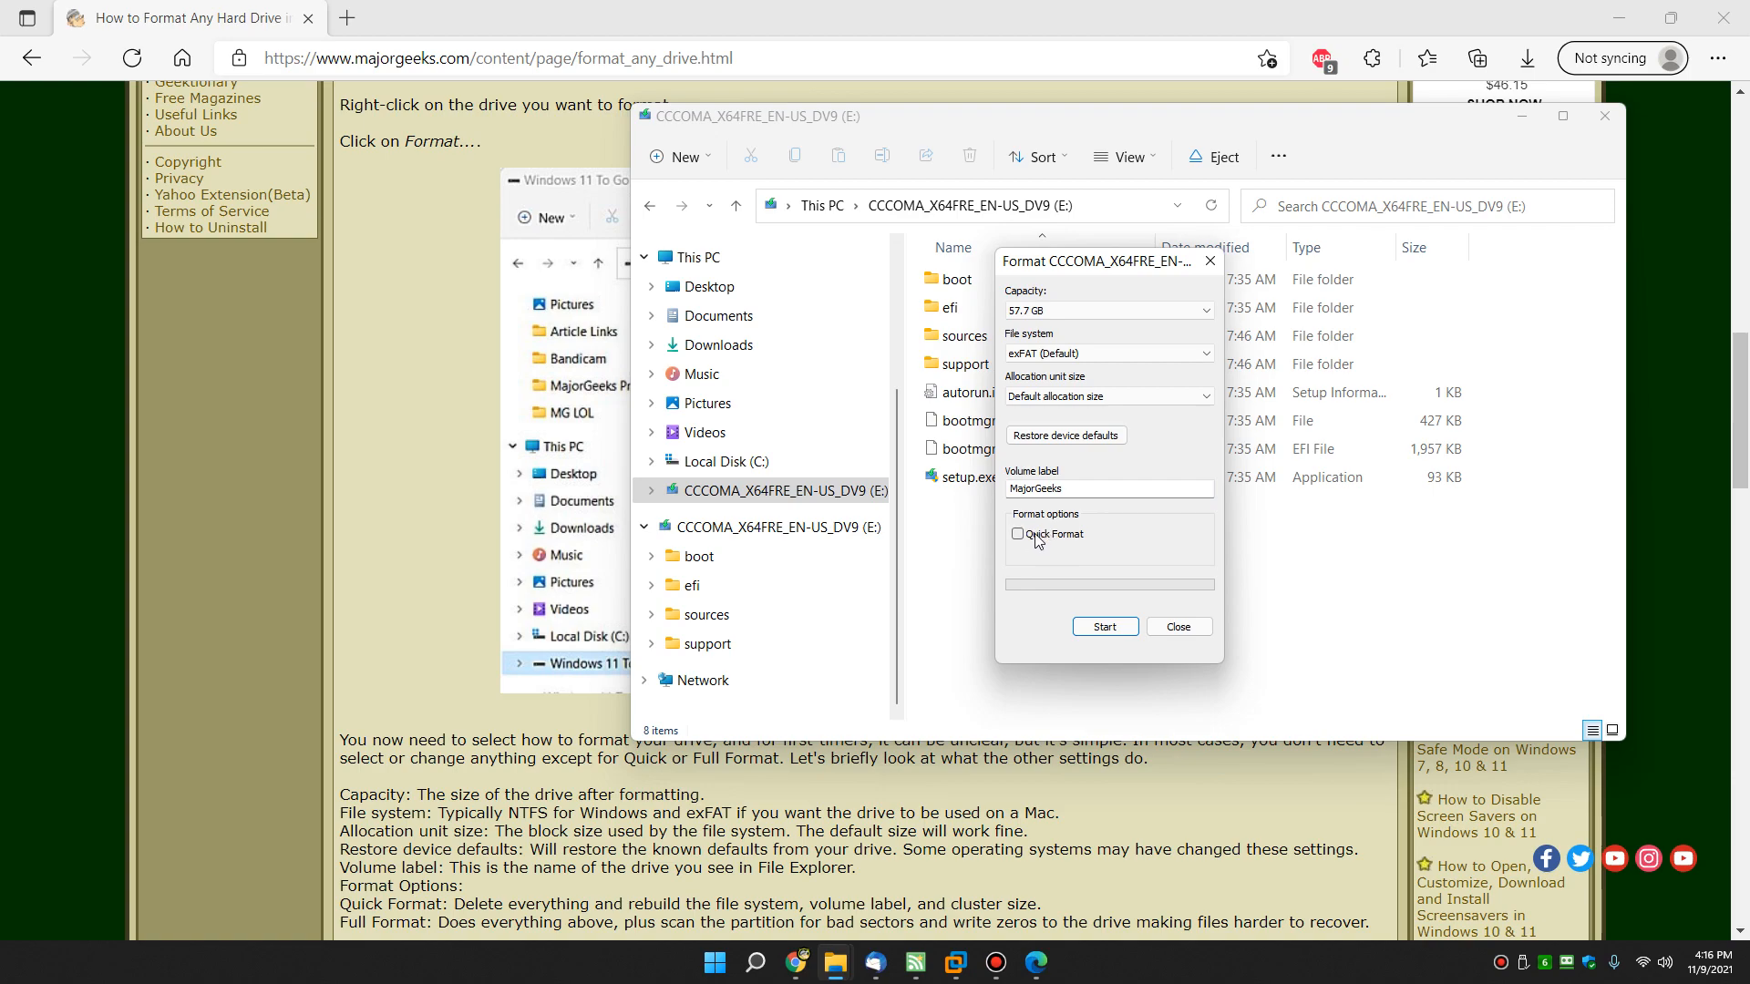
click(1017, 535)
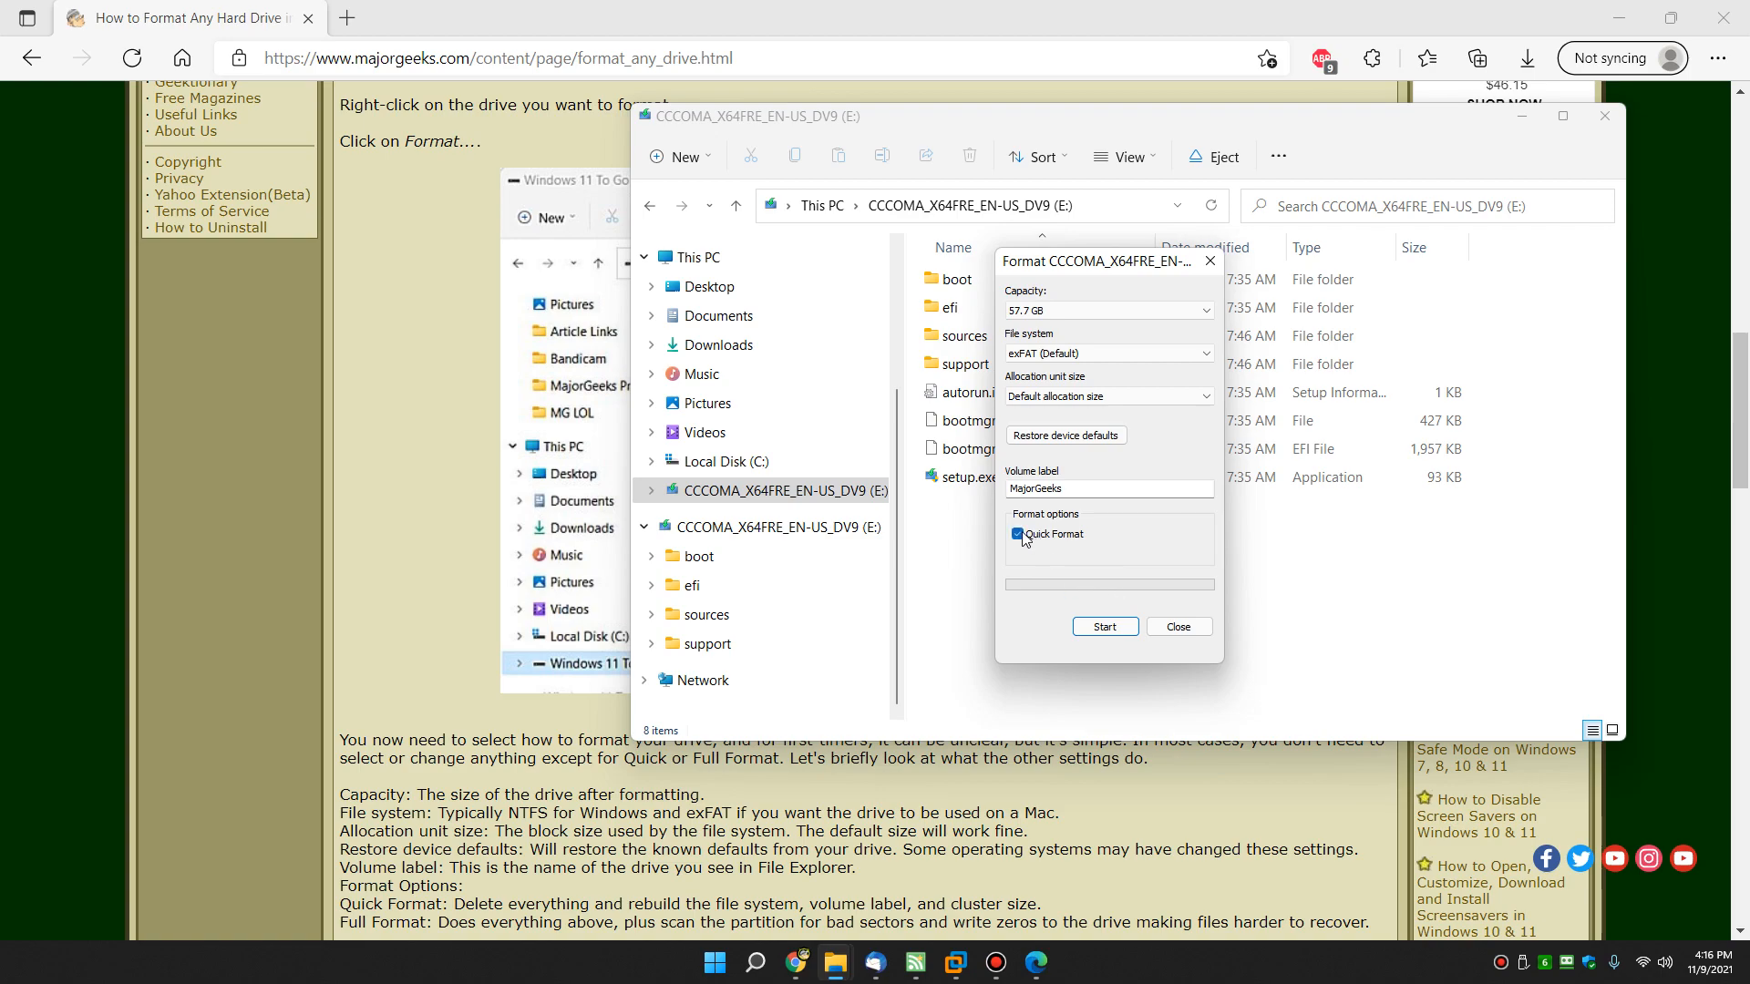
click(1104, 625)
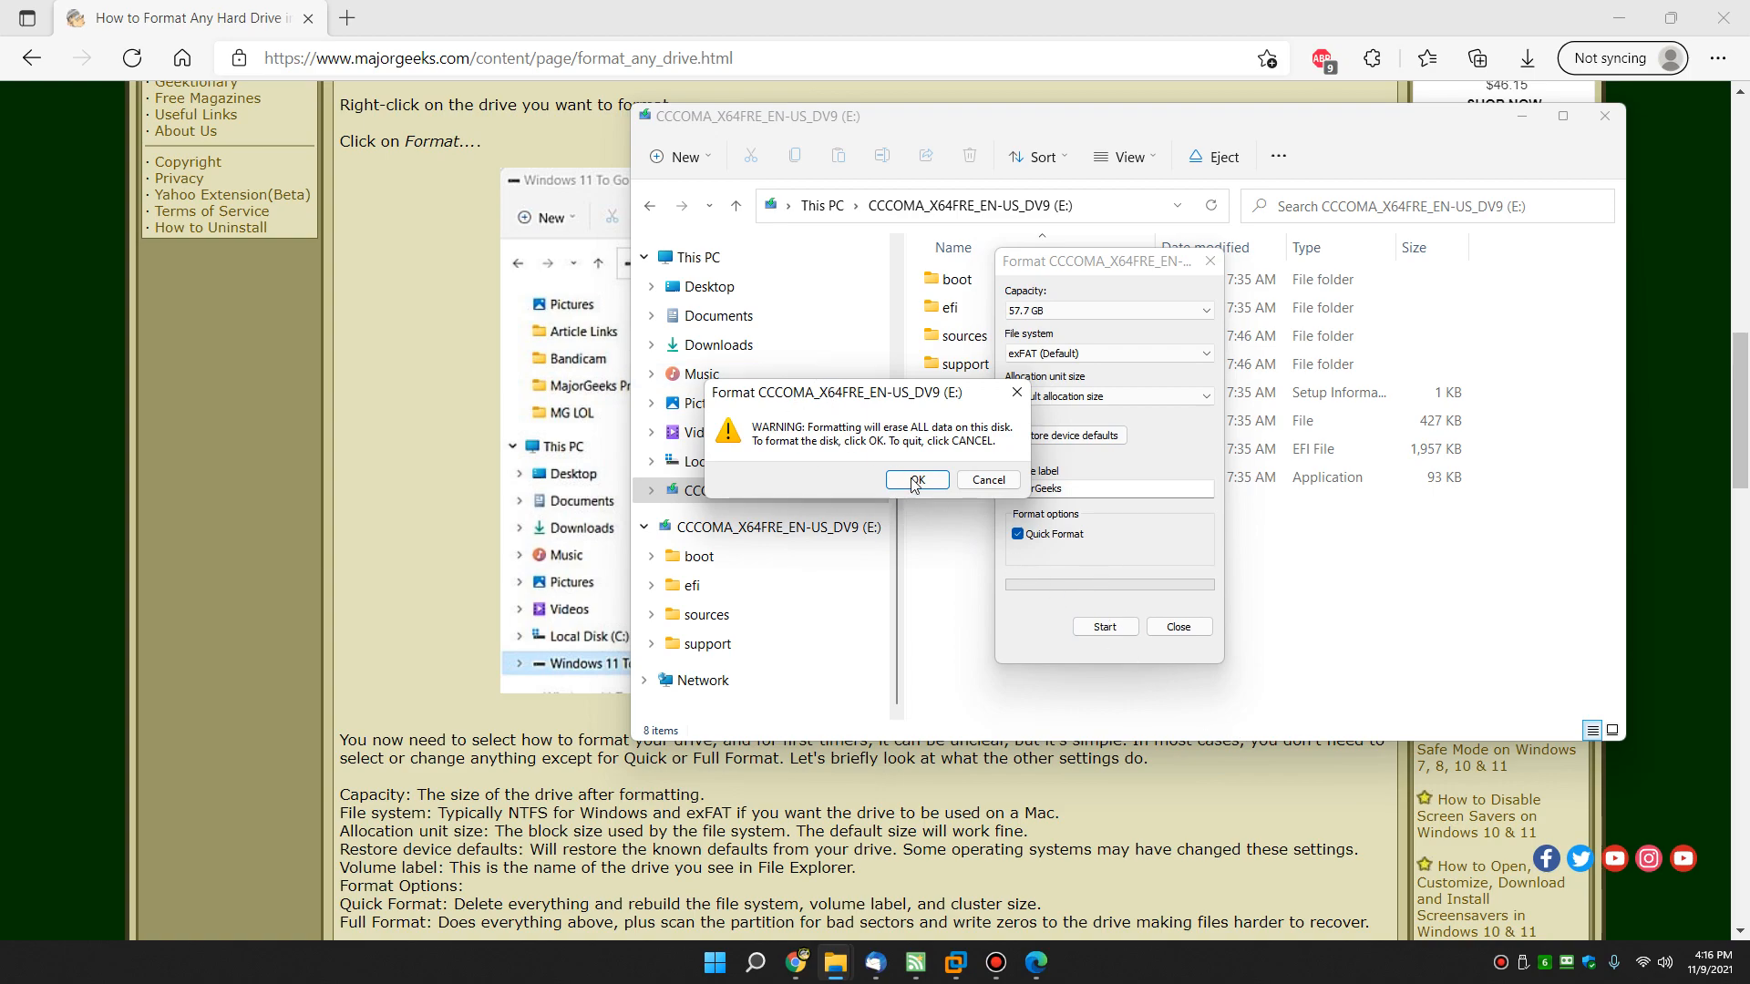
mouse_move(885, 392)
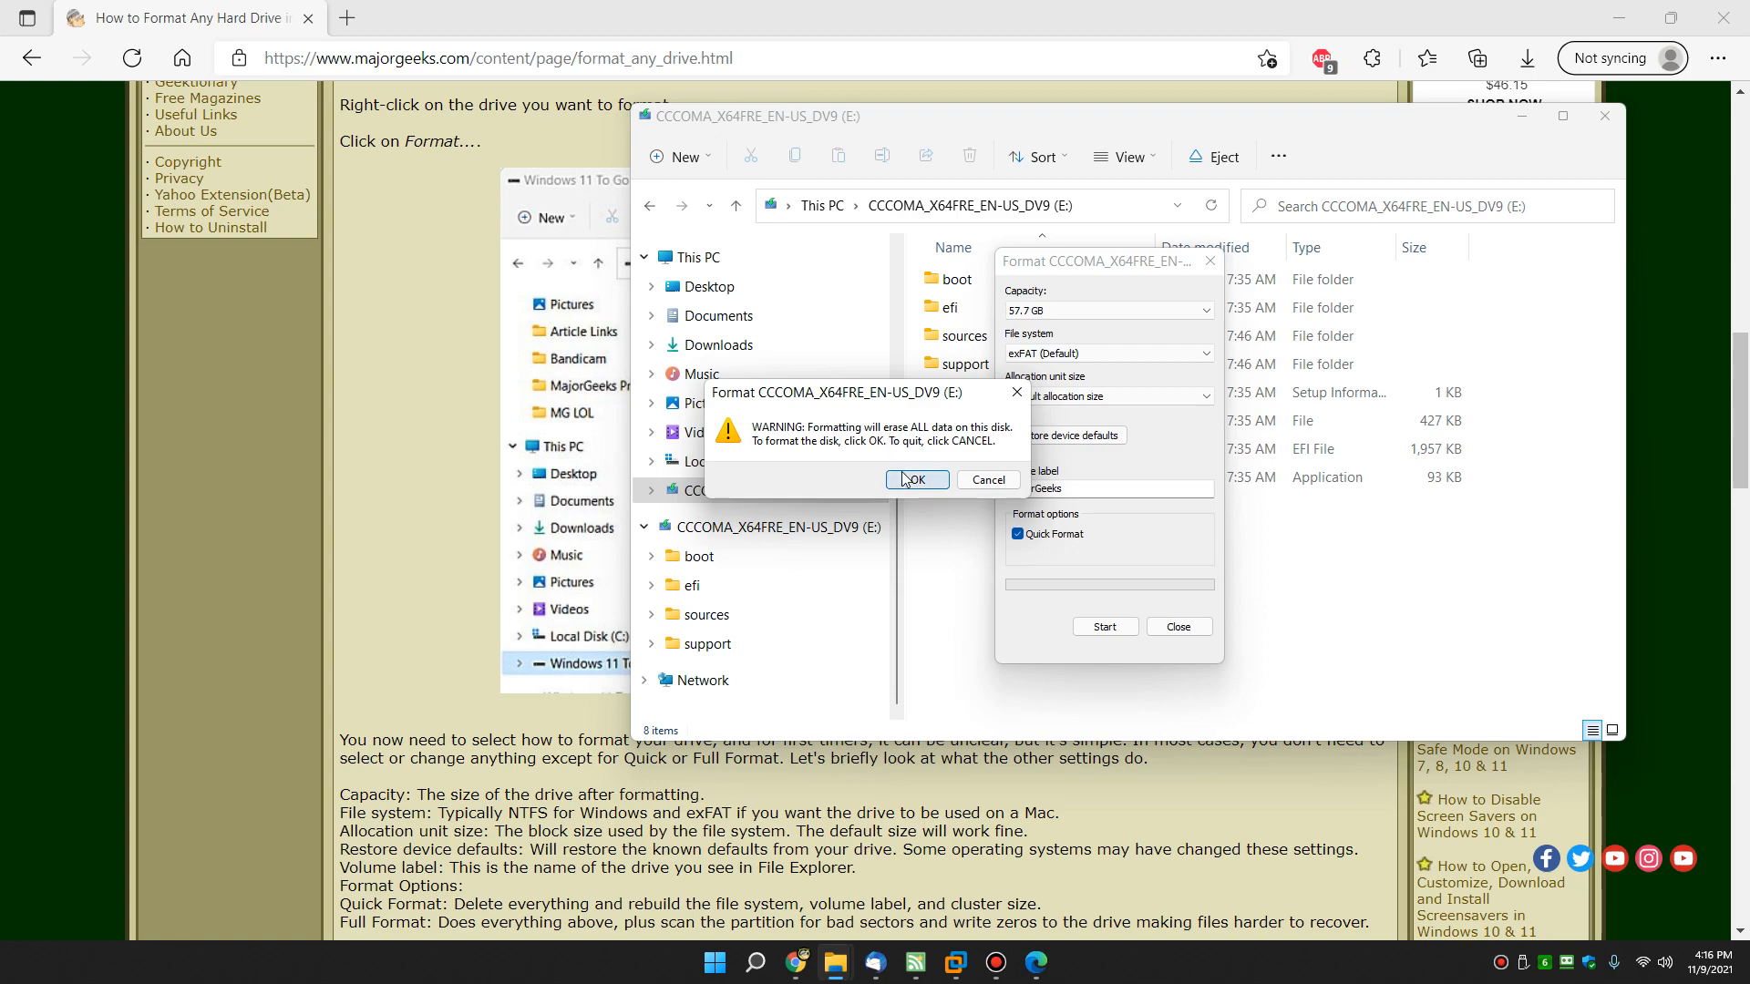
Confirm erasing drive E:, acknowledge Format Complete, and close the Format dialog
click(915, 479)
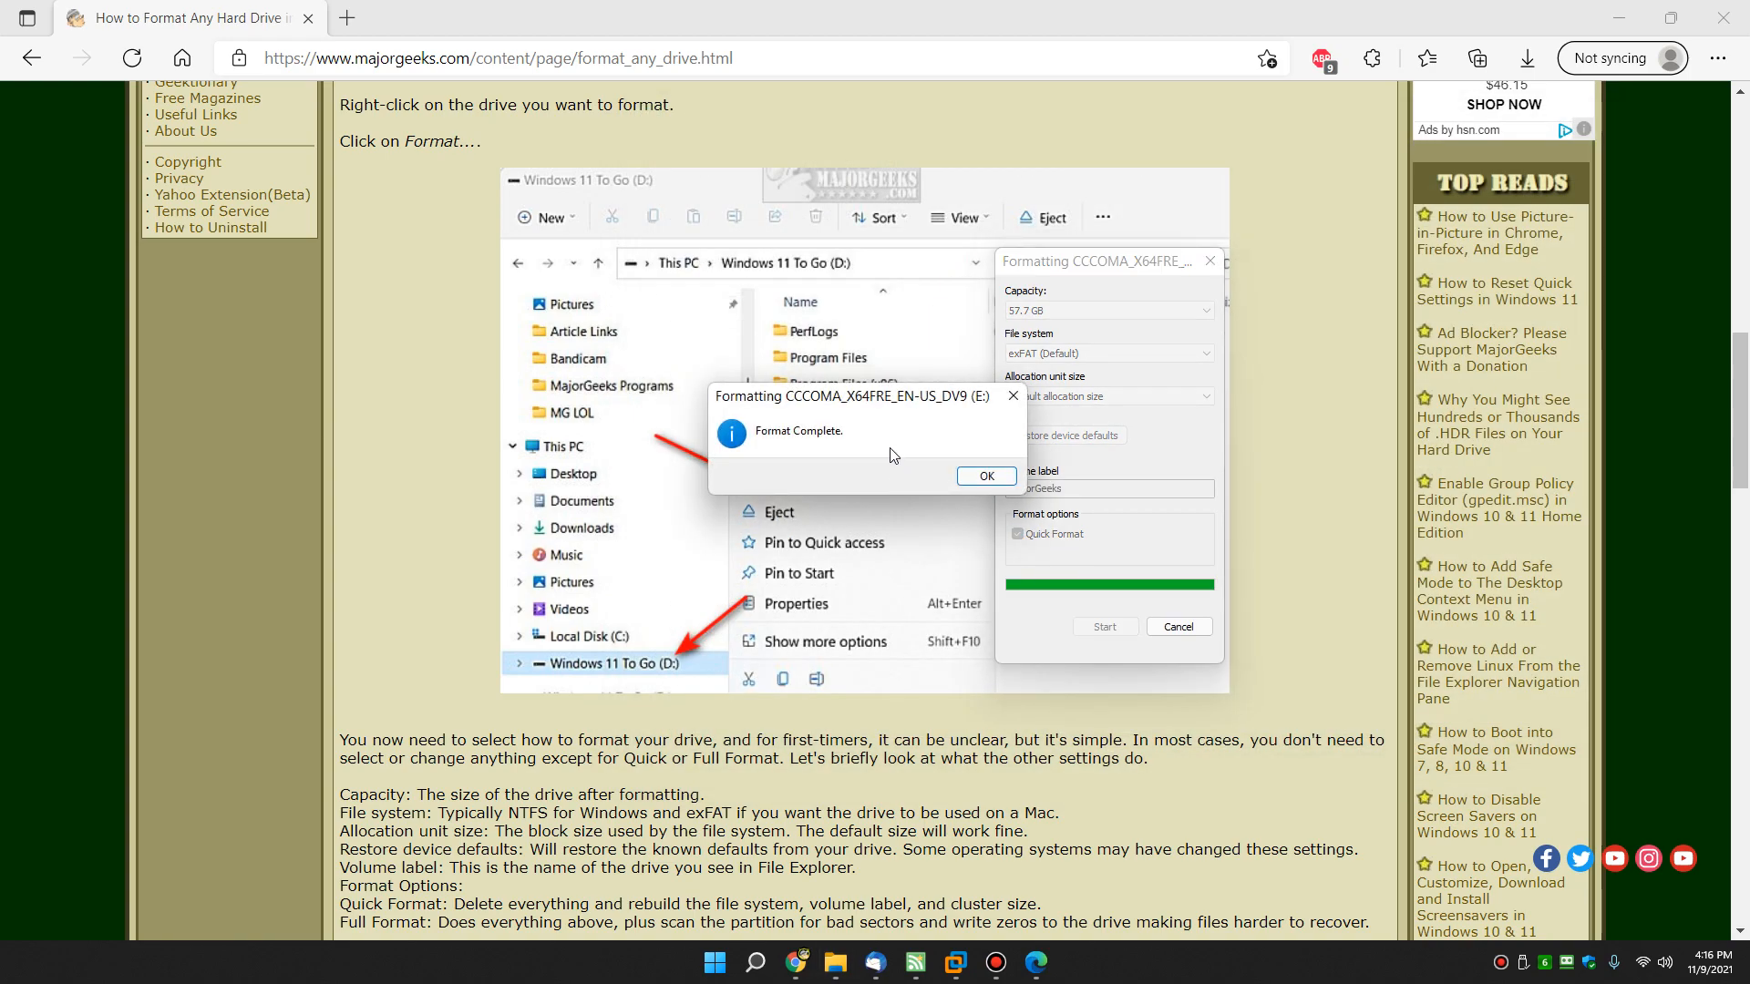
click(982, 475)
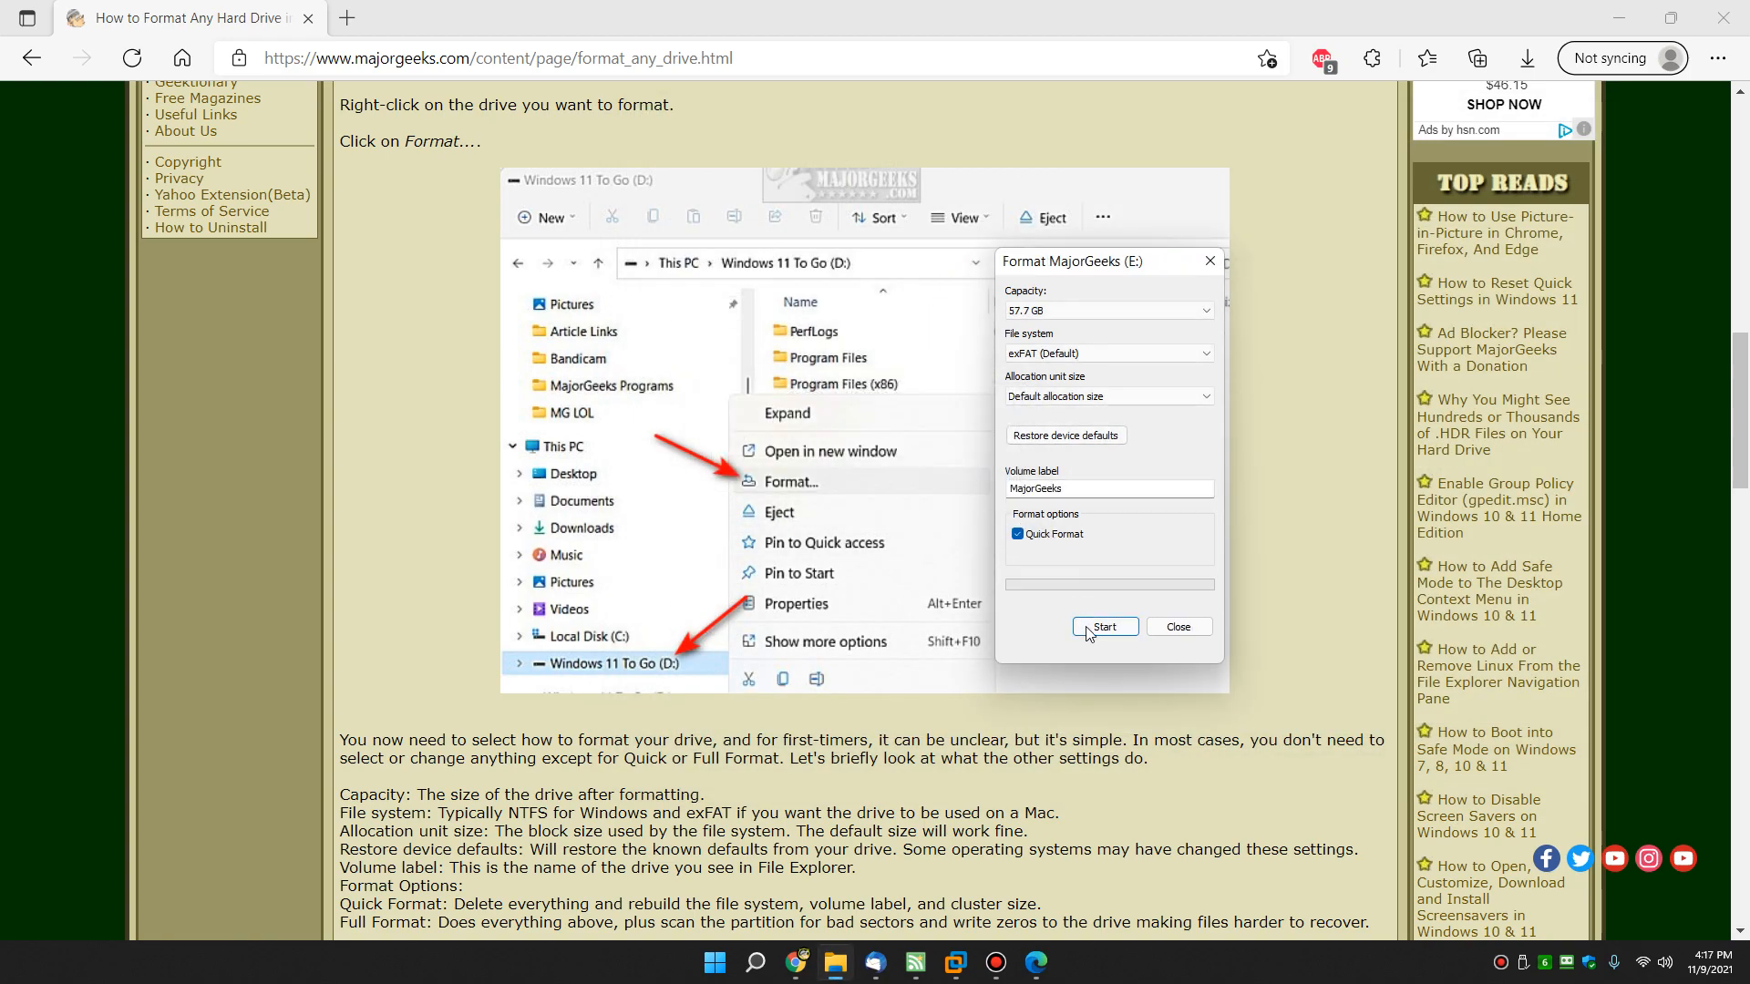
click(1017, 536)
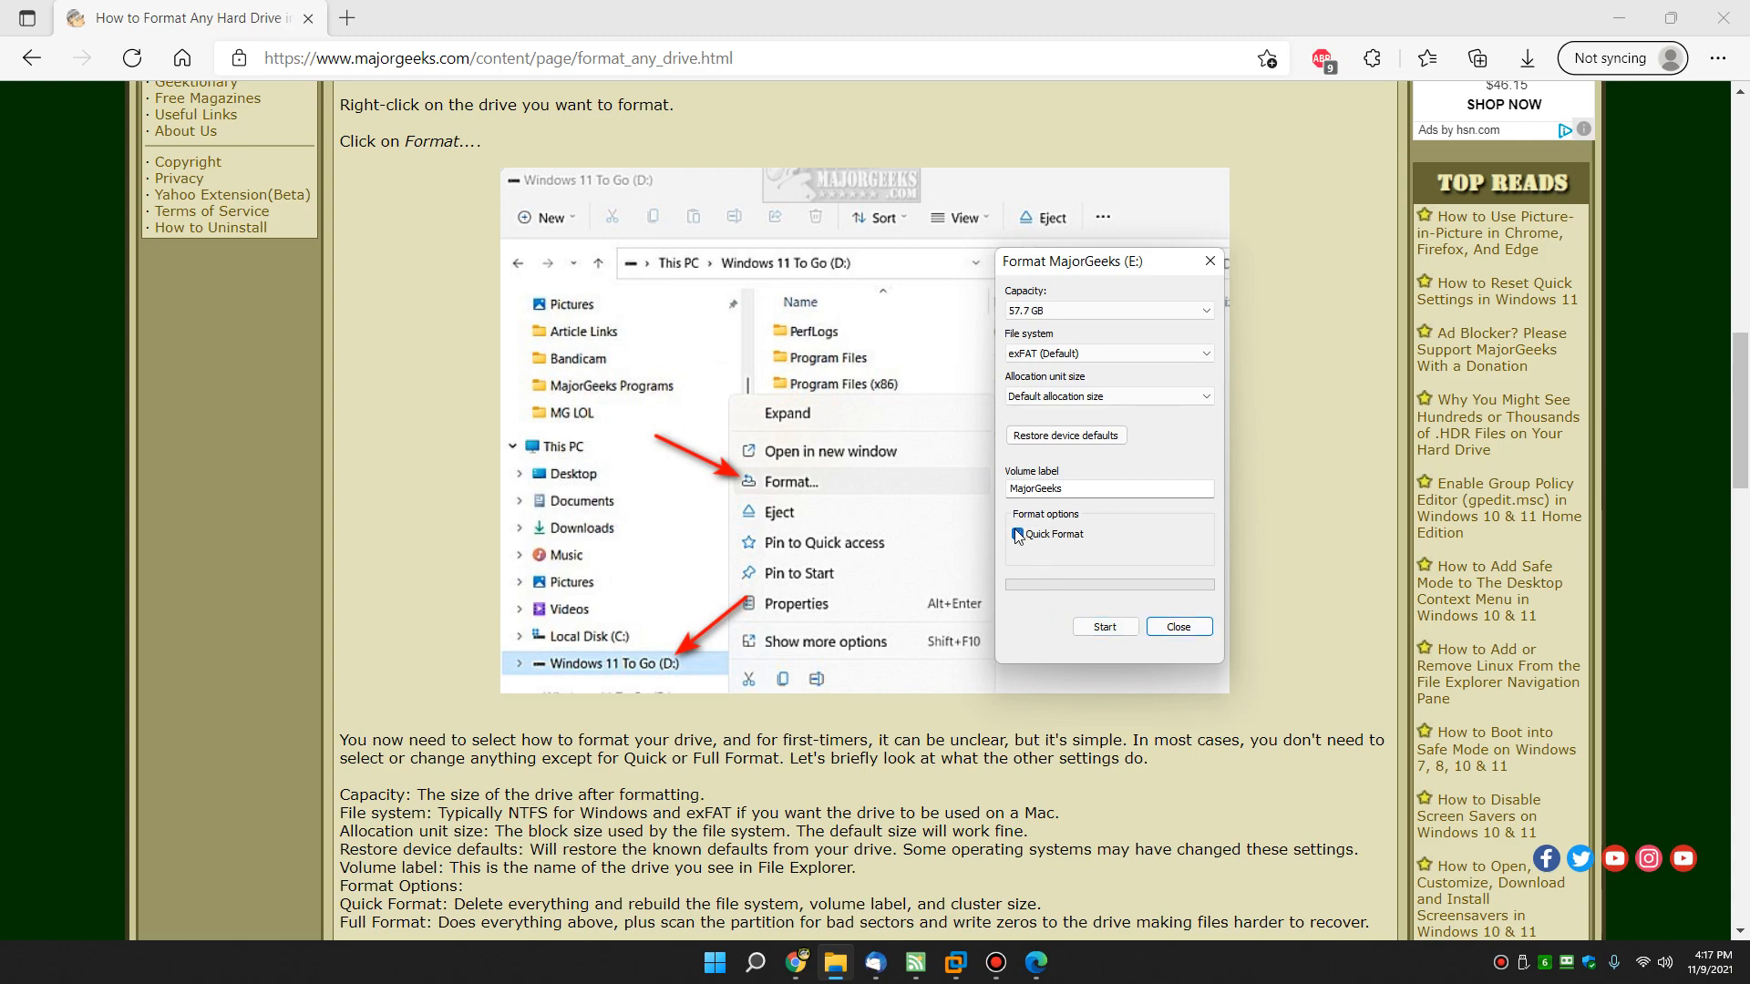
click(1015, 534)
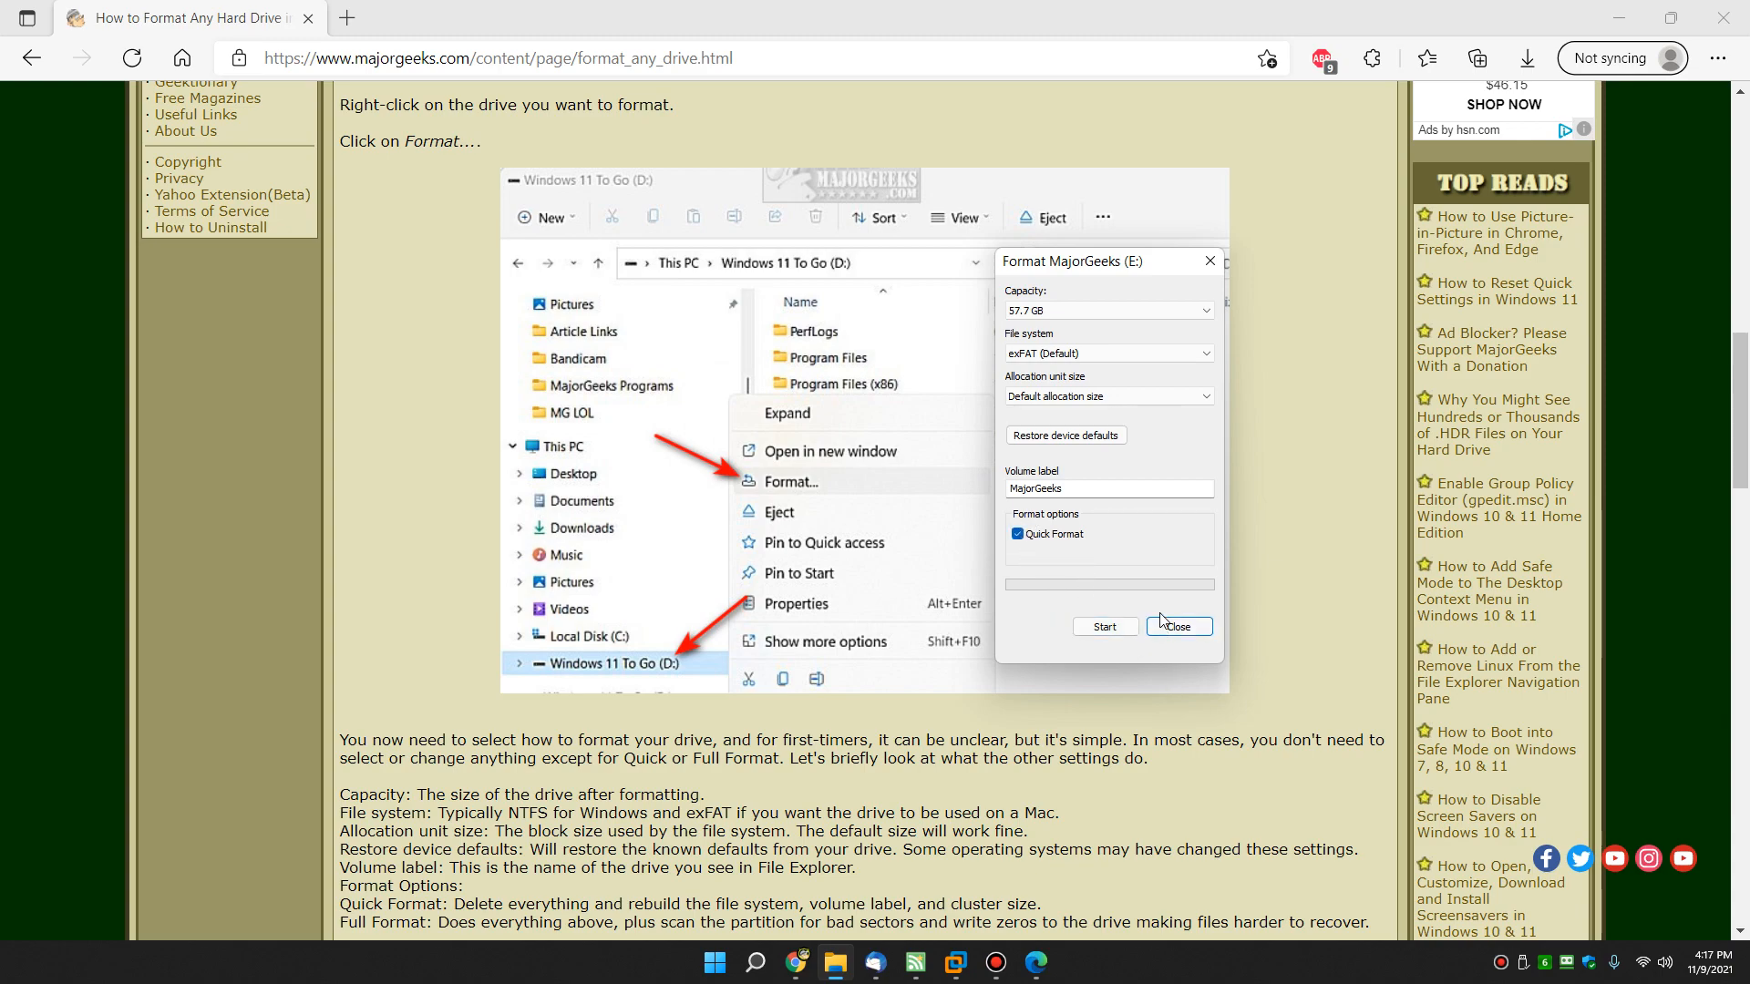
click(1176, 625)
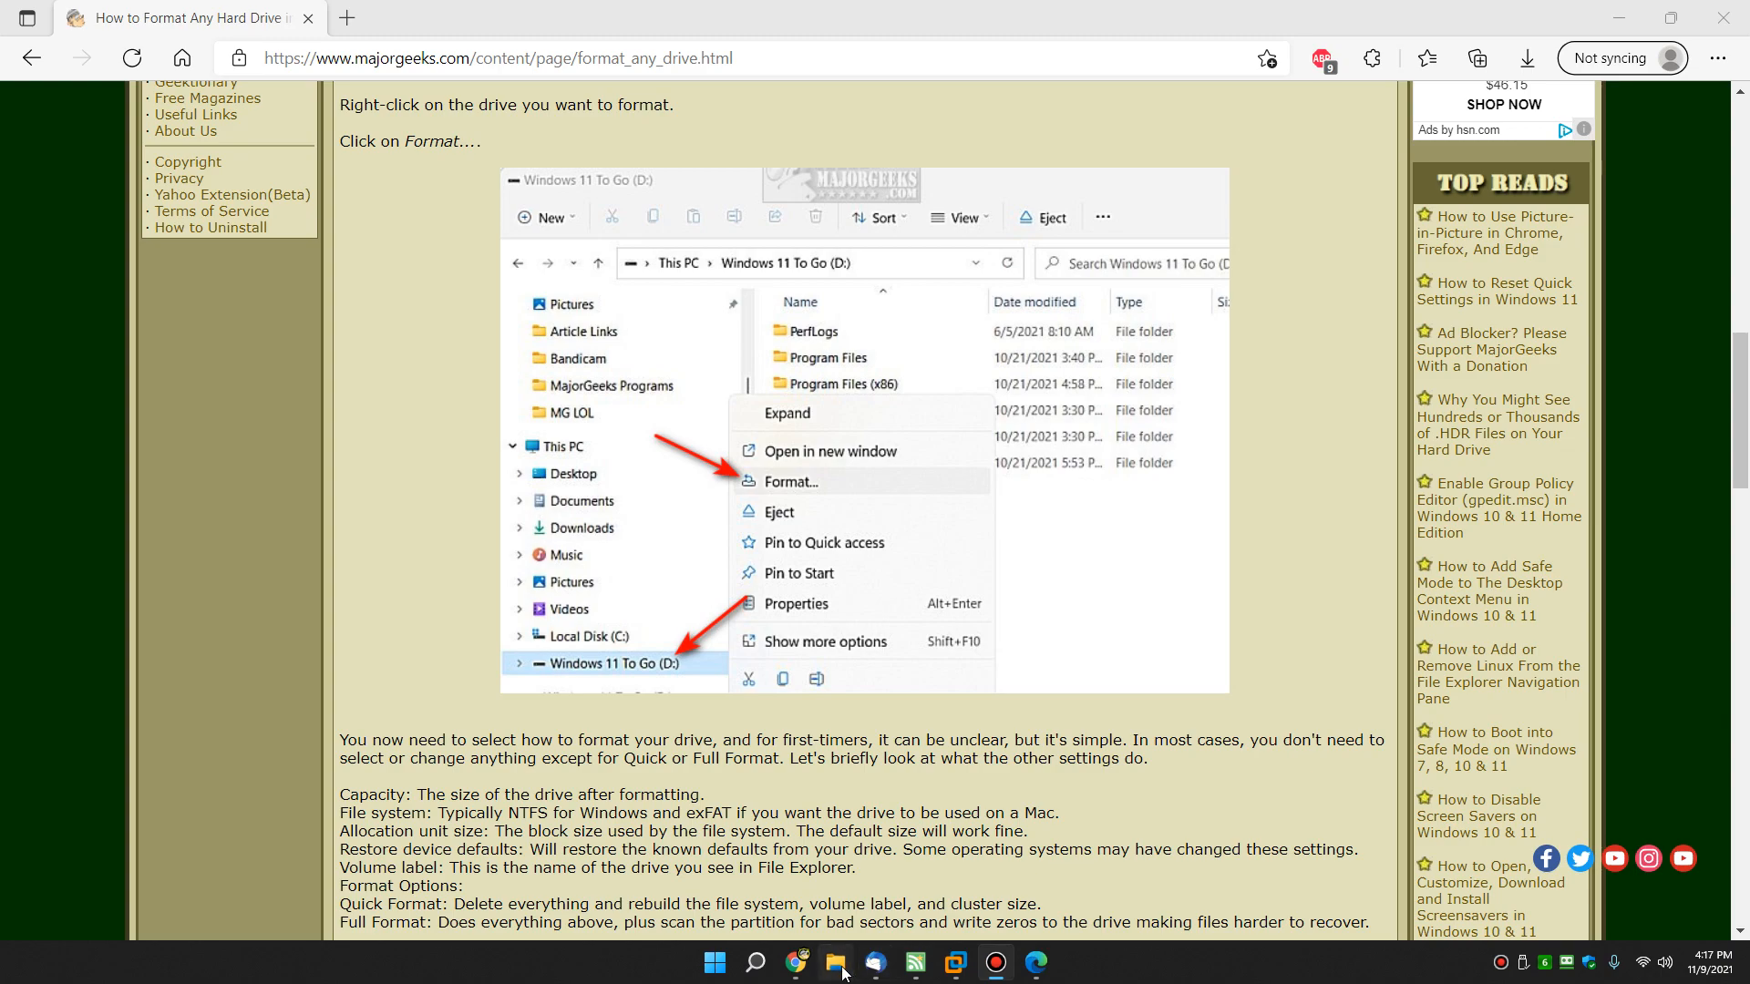
Open the empty MajorGeeks (E:) drive in File Explorer, then bring the Edge article forward
click(833, 960)
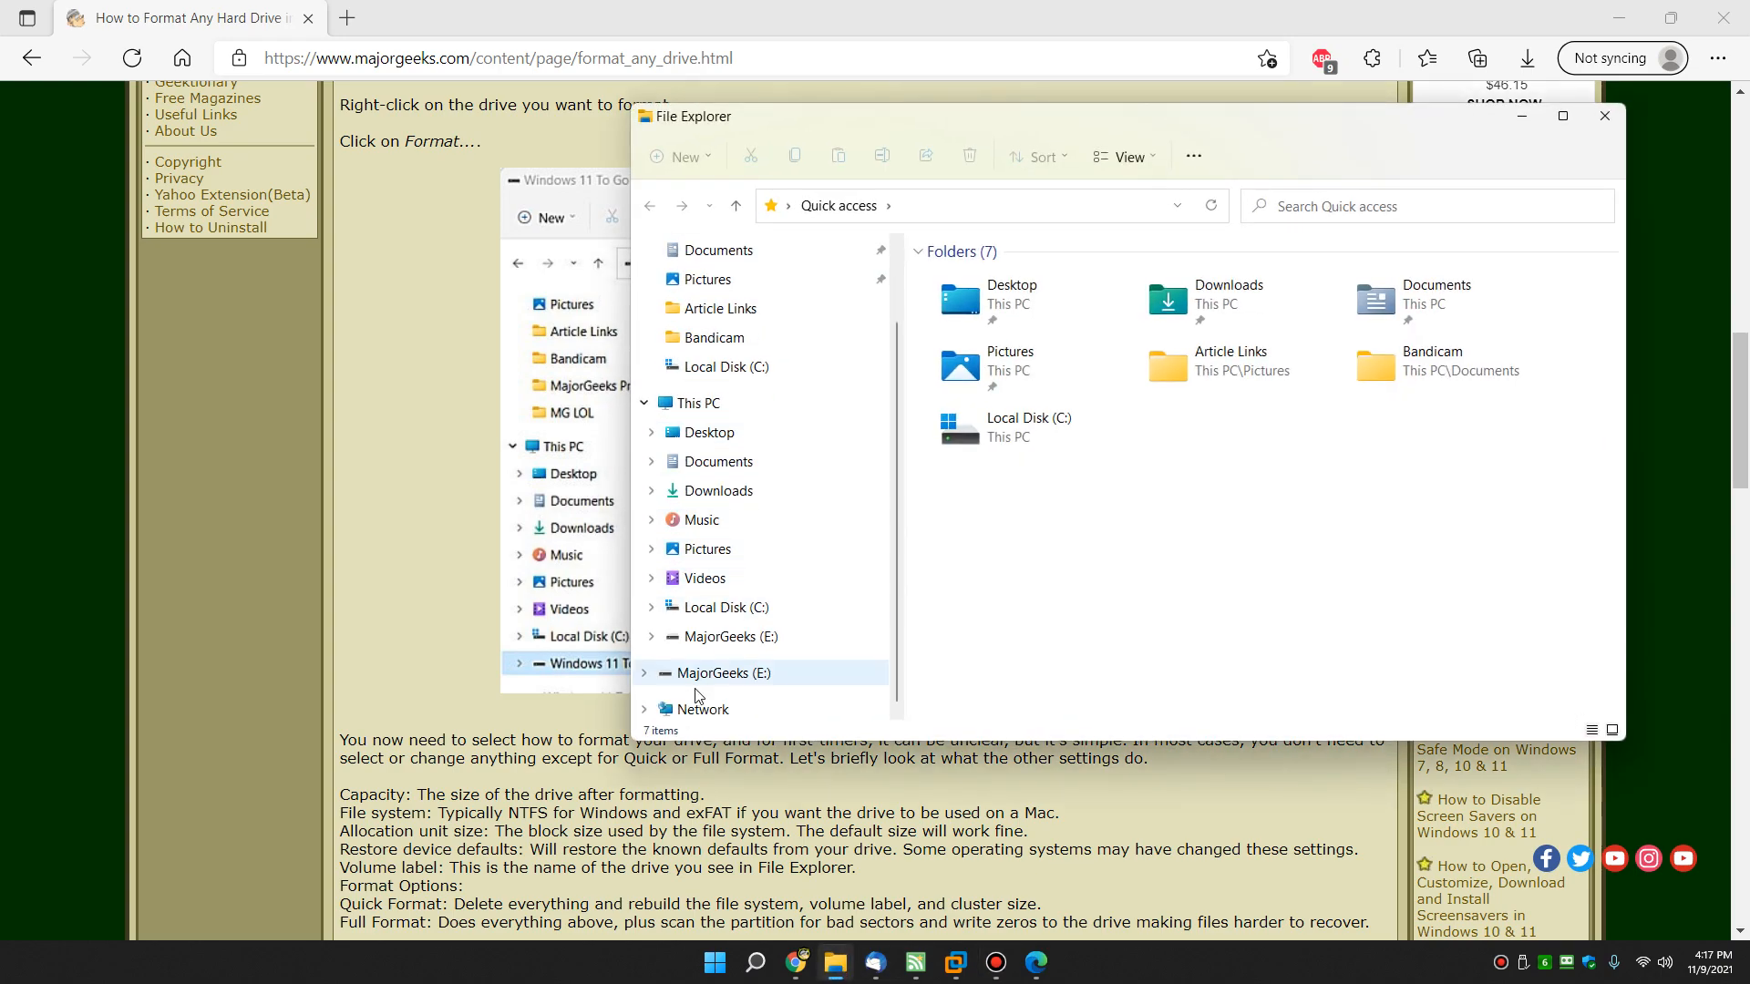
click(729, 636)
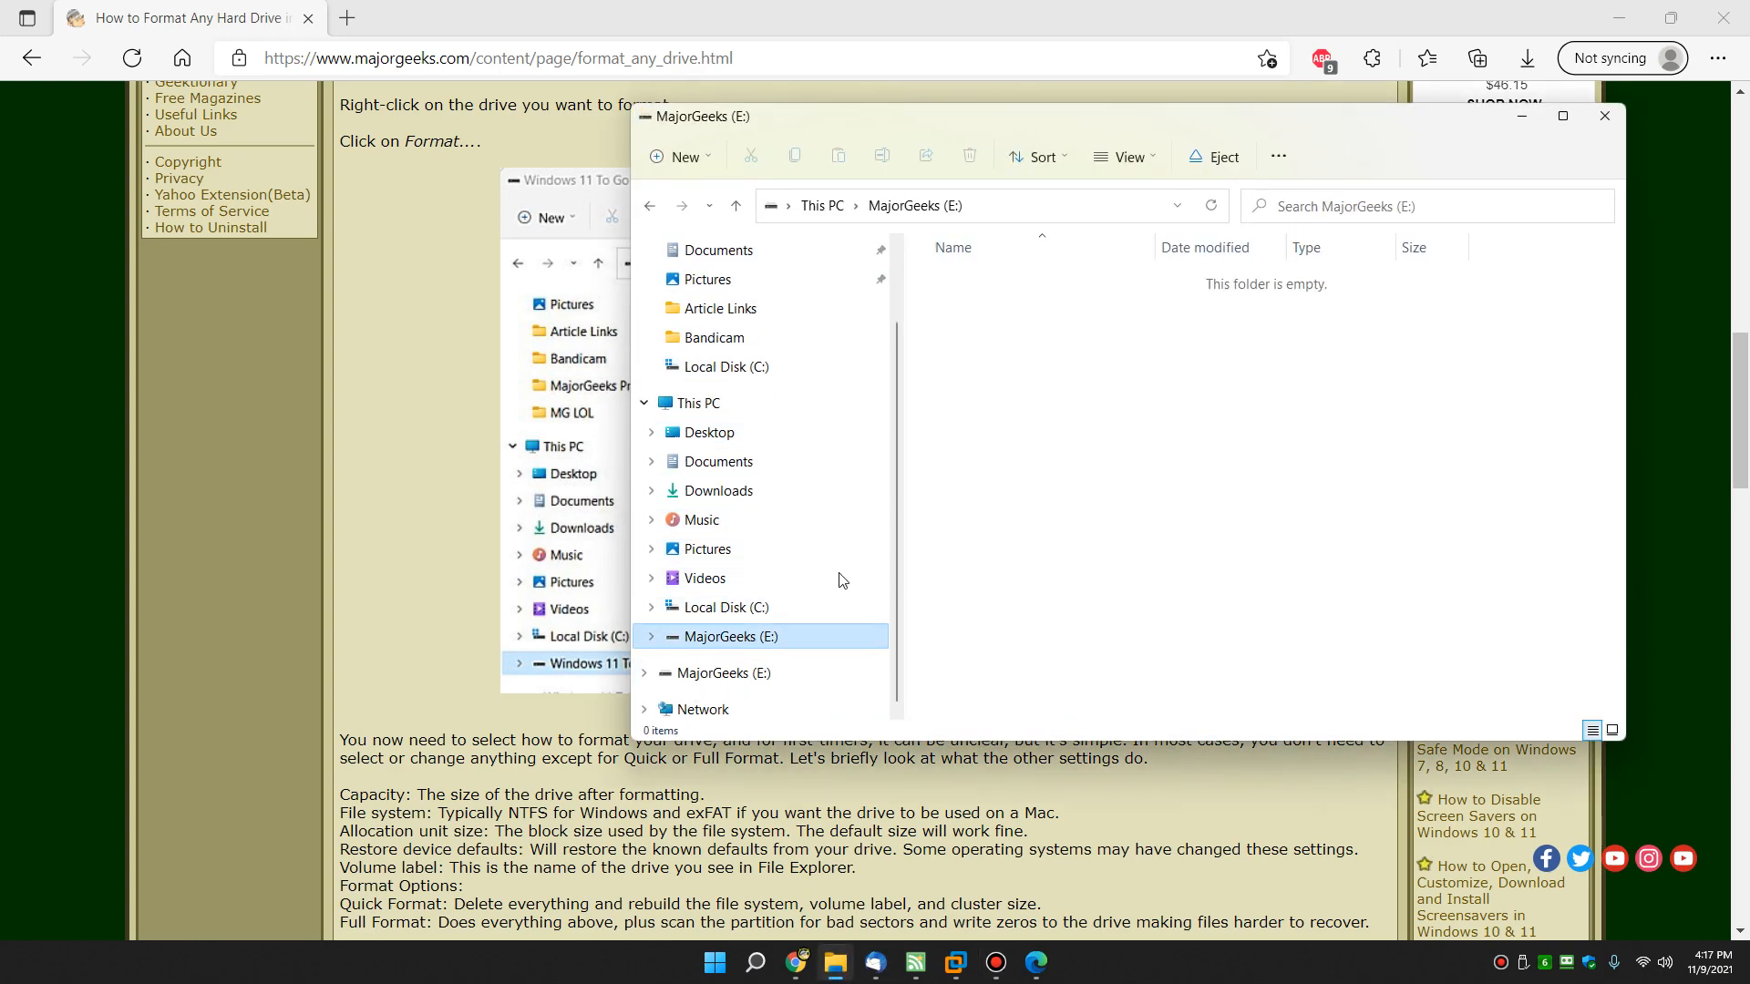
mouse_move(446, 567)
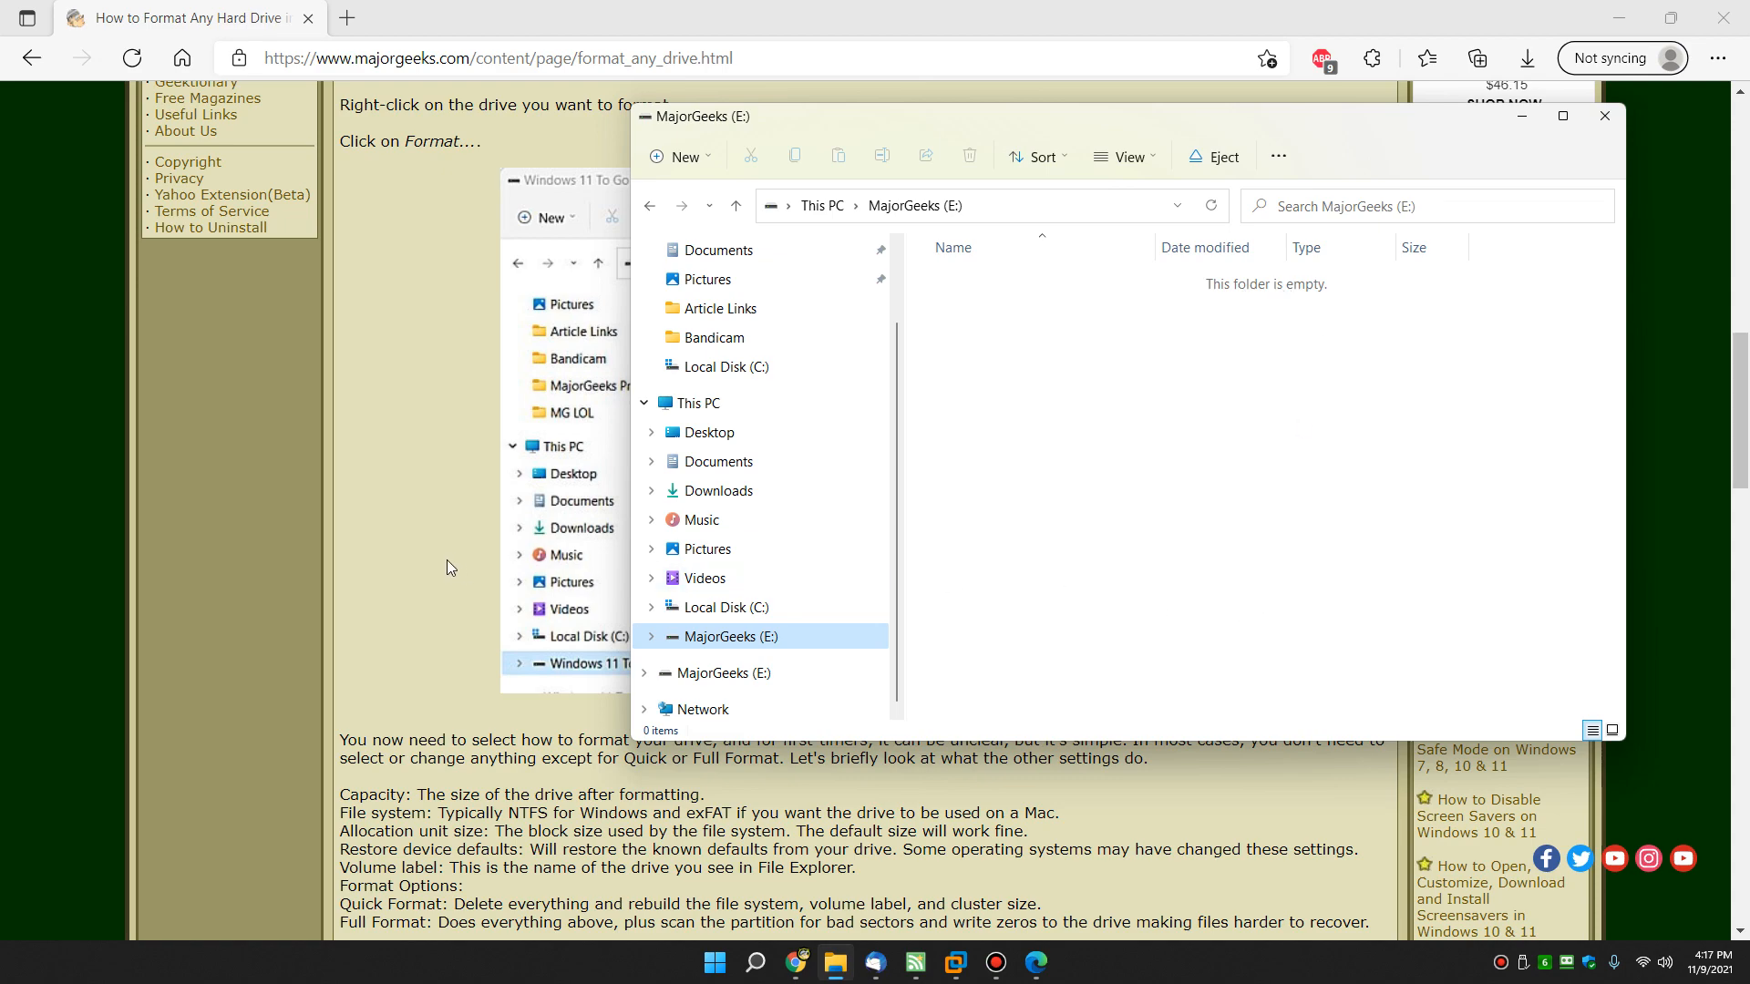
click(1604, 117)
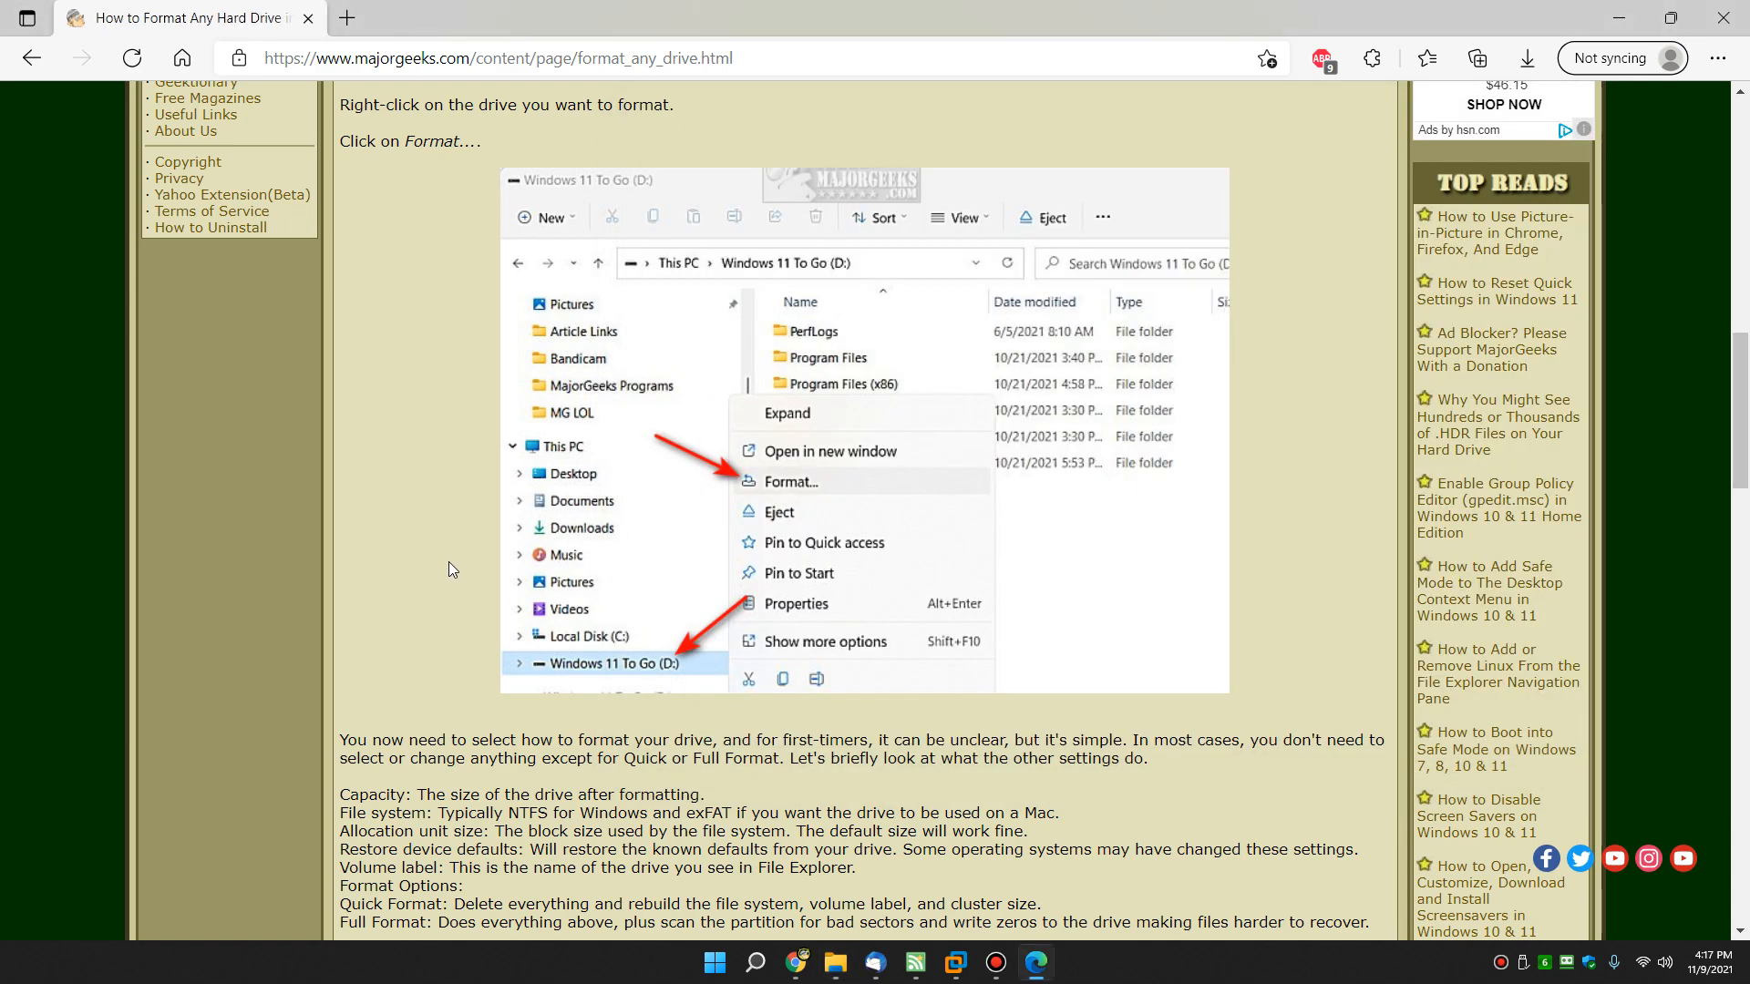
scroll(down, 3)
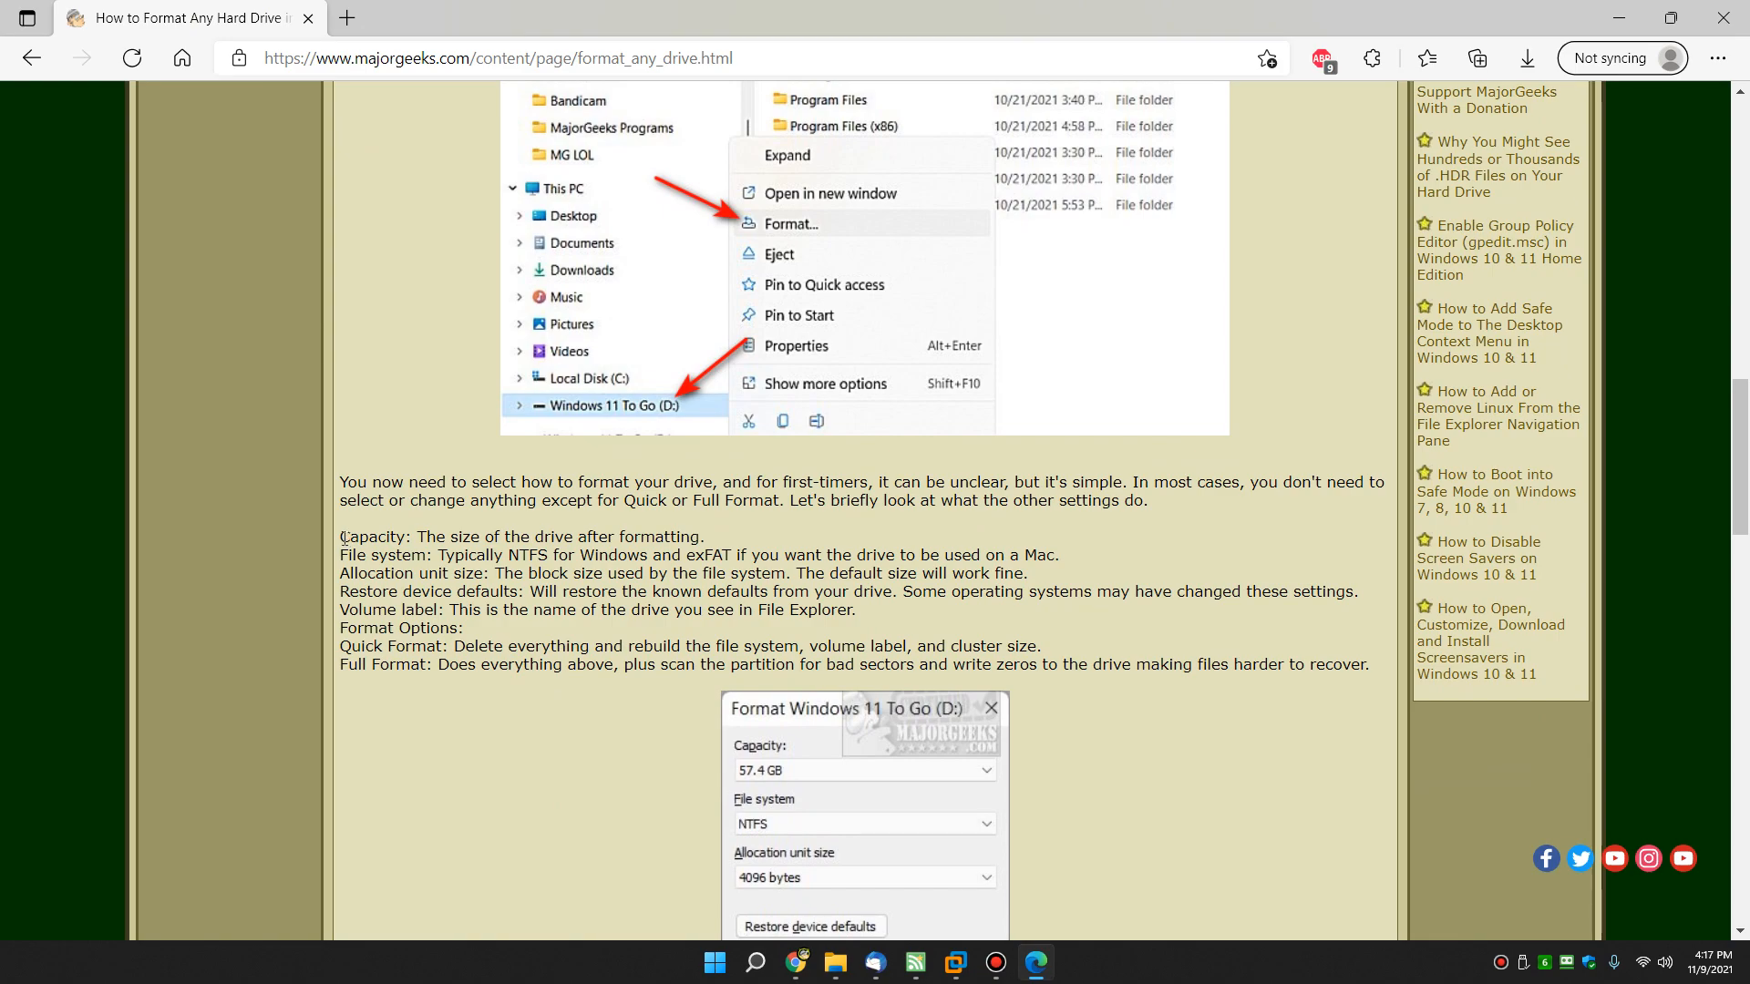
scroll(down, 3)
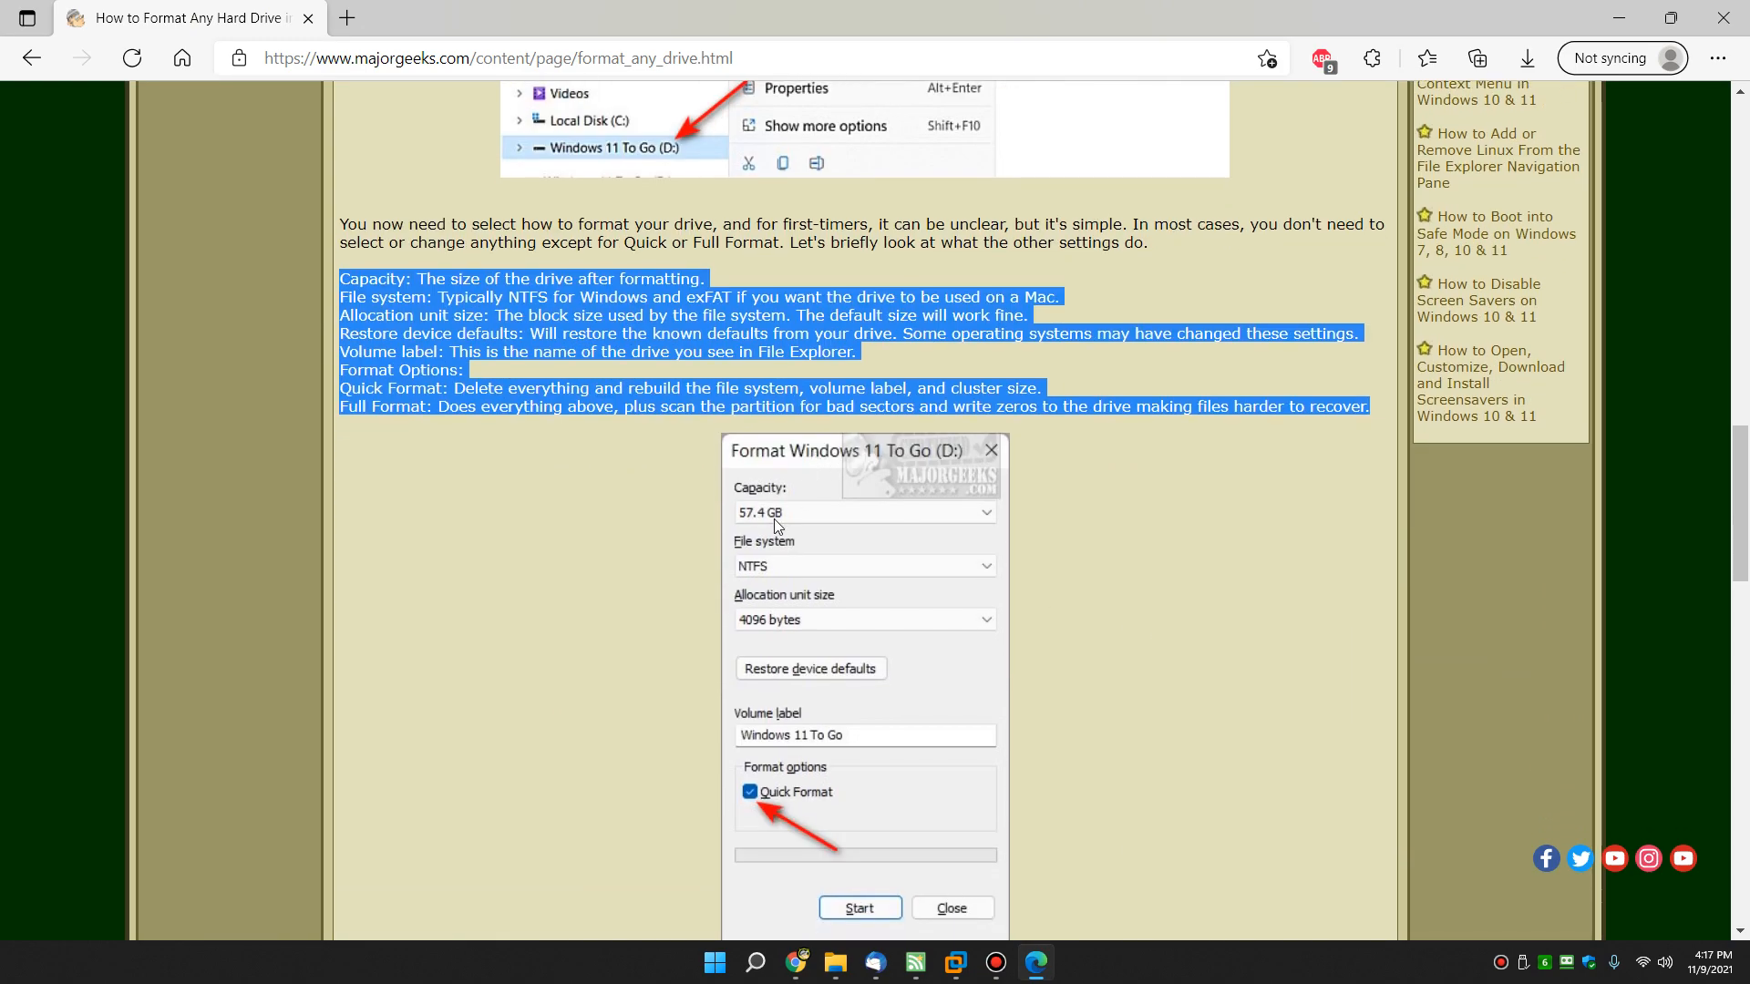
mouse_move(778, 680)
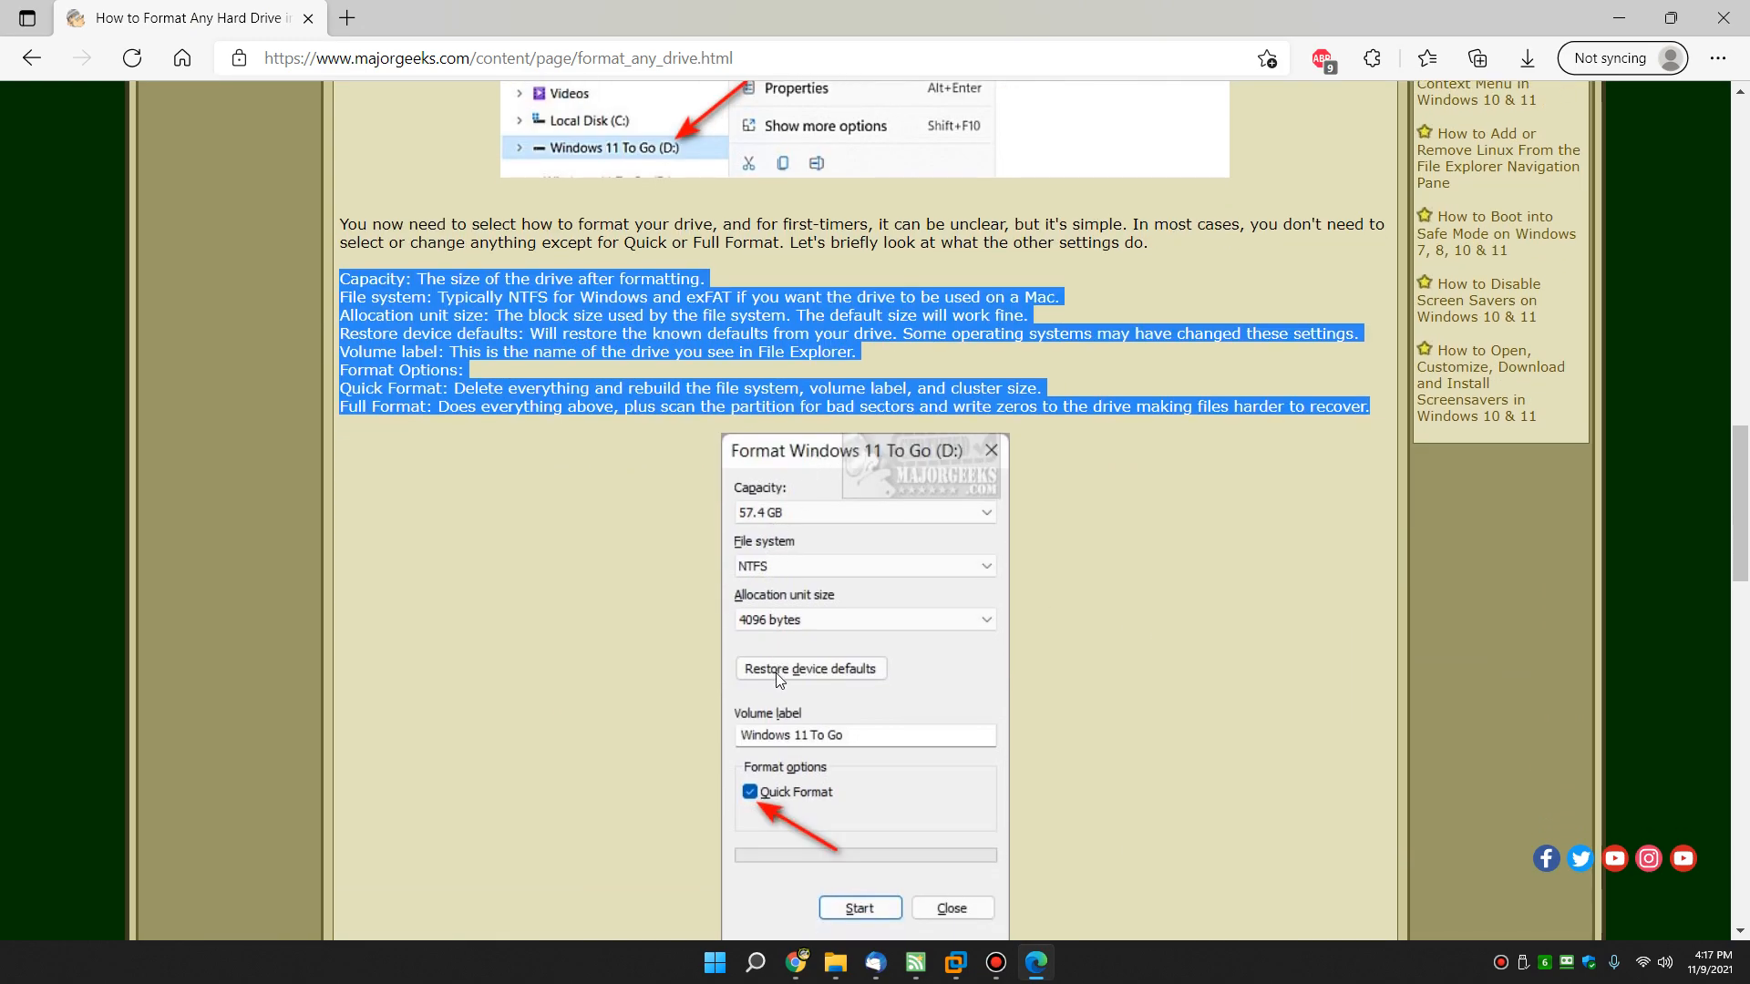
scroll(down, 3)
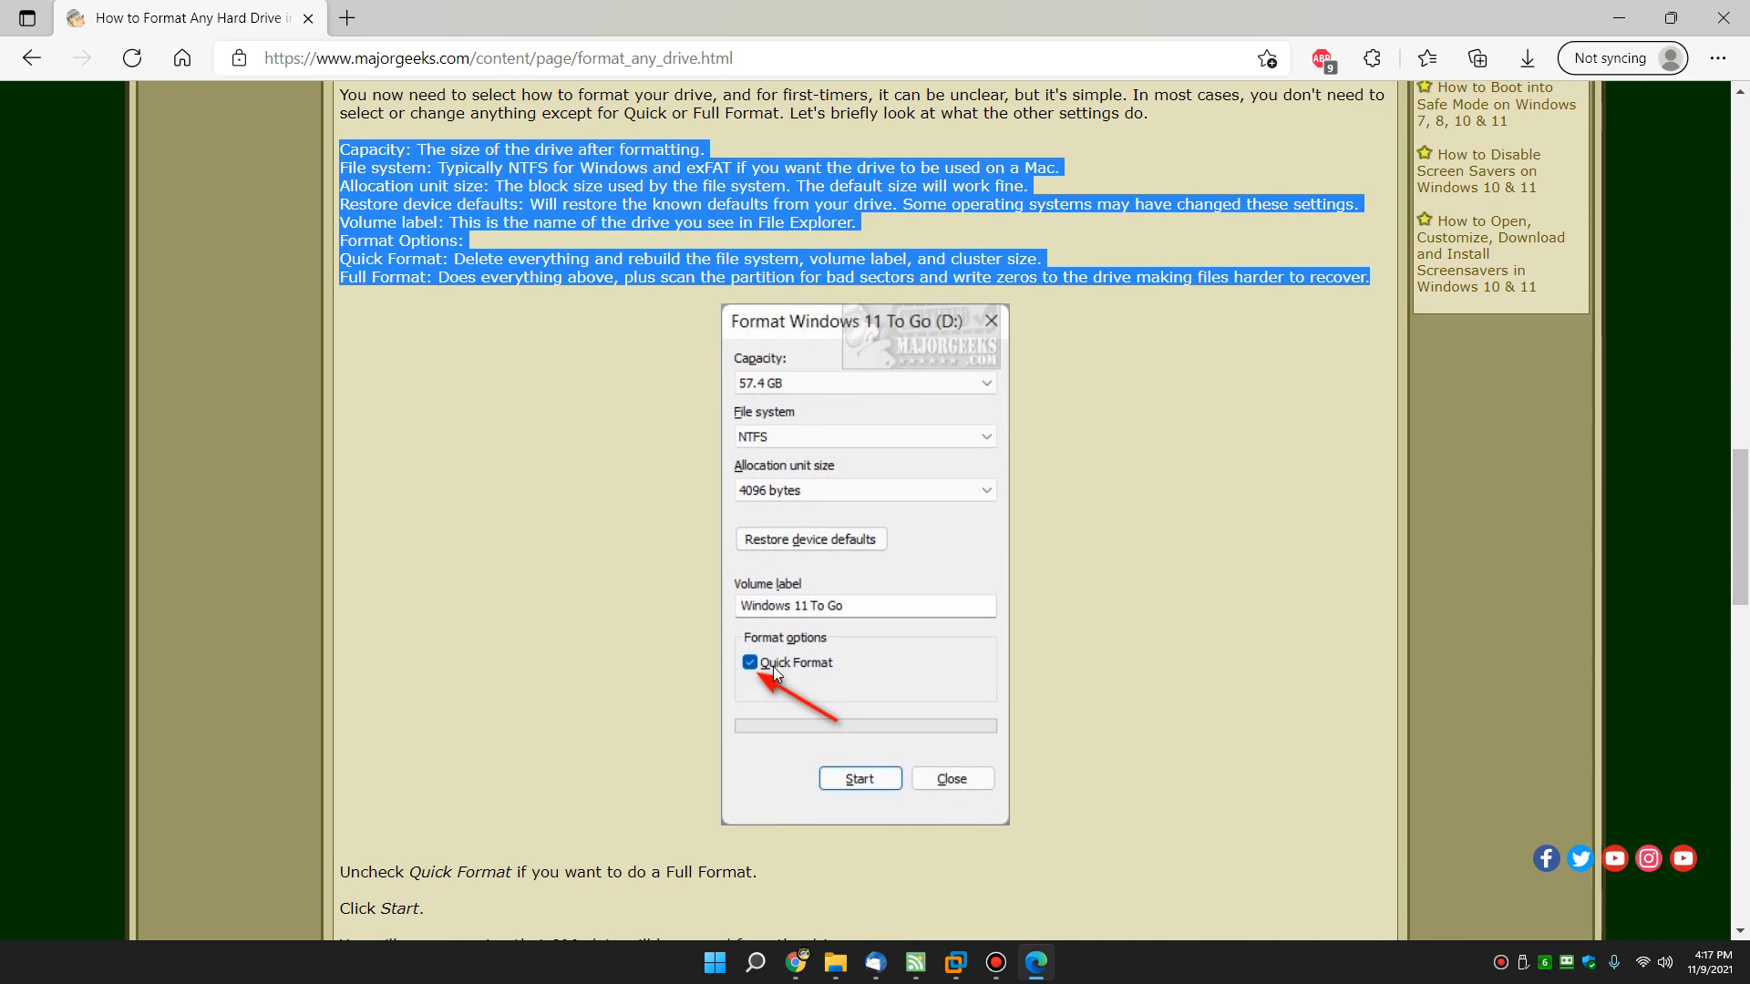
scroll(down, 3)
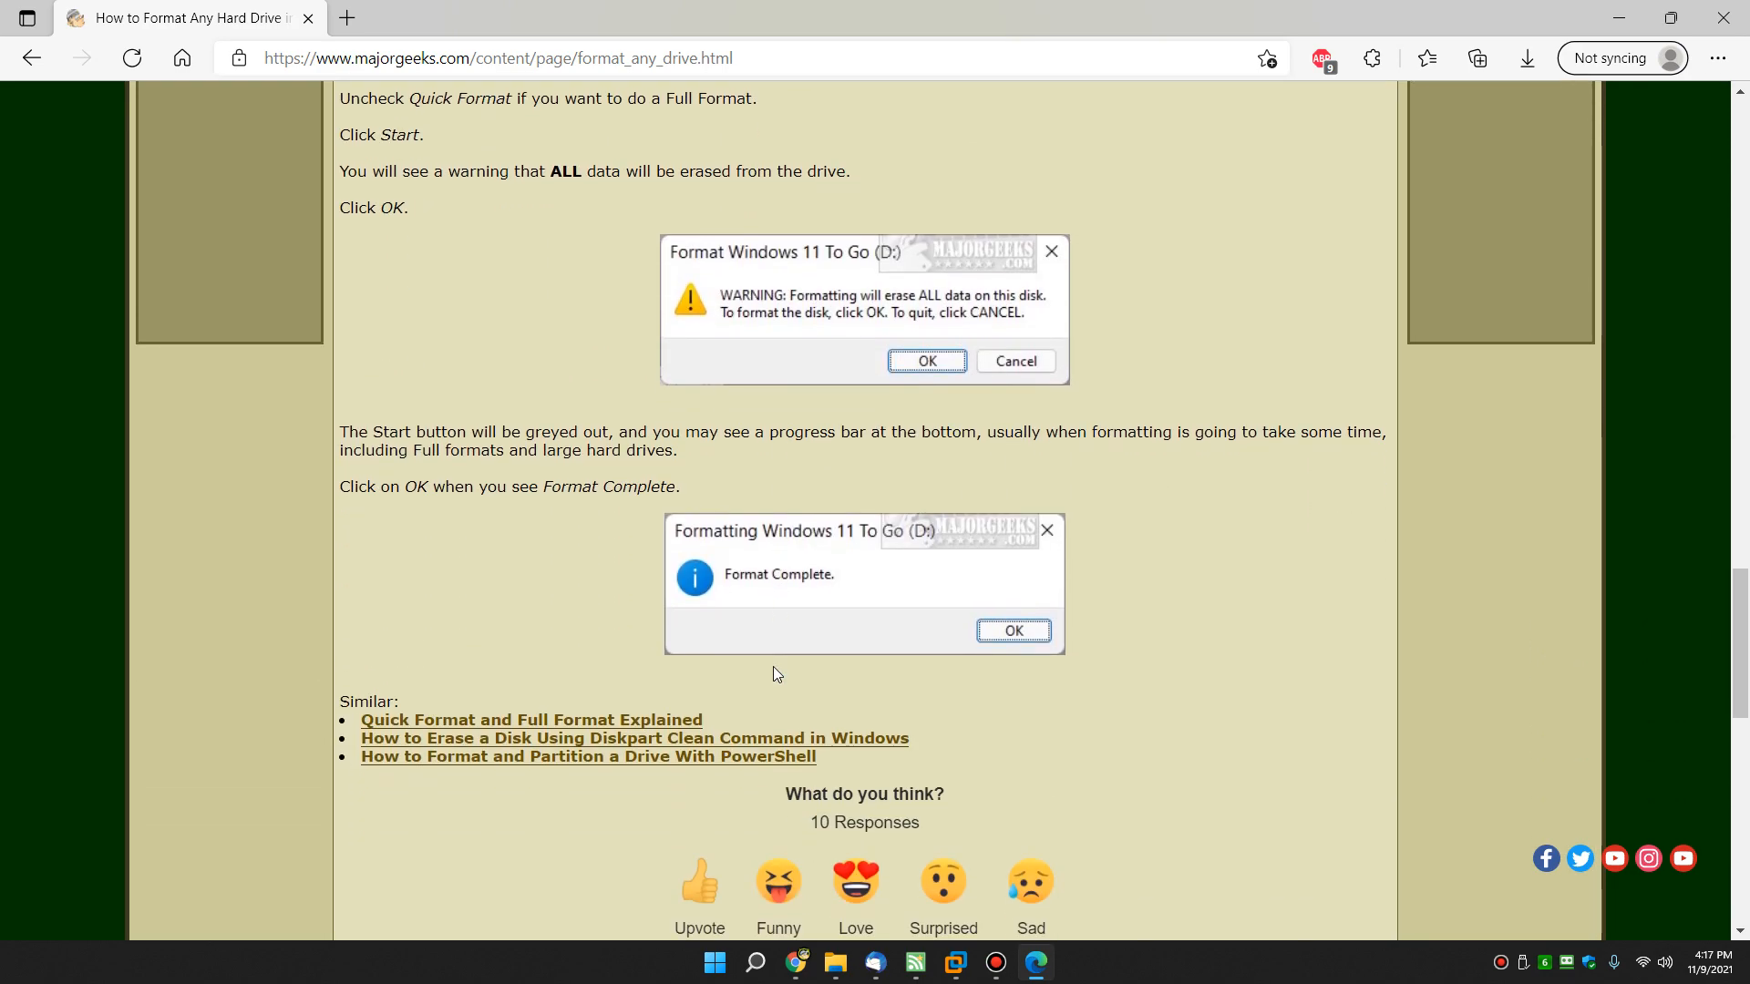
mouse_move(776, 509)
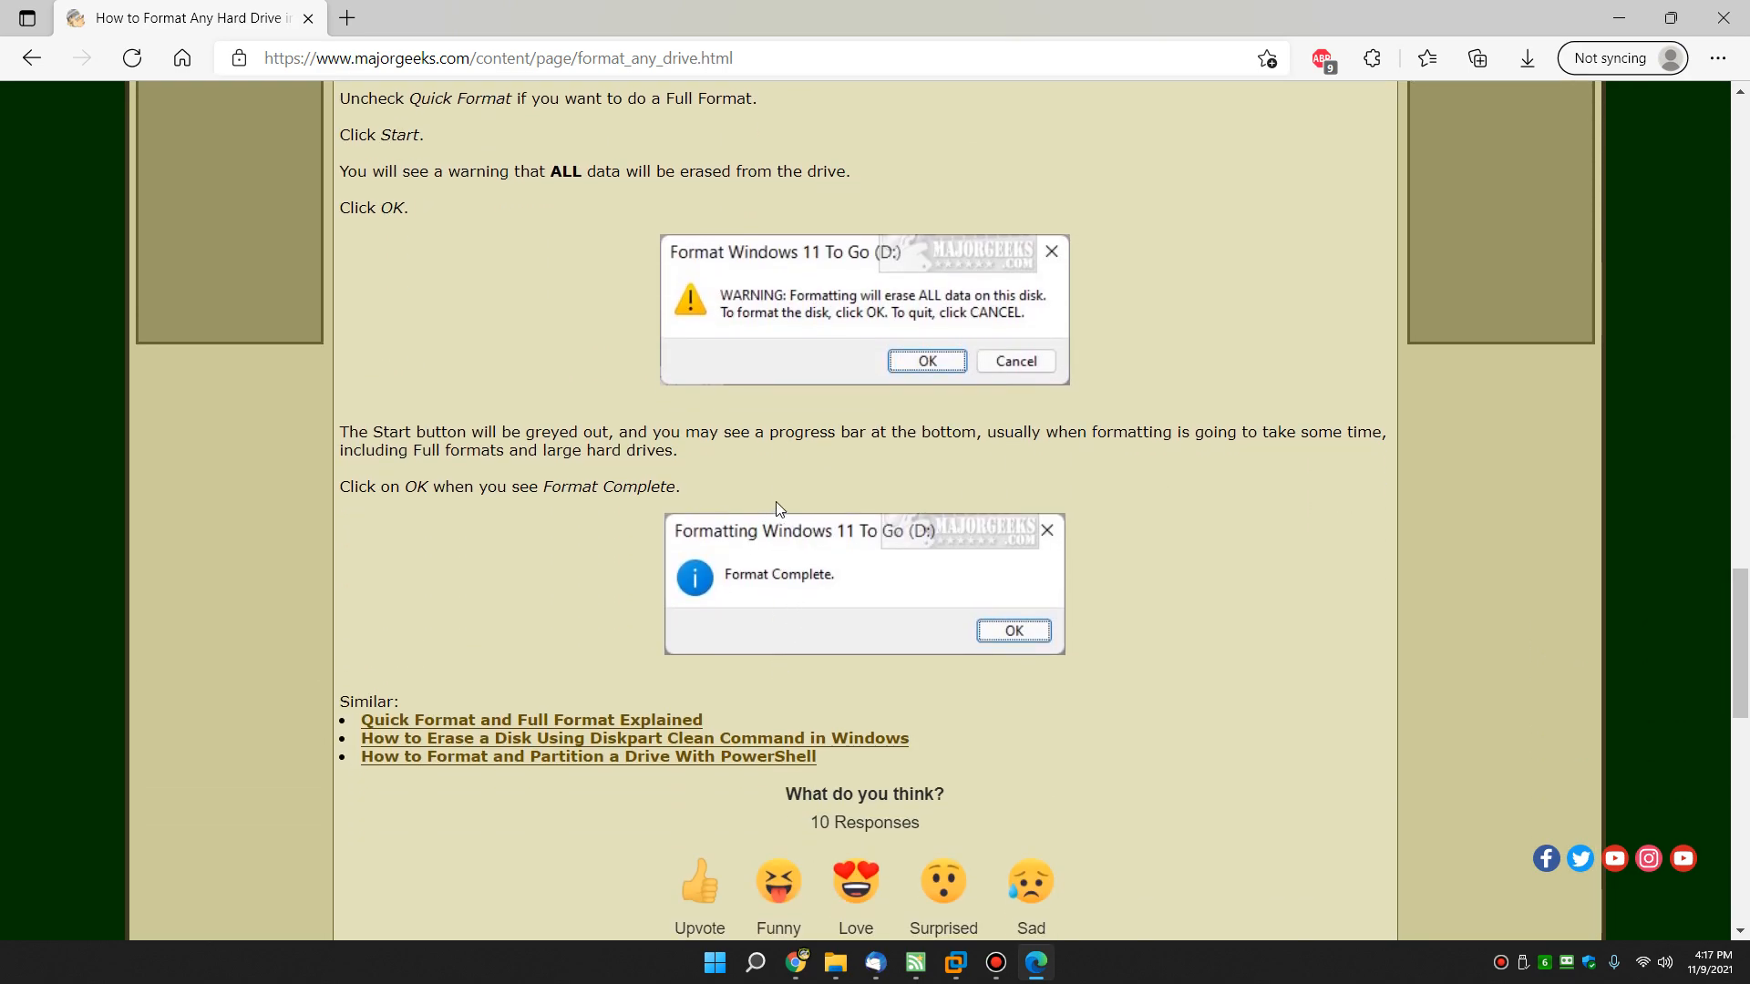
mouse_move(828, 485)
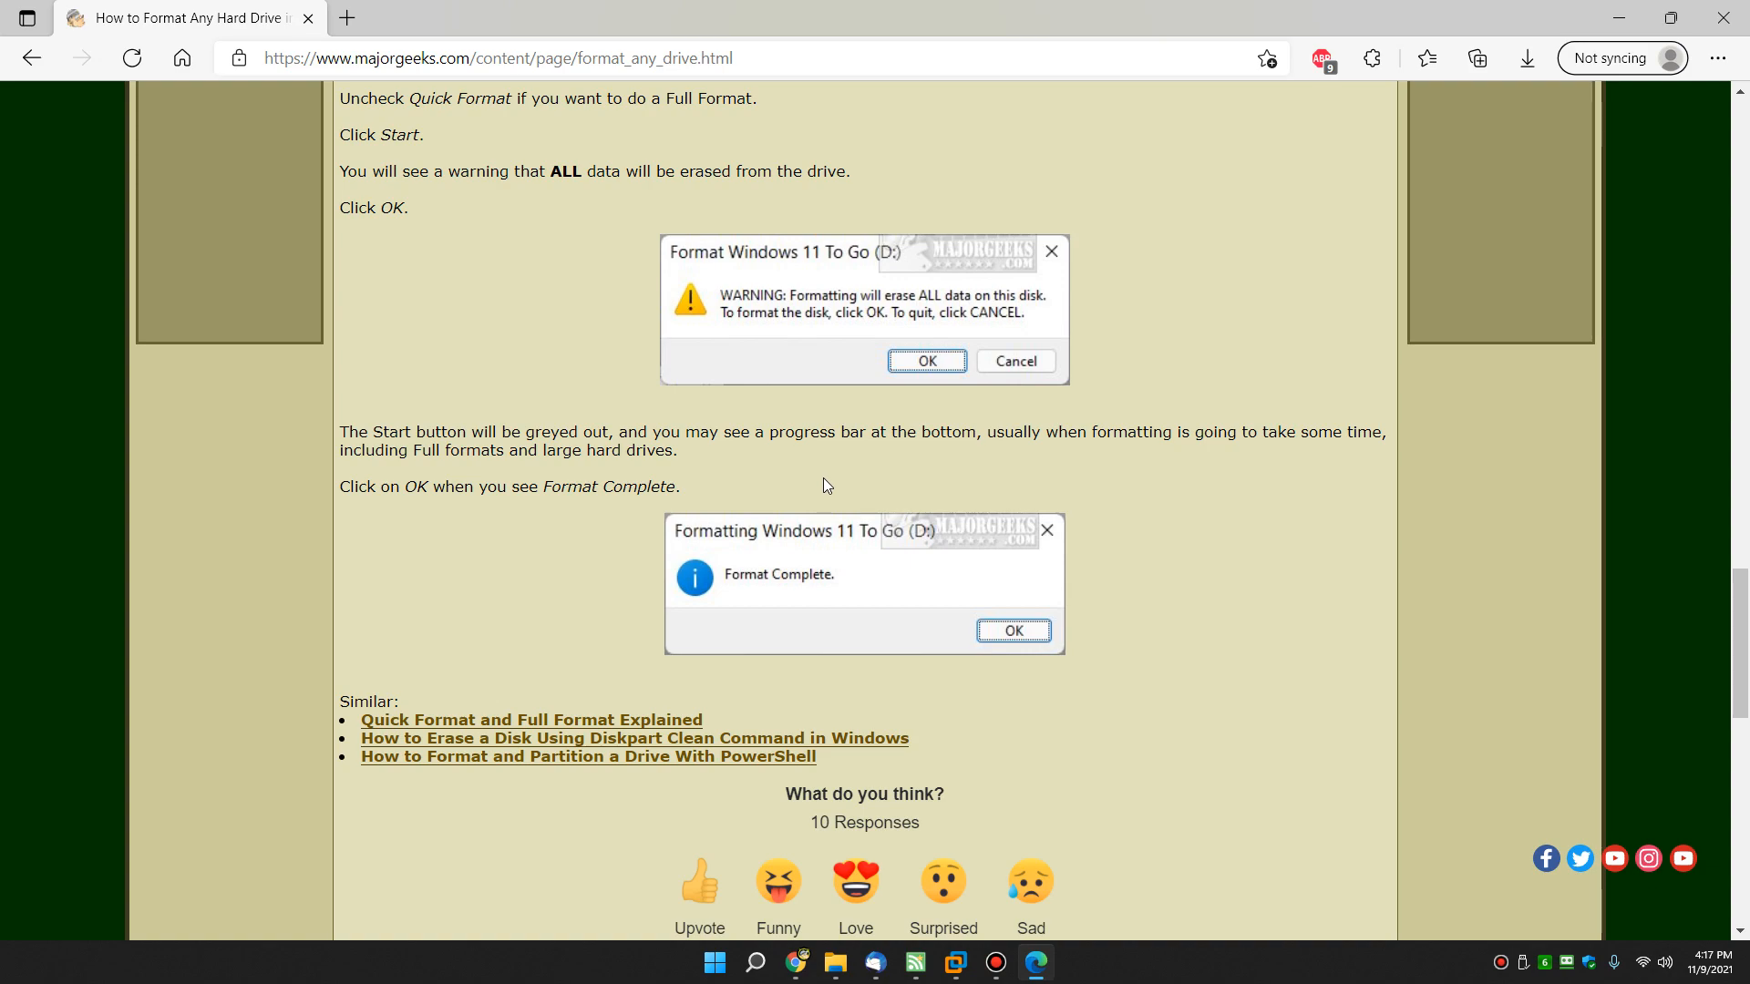
mouse_move(1135, 414)
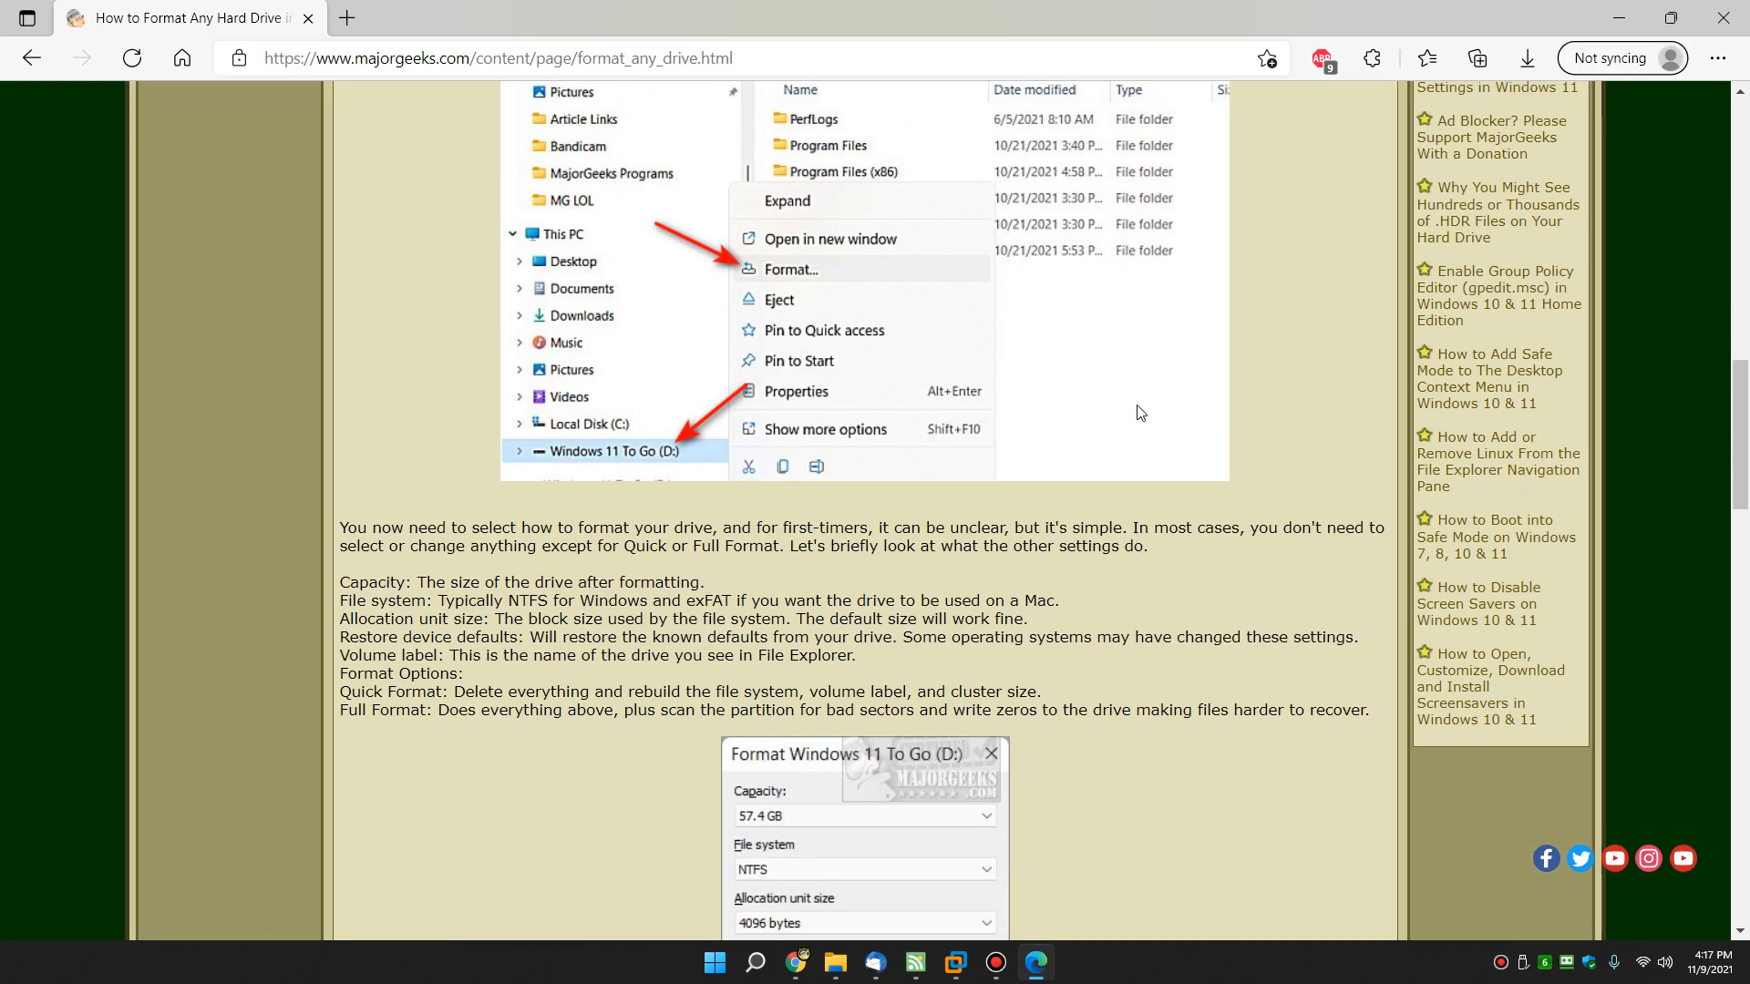
scroll(up, 3)
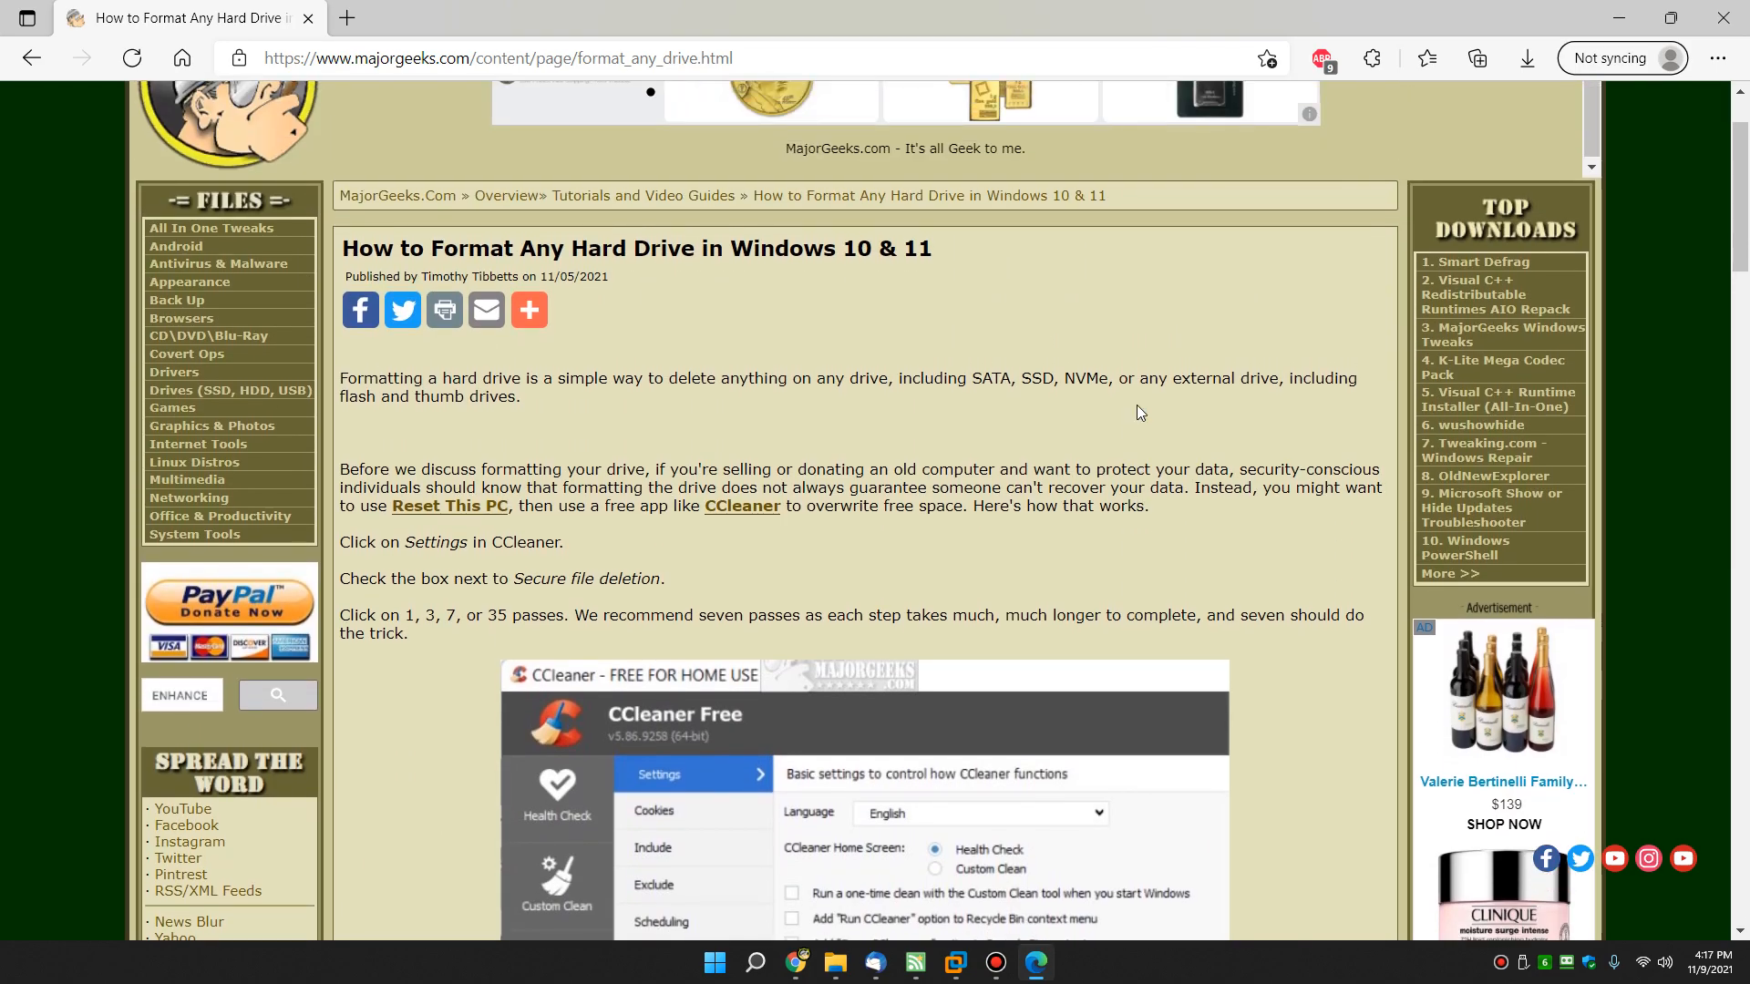
scroll(down, 3)
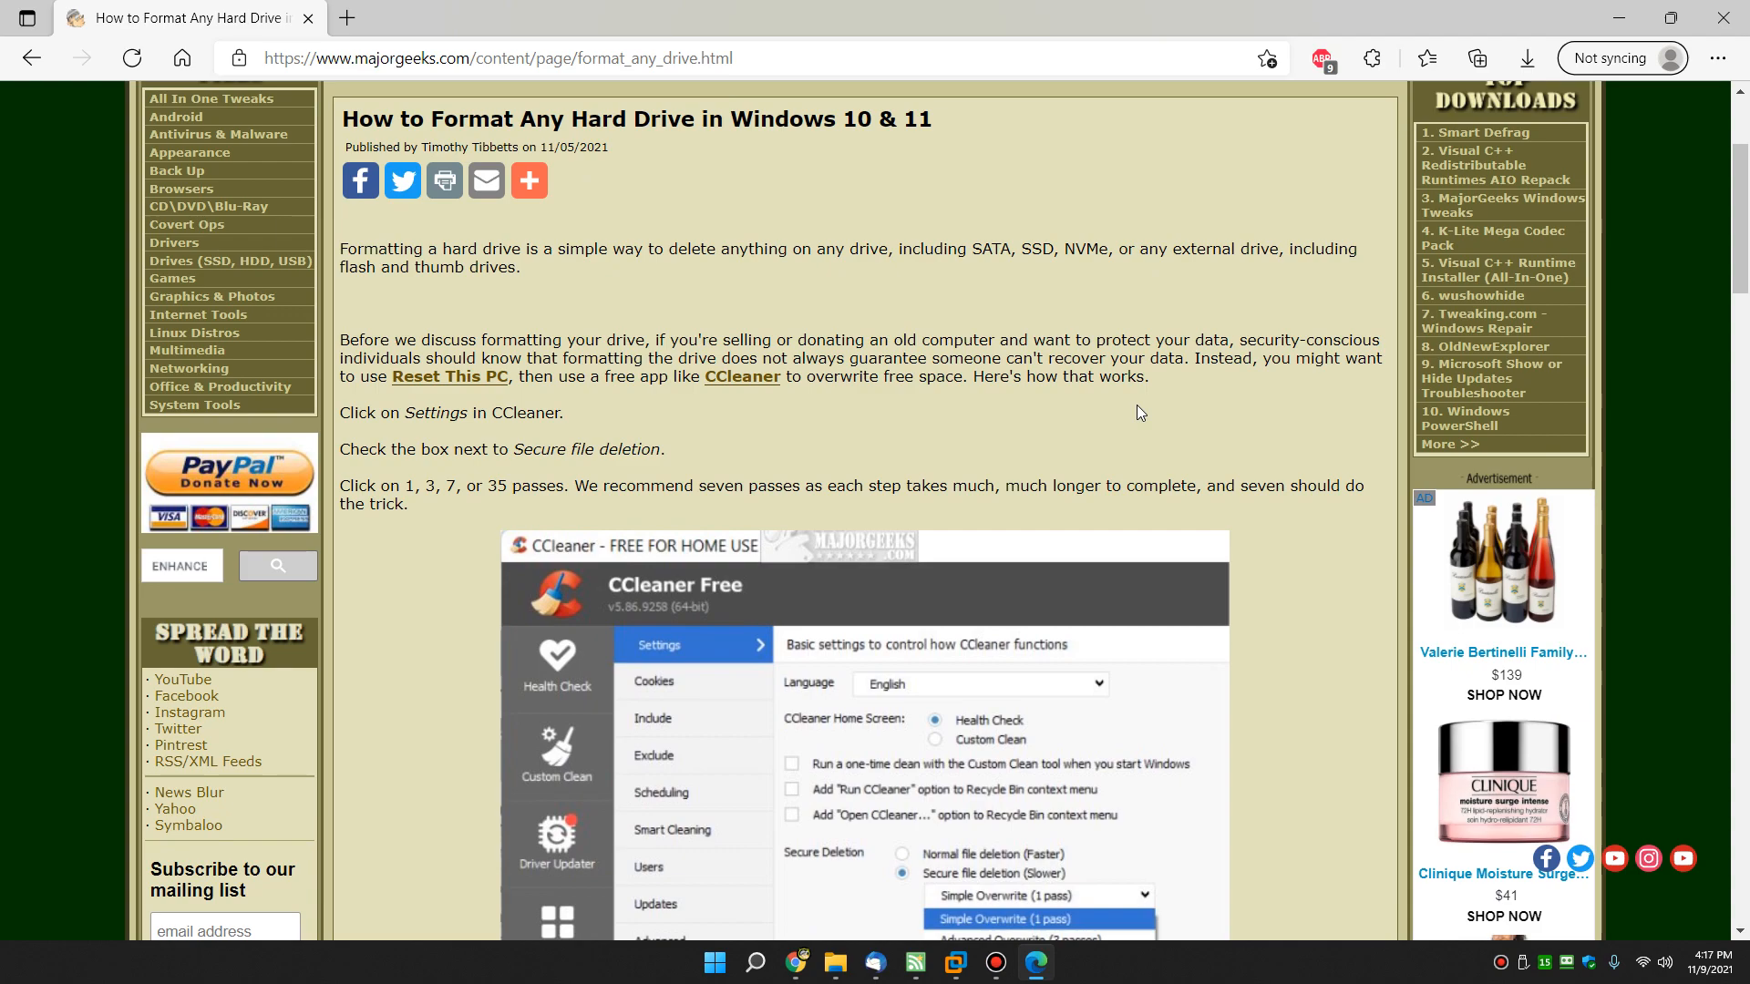
mouse_move(957, 356)
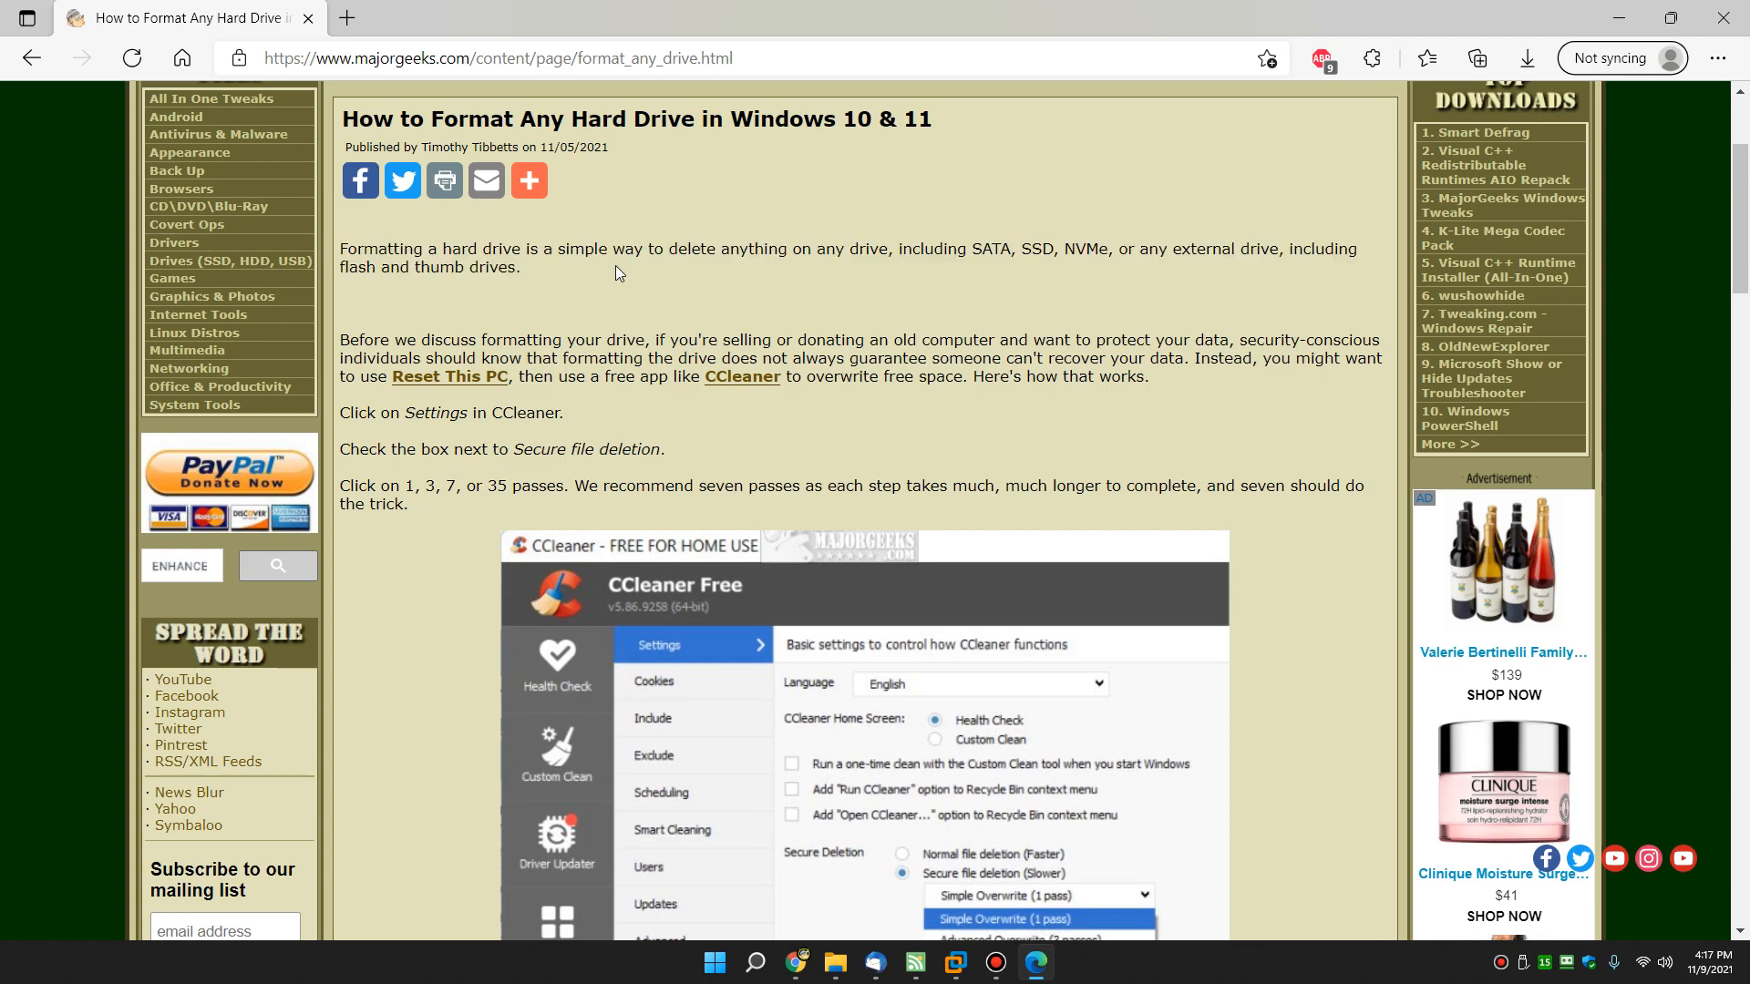
mouse_move(604, 295)
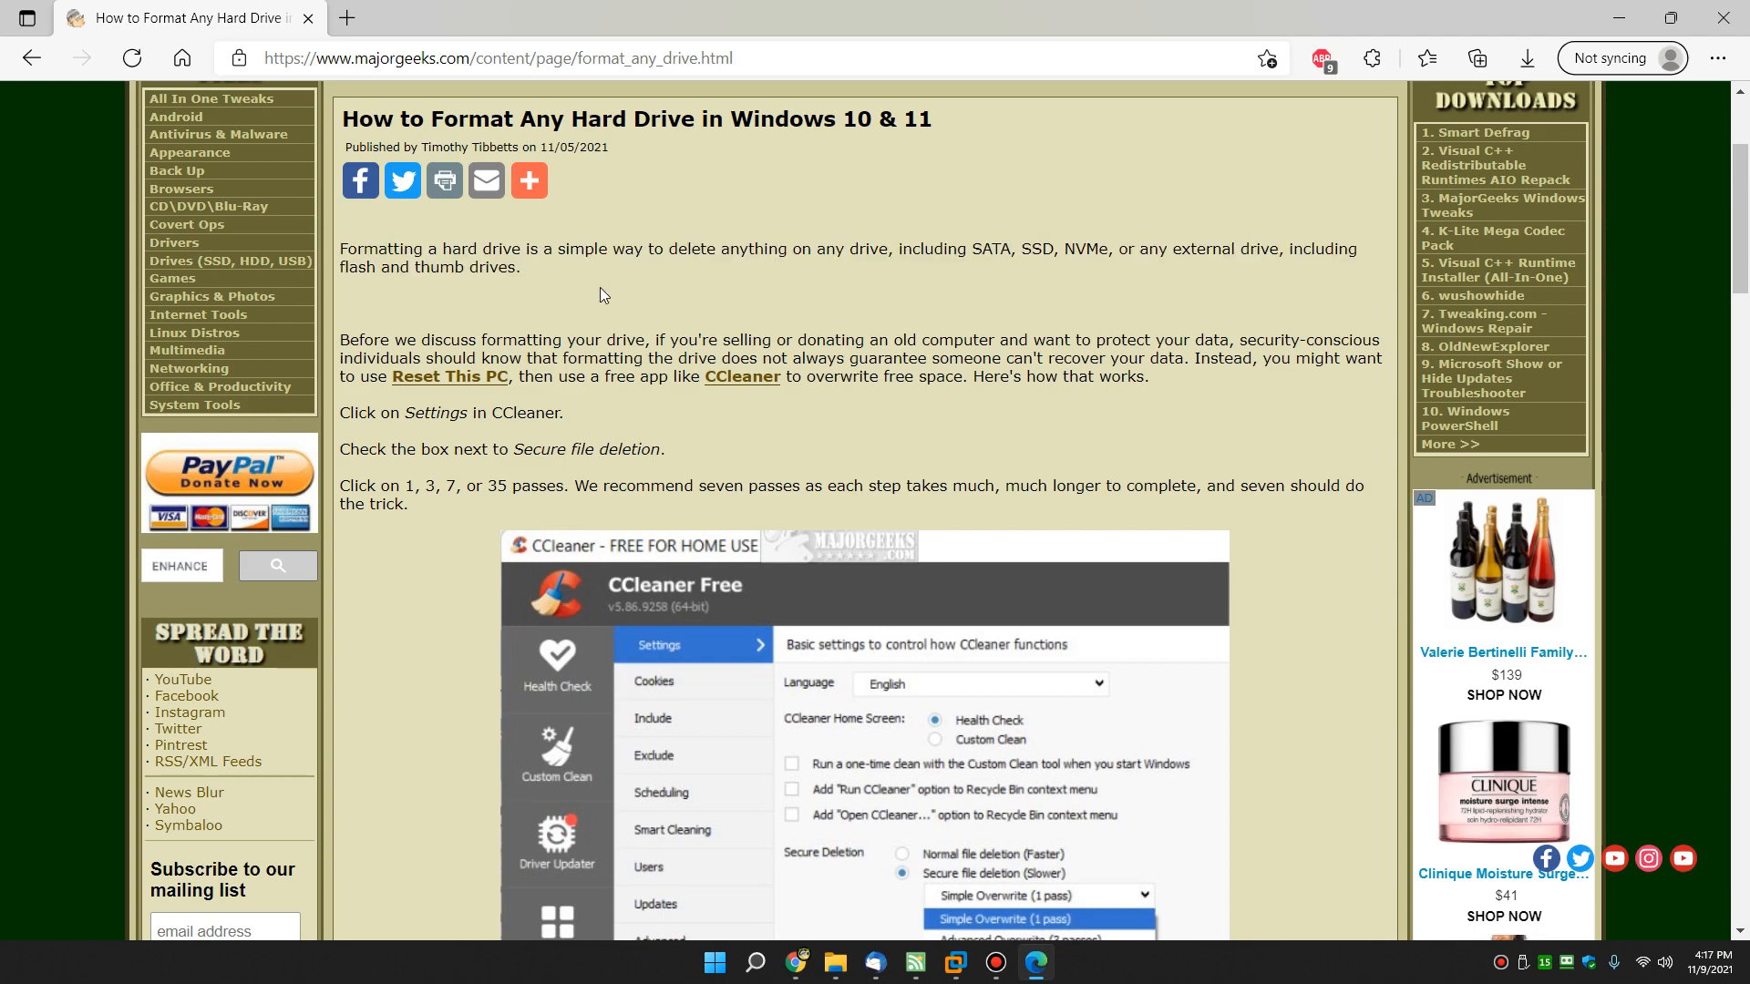
mouse_move(1042, 317)
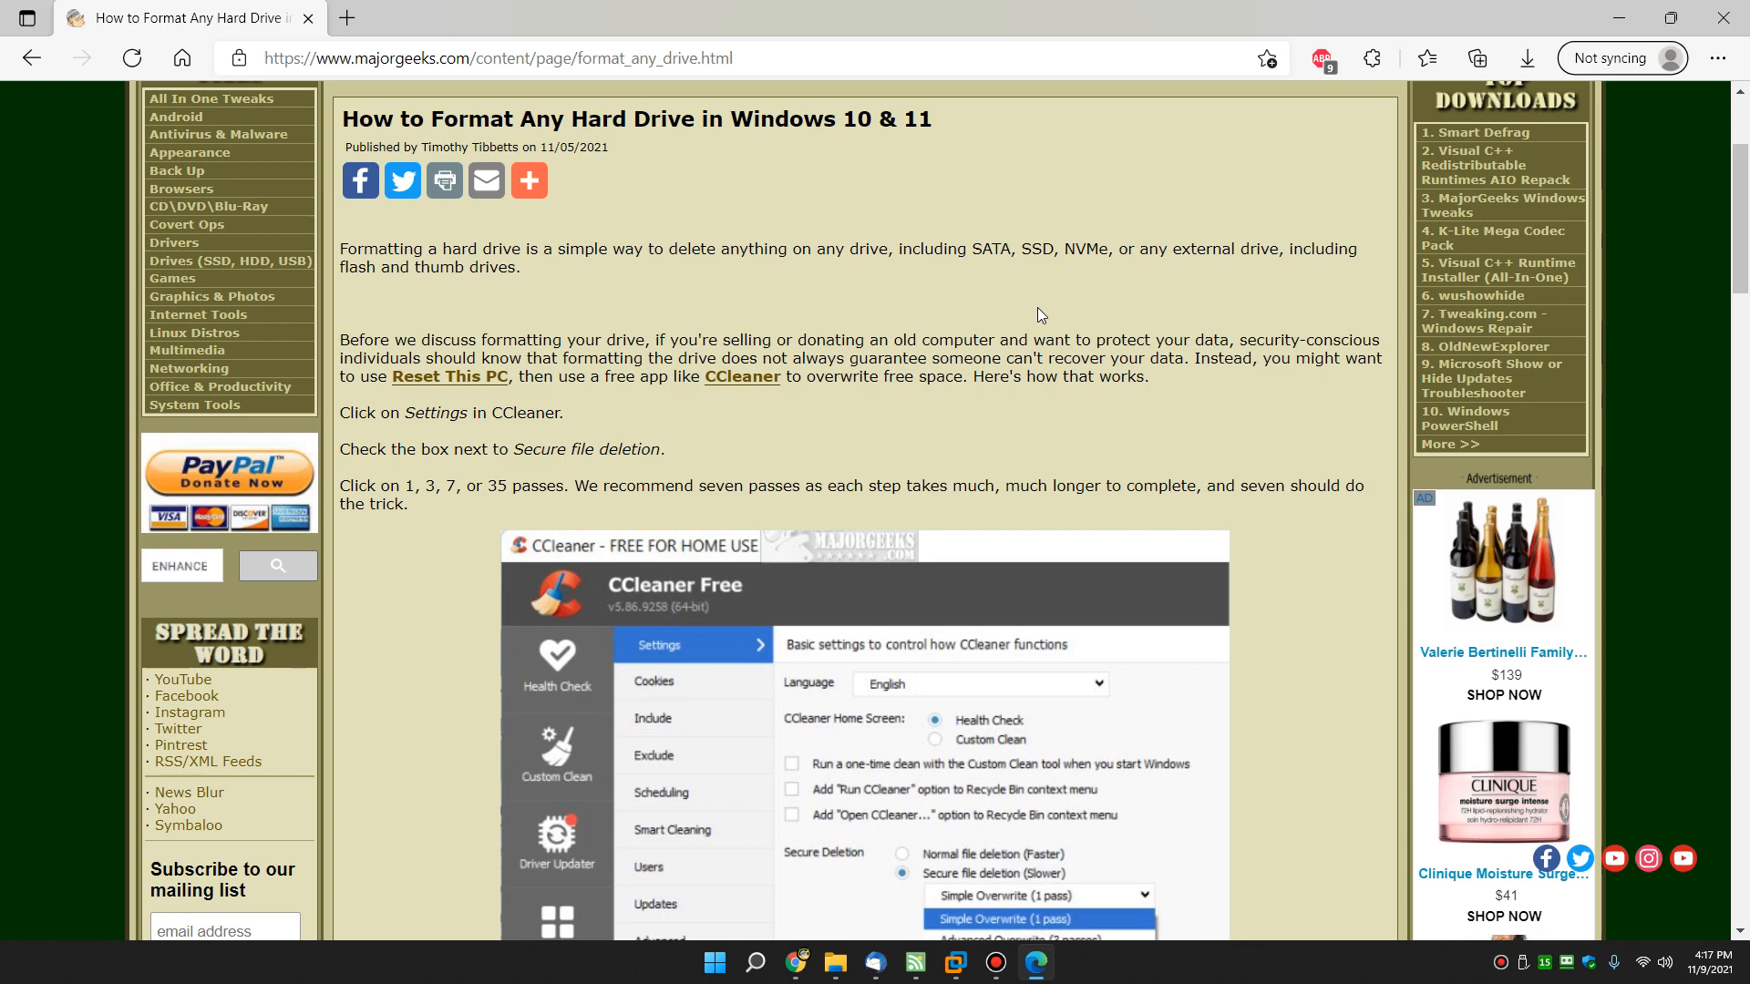
Select all items on Local Disk (C:), then reopen the still-empty MajorGeeks (E:) drive
click(837, 963)
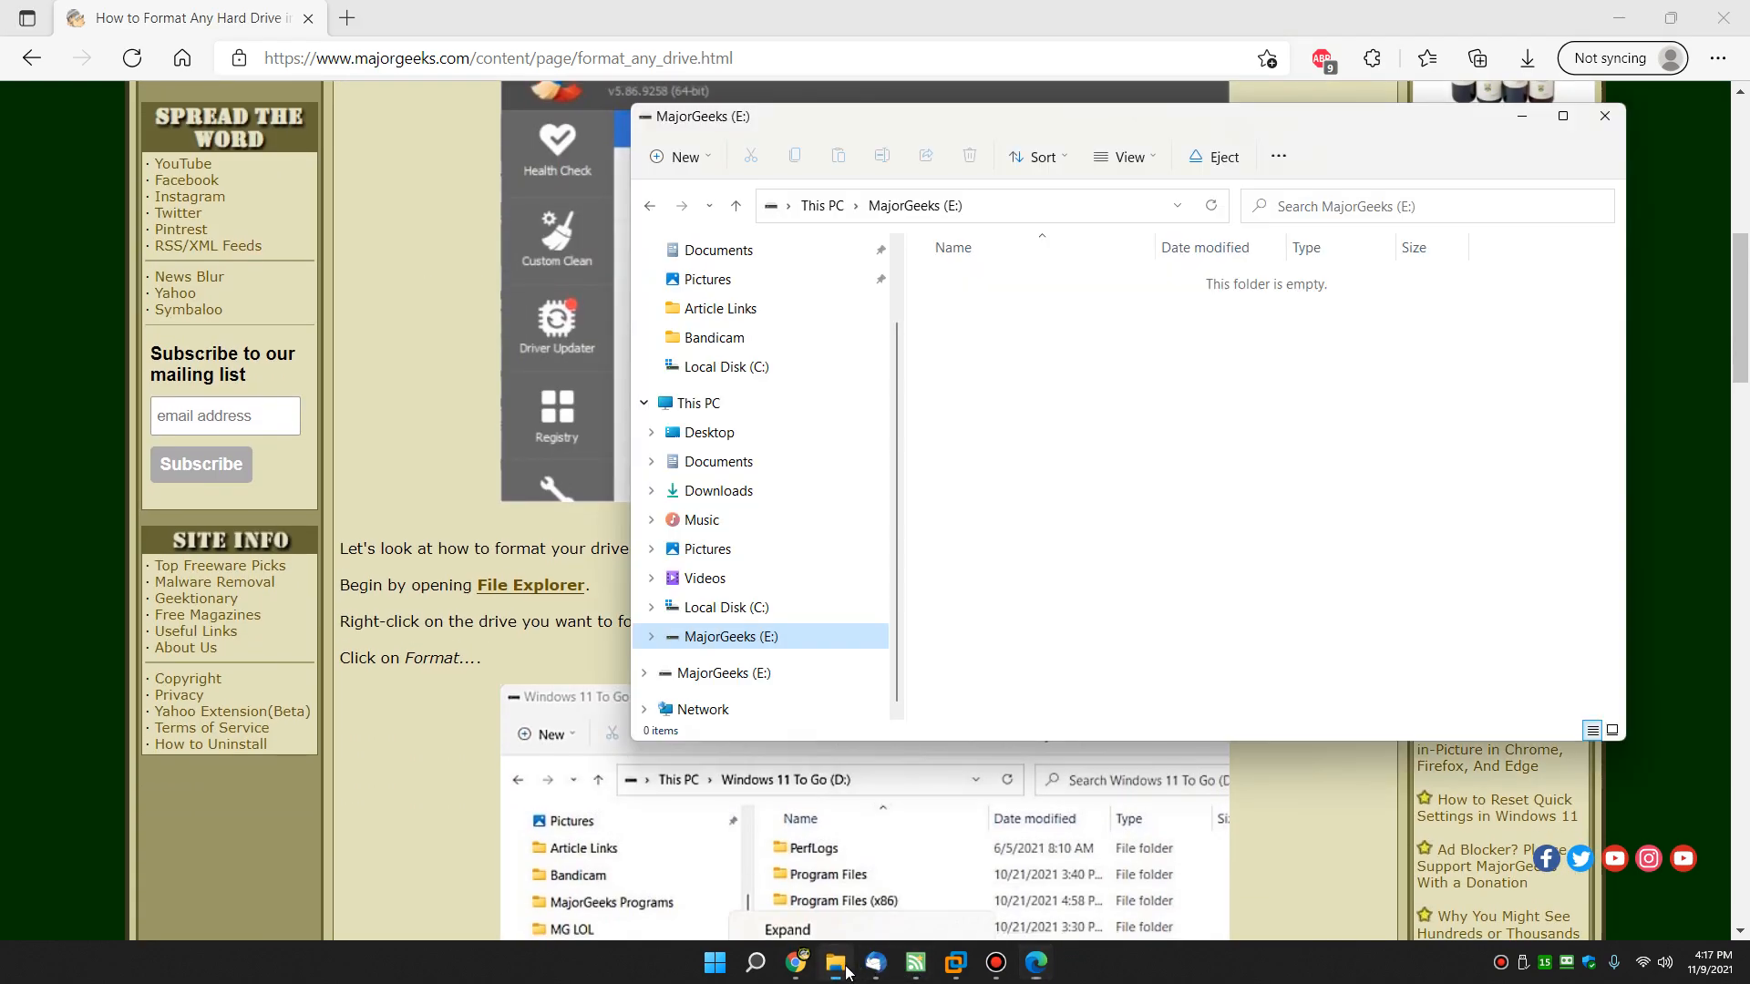
mouse_move(726, 673)
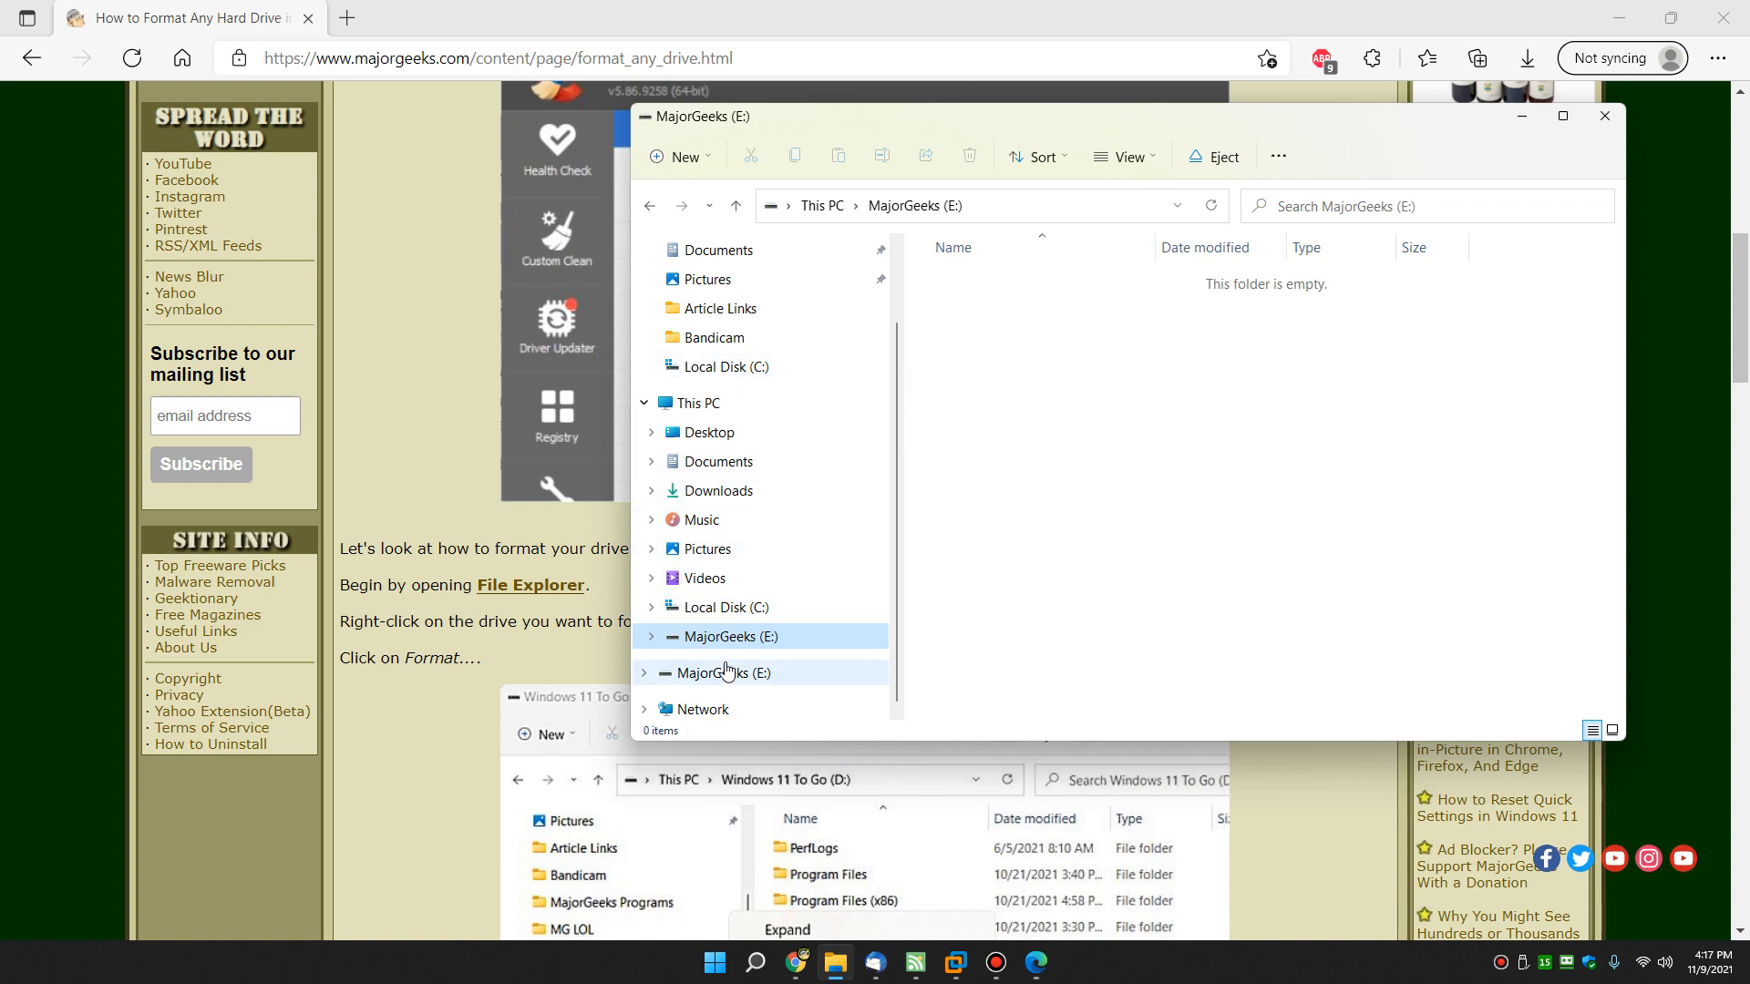
click(722, 607)
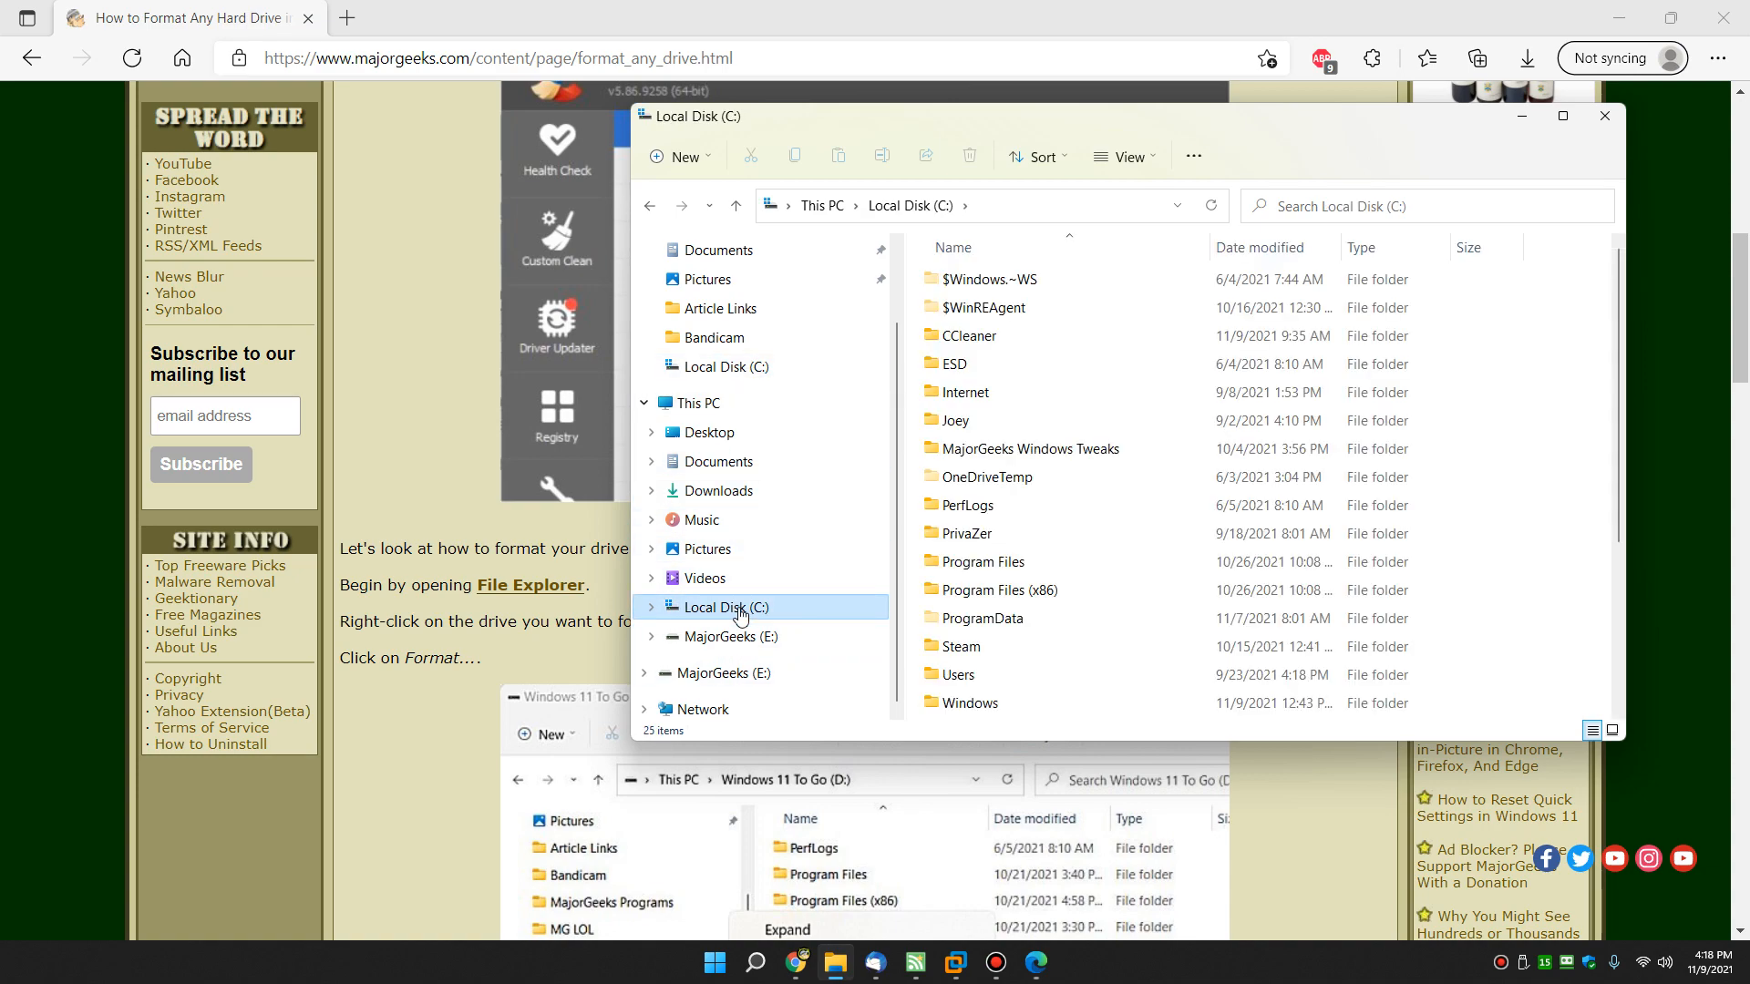
key(ctrl+a)
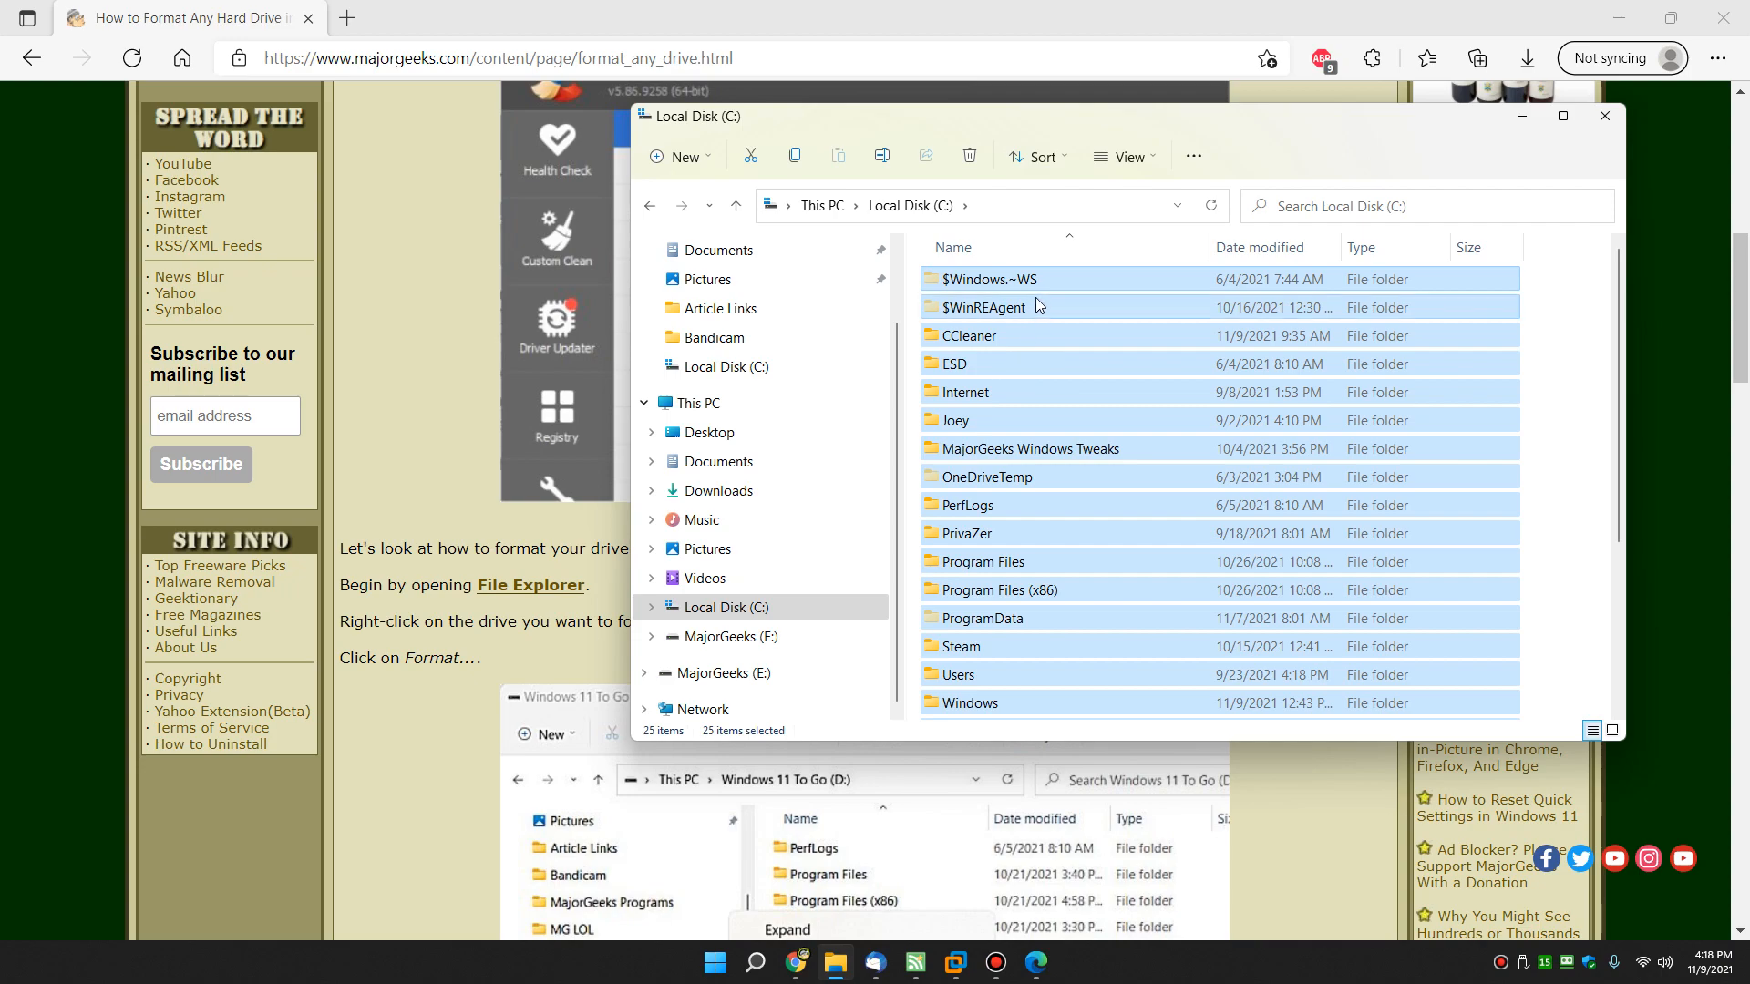
click(731, 636)
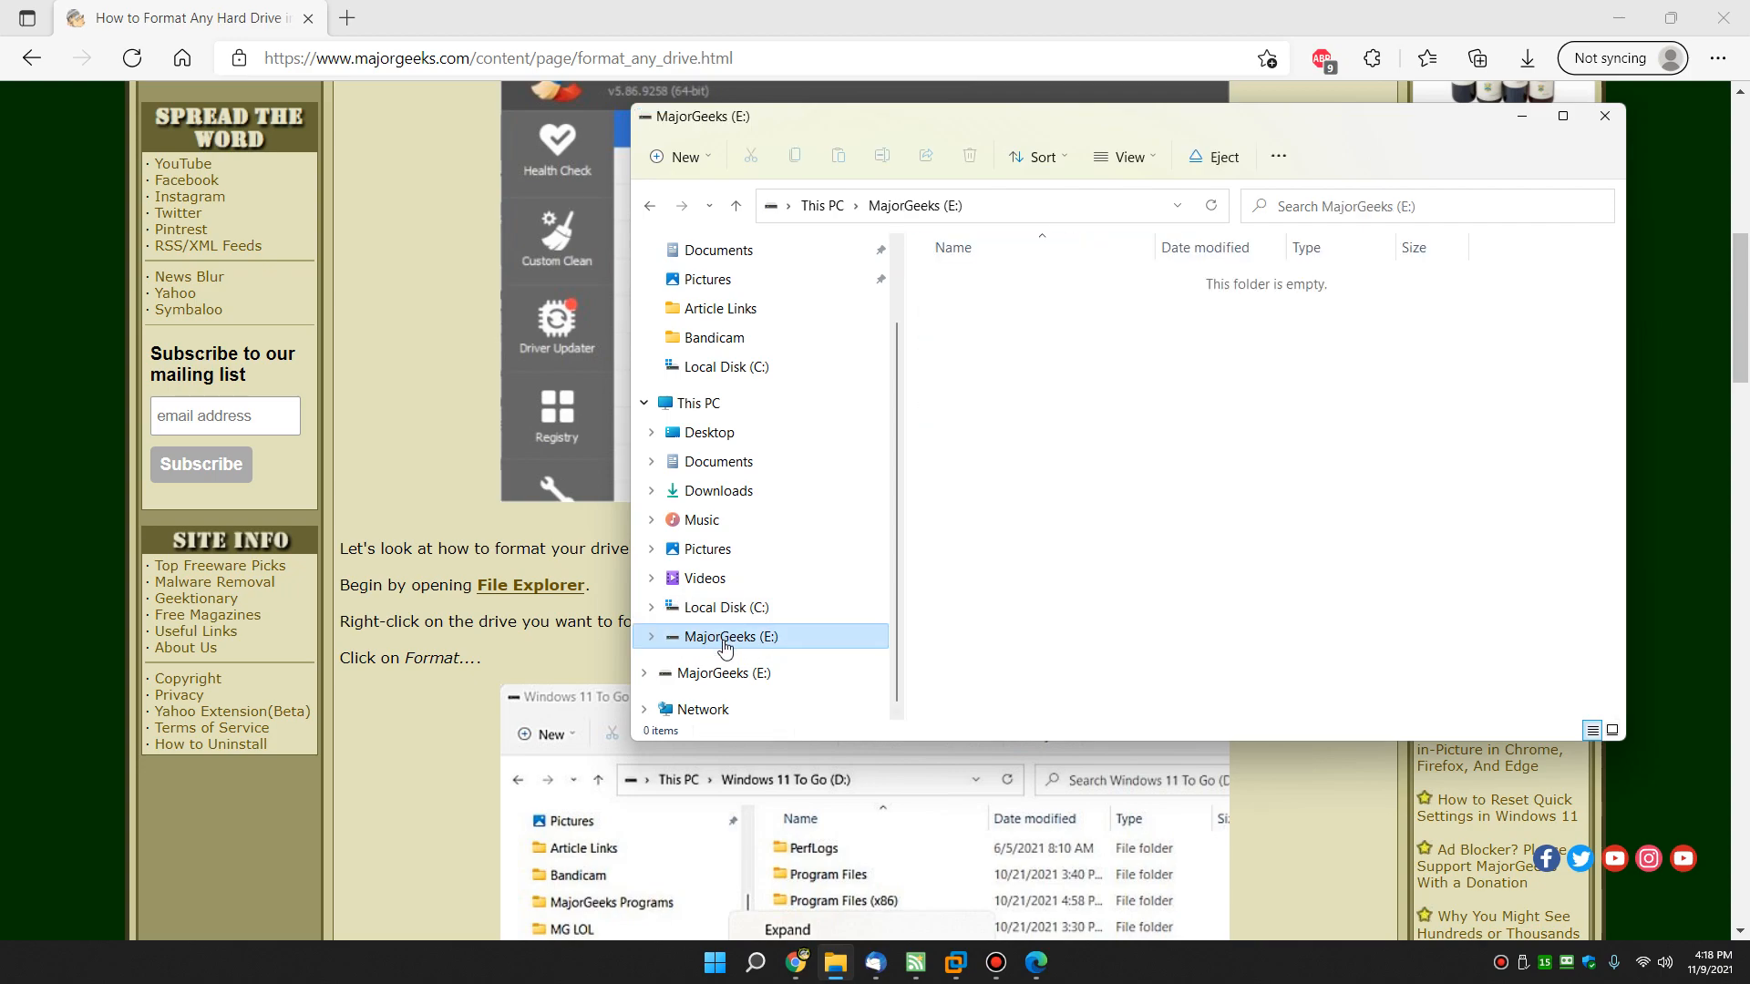
mouse_move(1060, 390)
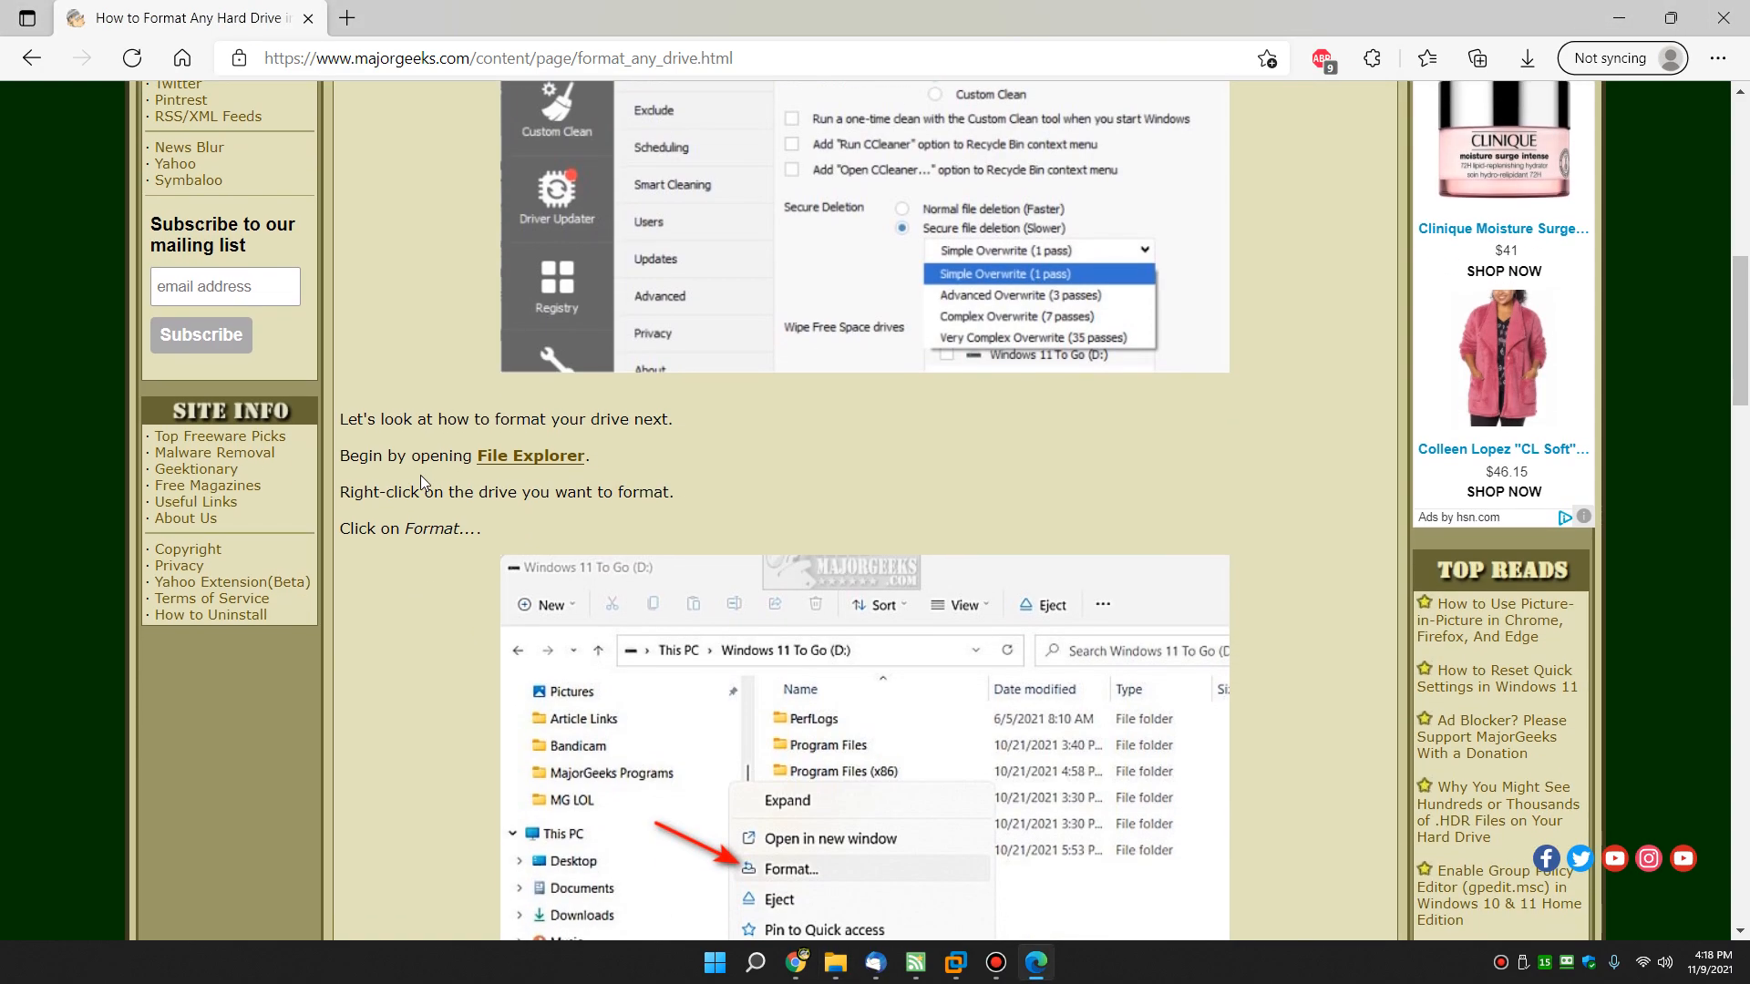
scroll(up, 3)
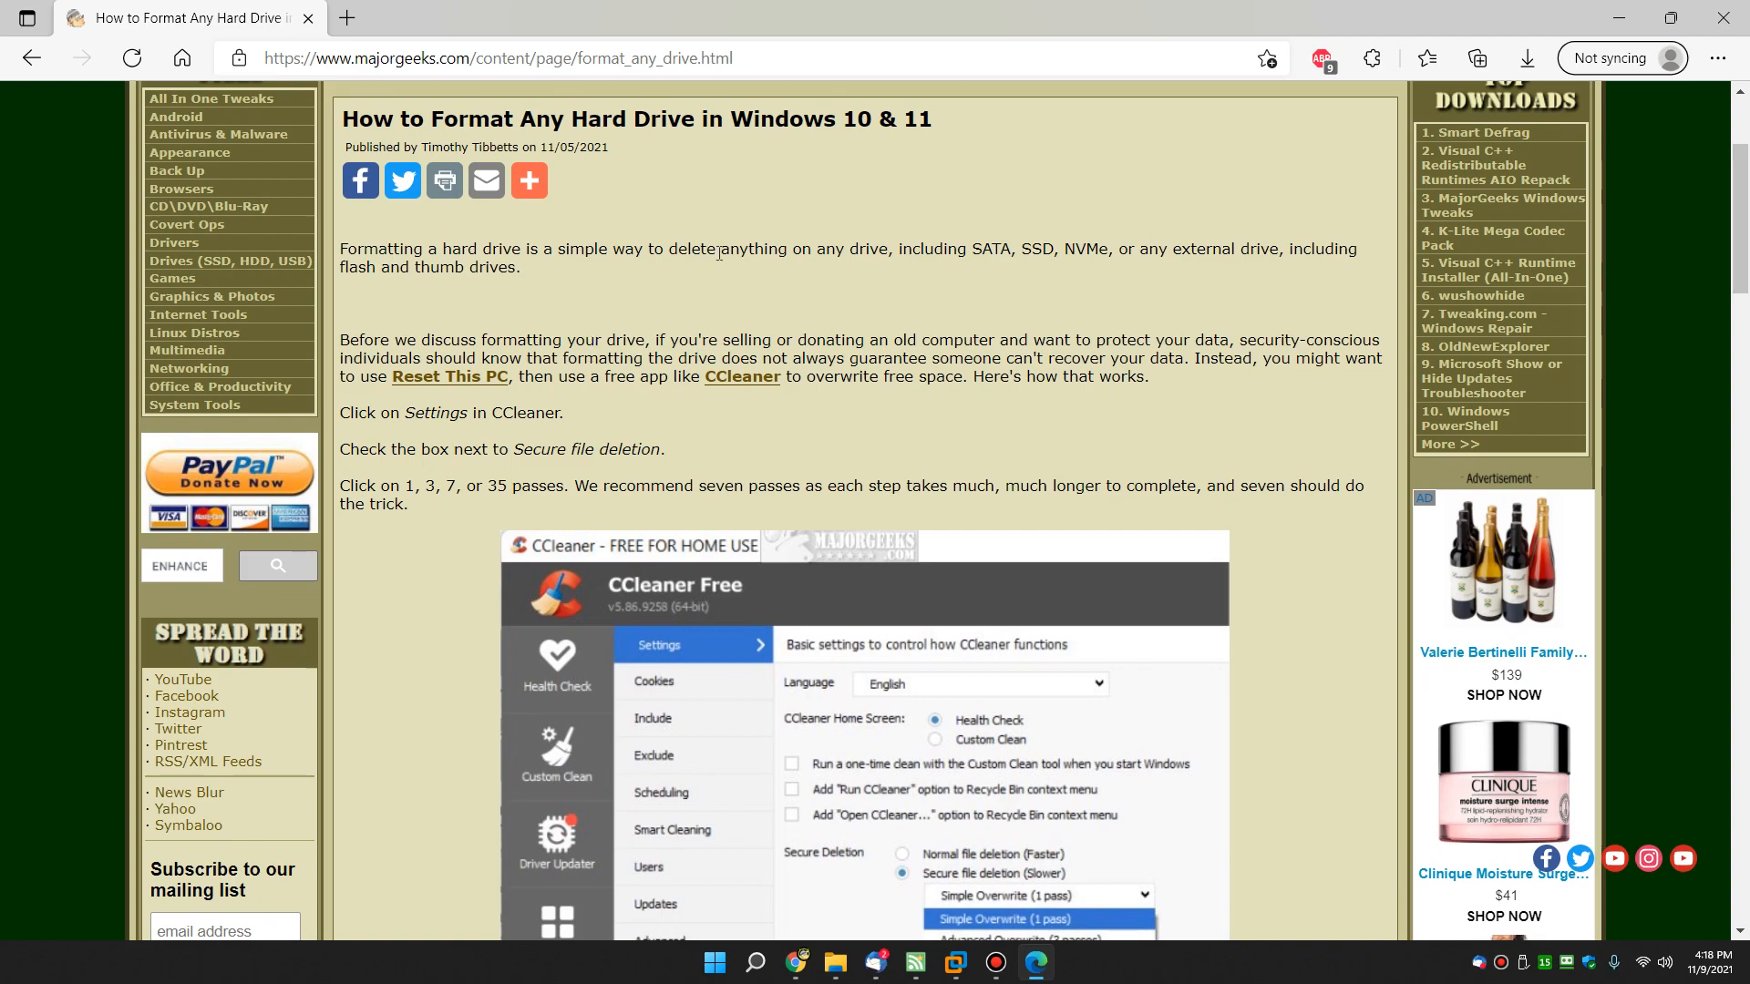
mouse_move(858, 266)
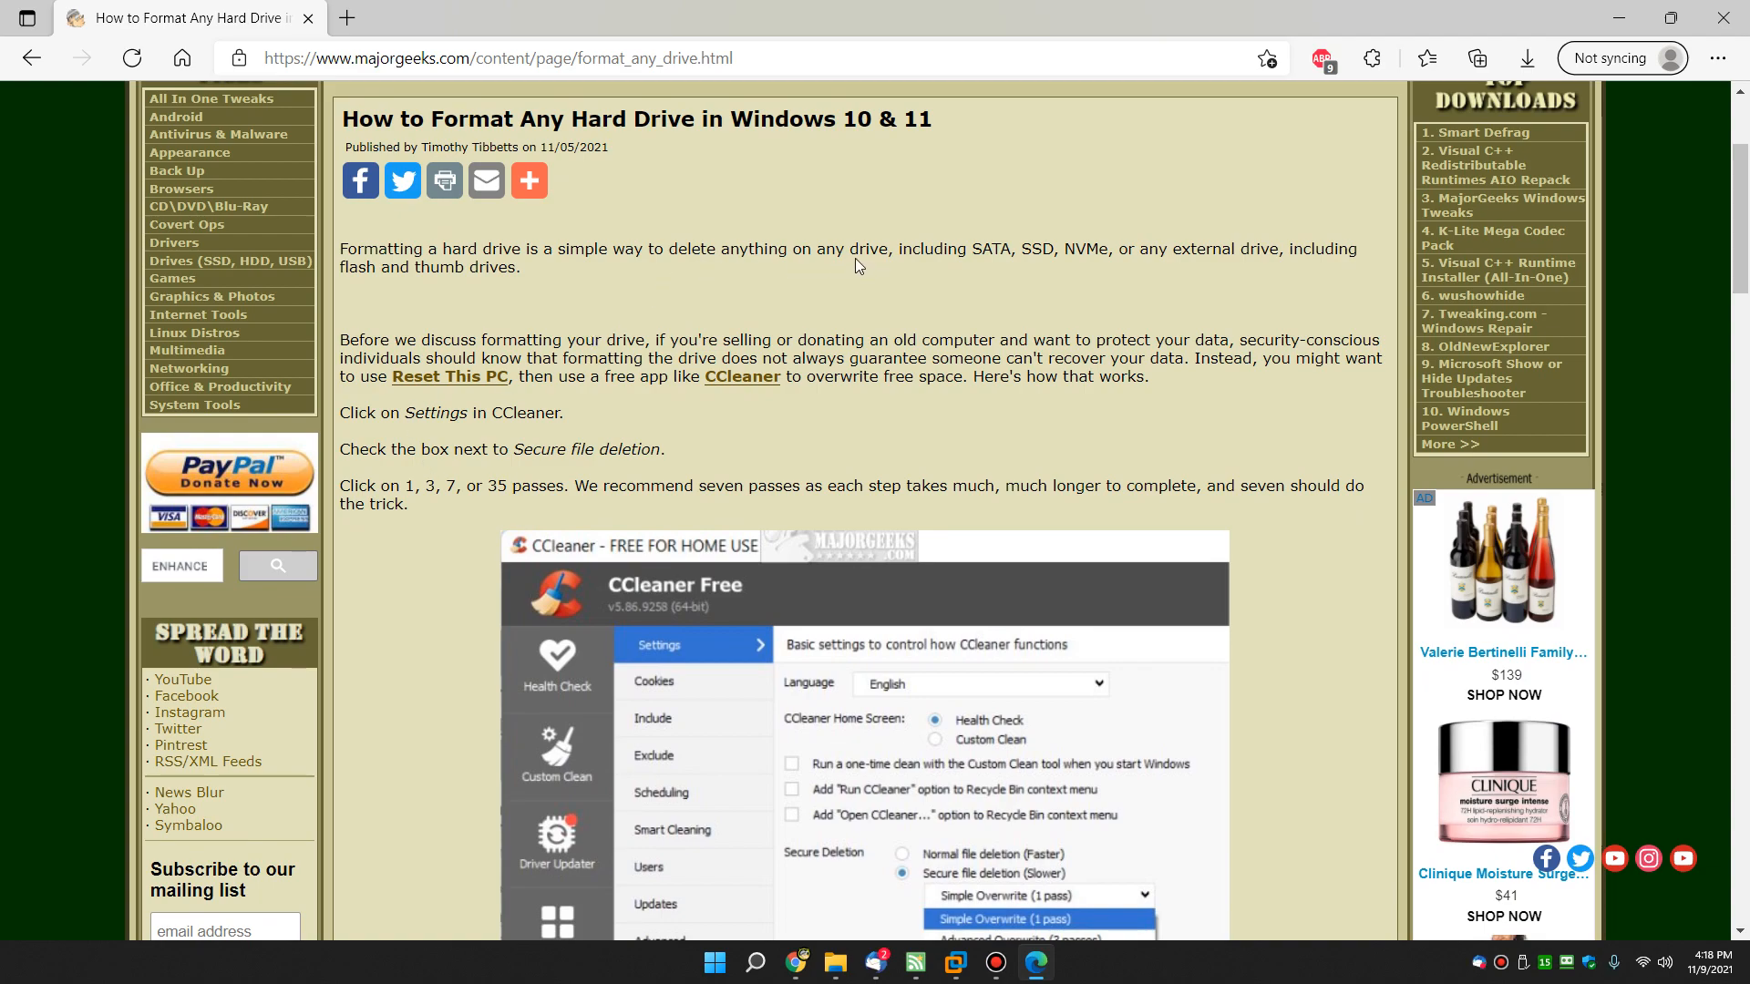
mouse_move(988, 241)
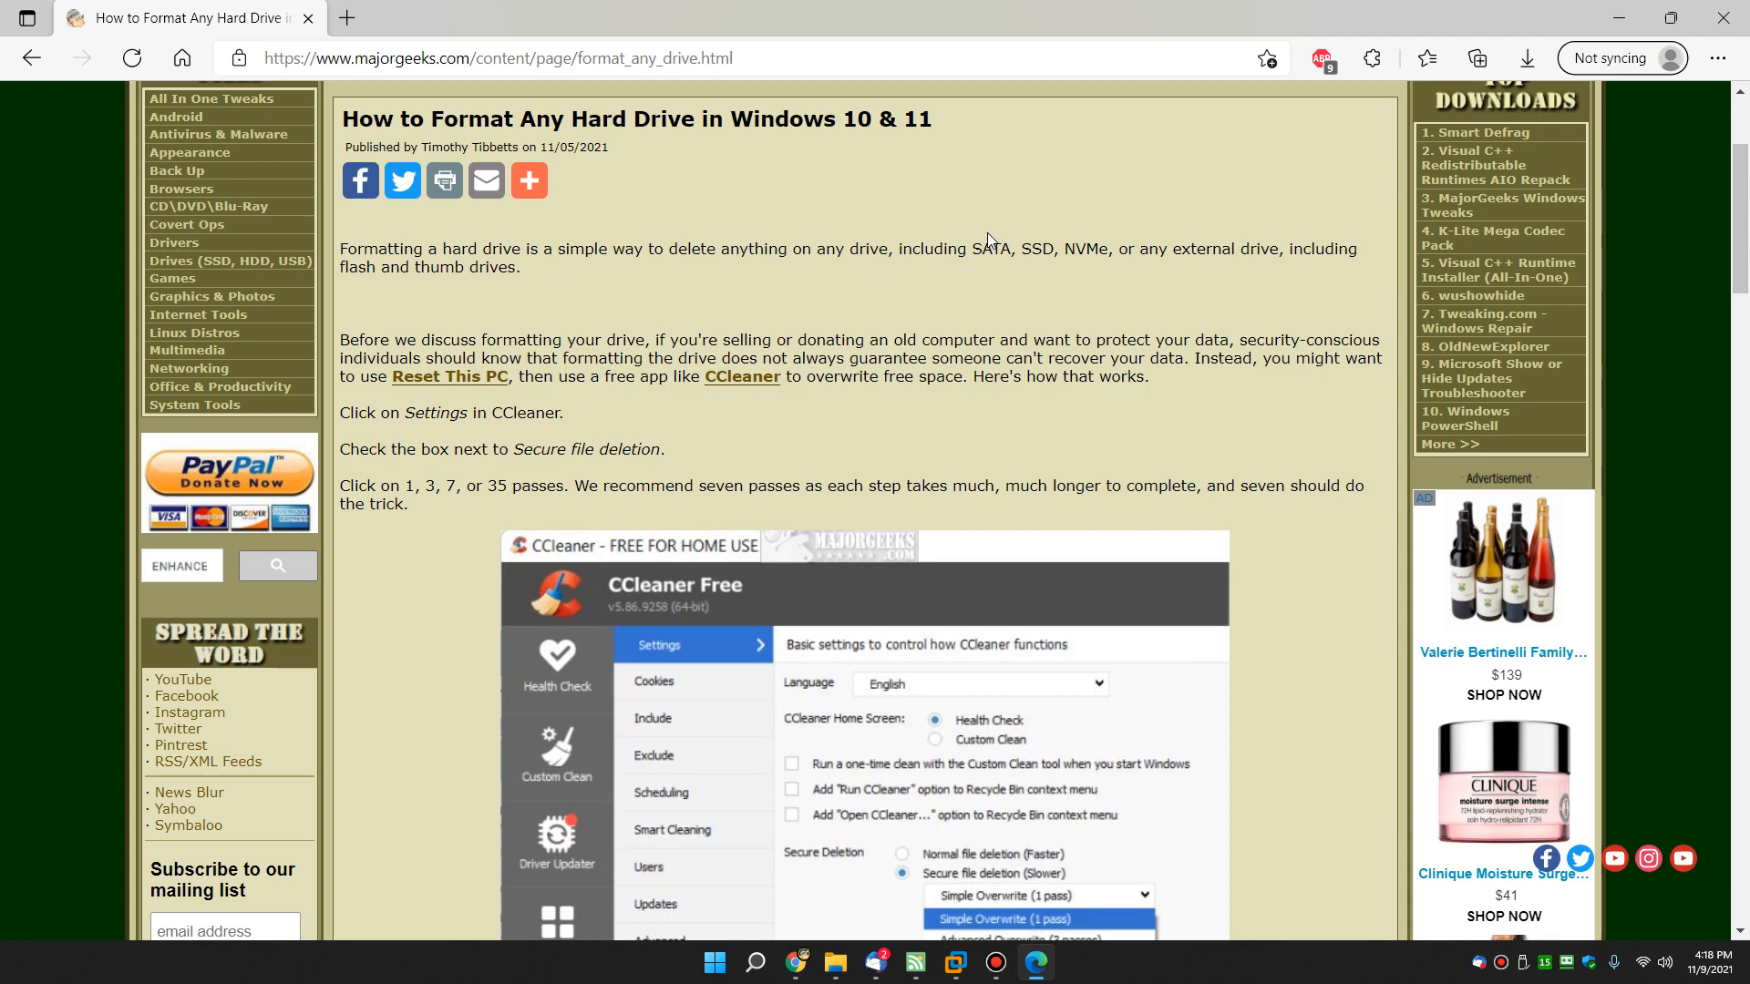
mouse_move(1046, 297)
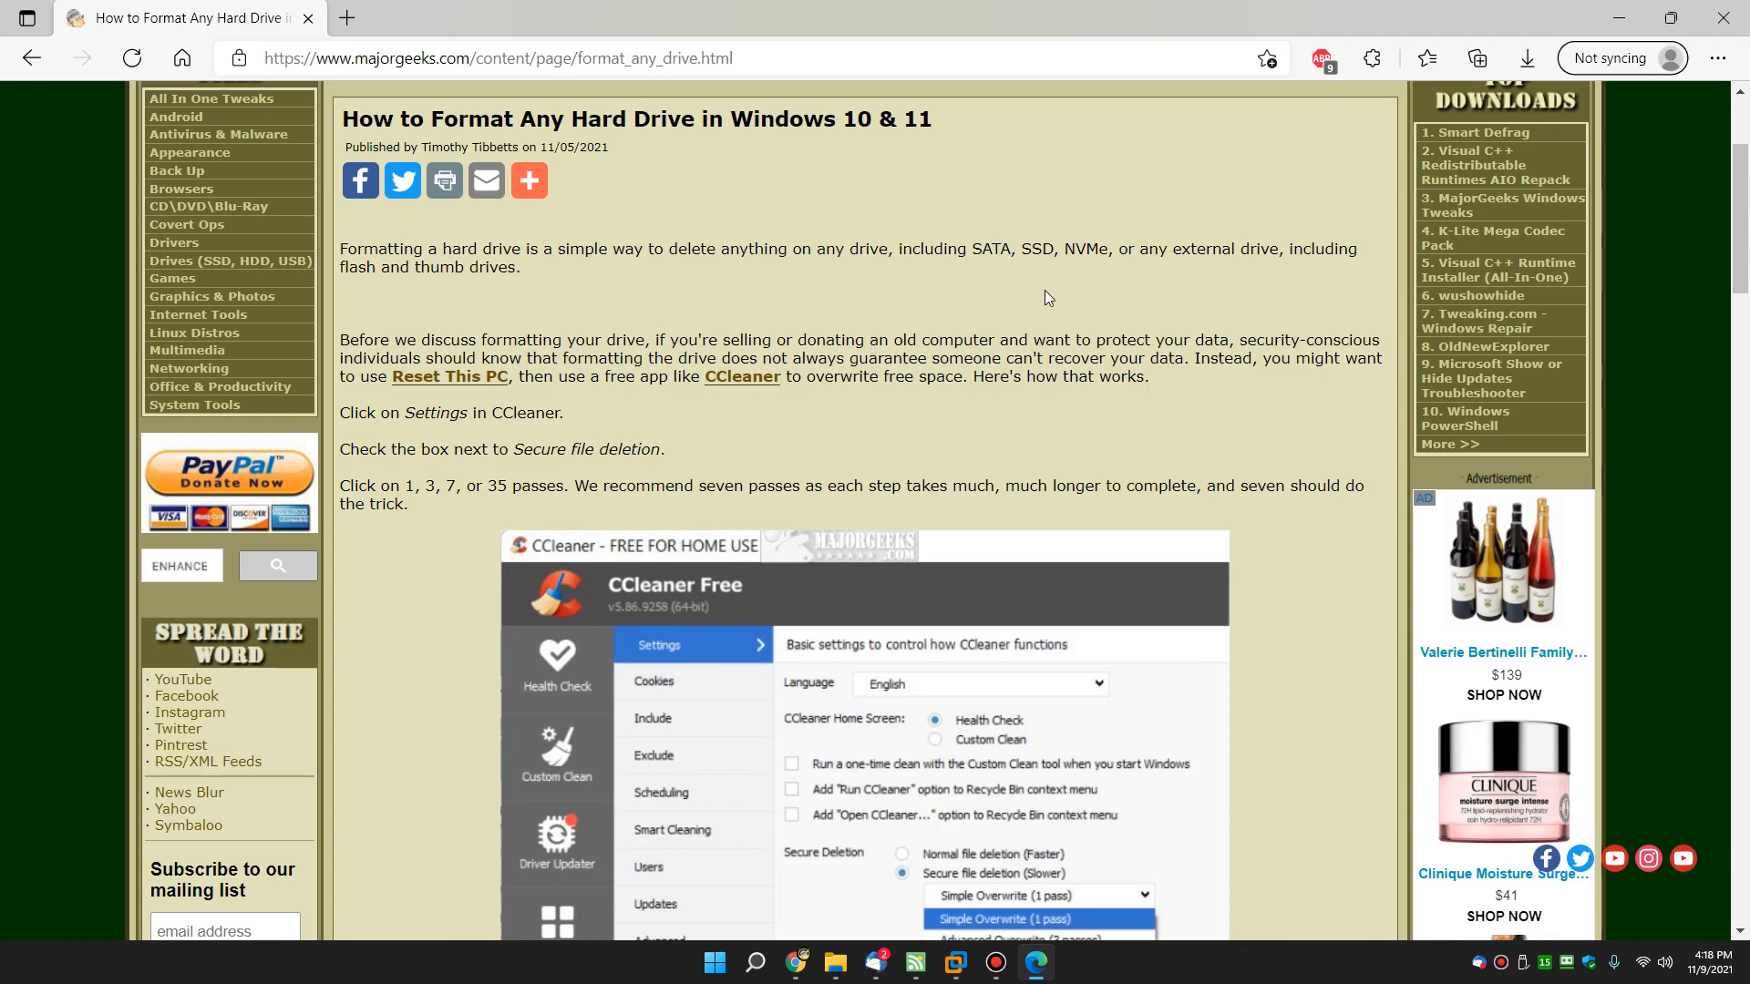
mouse_move(1057, 446)
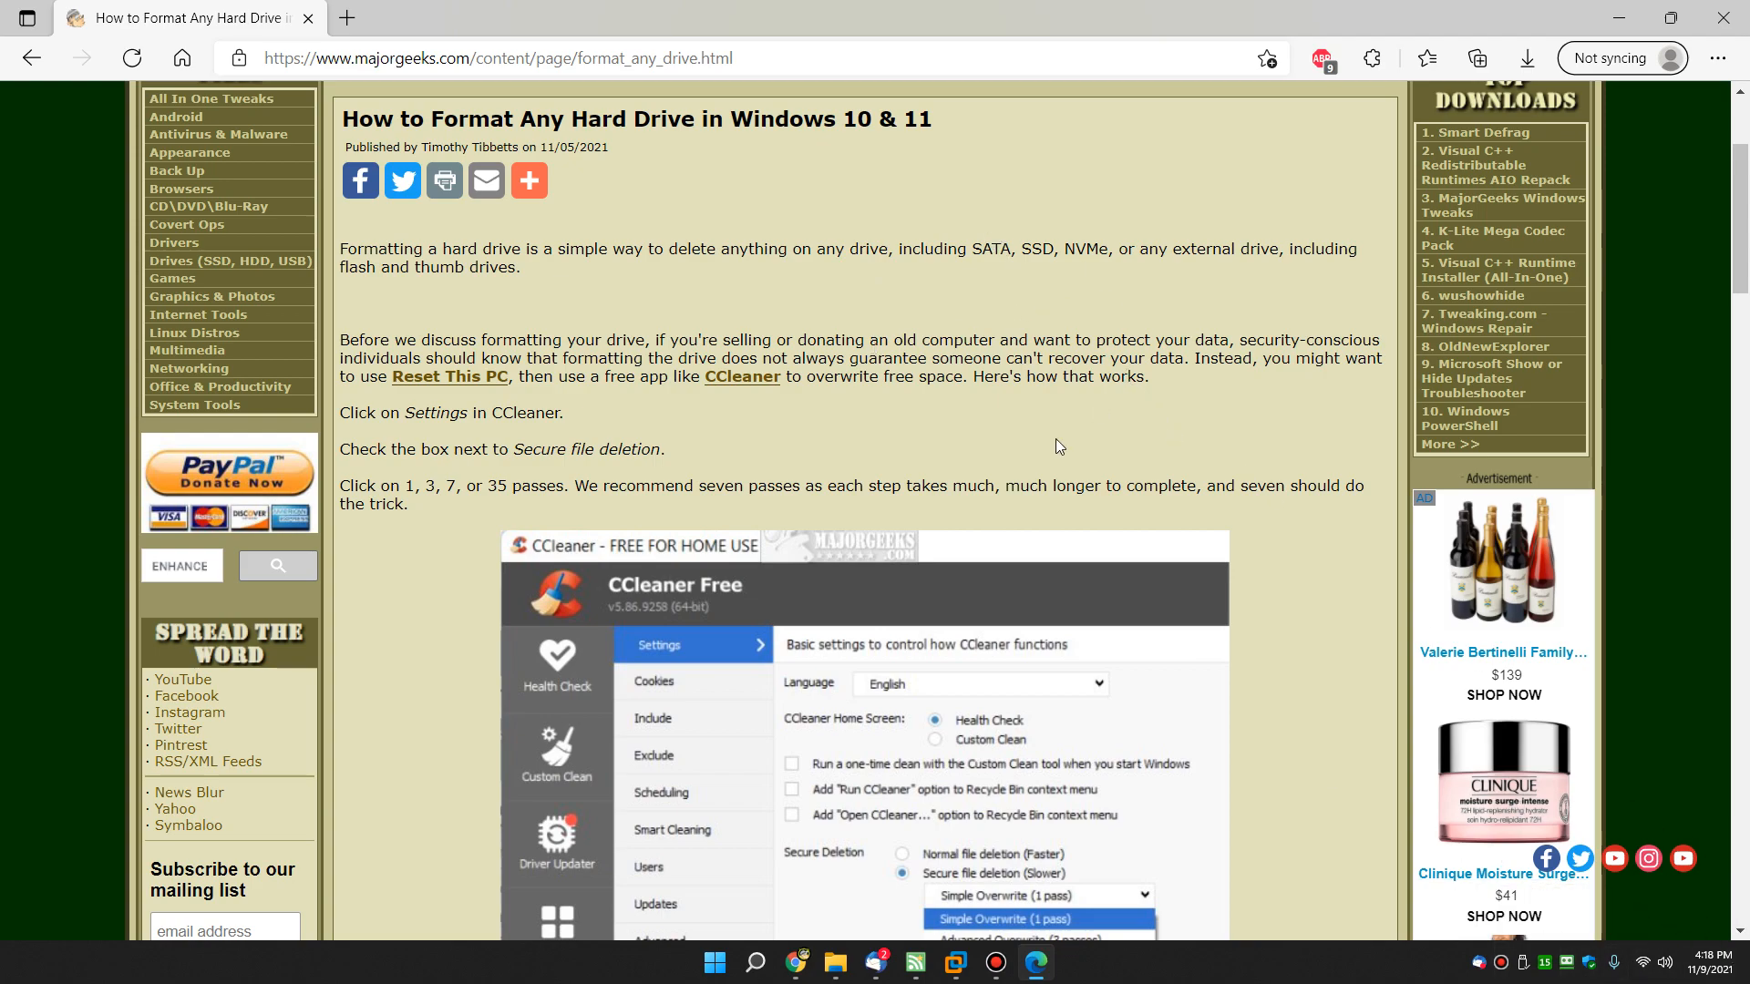
mouse_move(1285, 188)
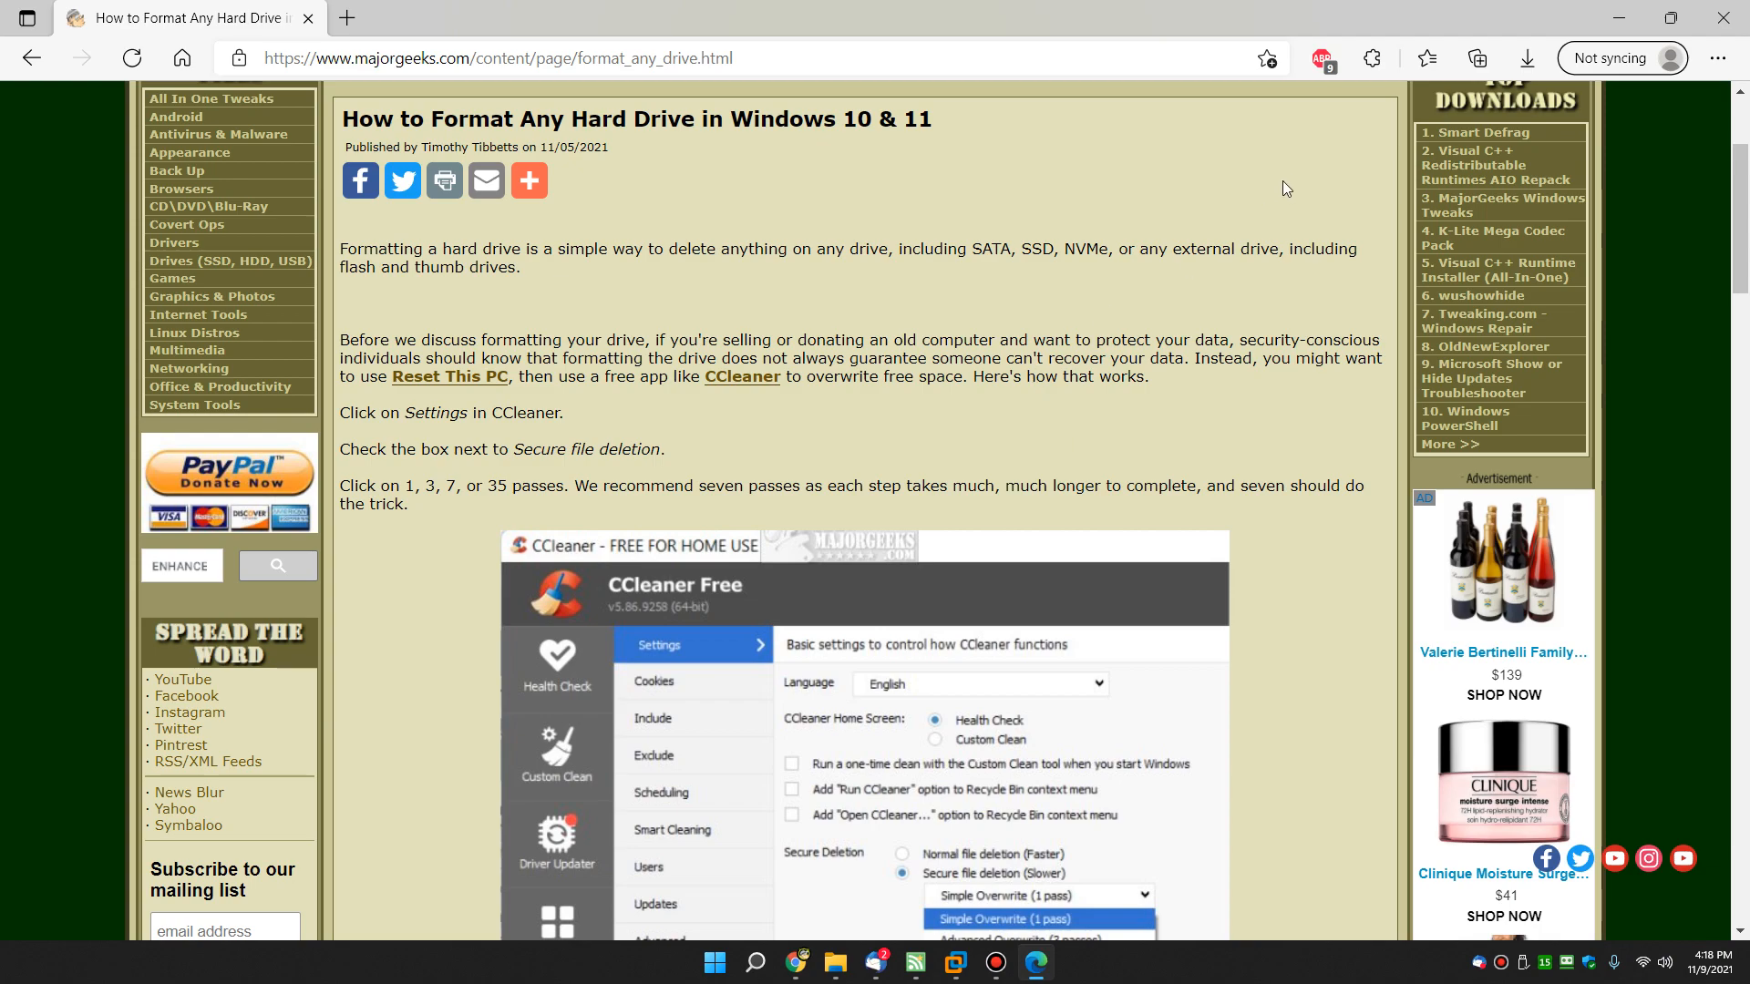